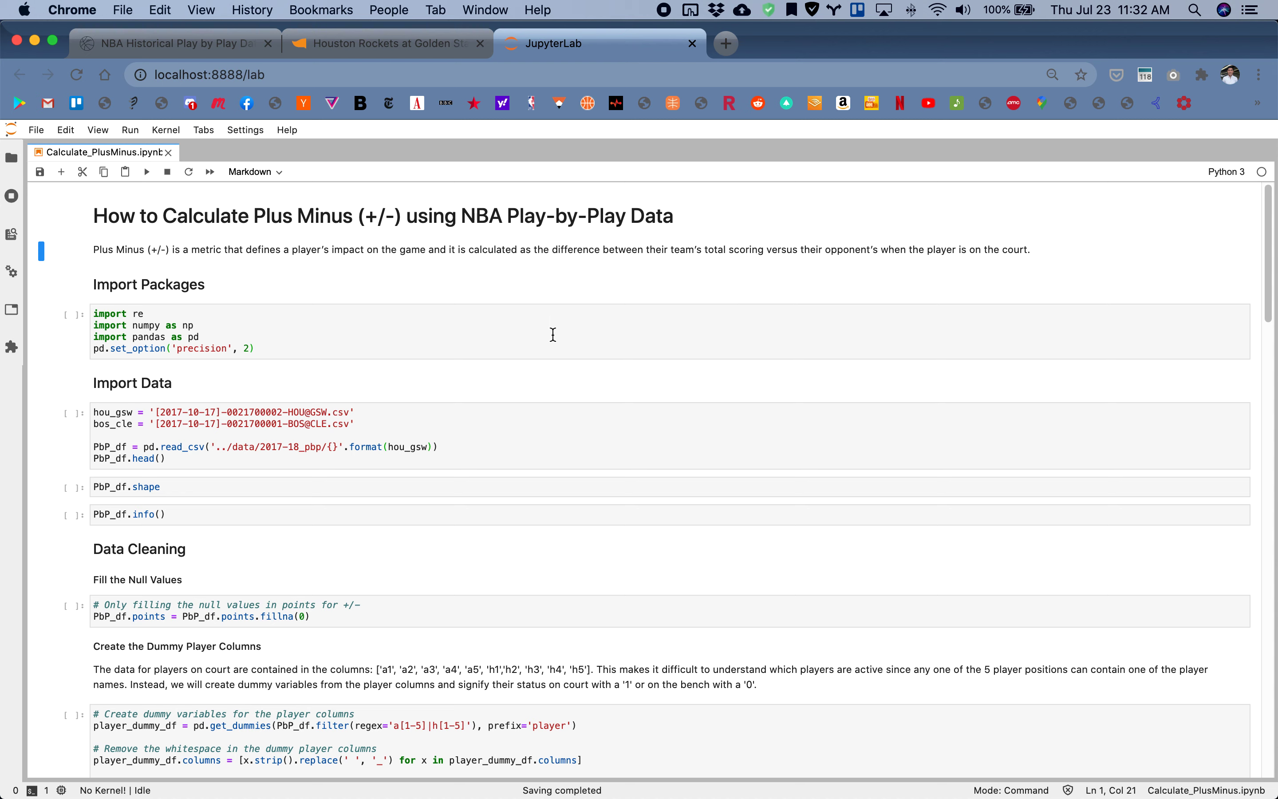
pyautogui.moveTo(322, 274)
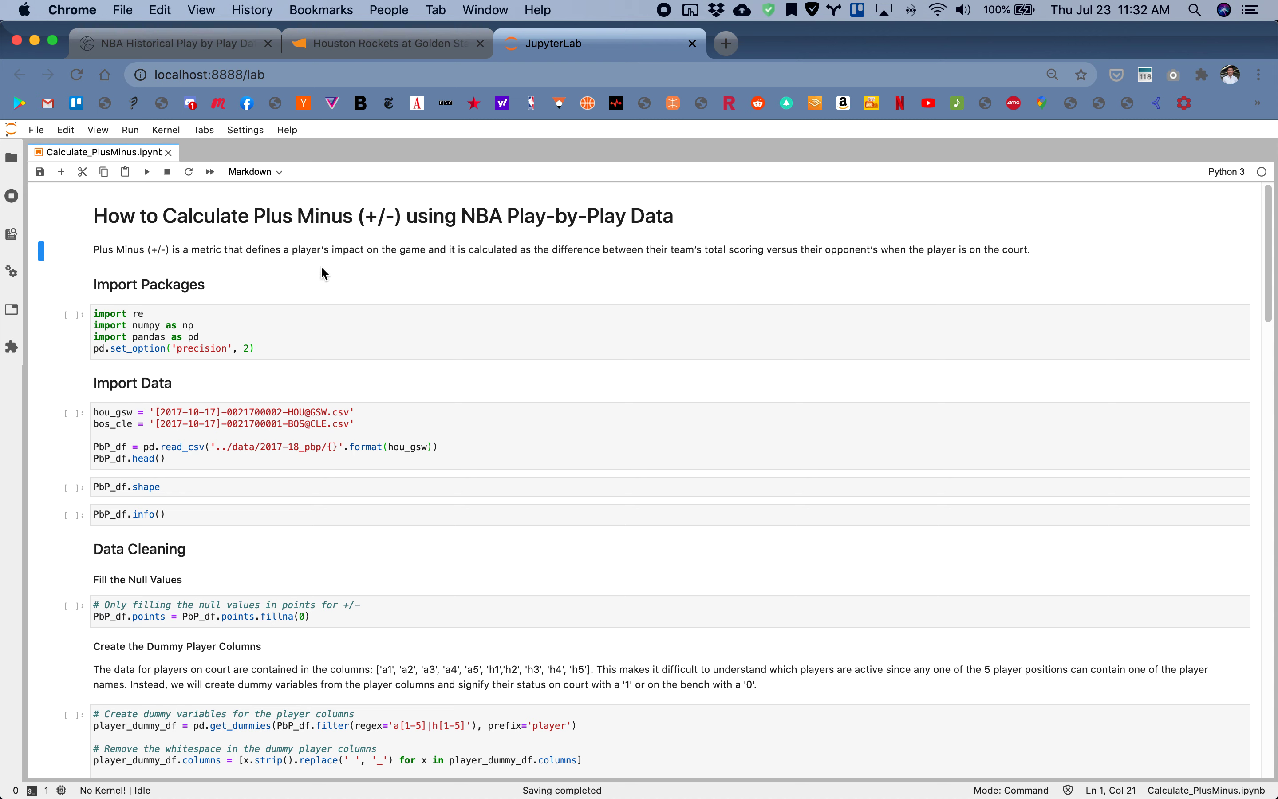
pyautogui.moveTo(245, 248)
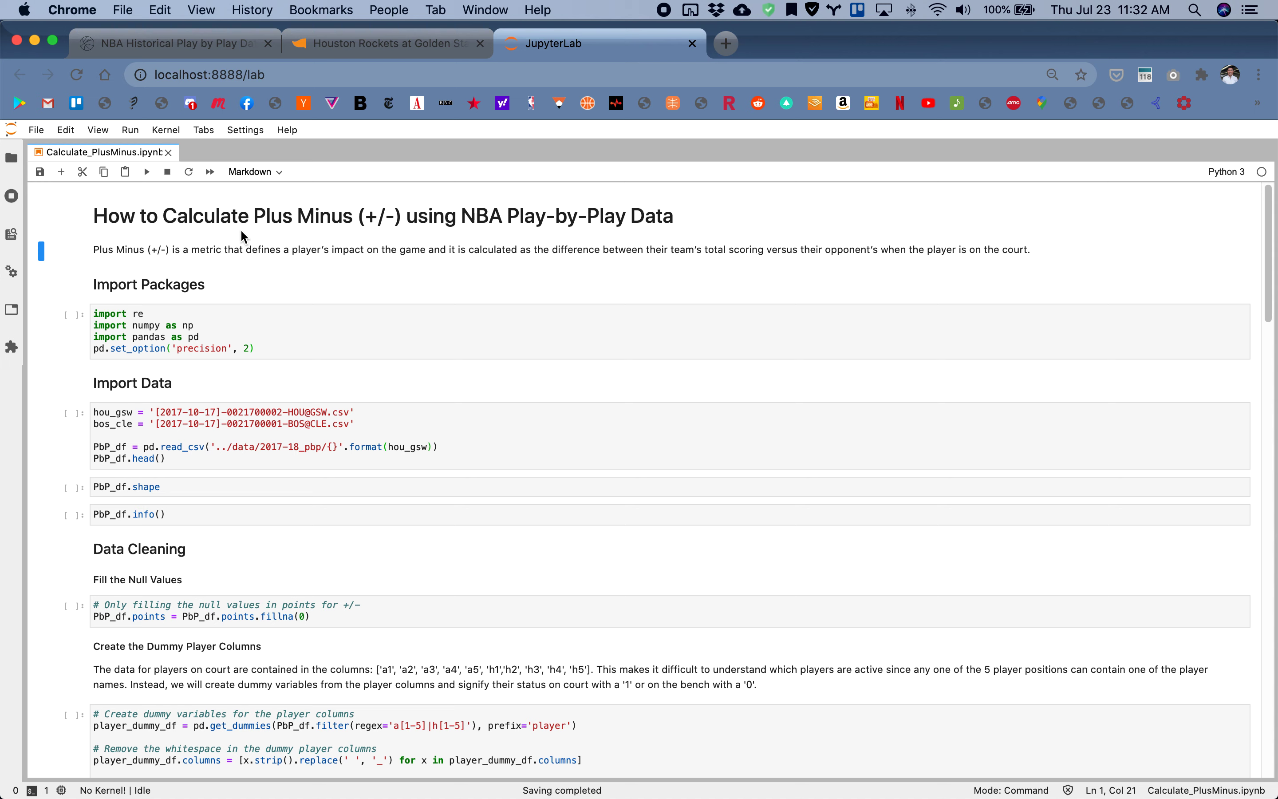
pyautogui.moveTo(603, 243)
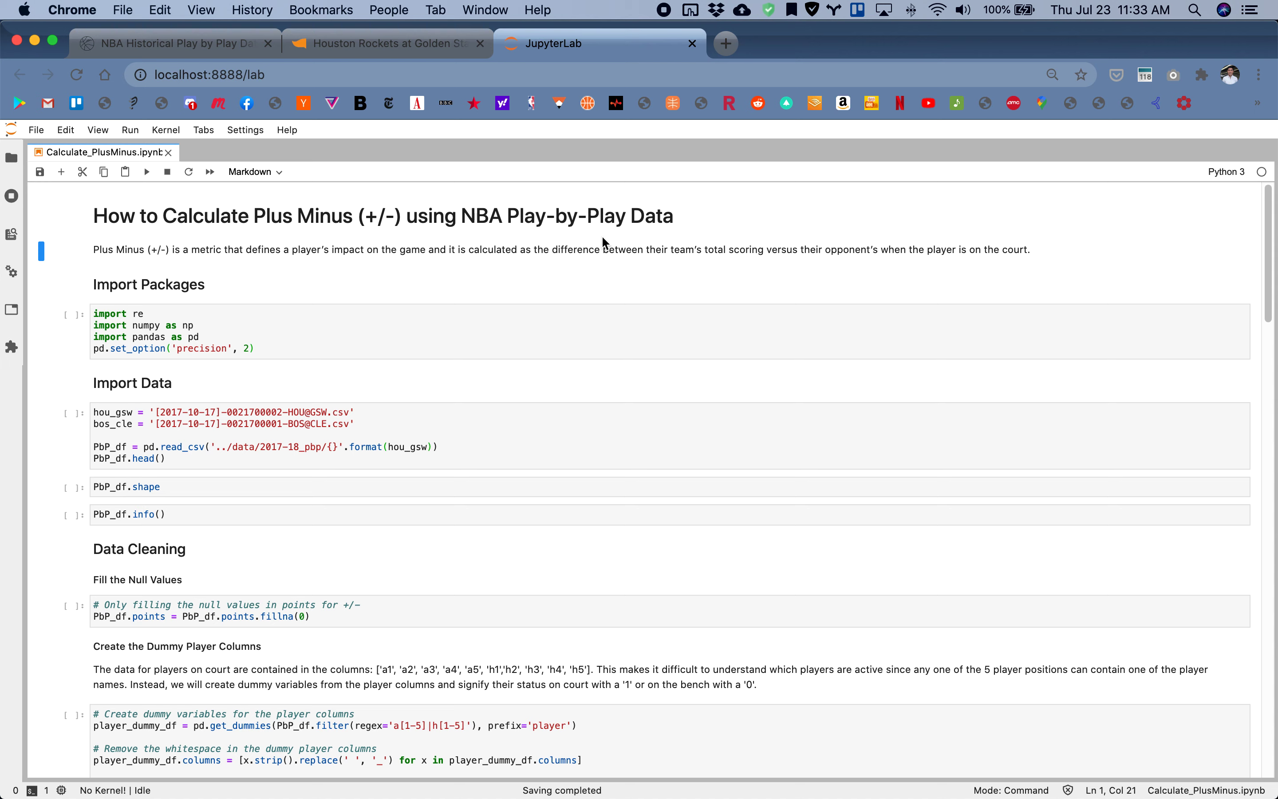
pyautogui.moveTo(481, 287)
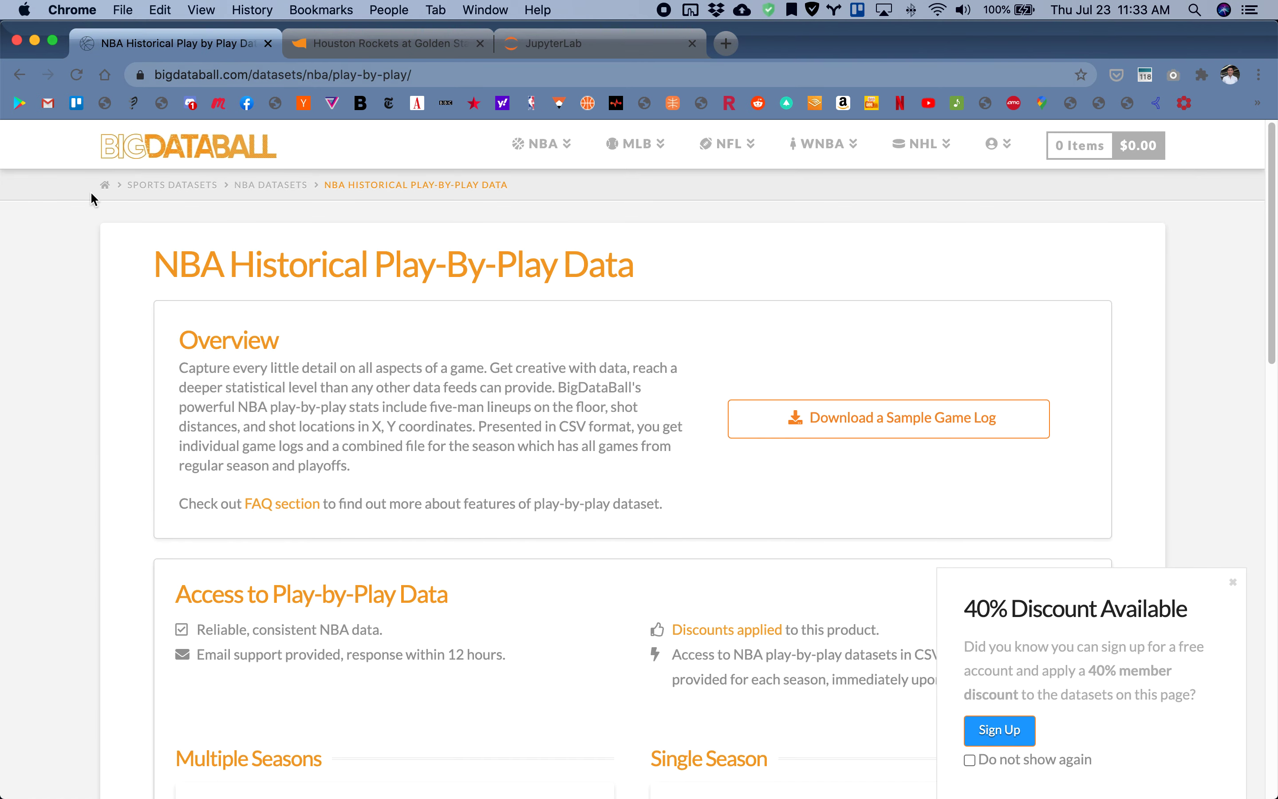
pyautogui.moveTo(1163, 384)
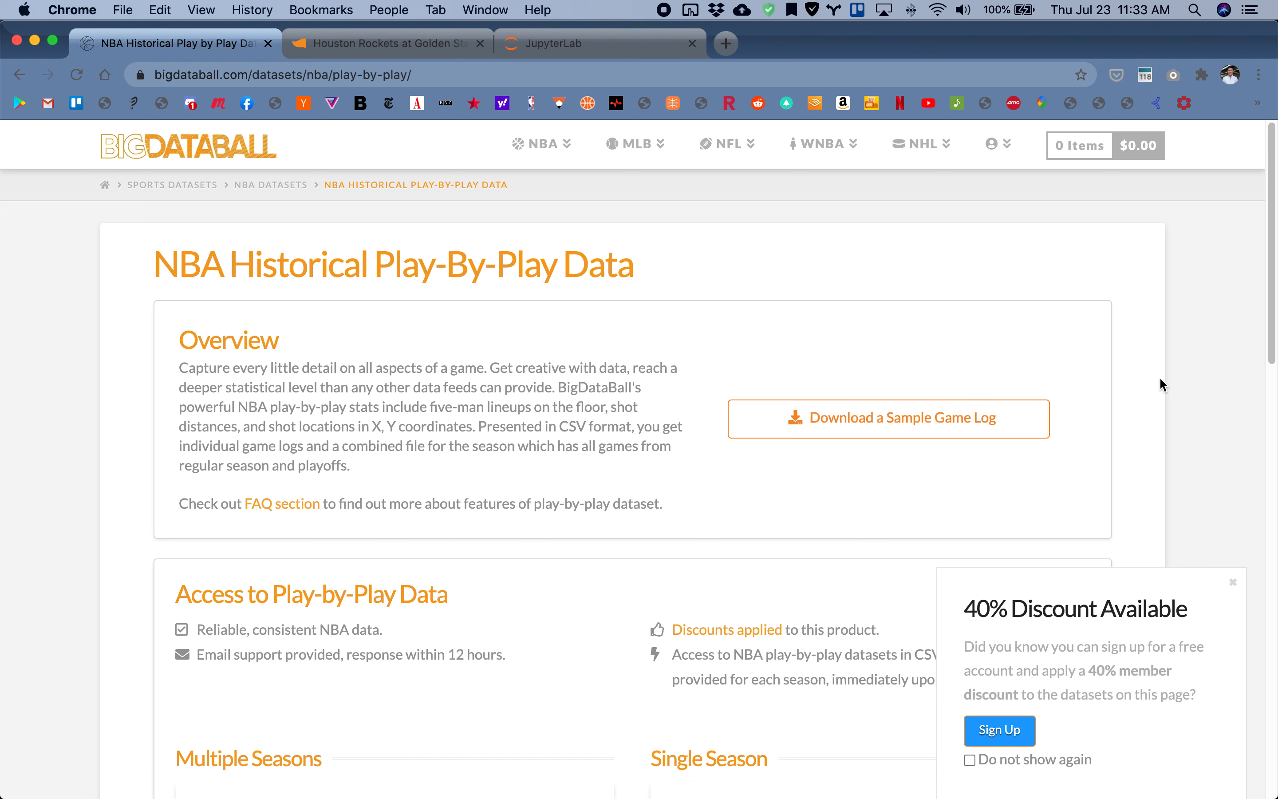
pyautogui.moveTo(1149, 372)
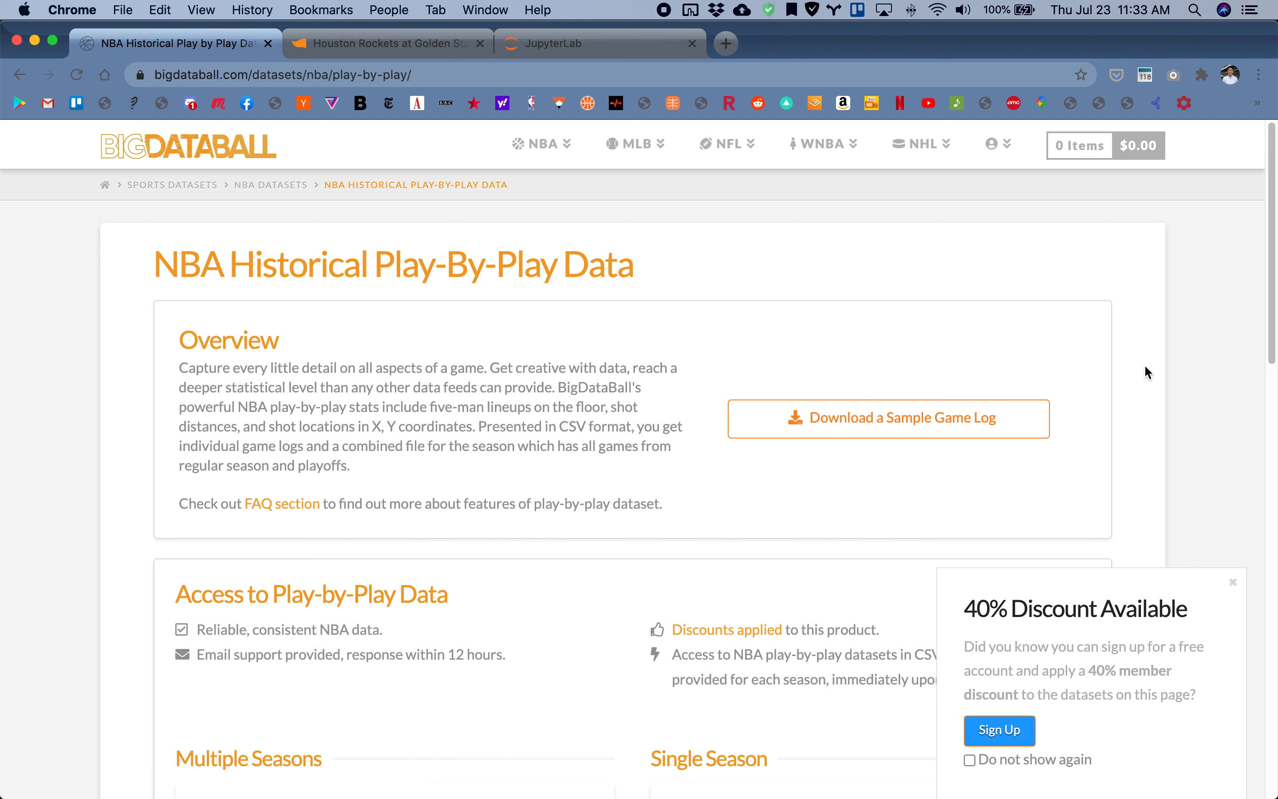
pyautogui.moveTo(689, 340)
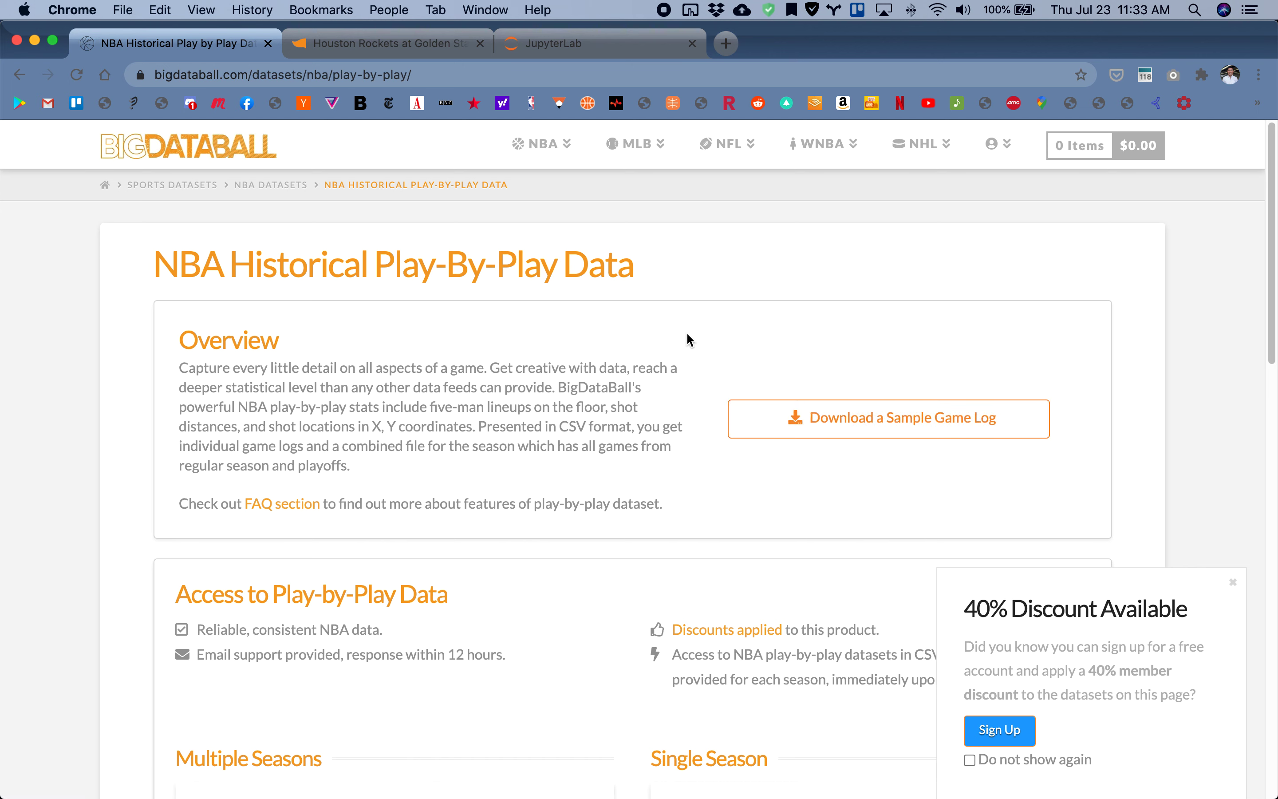
pyautogui.moveTo(583, 299)
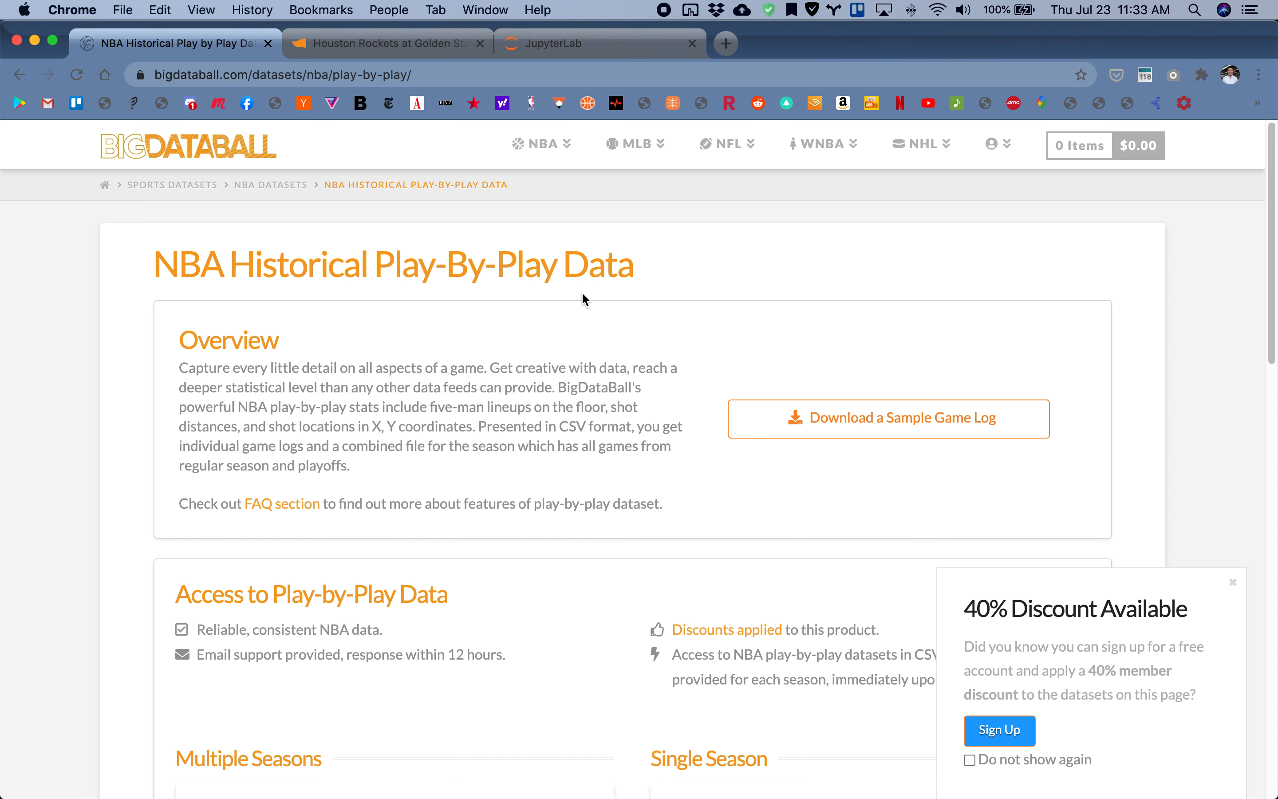
pyautogui.moveTo(333, 240)
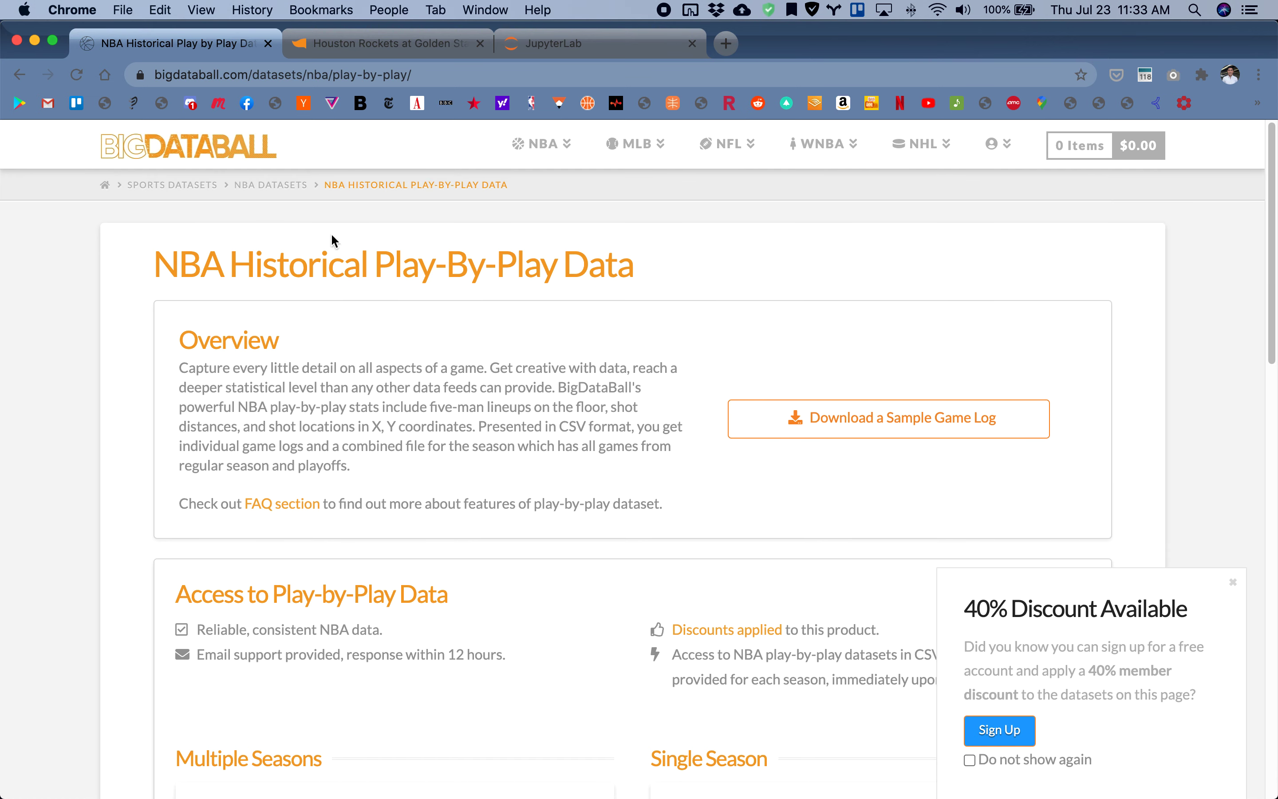
pyautogui.moveTo(123, 228)
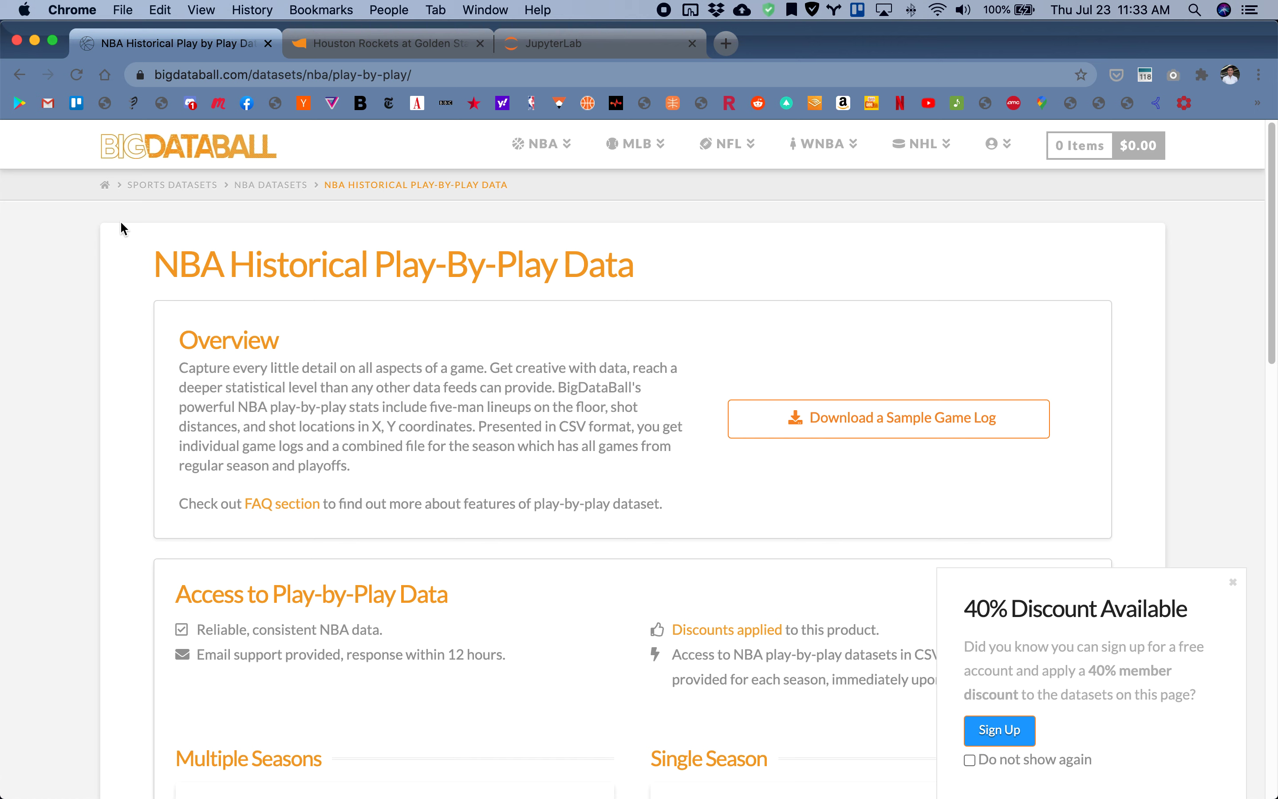
pyautogui.moveTo(304, 249)
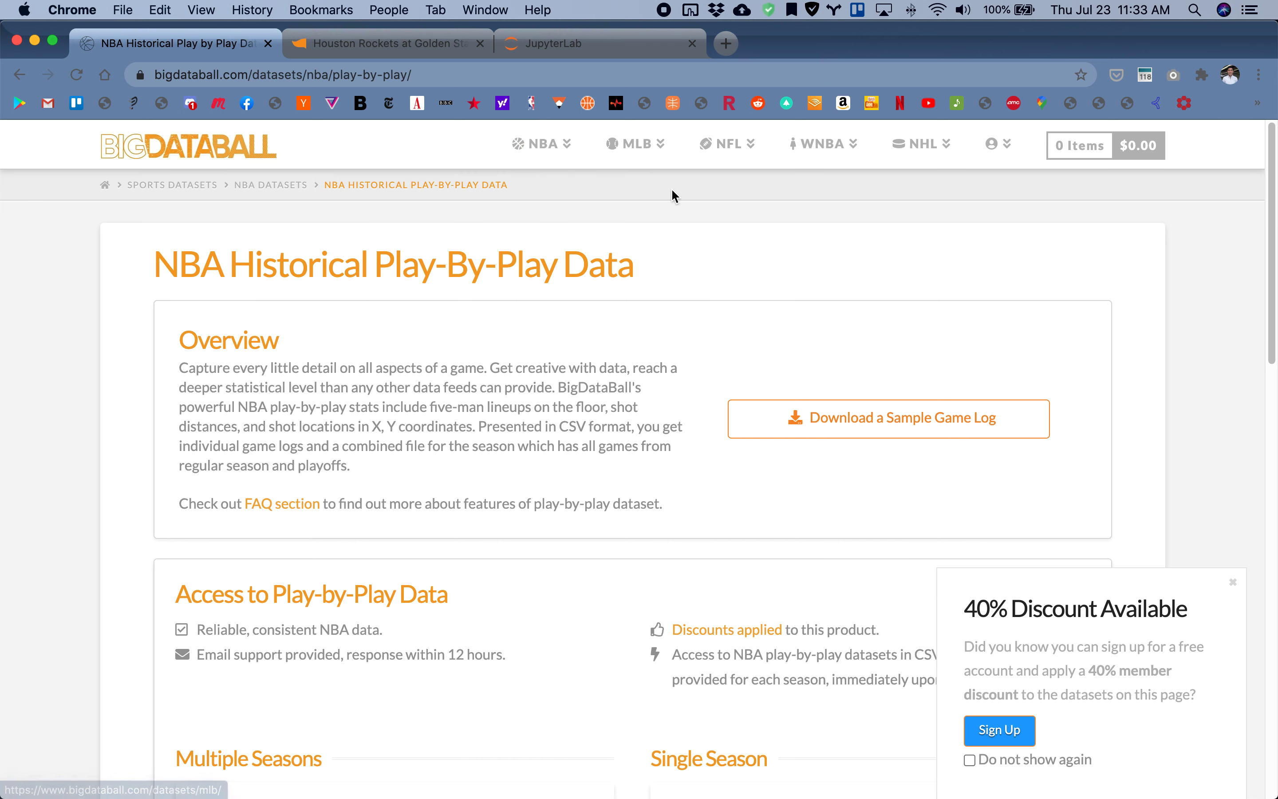
pyautogui.moveTo(666, 267)
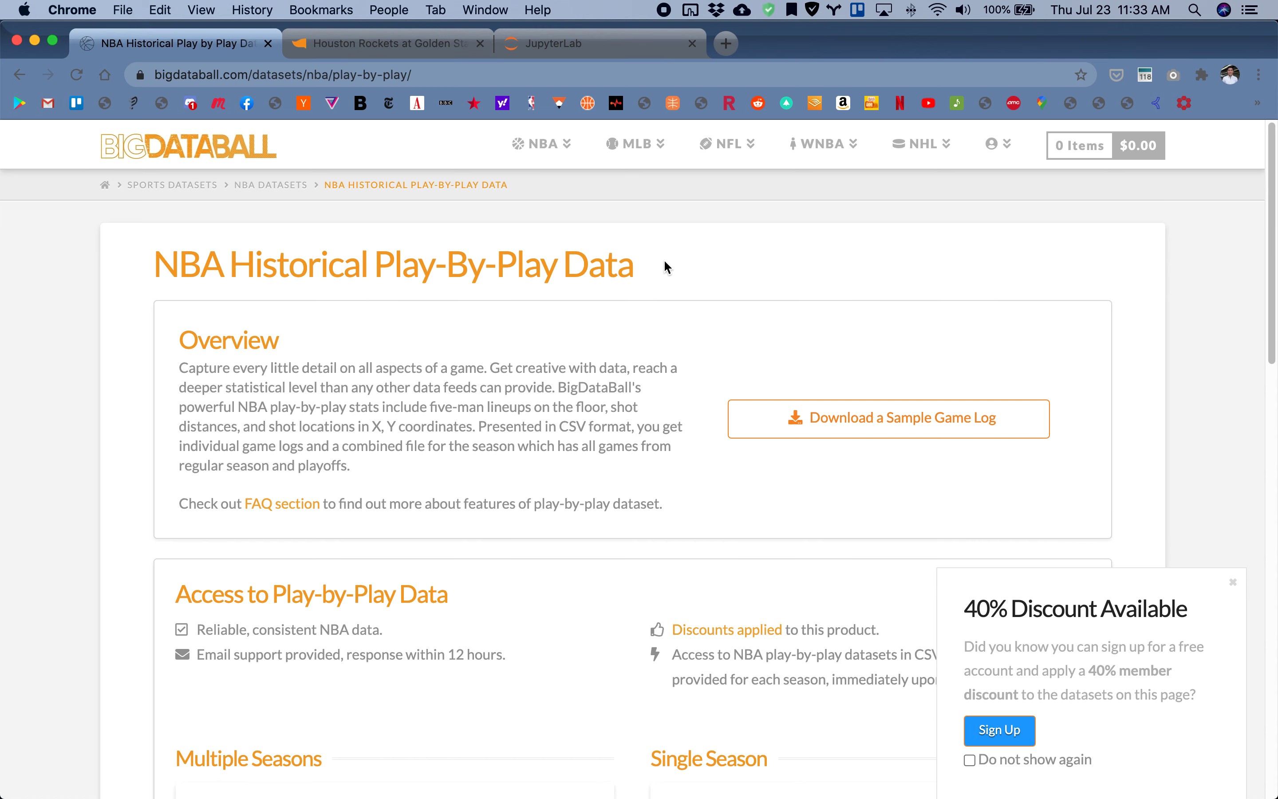
pyautogui.moveTo(811, 296)
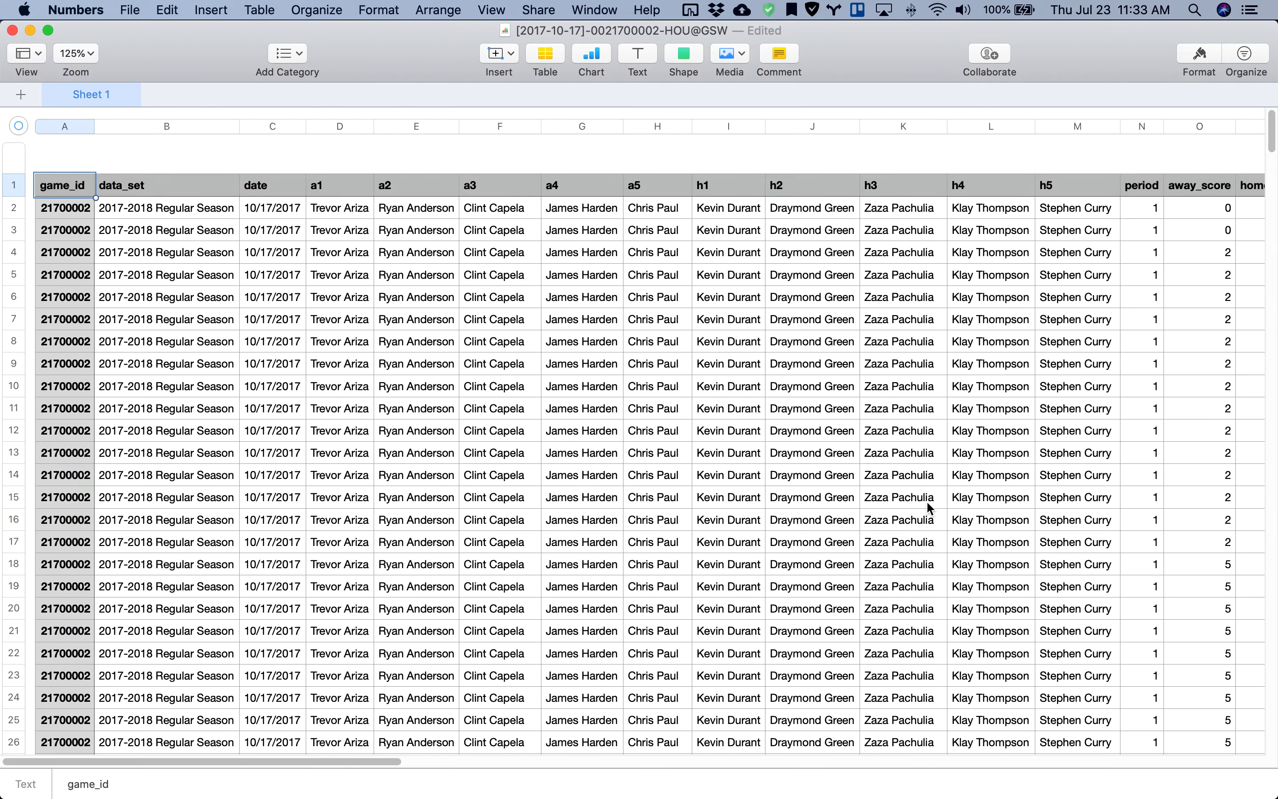
pyautogui.moveTo(721, 508)
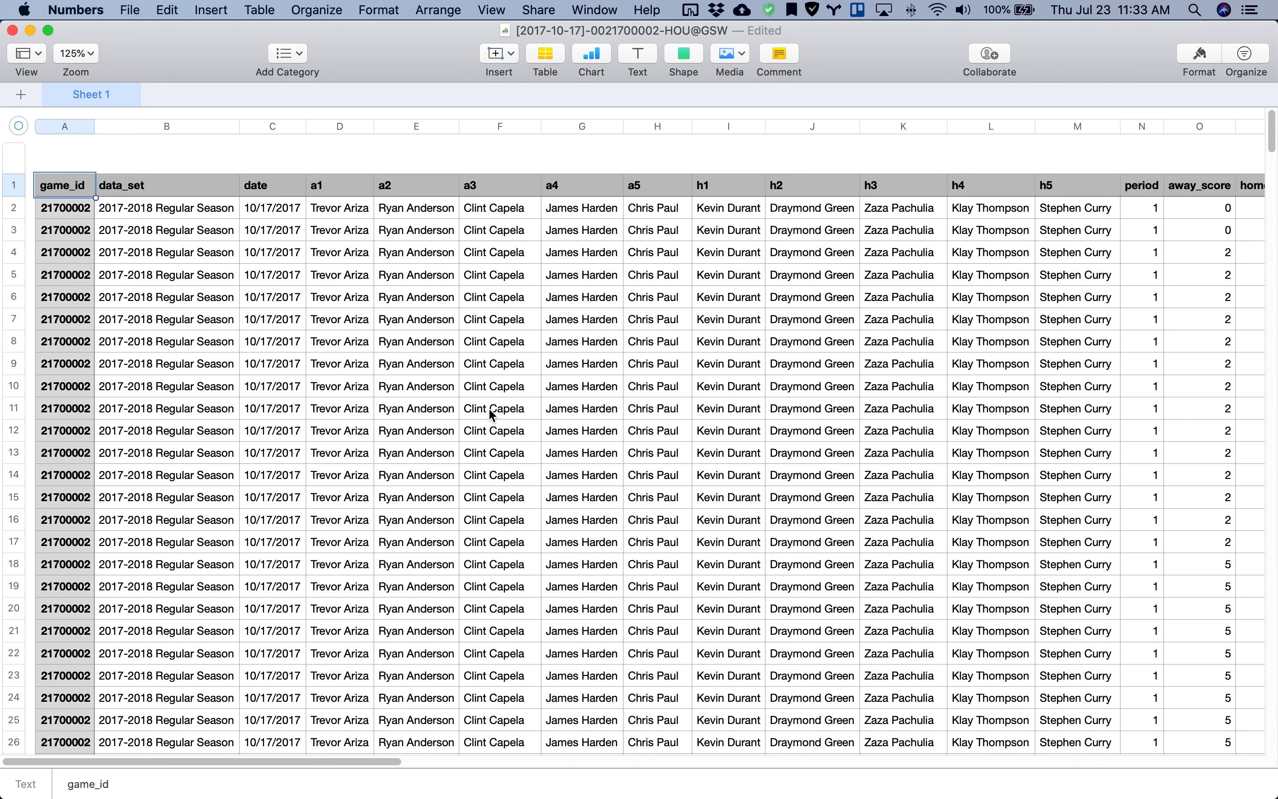
pyautogui.moveTo(203, 397)
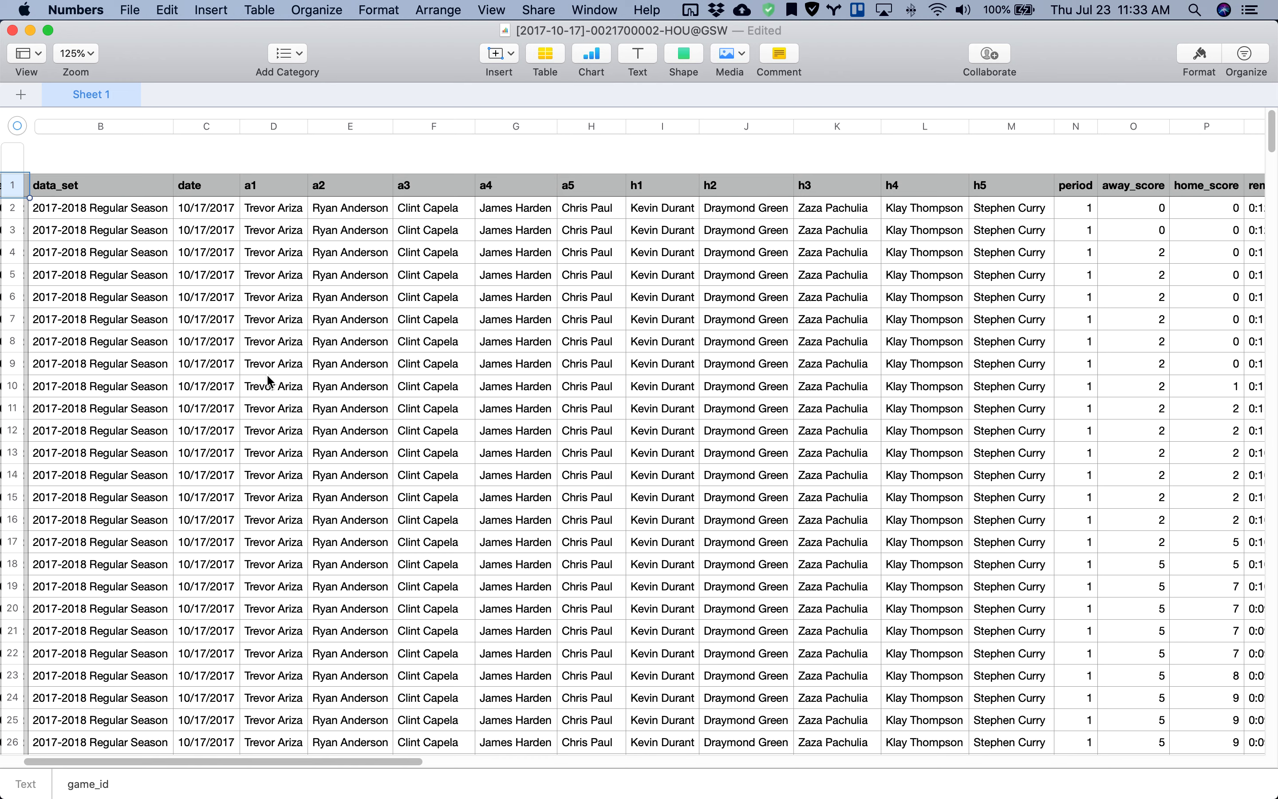
pyautogui.moveTo(449, 377)
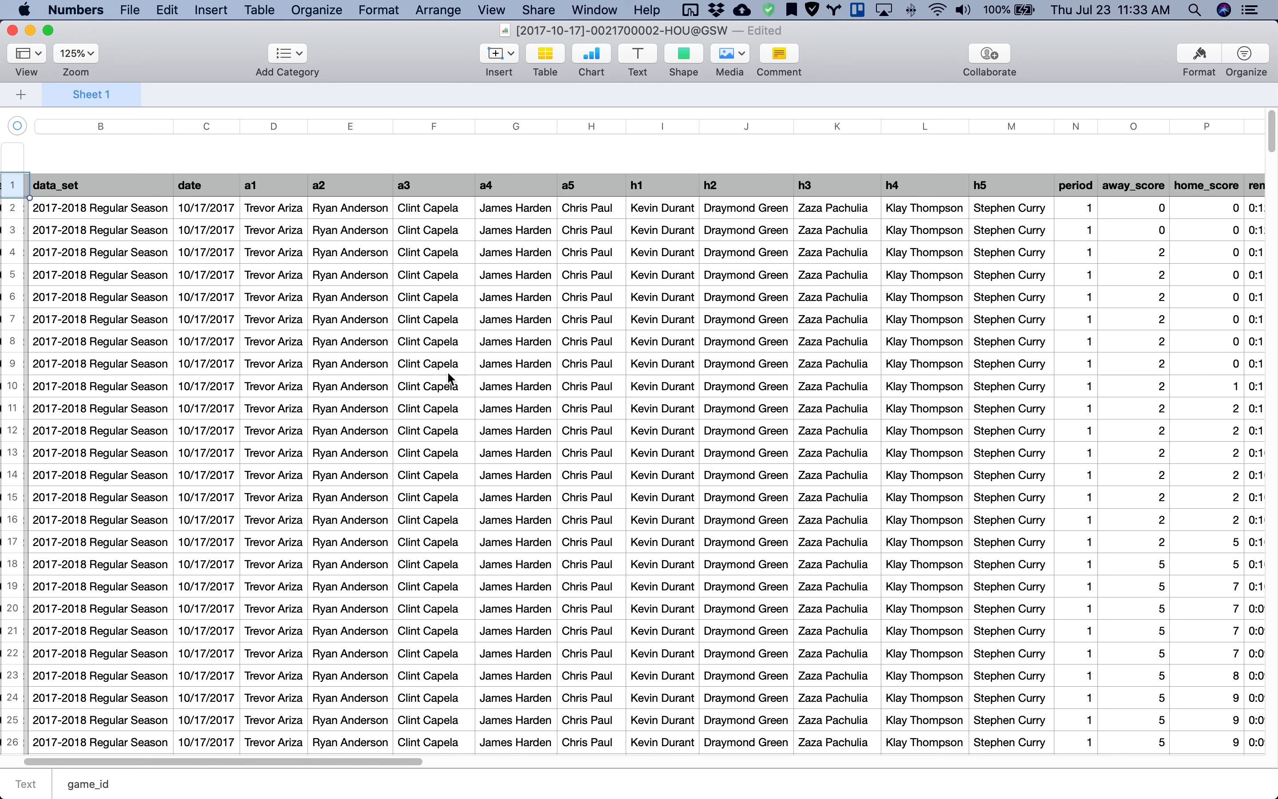
pyautogui.moveTo(255, 209)
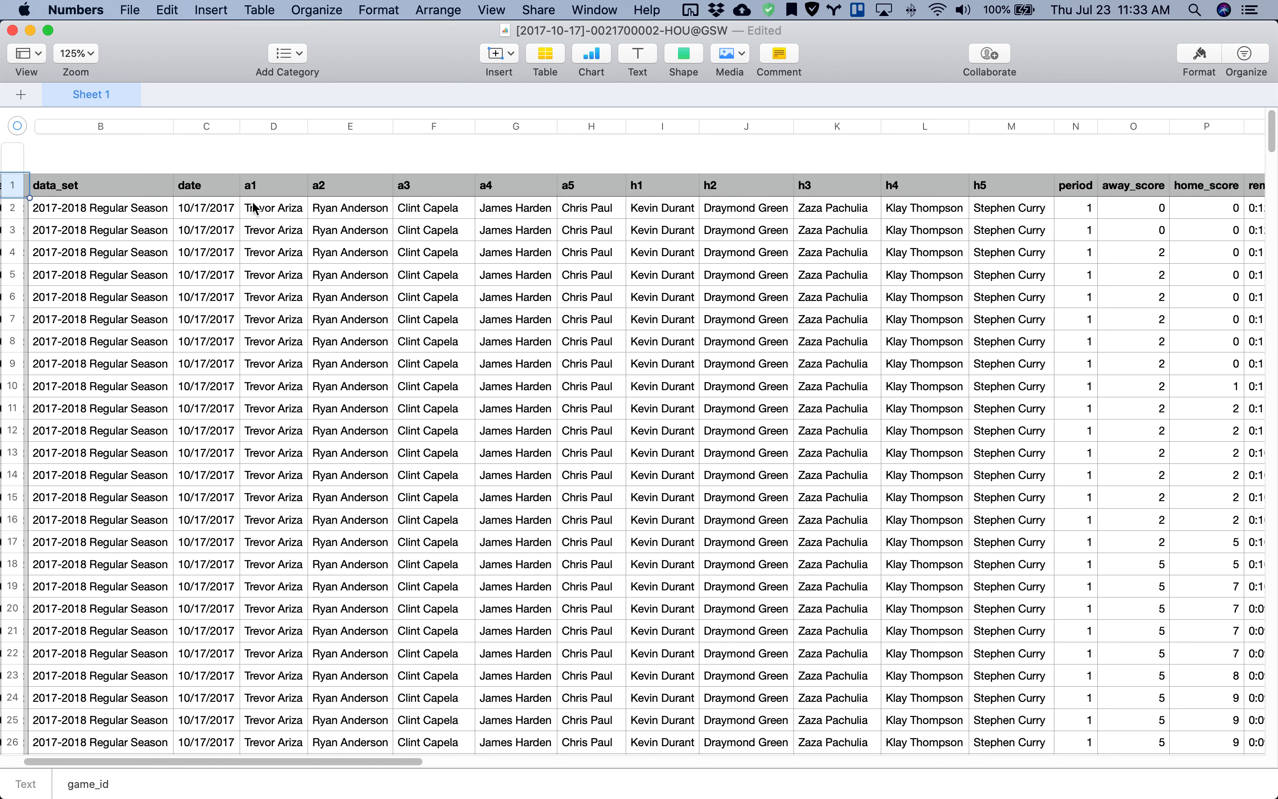
# Scroll the HOU@GSW log right past event types, players and shot coordinates to the descriptions, then down the plays
pyautogui.hscroll(3)
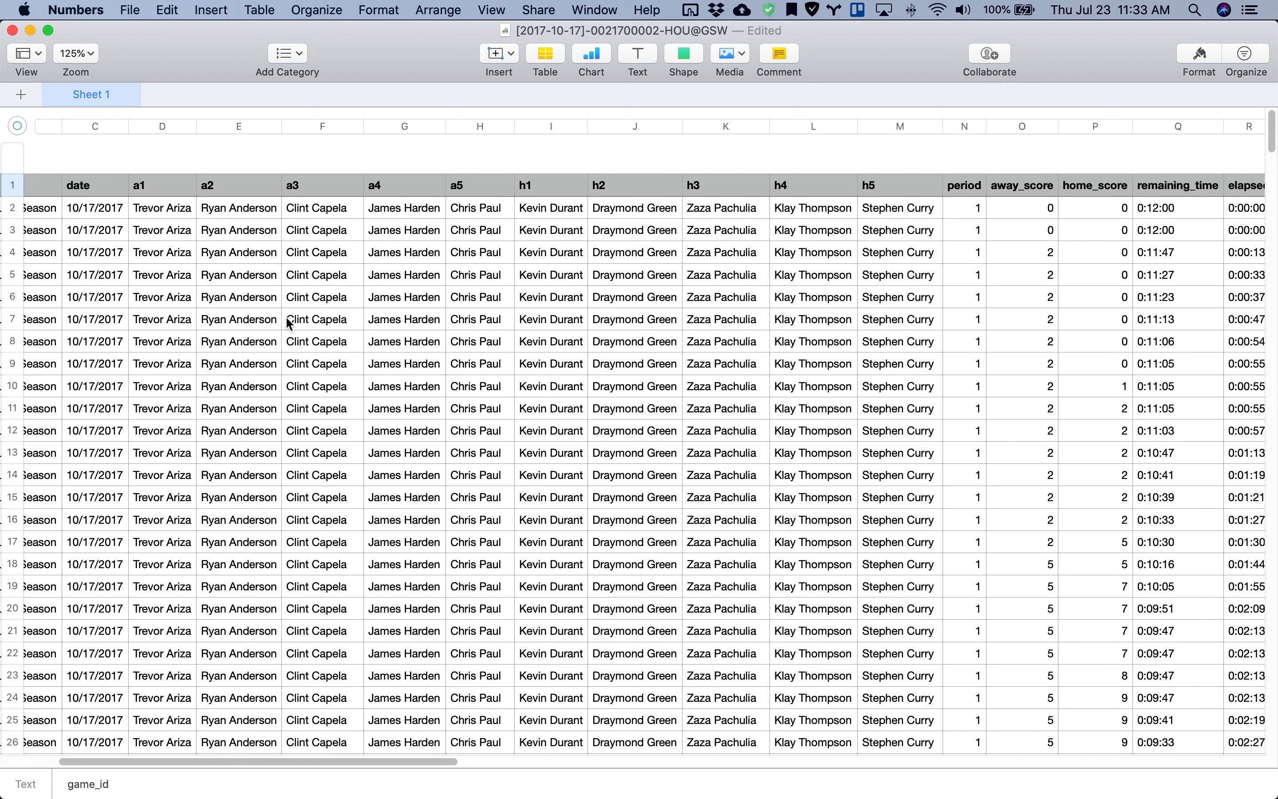
pyautogui.hscroll(3)
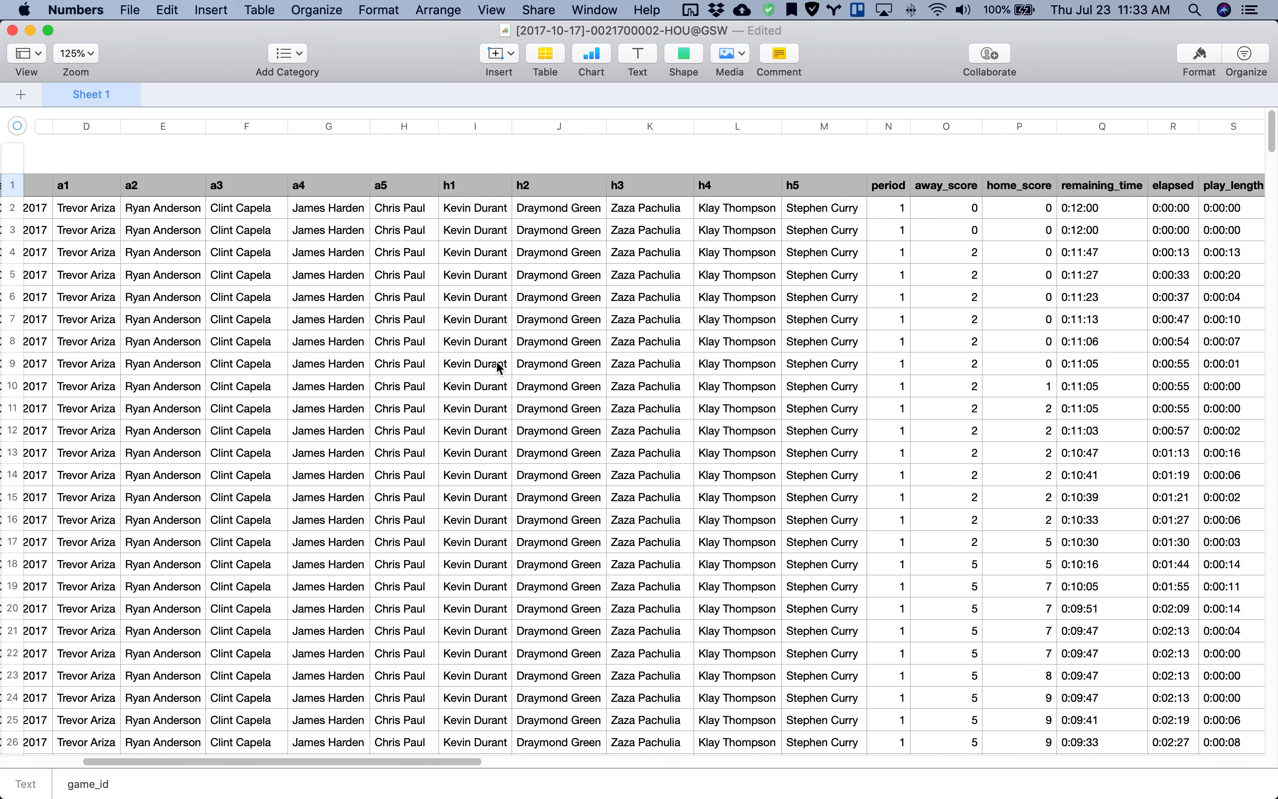
pyautogui.hscroll(3)
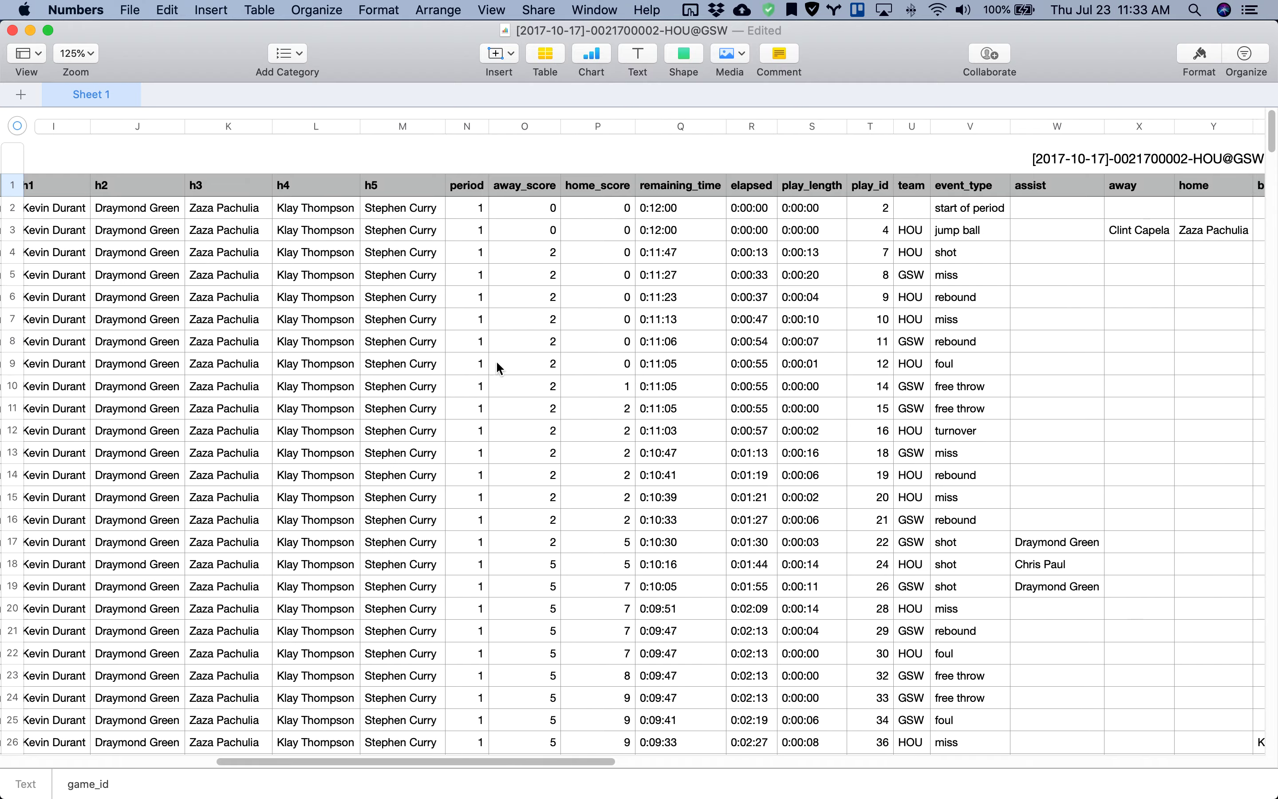
pyautogui.hscroll(3)
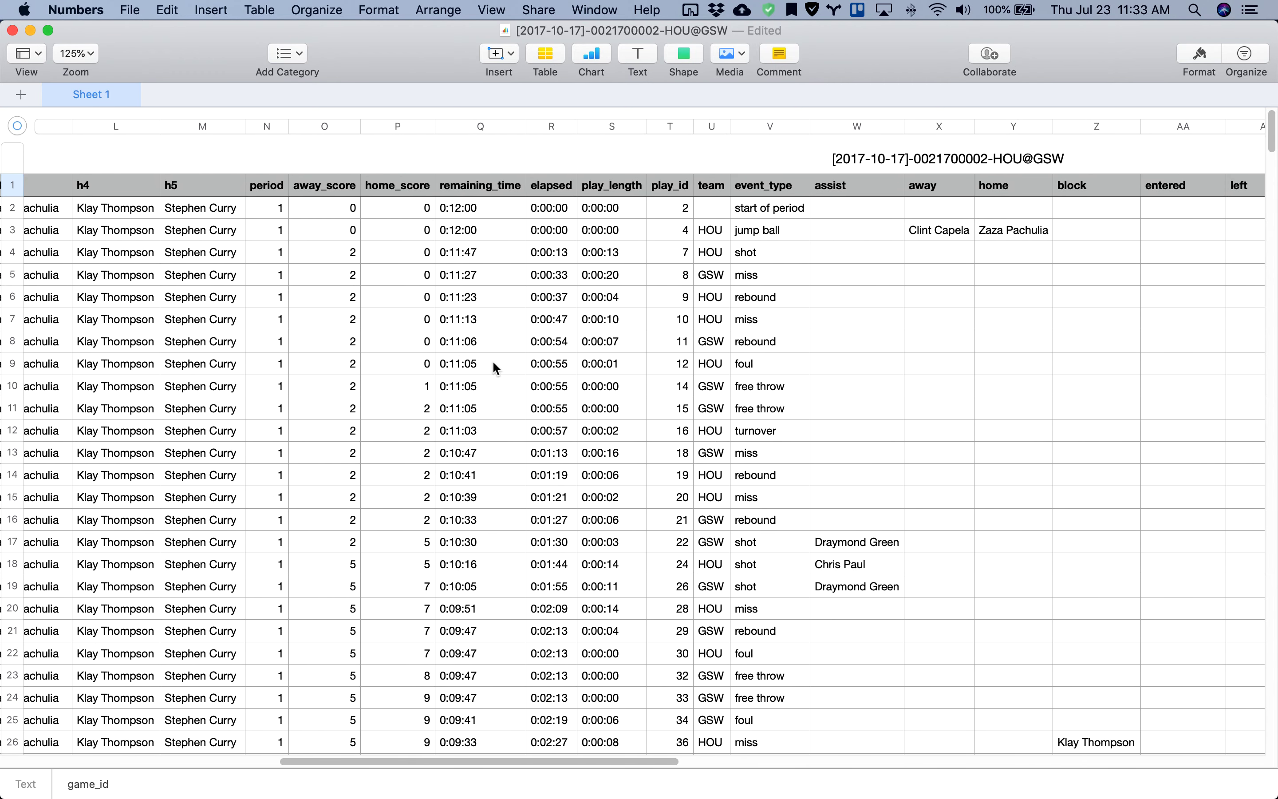
pyautogui.moveTo(371, 422)
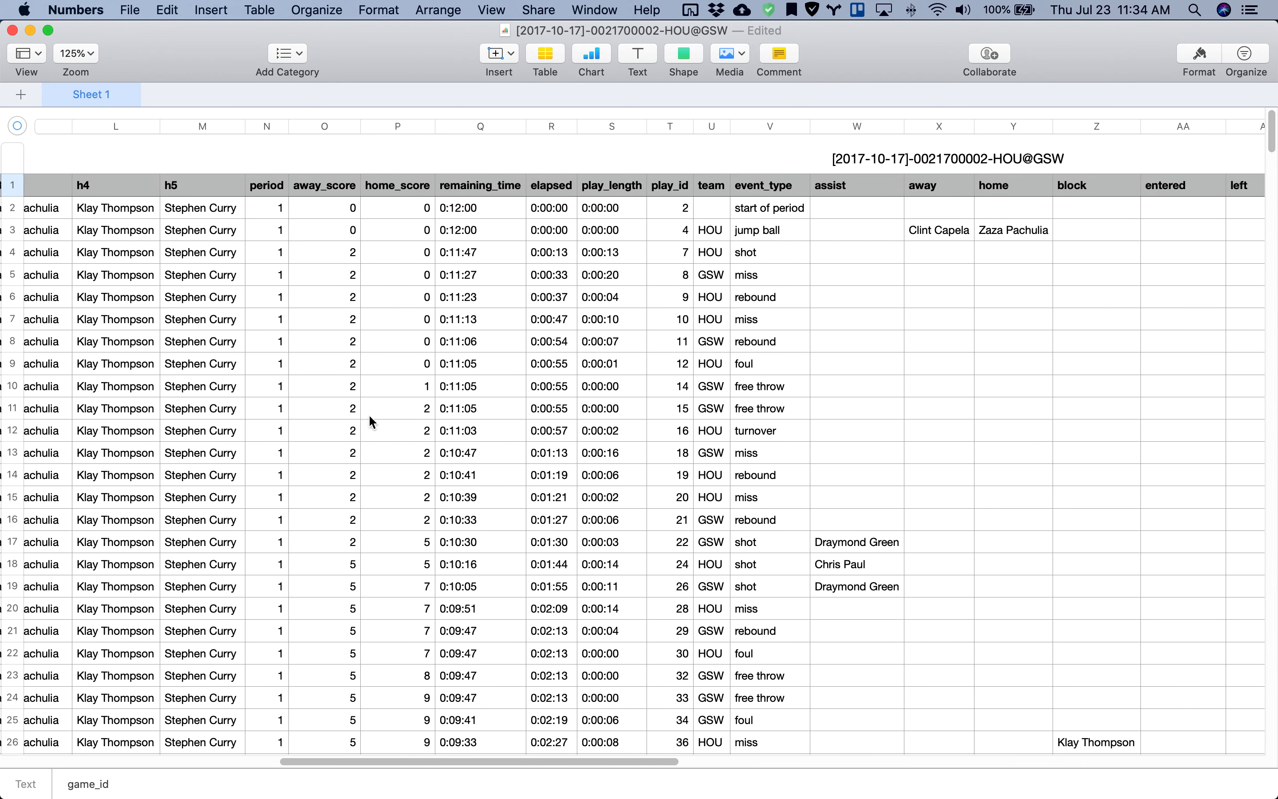
pyautogui.moveTo(289, 411)
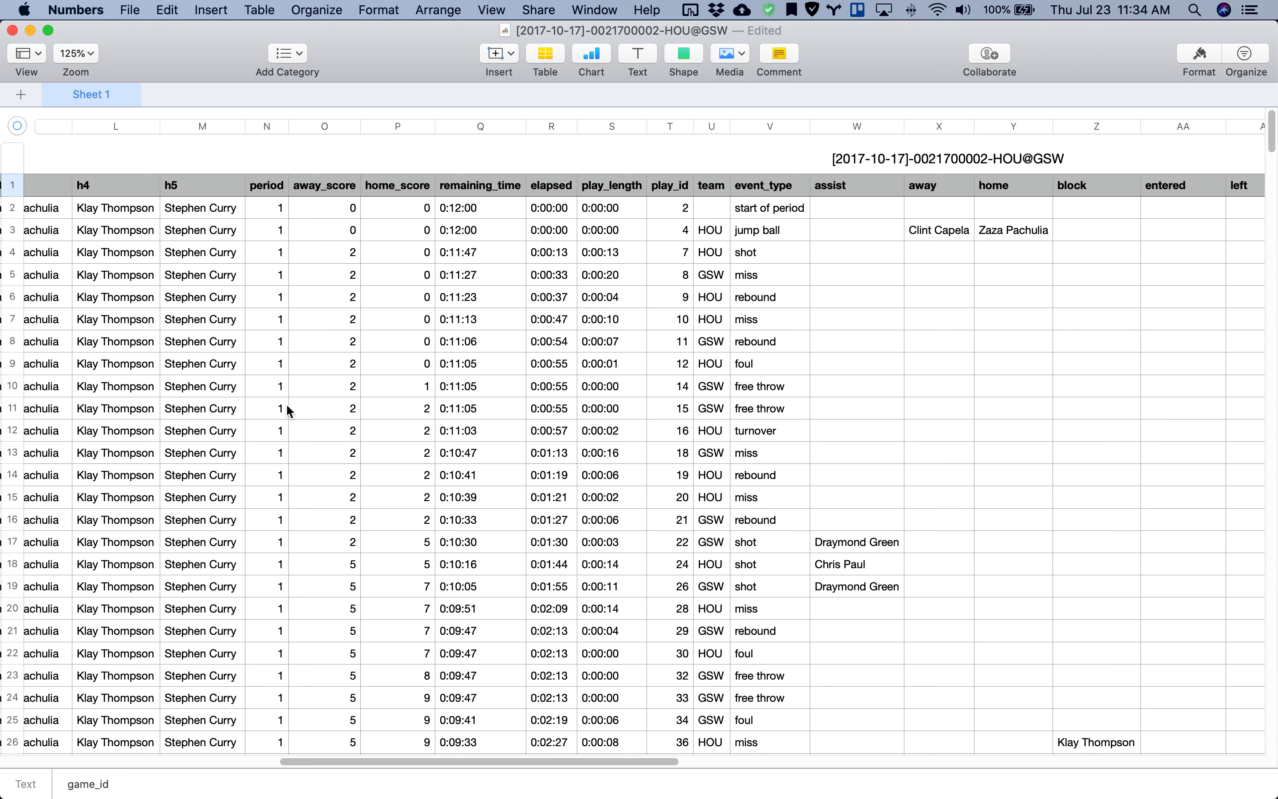
pyautogui.moveTo(377, 367)
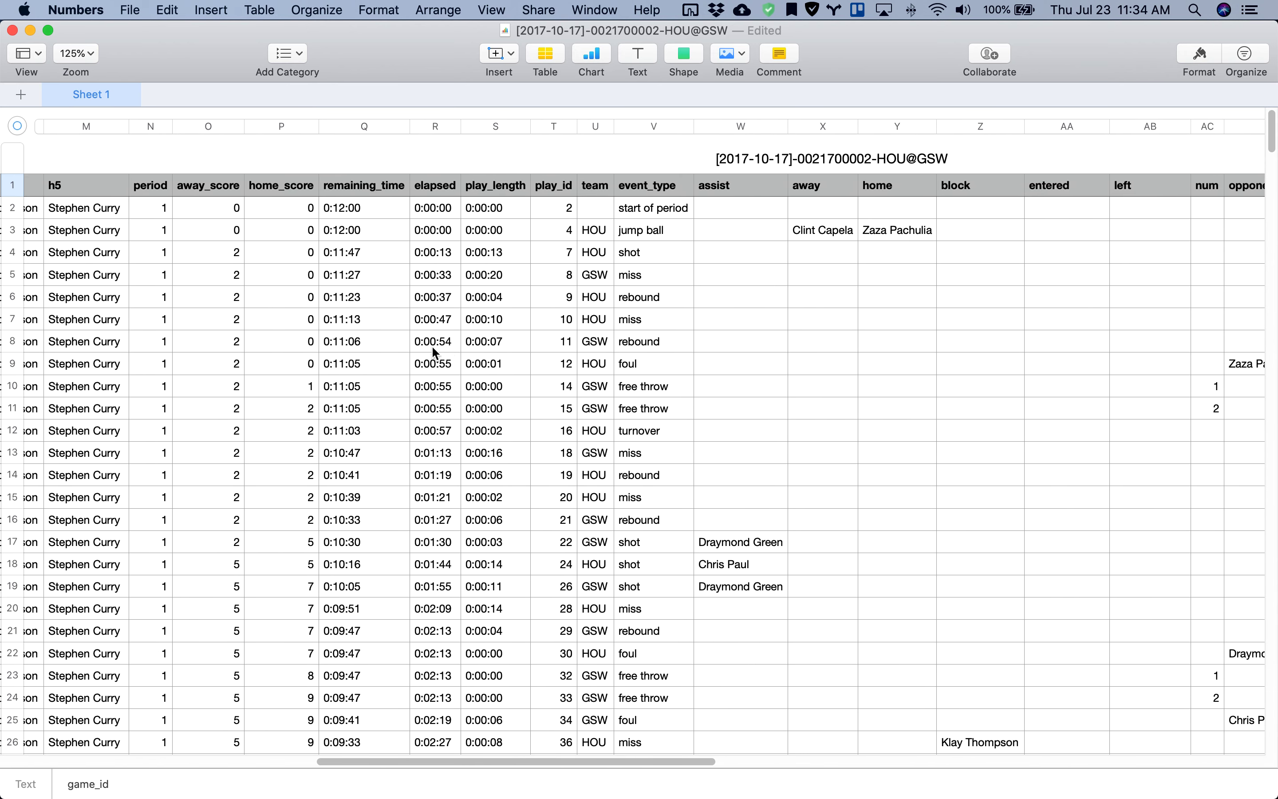
pyautogui.hscroll(3)
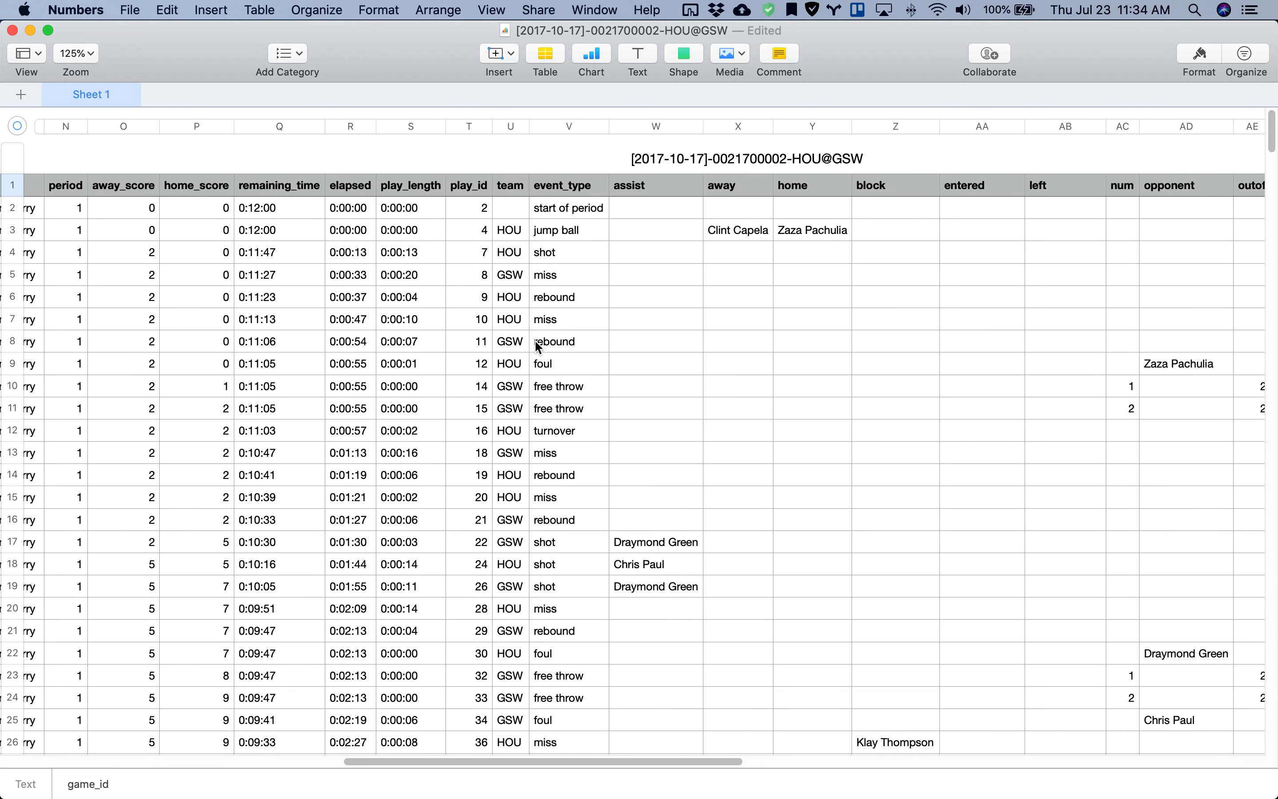
pyautogui.hscroll(3)
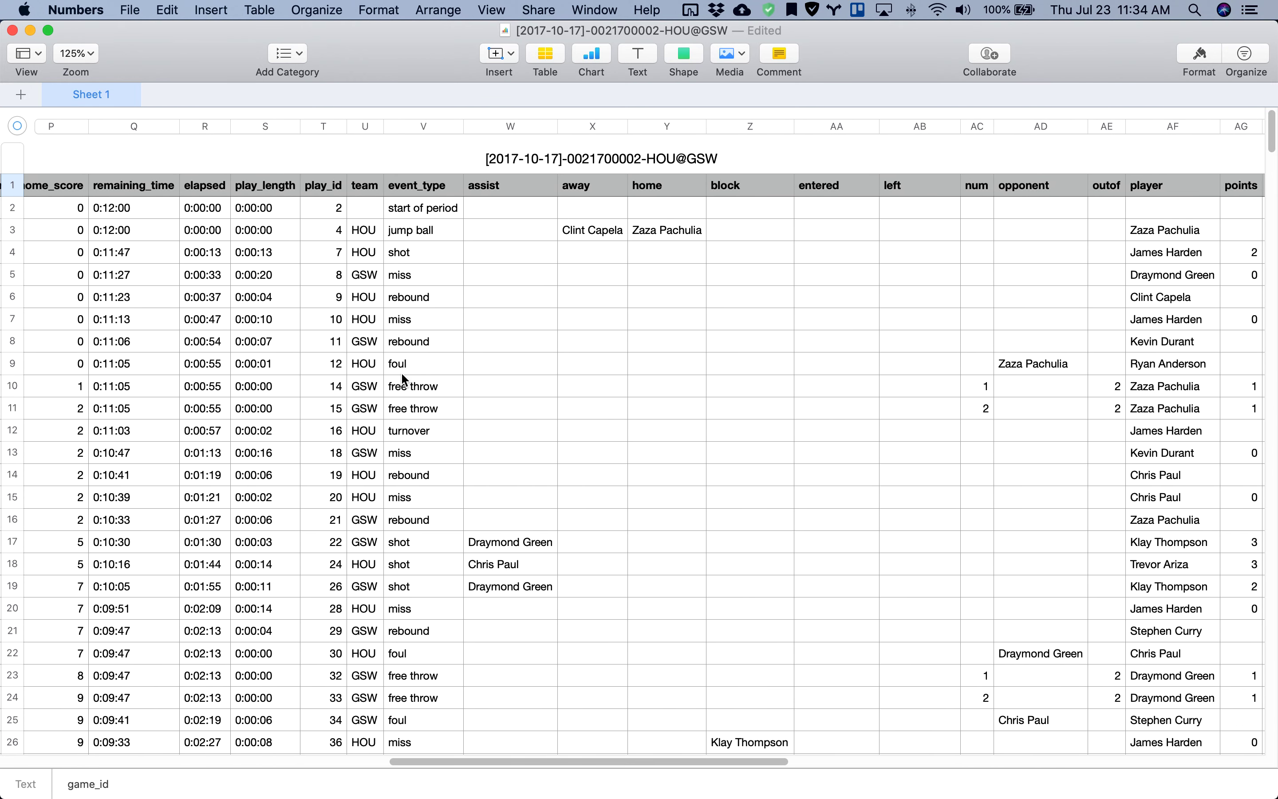
pyautogui.moveTo(467, 353)
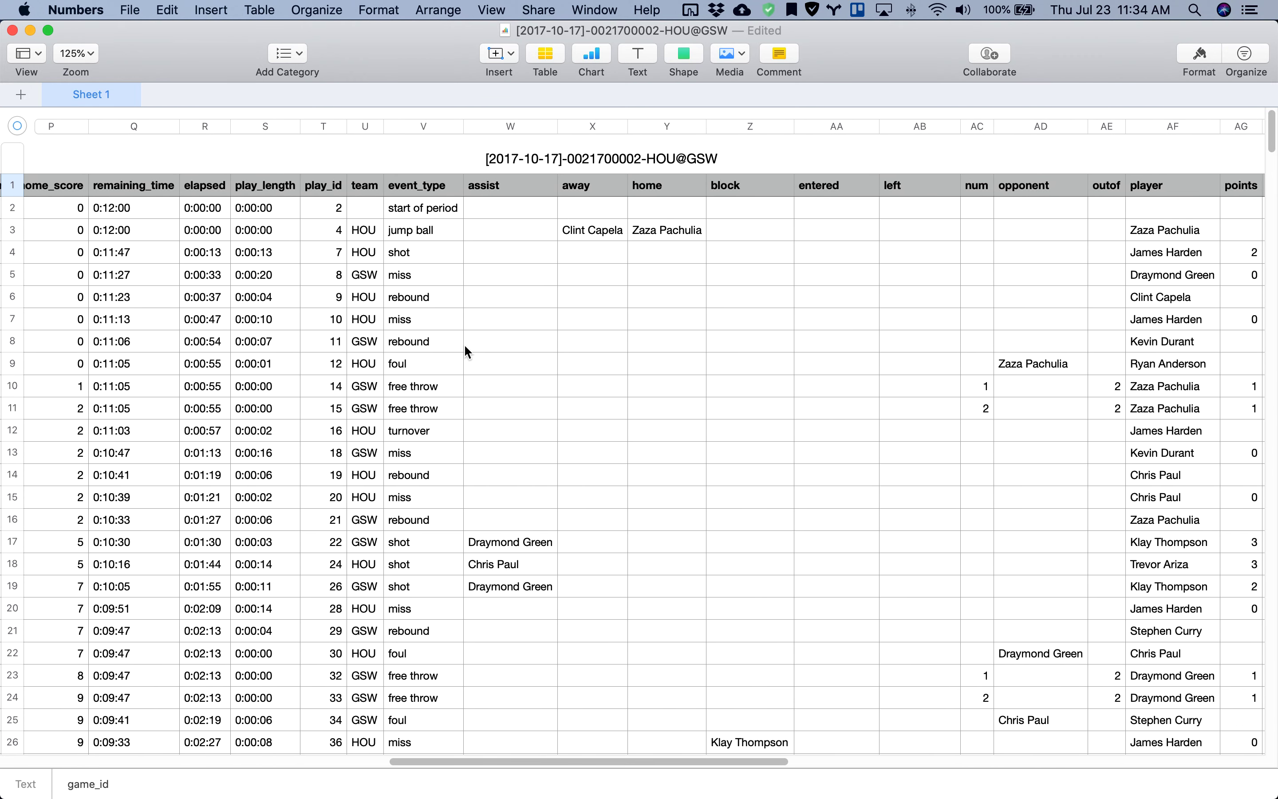
pyautogui.hscroll(3)
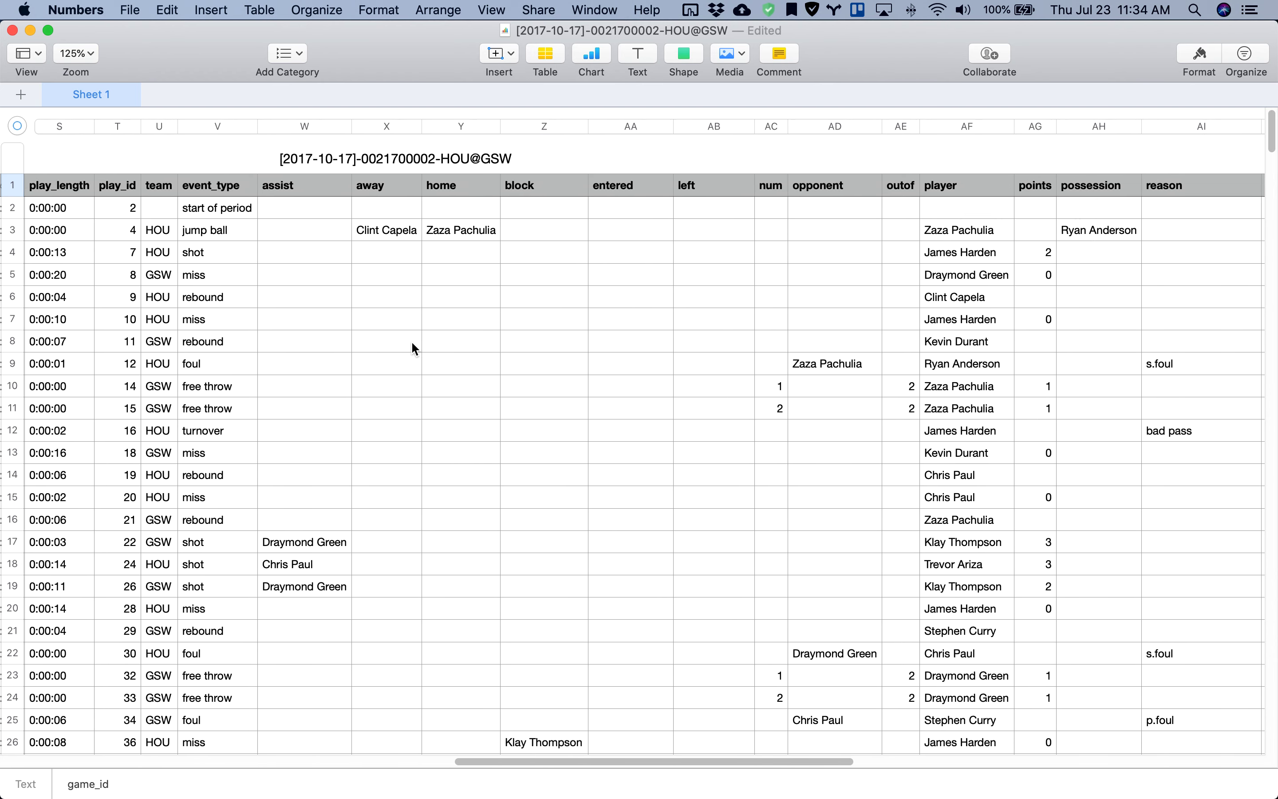
pyautogui.hscroll(3)
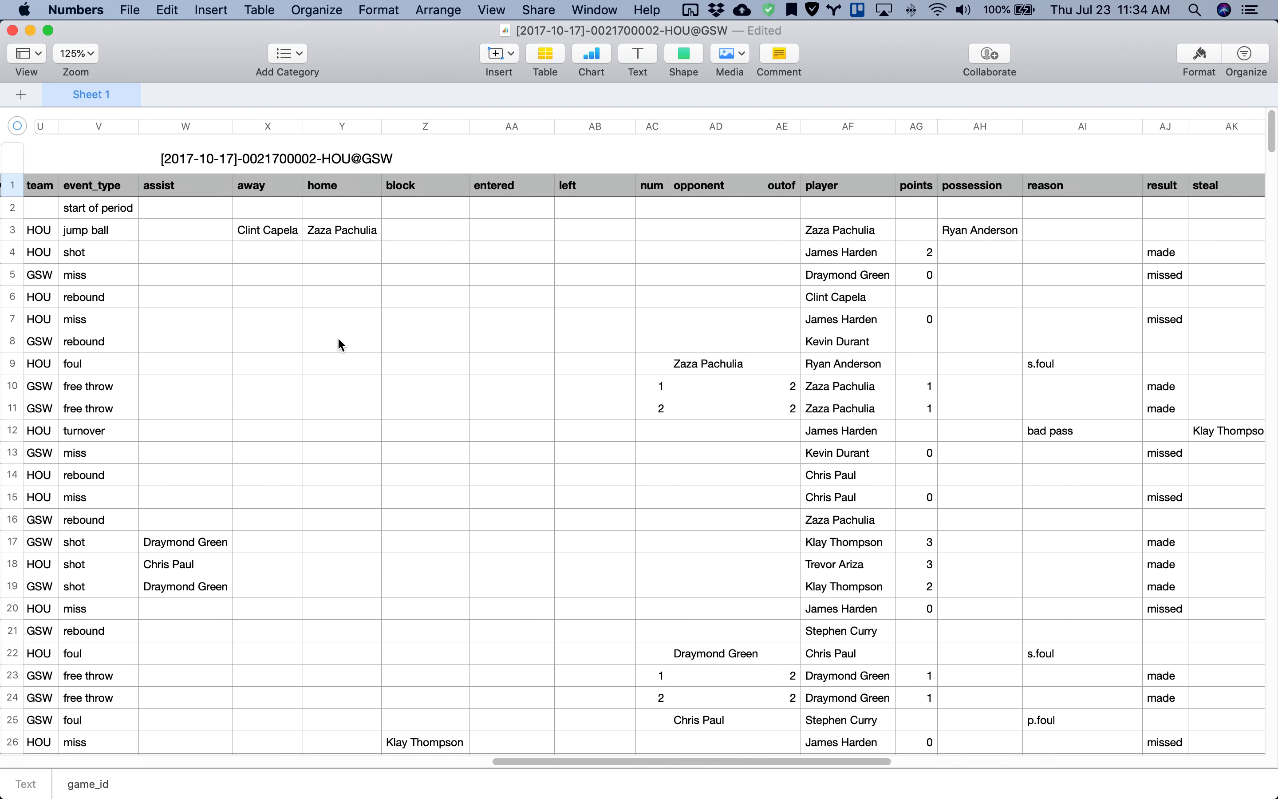
pyautogui.hscroll(3)
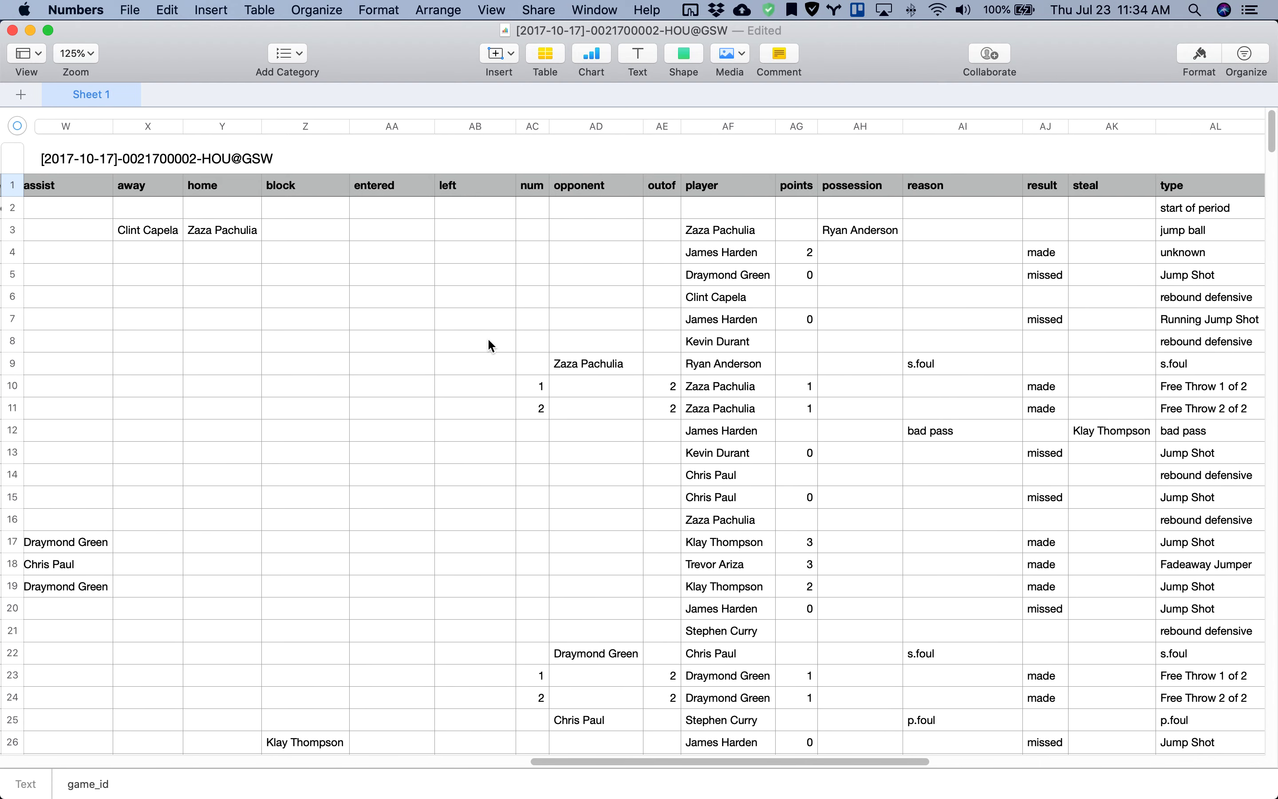
pyautogui.hscroll(3)
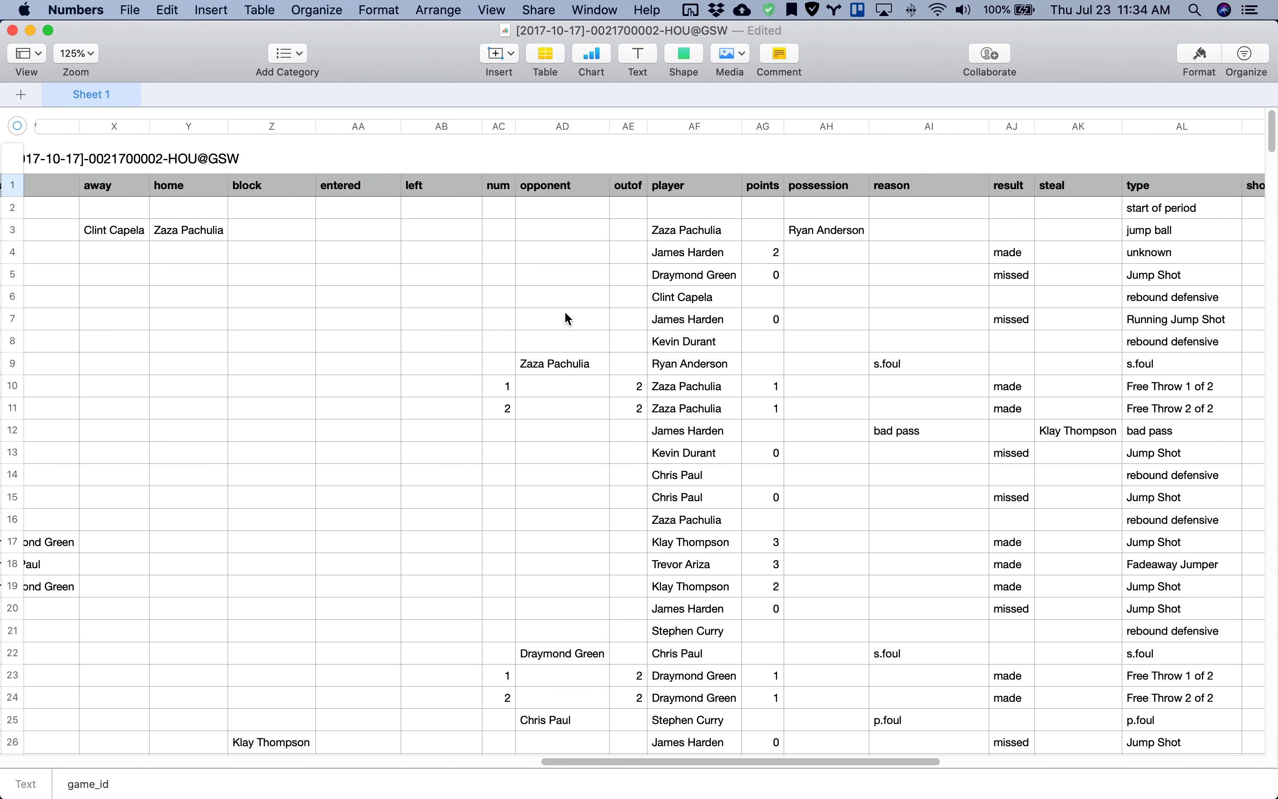
pyautogui.hscroll(3)
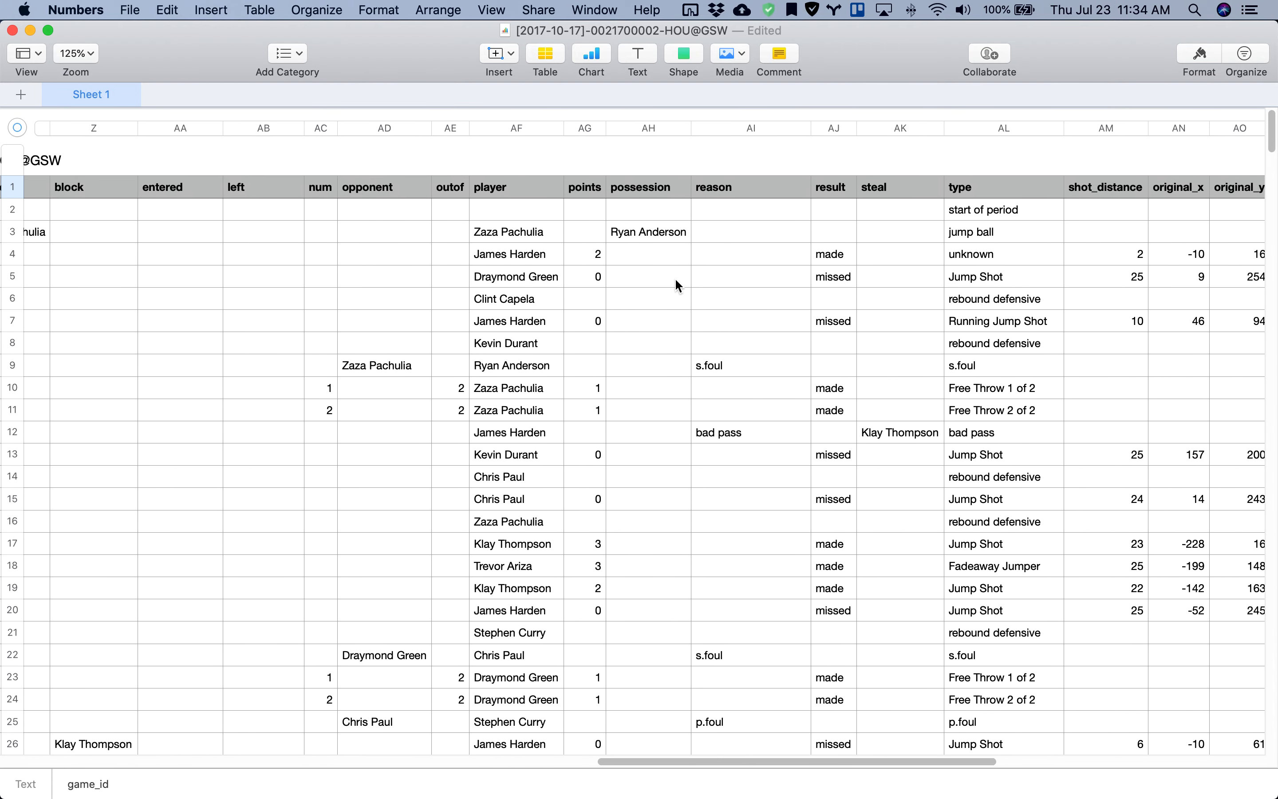
pyautogui.hscroll(3)
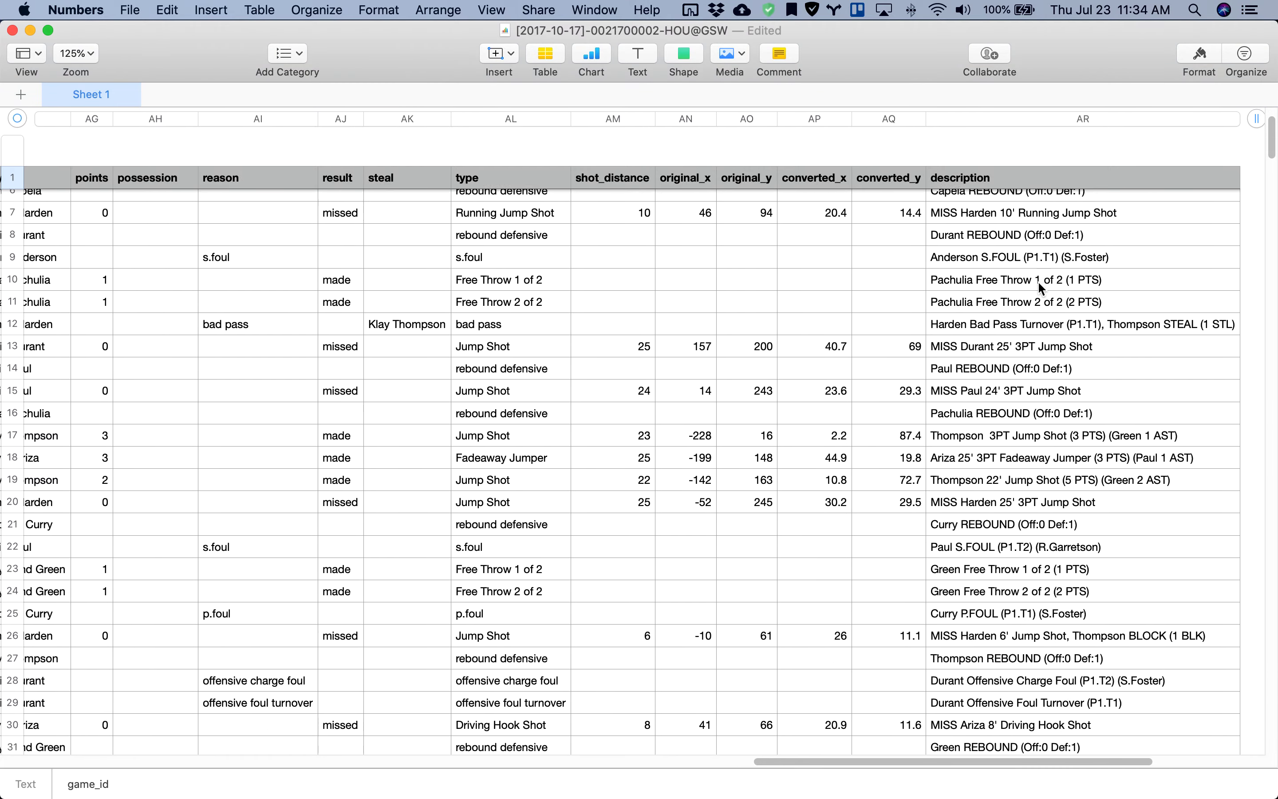
pyautogui.scroll(-3)
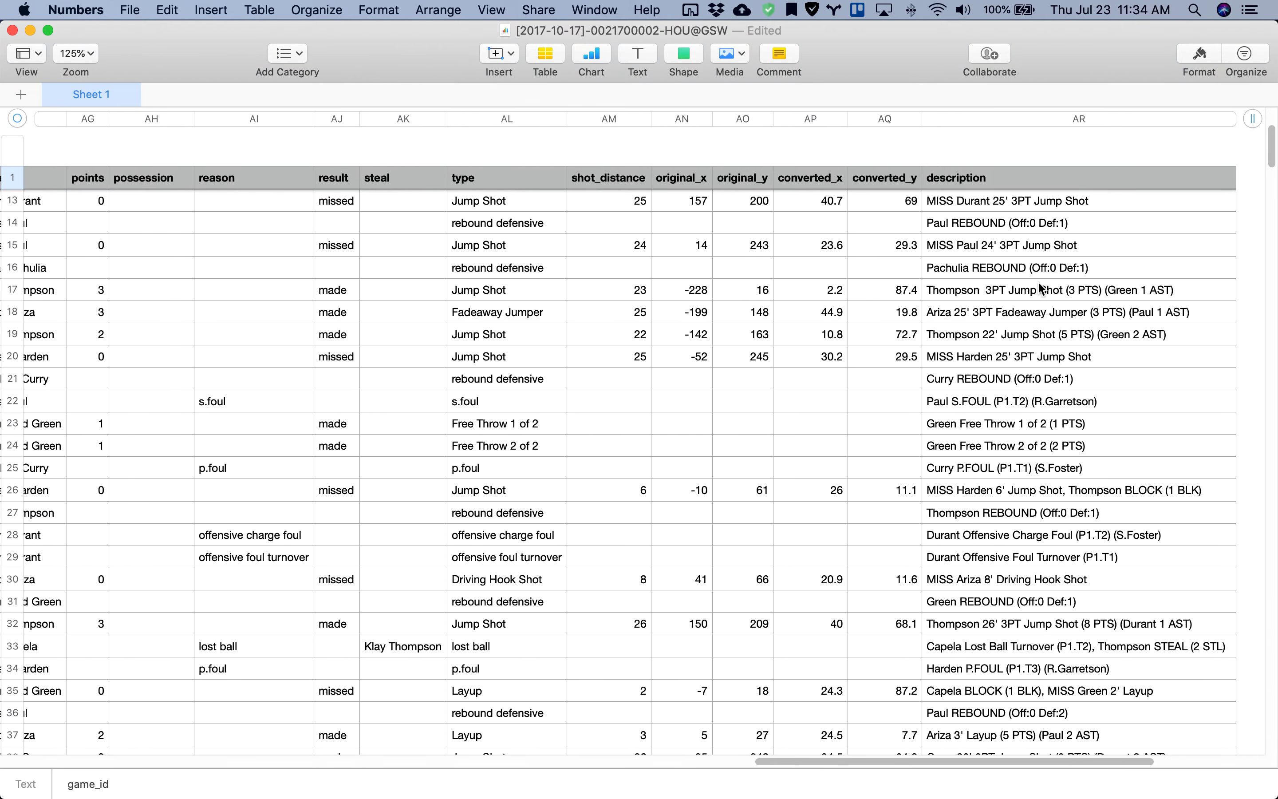
pyautogui.scroll(-3)
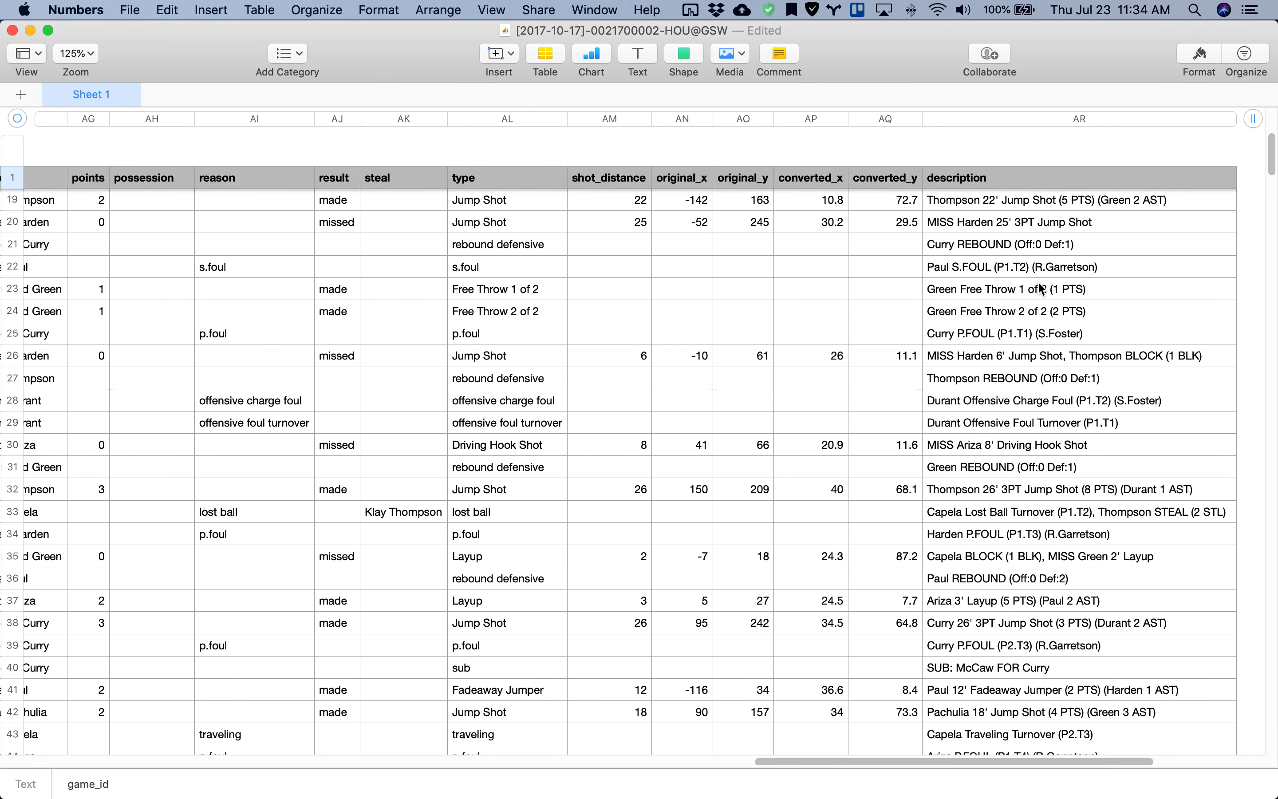
pyautogui.scroll(-3)
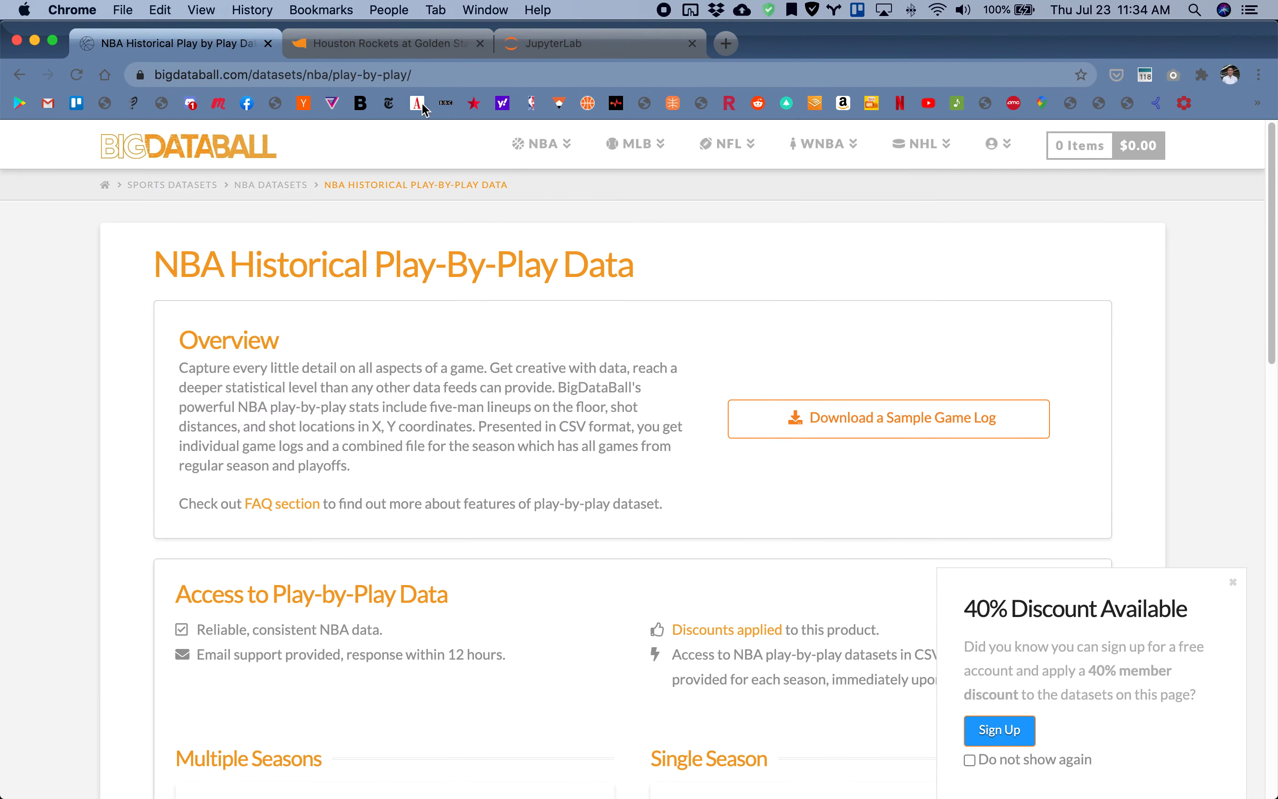
# Show the Rockets at Warriors October 17, 2017 box score and scroll to Houston's Basic Box Score +/- column
pyautogui.click(384, 43)
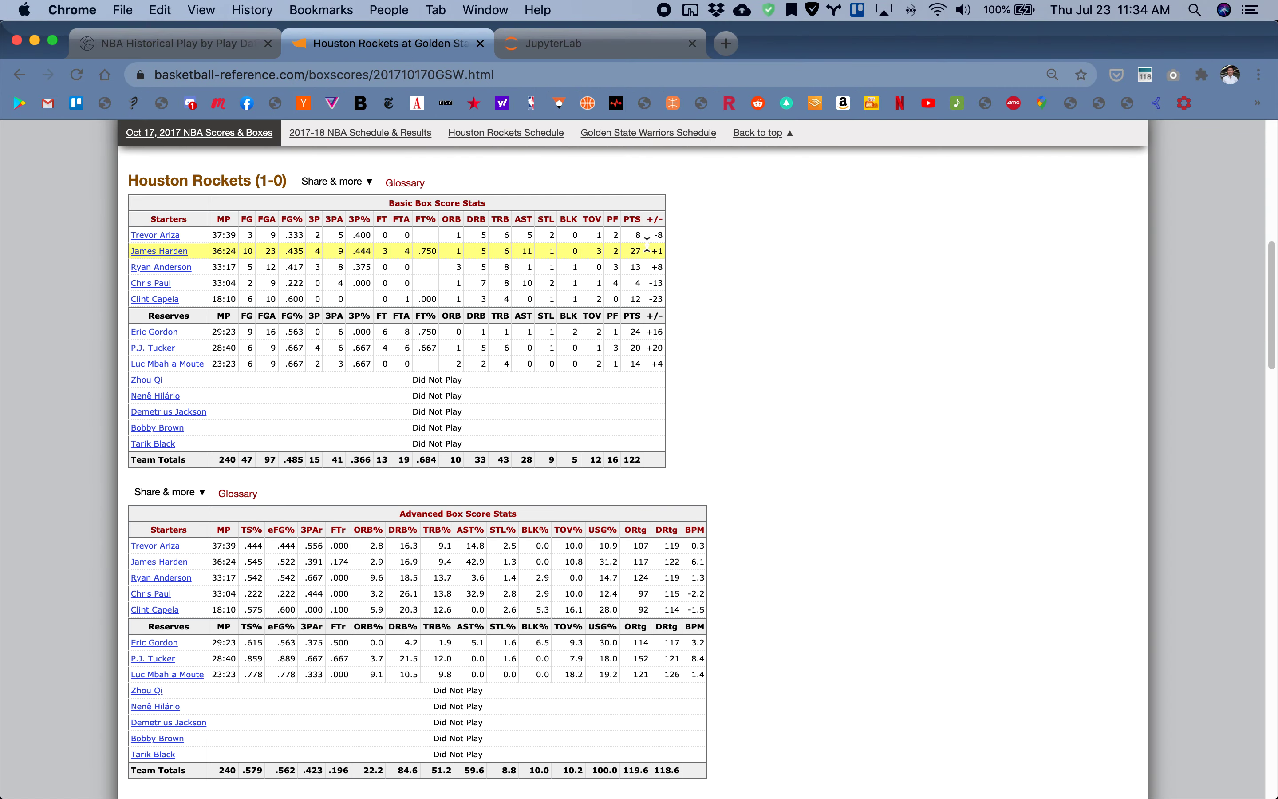
pyautogui.moveTo(656, 243)
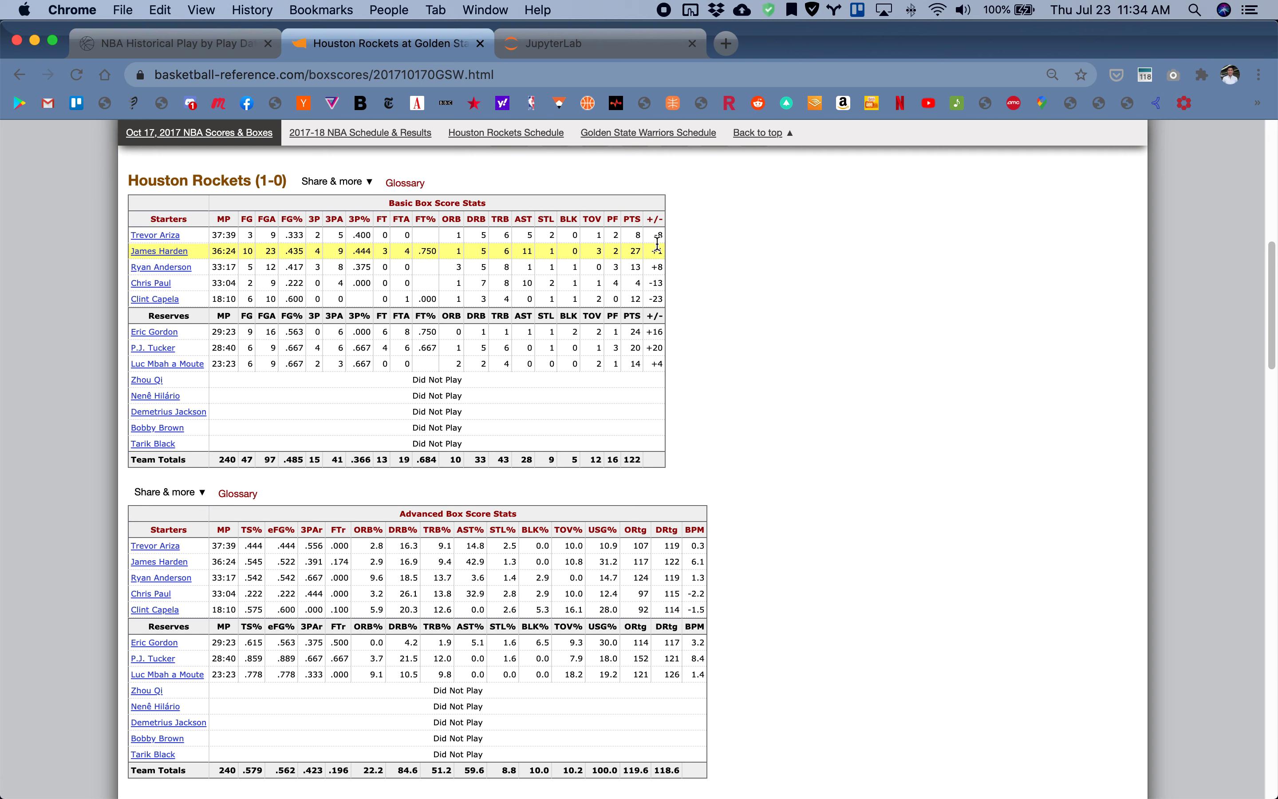
pyautogui.moveTo(655, 218)
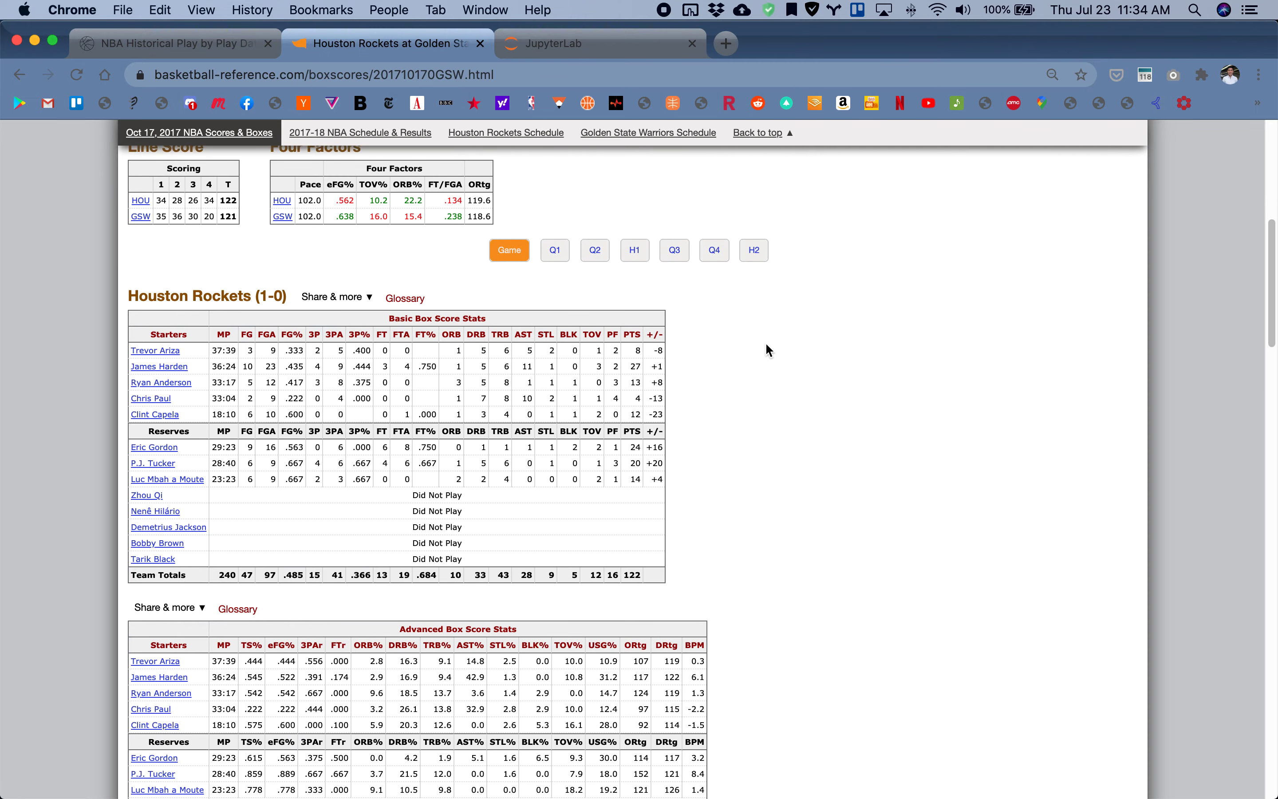
pyautogui.scroll(3)
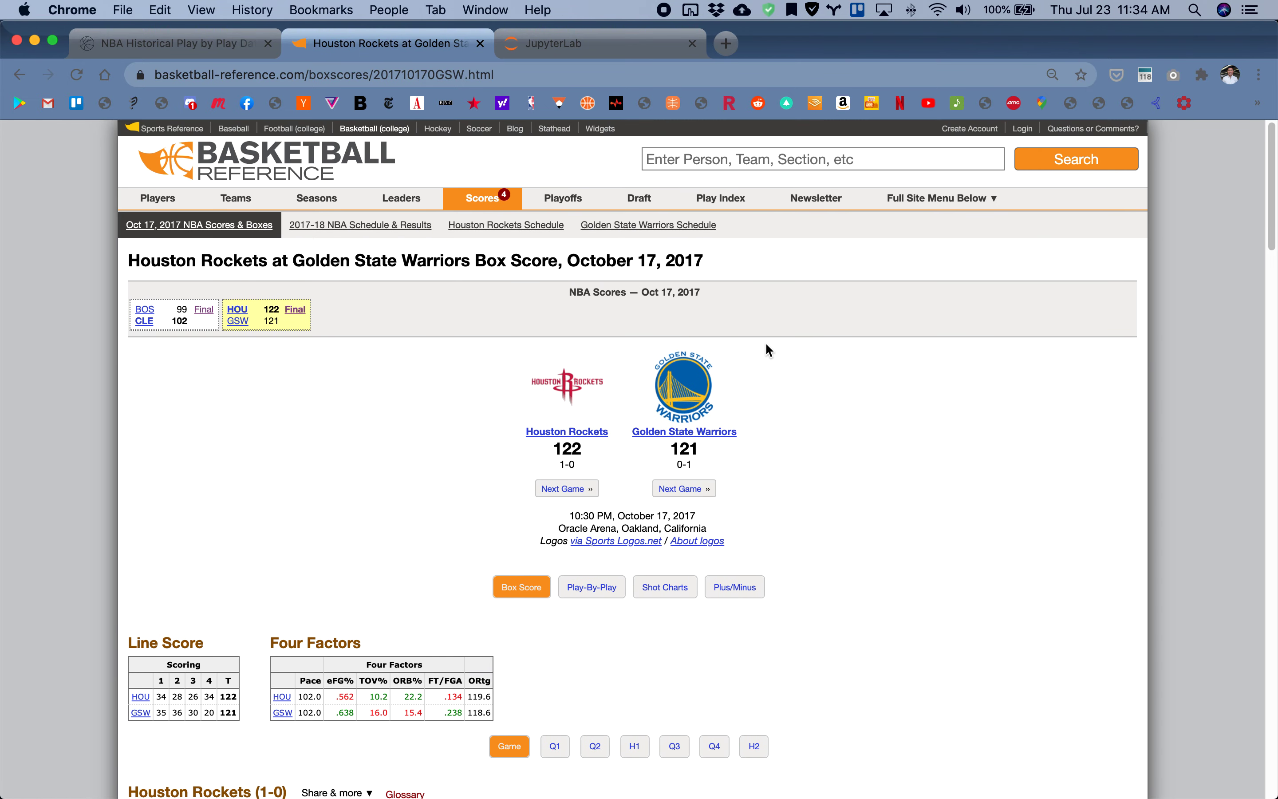
pyautogui.scroll(-3)
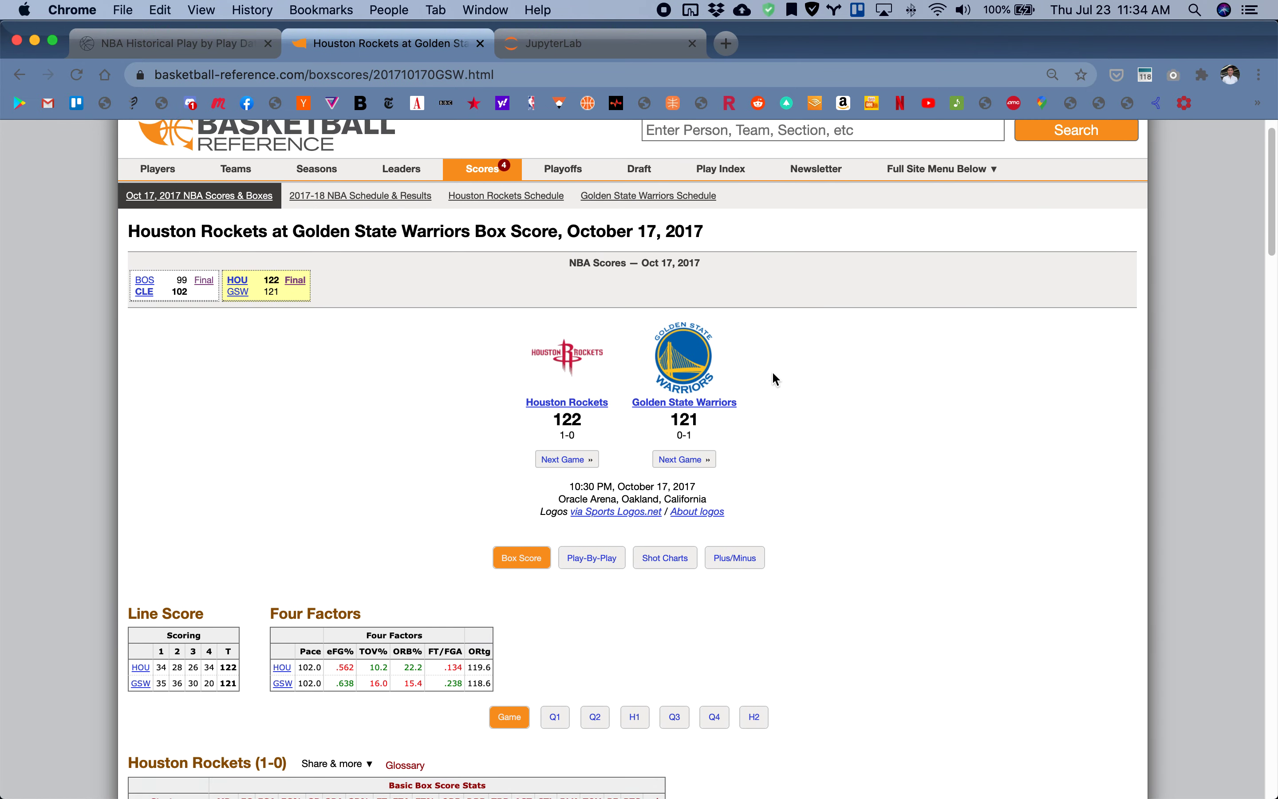
pyautogui.scroll(-3)
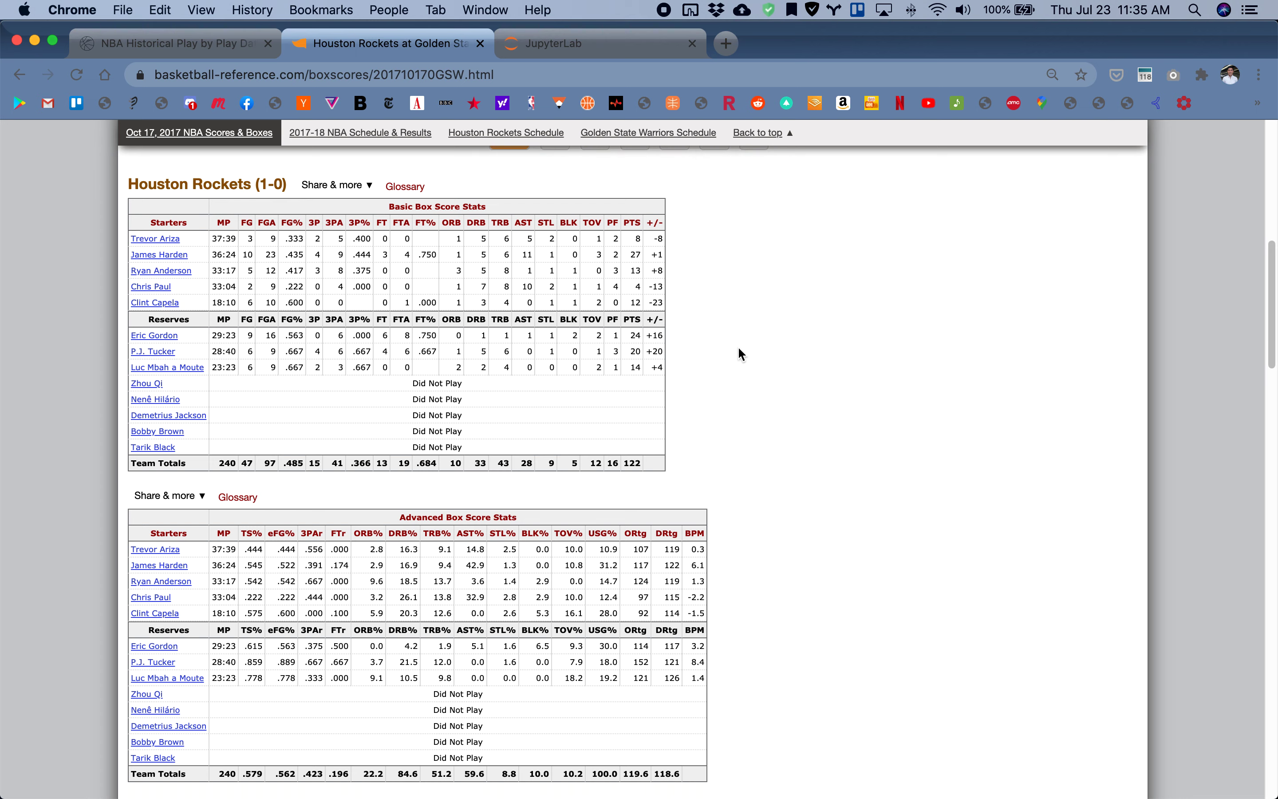
pyautogui.moveTo(659, 233)
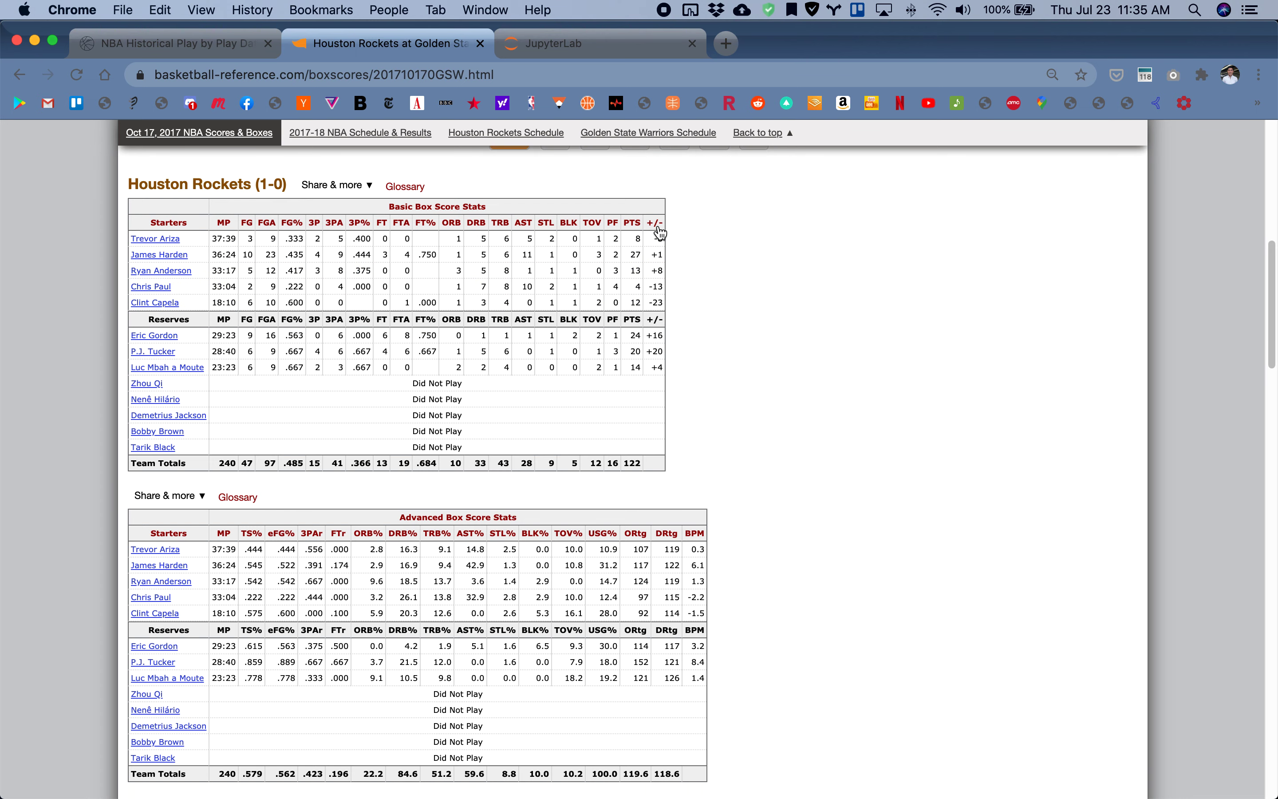
pyautogui.moveTo(655, 224)
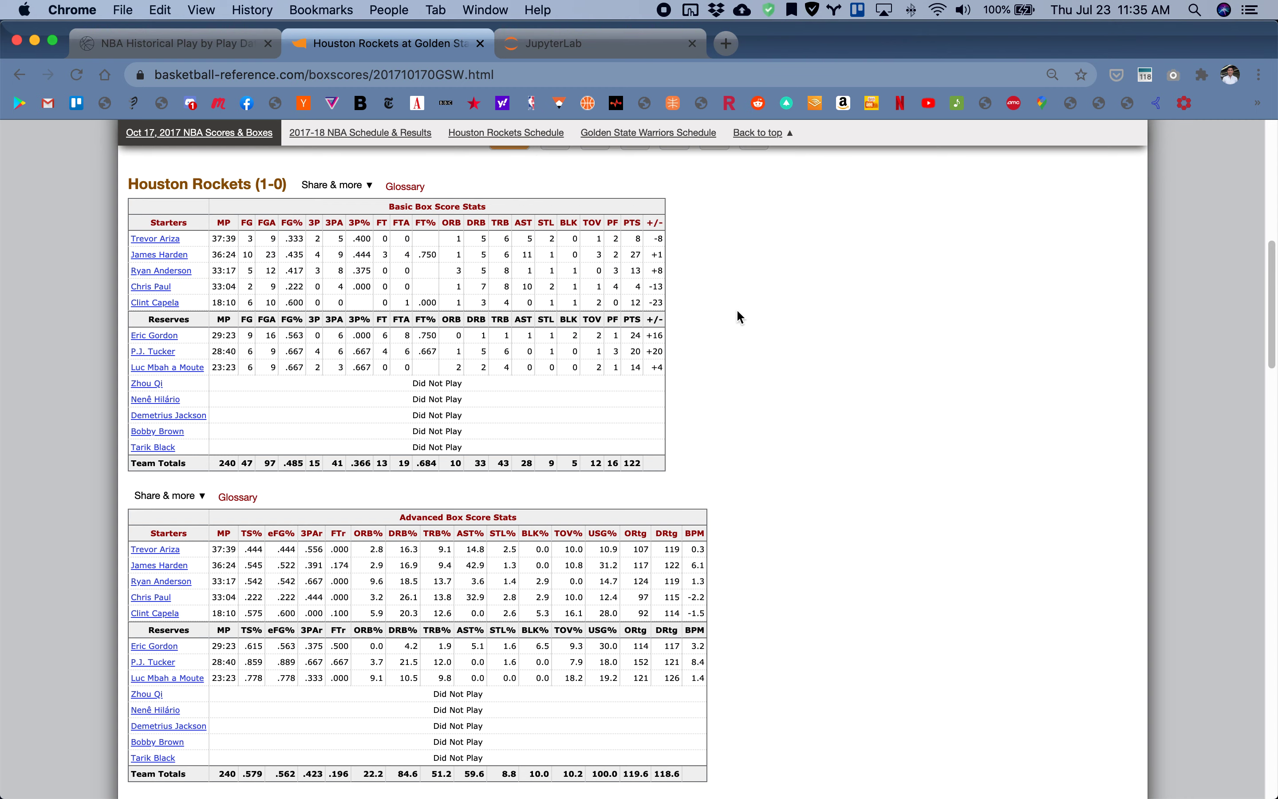
# Switch Chrome back to the JupyterLab tab showing Calculate_PlusMinus.ipynb
pyautogui.click(600, 45)
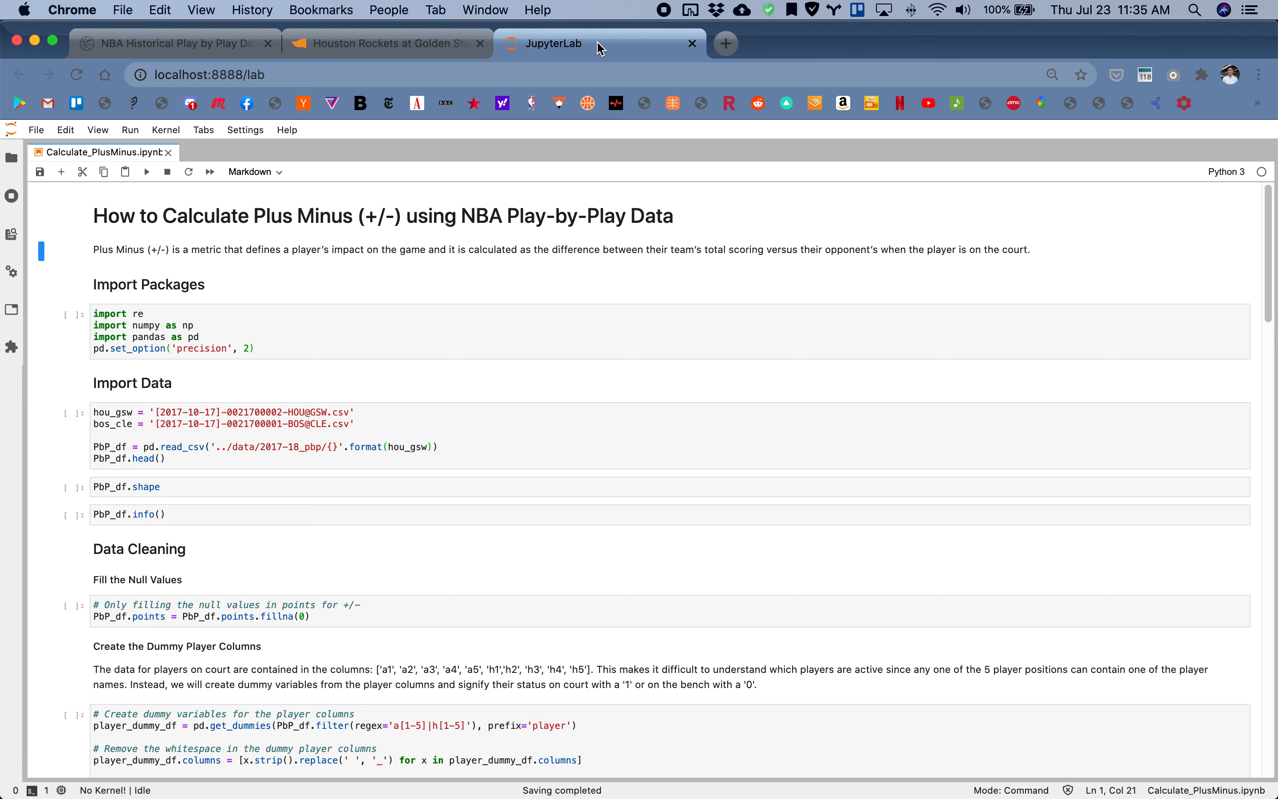
pyautogui.moveTo(481, 311)
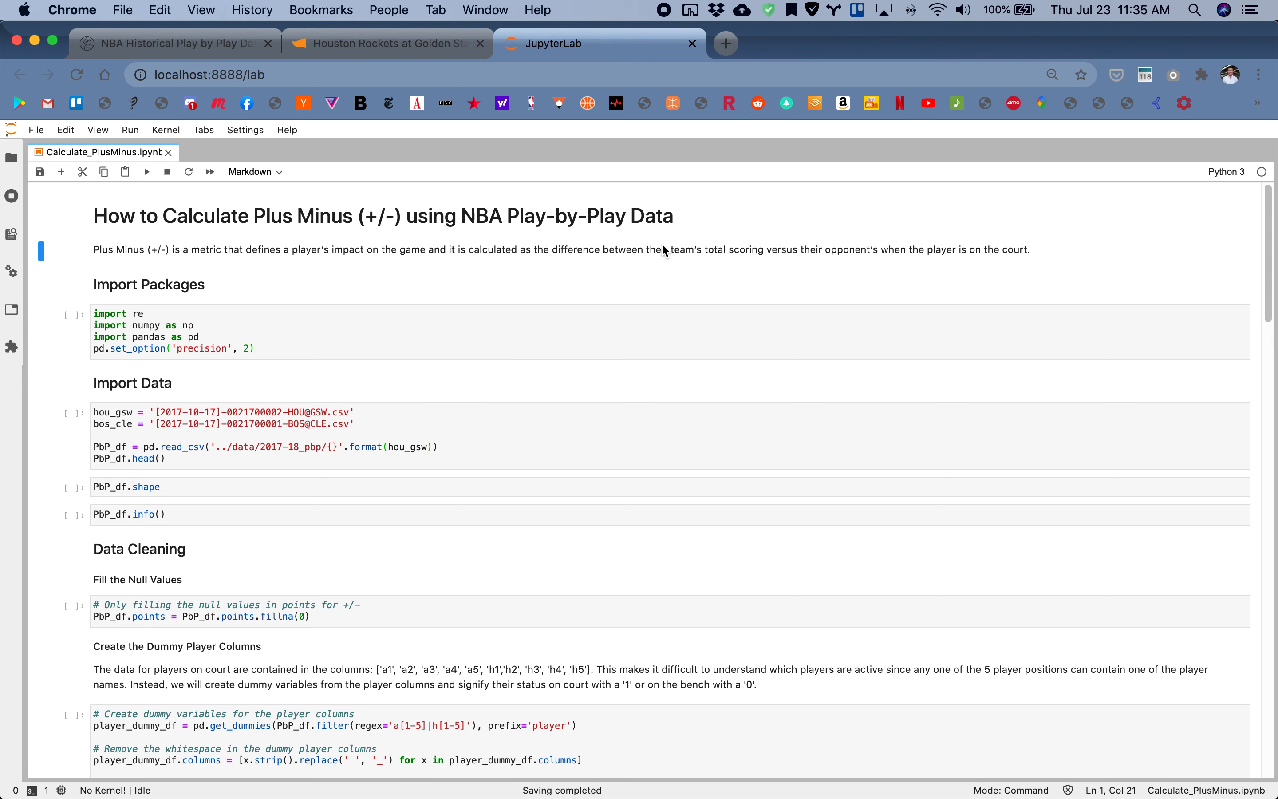
pyautogui.moveTo(599, 304)
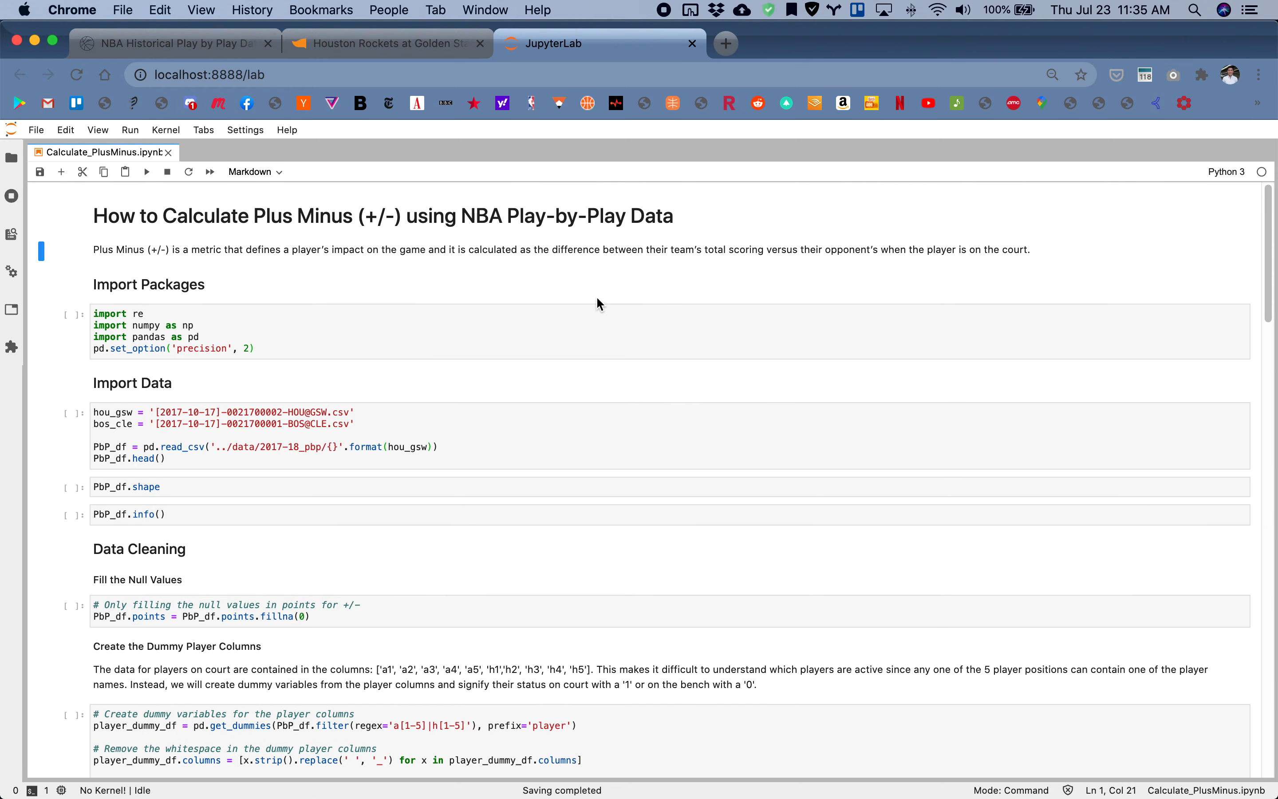
pyautogui.moveTo(424, 277)
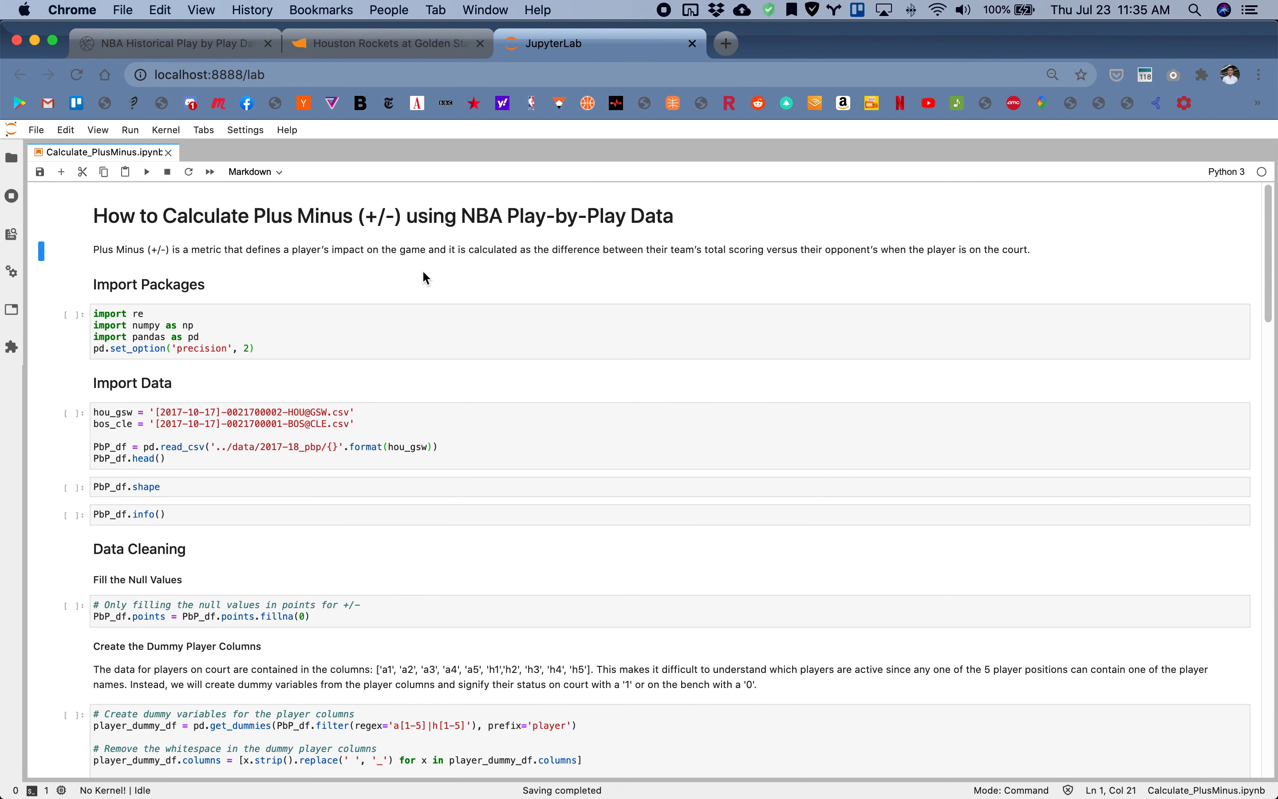
pyautogui.moveTo(463, 345)
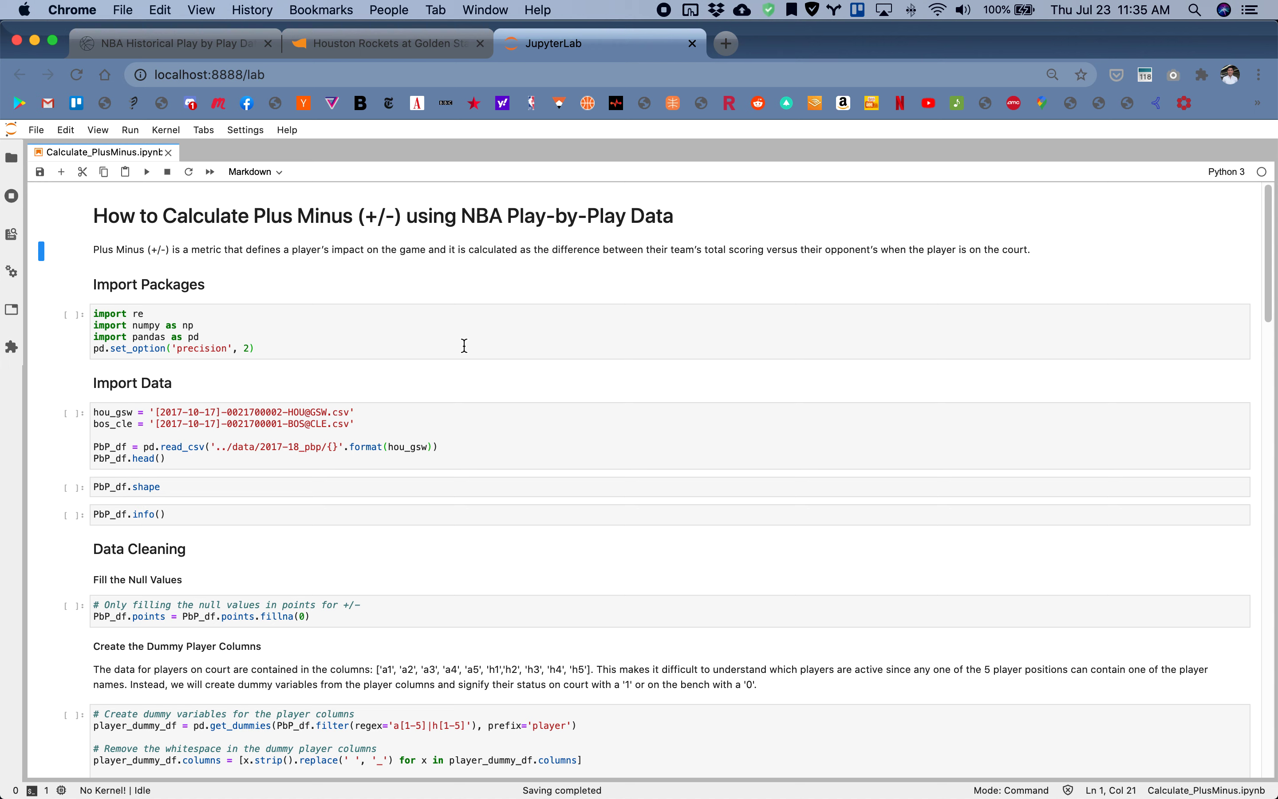
pyautogui.moveTo(299, 318)
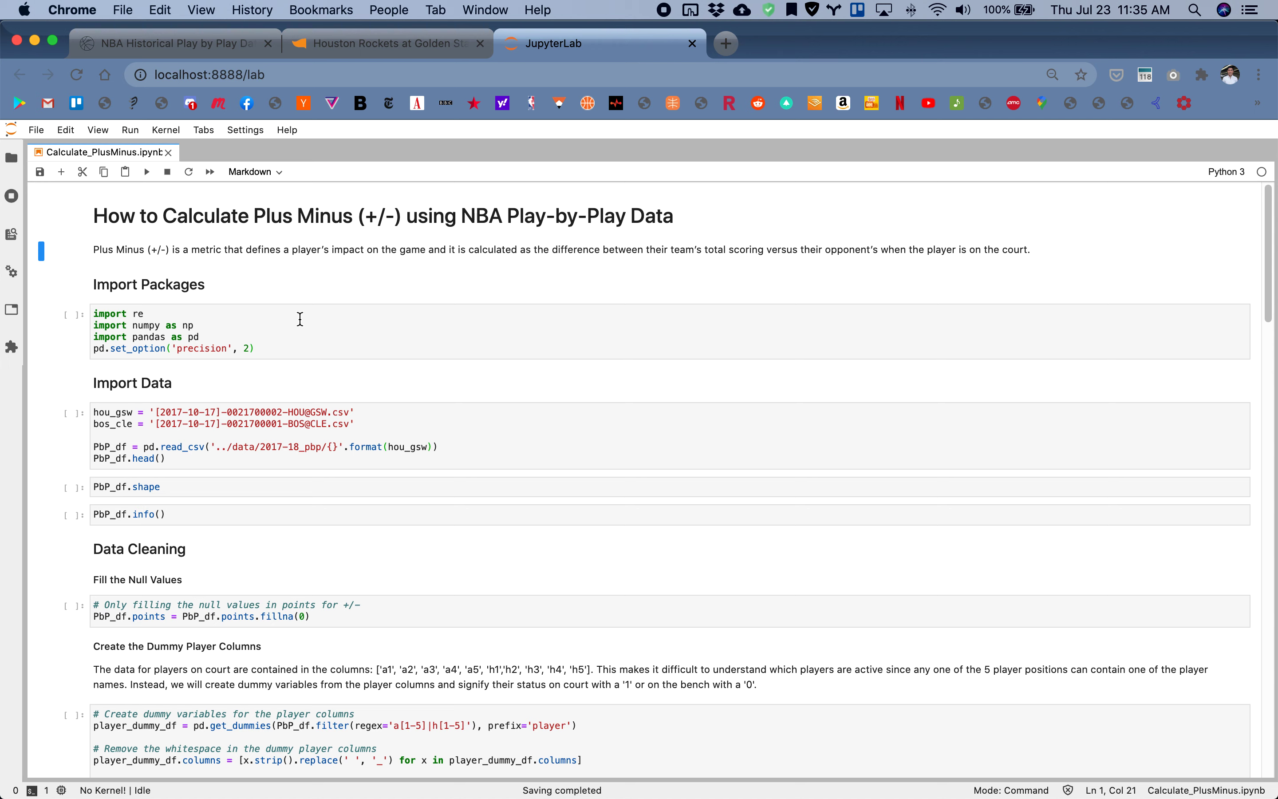
pyautogui.moveTo(209, 322)
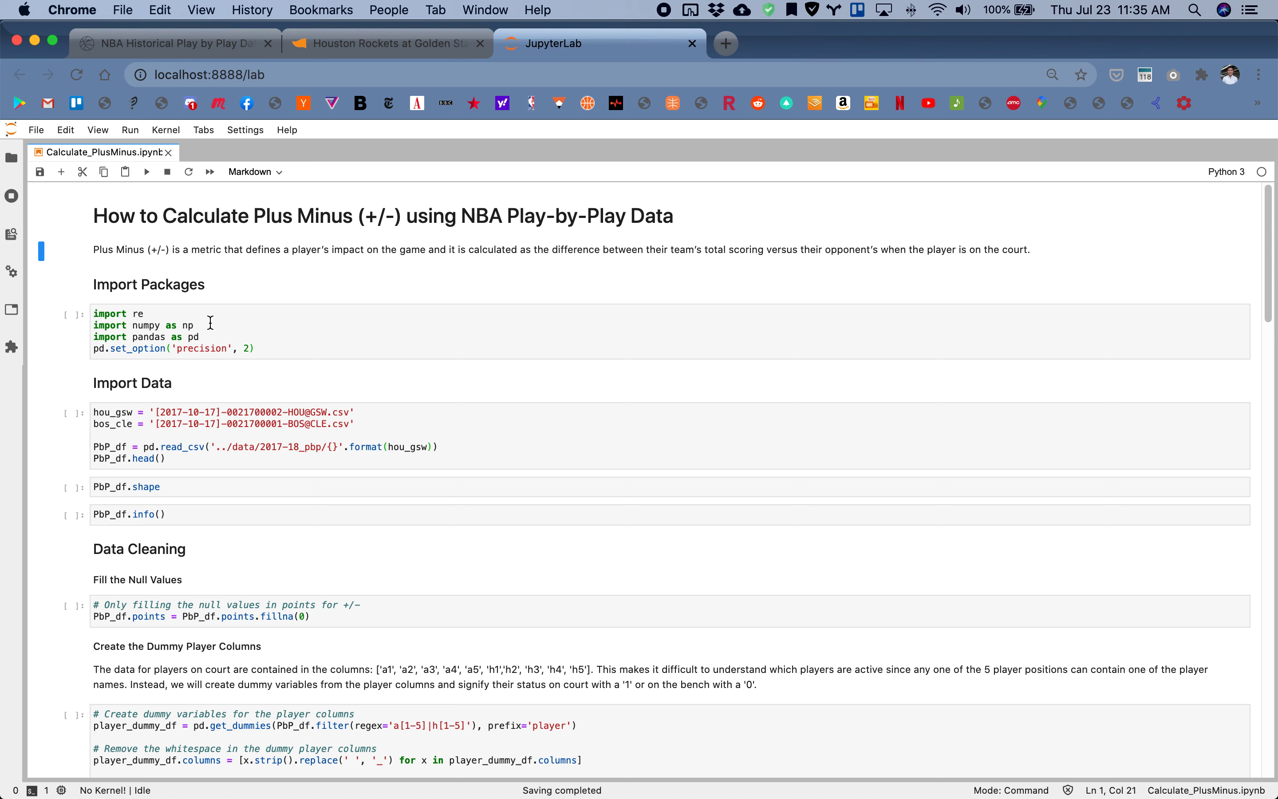
pyautogui.moveTo(376, 302)
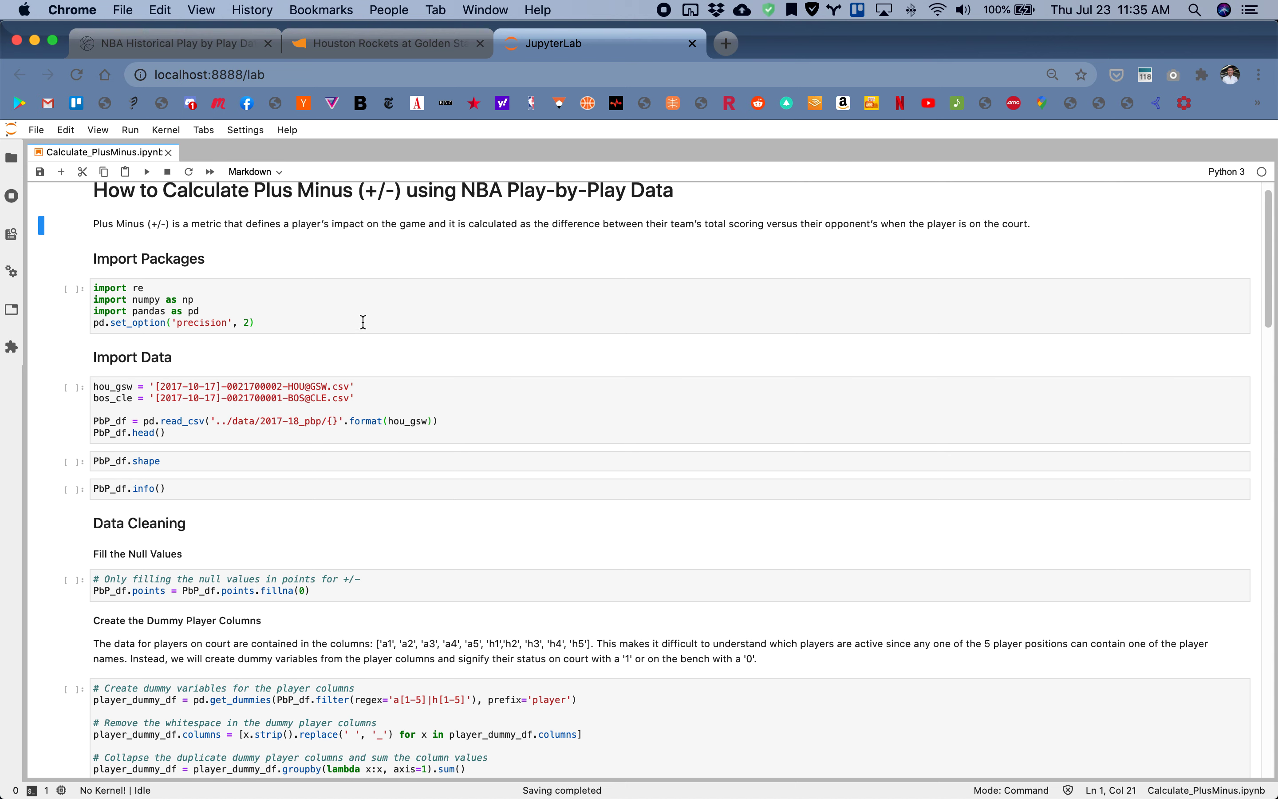
pyautogui.press('shift+enter')
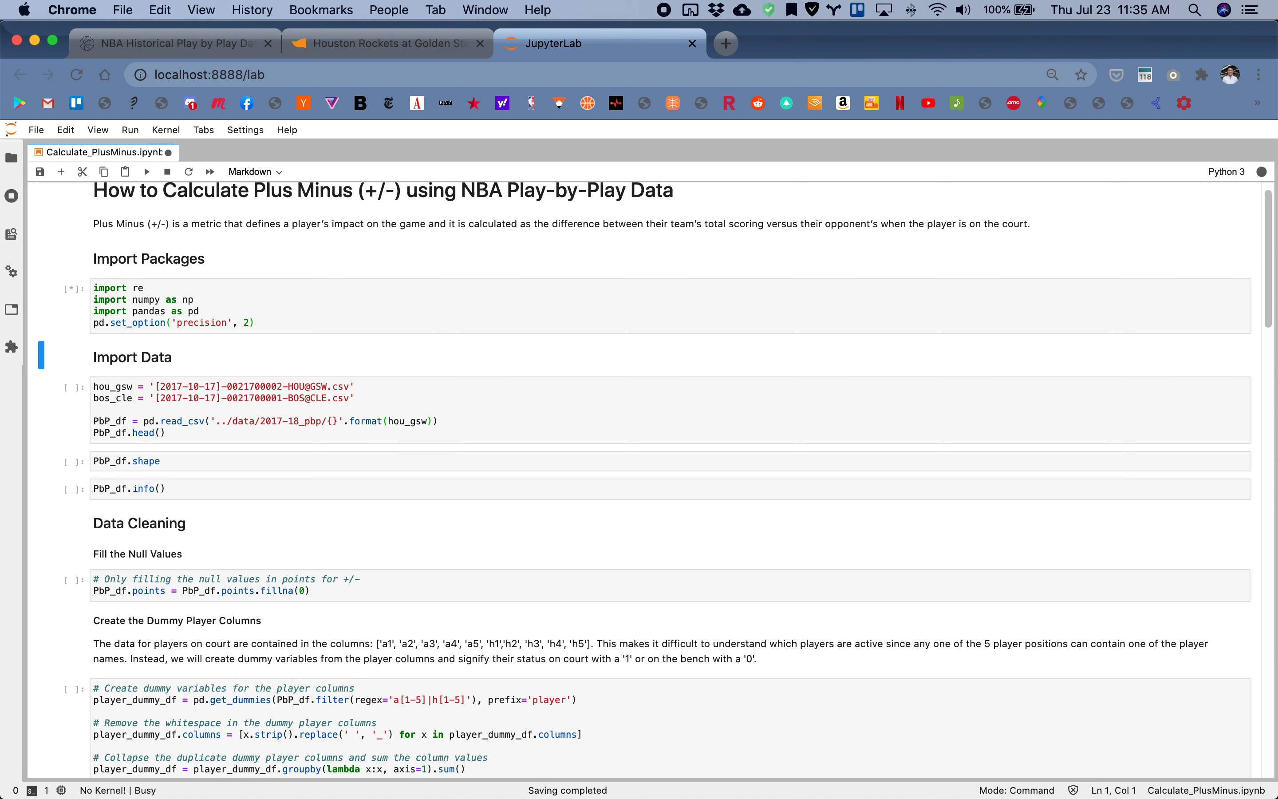
pyautogui.scroll(-3)
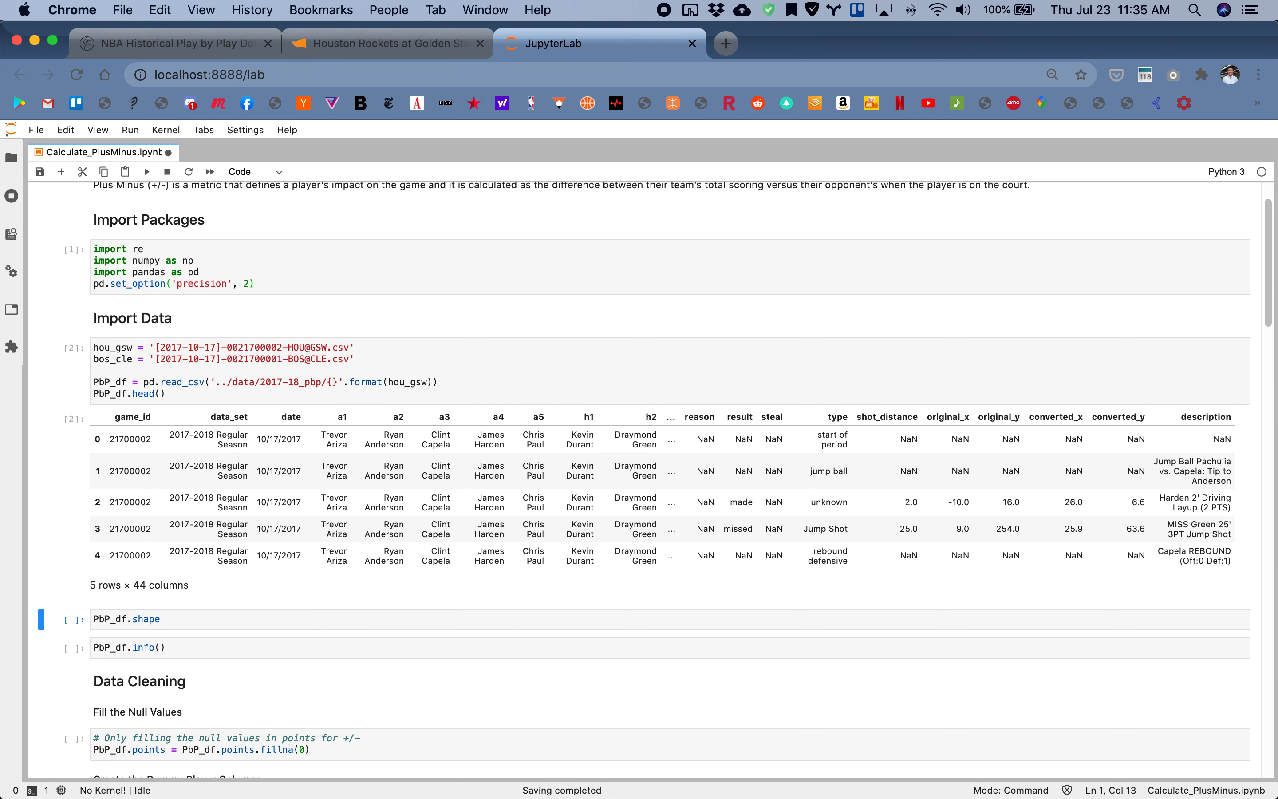
pyautogui.moveTo(459, 368)
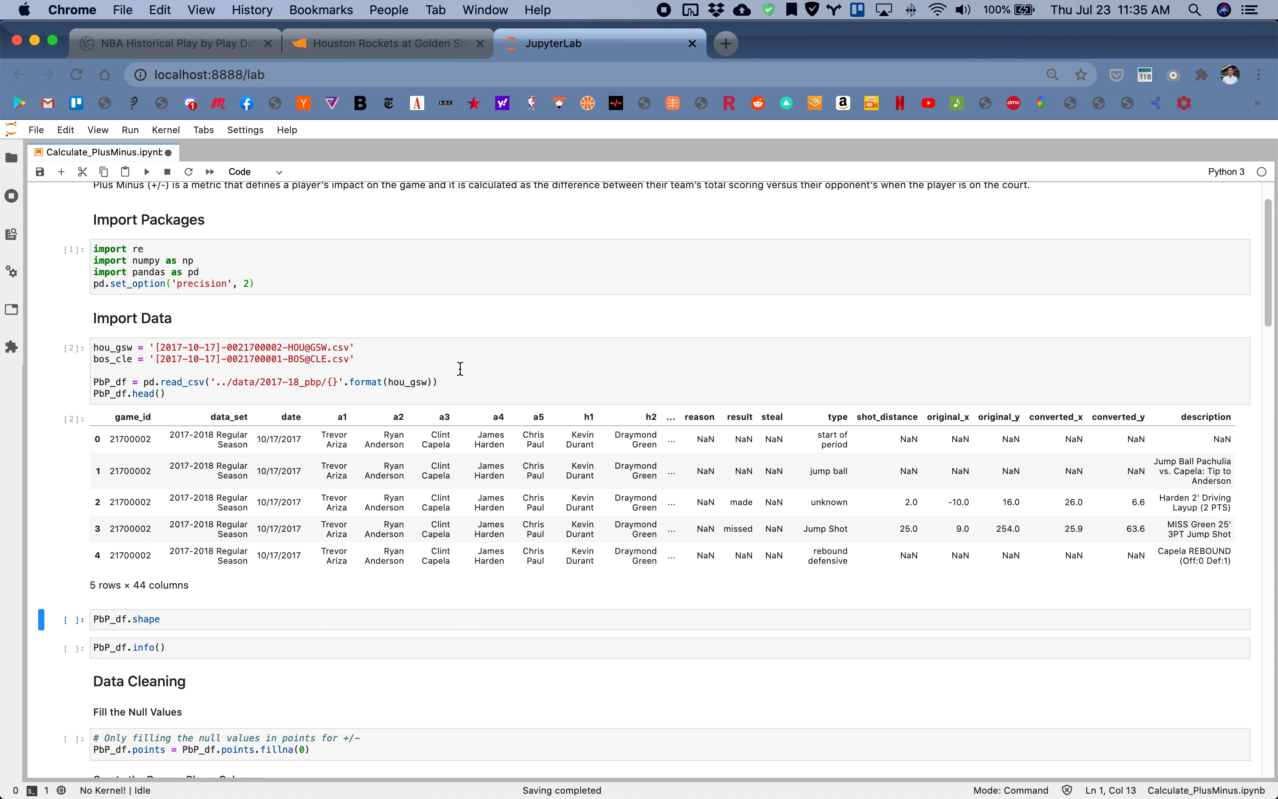
pyautogui.moveTo(399, 384)
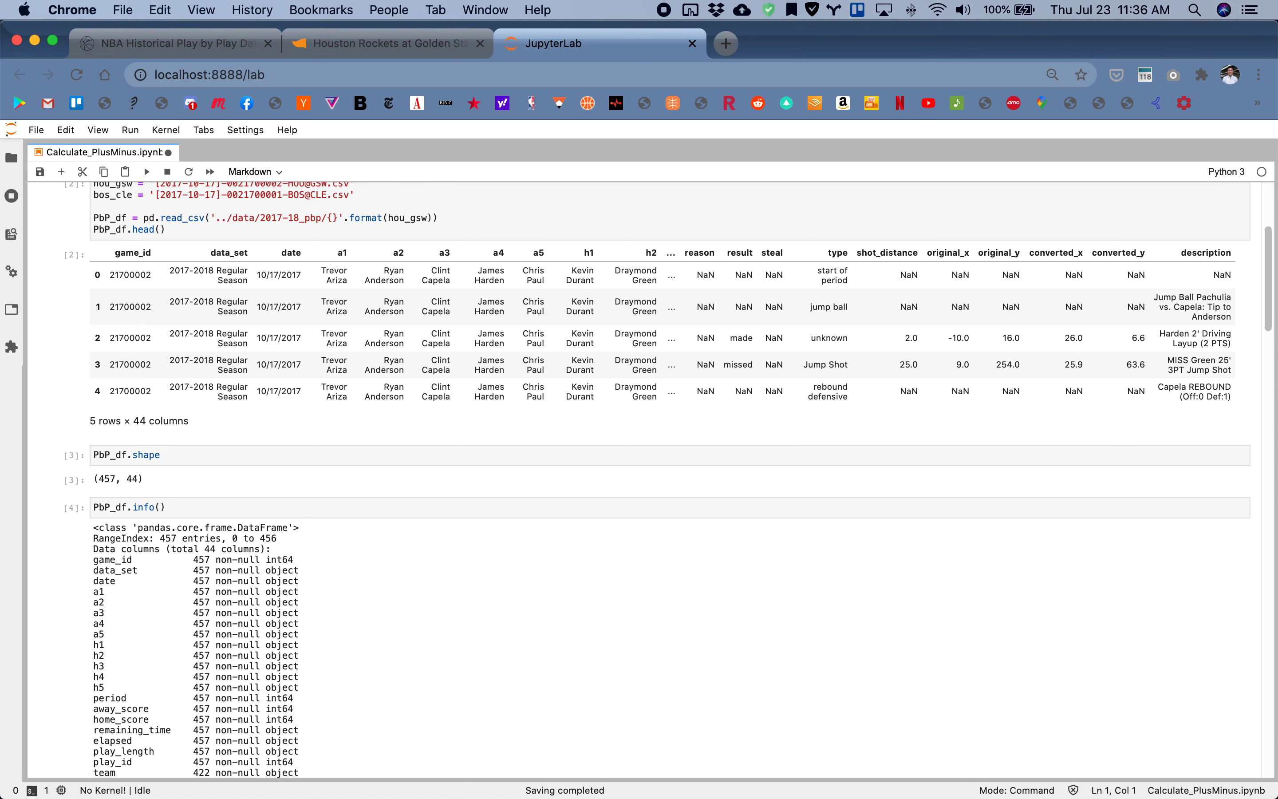
pyautogui.scroll(-3)
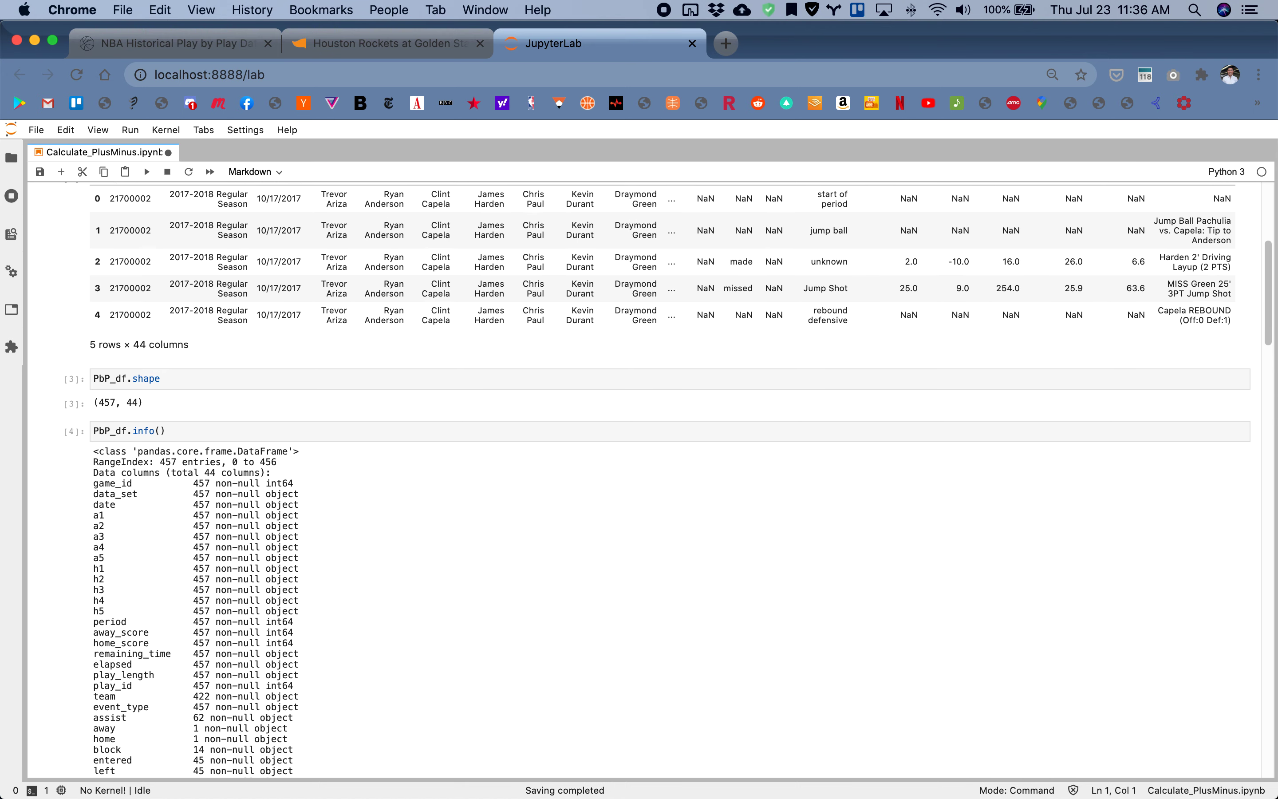
pyautogui.scroll(-3)
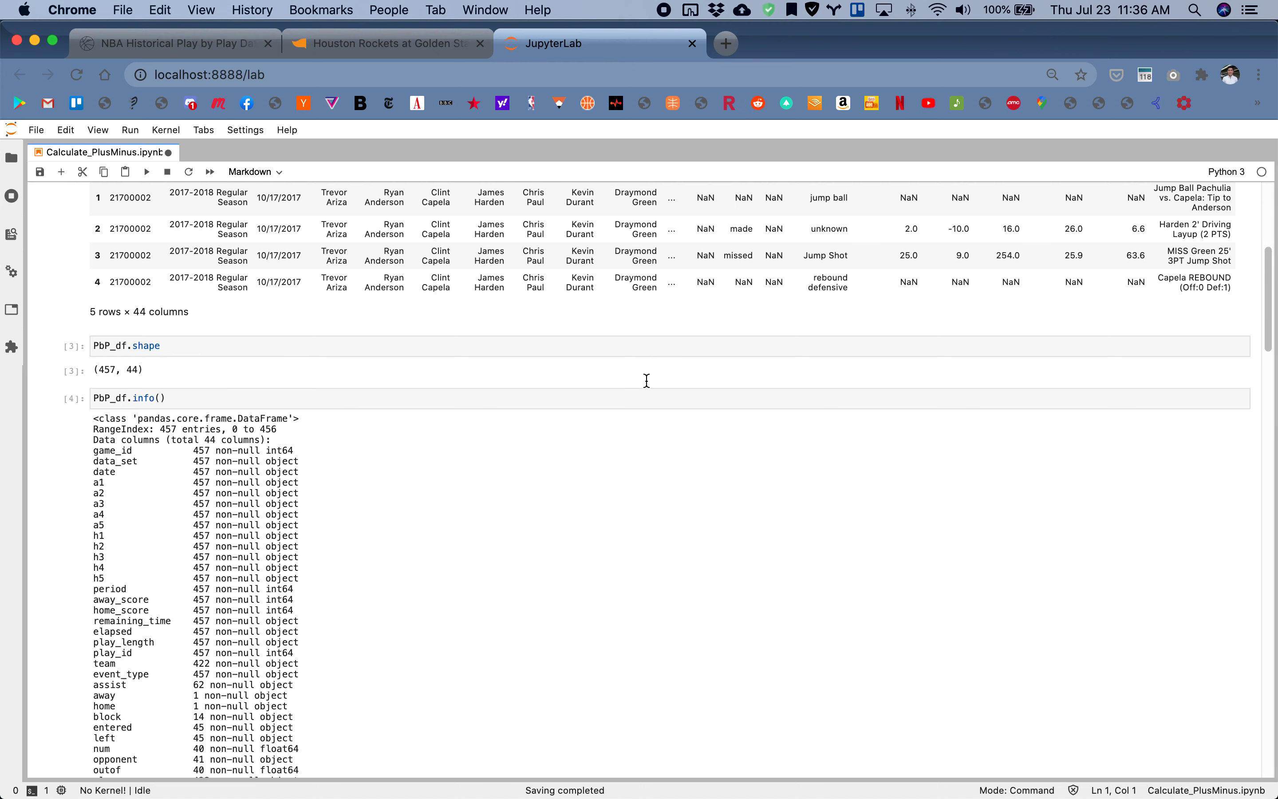
pyautogui.scroll(-3)
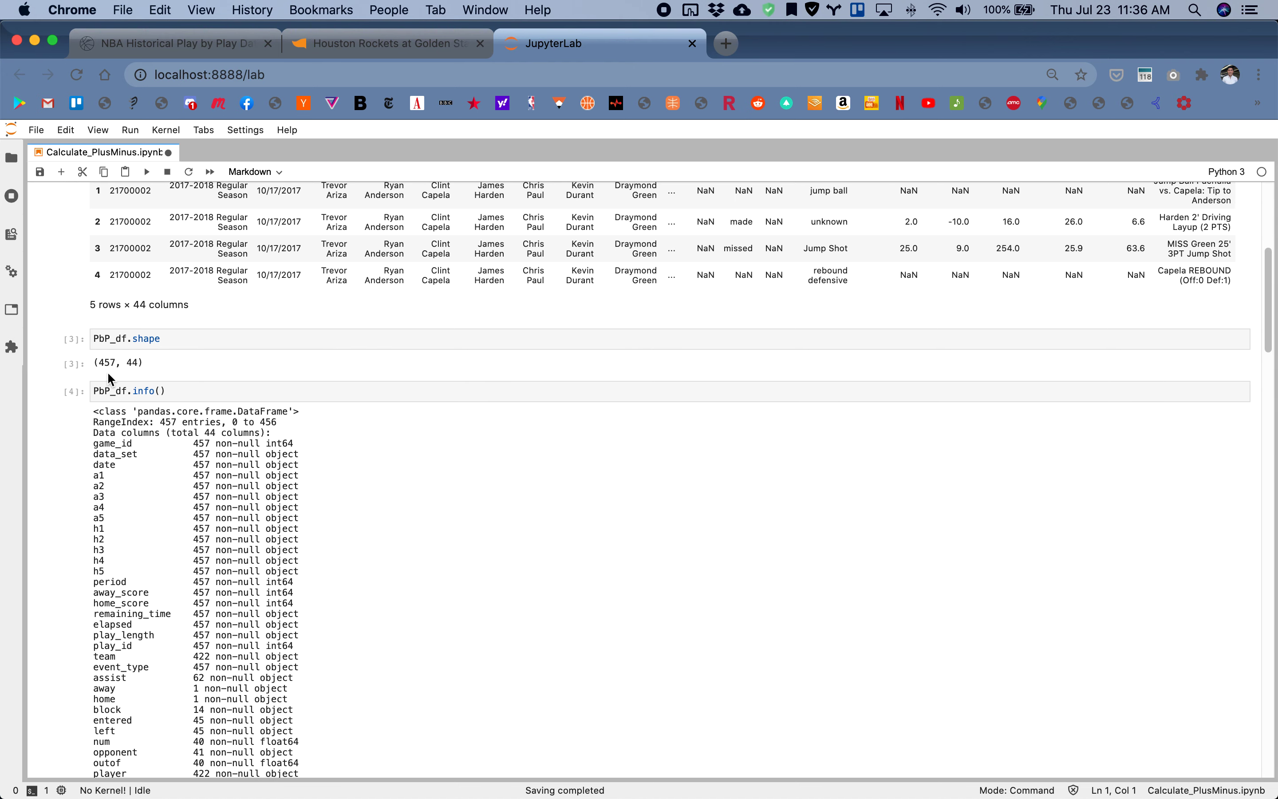
pyautogui.moveTo(131, 374)
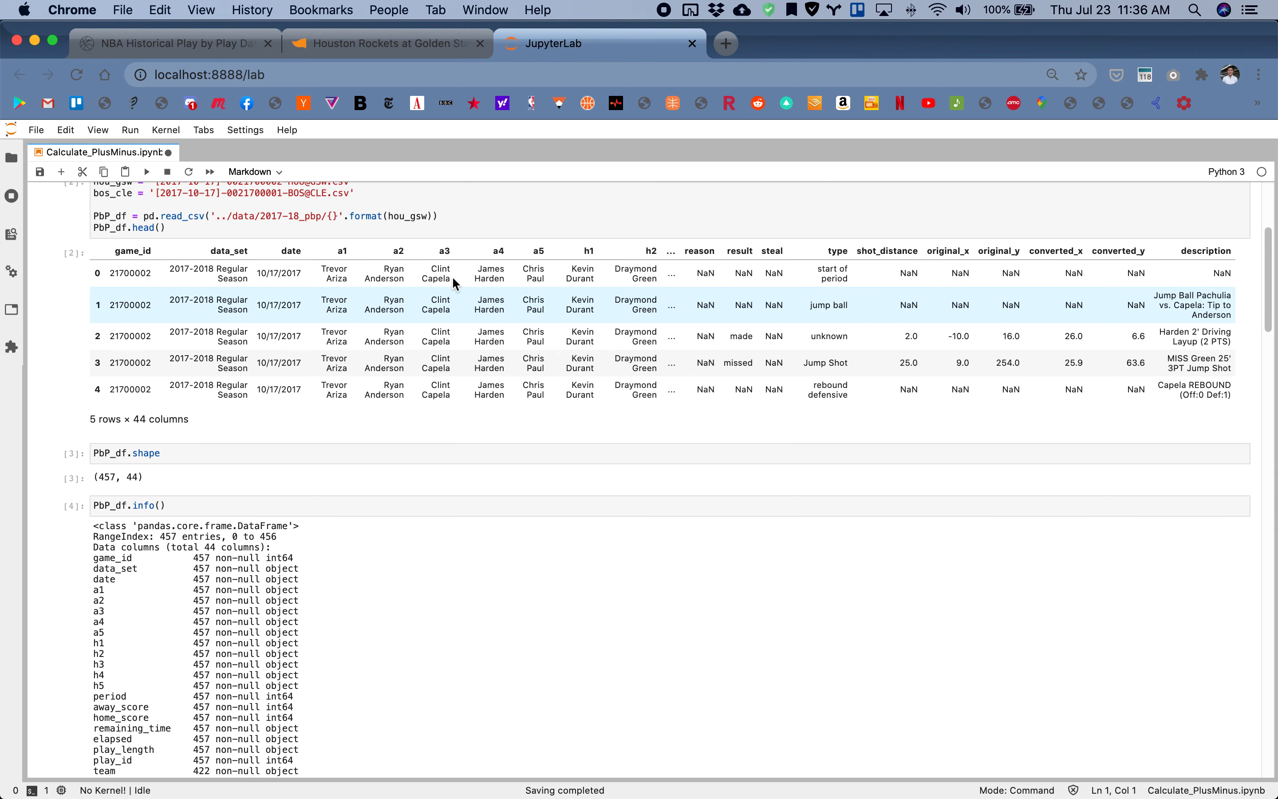
pyautogui.scroll(-3)
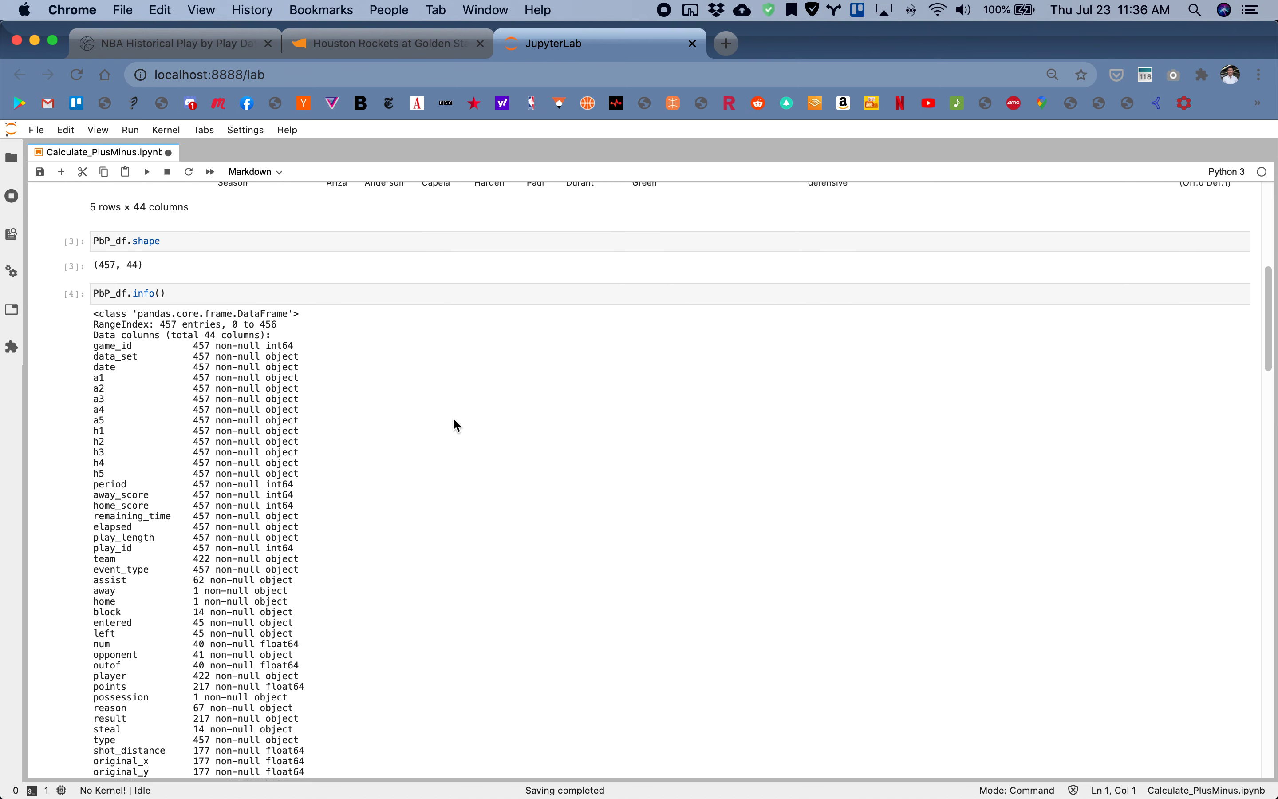
pyautogui.scroll(-3)
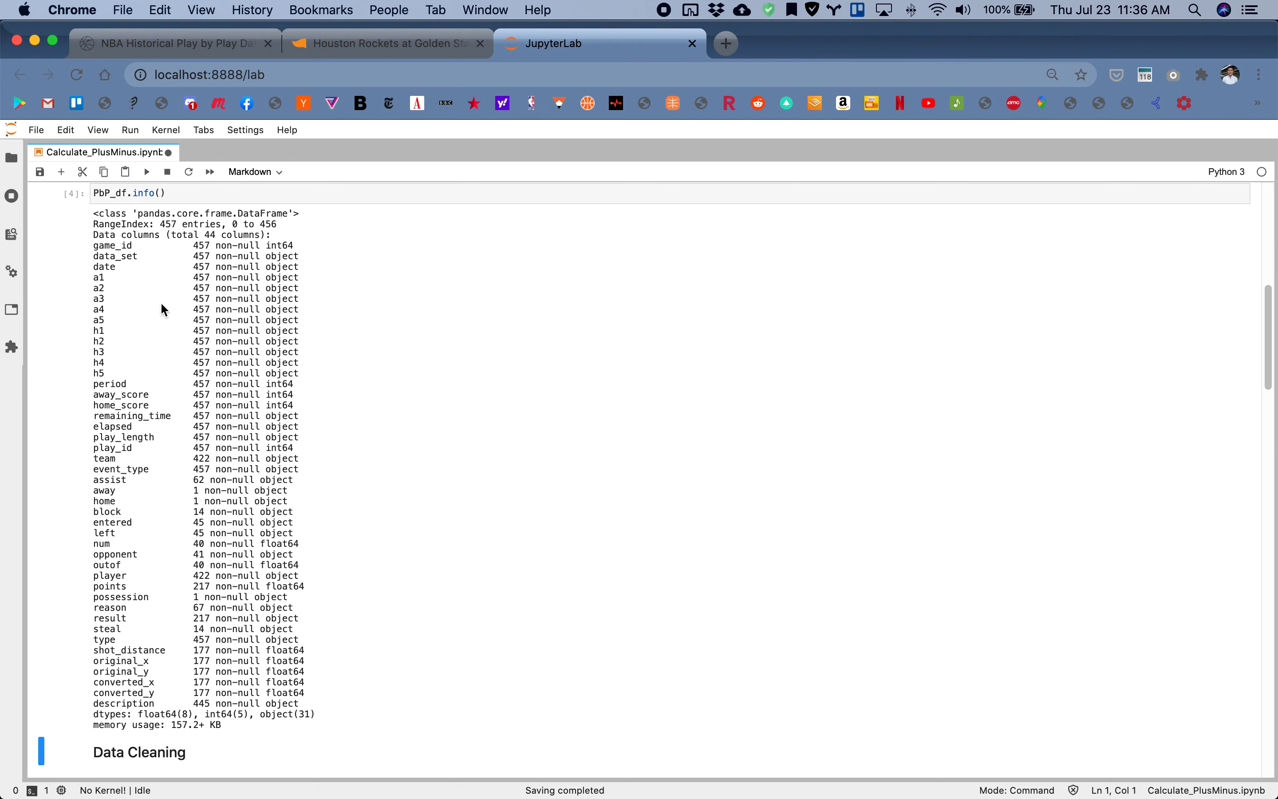
pyautogui.scroll(-3)
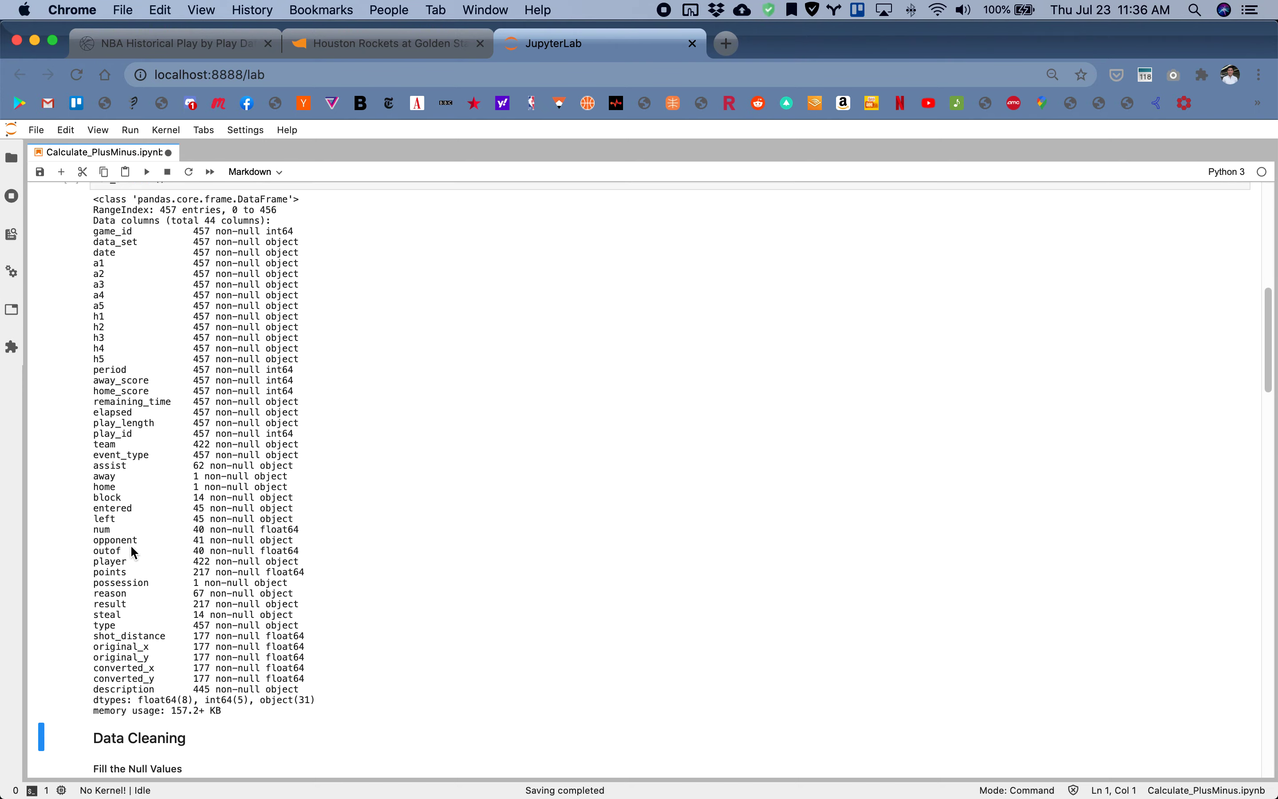
pyautogui.scroll(-3)
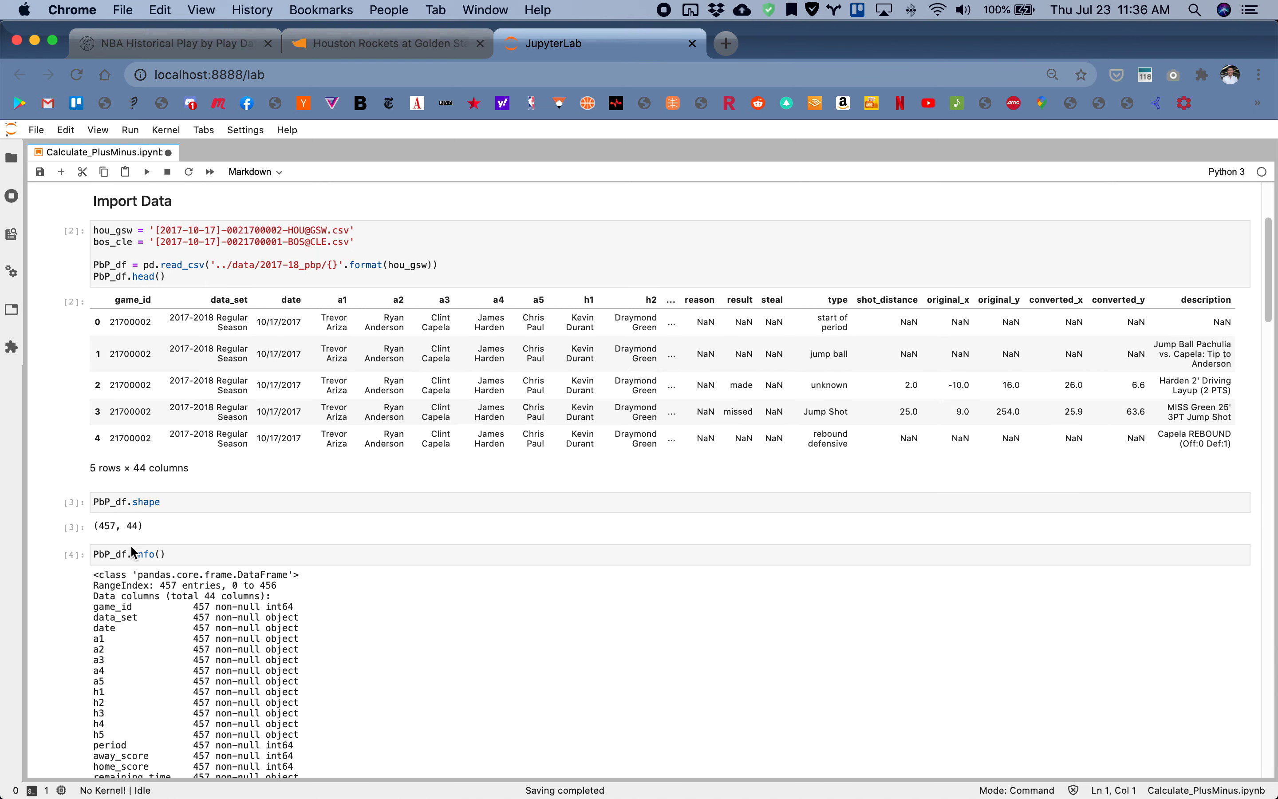
pyautogui.scroll(-3)
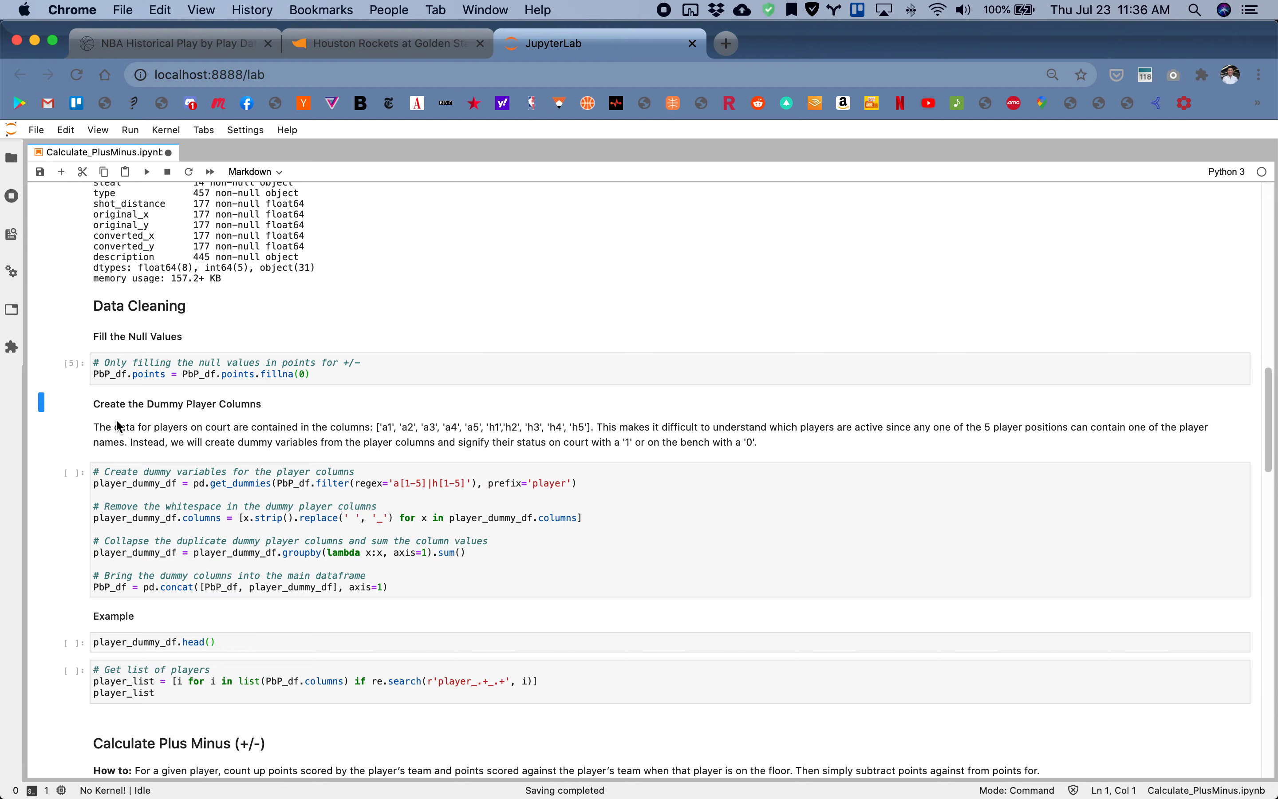
pyautogui.moveTo(214, 420)
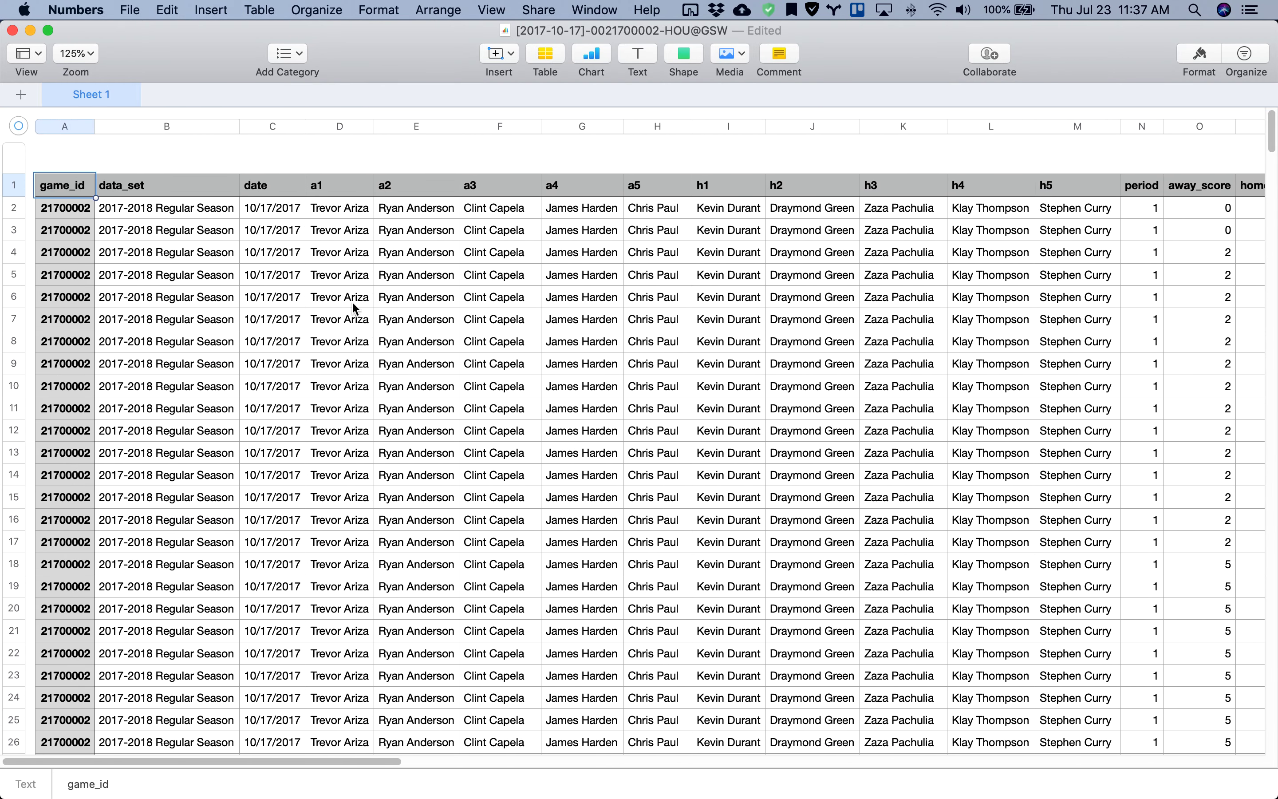
pyautogui.moveTo(335, 210)
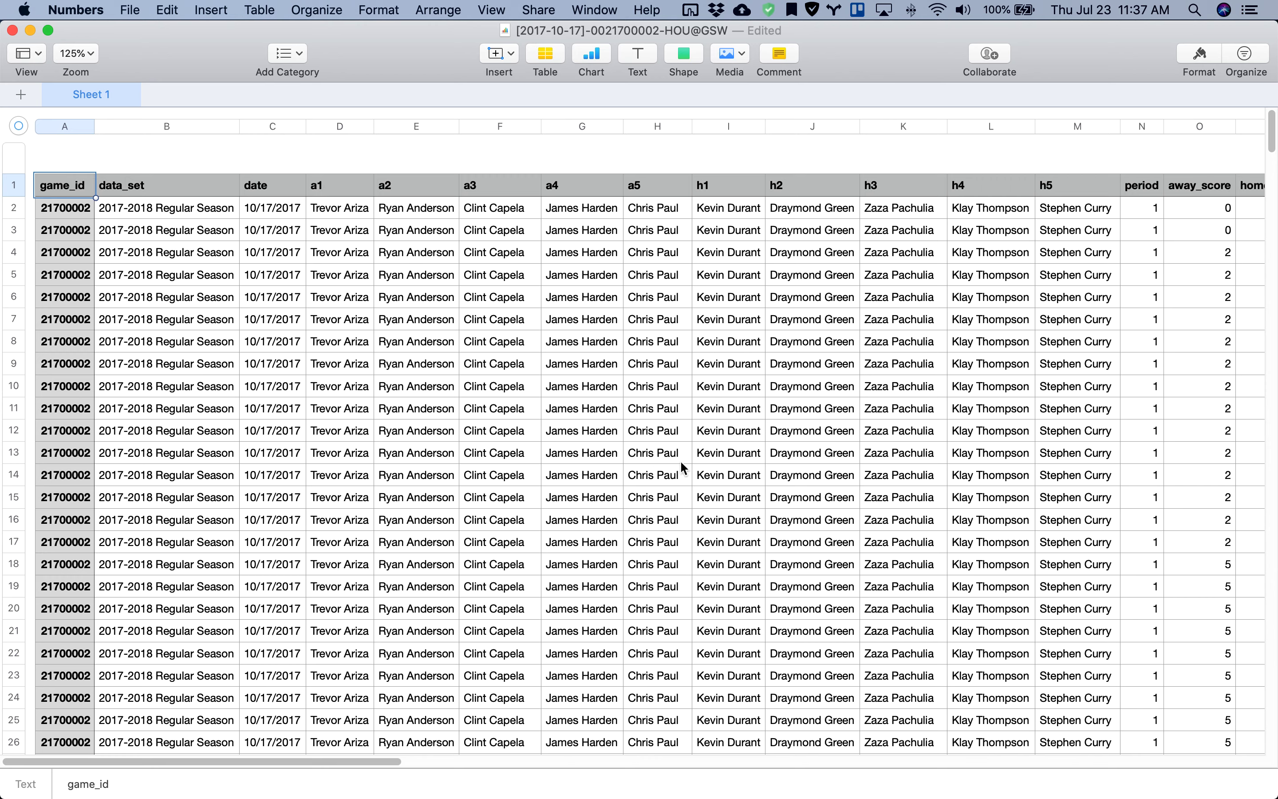
pyautogui.moveTo(697, 273)
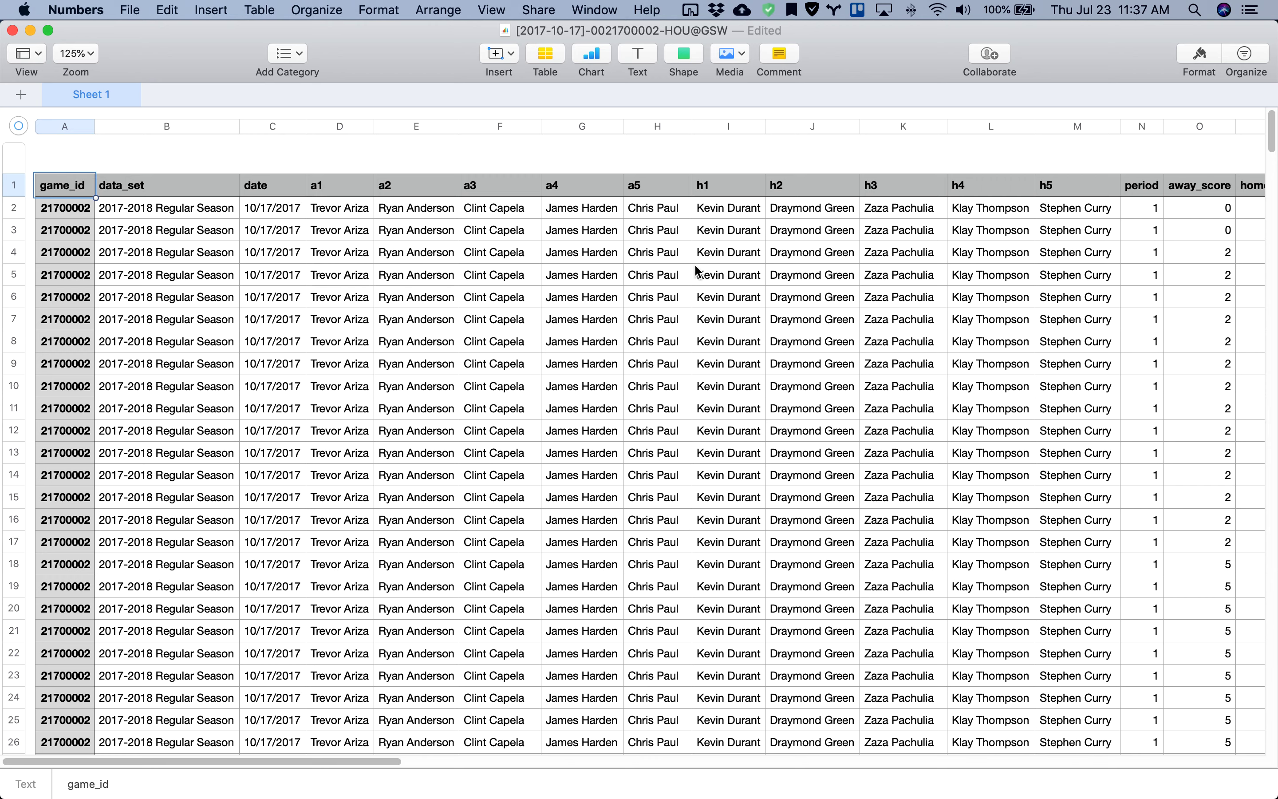
# Scroll down the HOU@GSW play-by-play to see lineup changes across the a1–h5 player columns
pyautogui.scroll(-3)
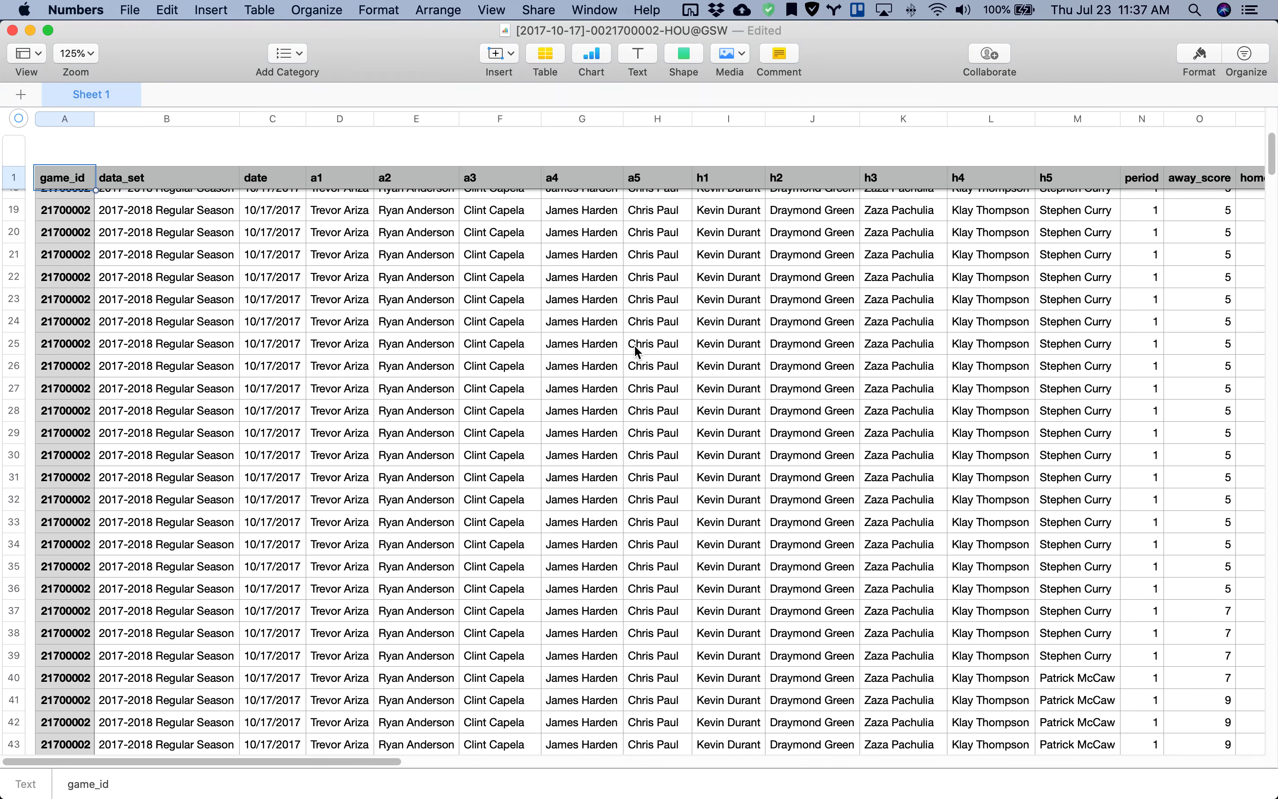
pyautogui.scroll(-3)
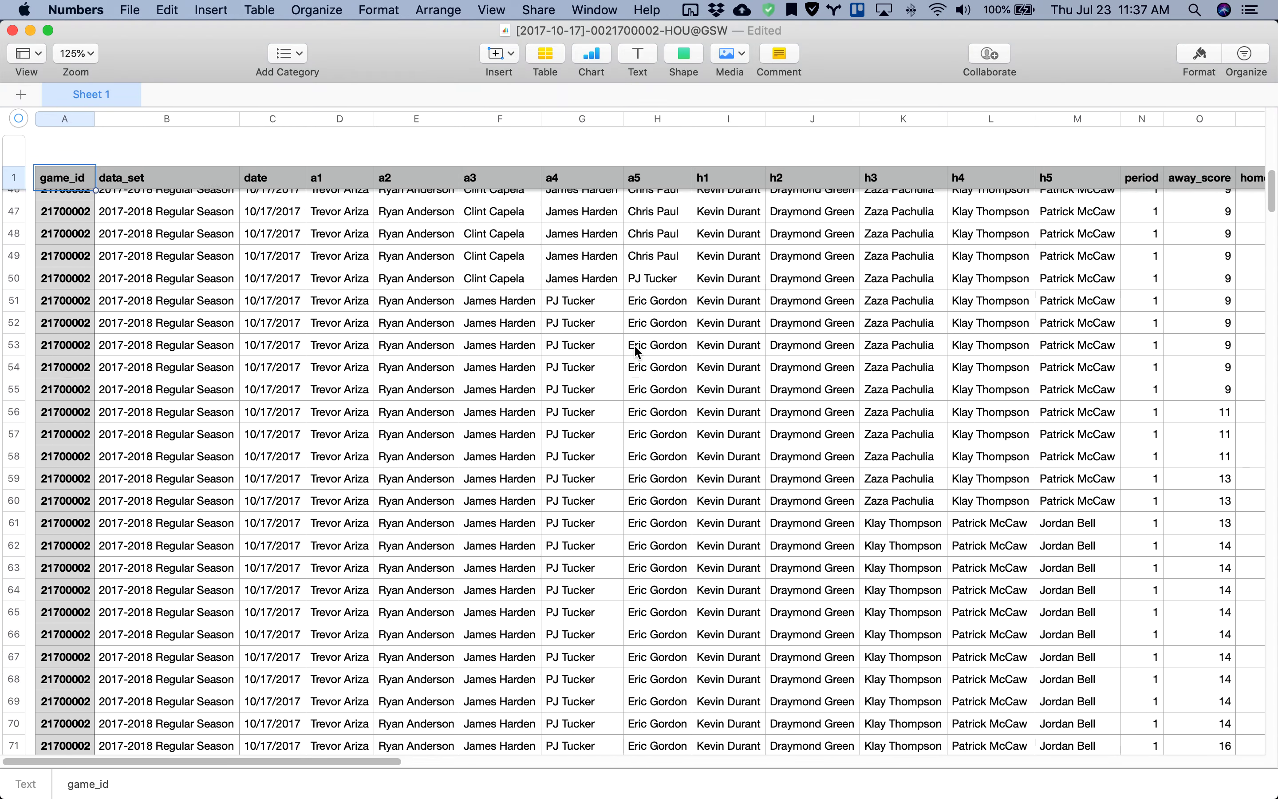
pyautogui.scroll(-3)
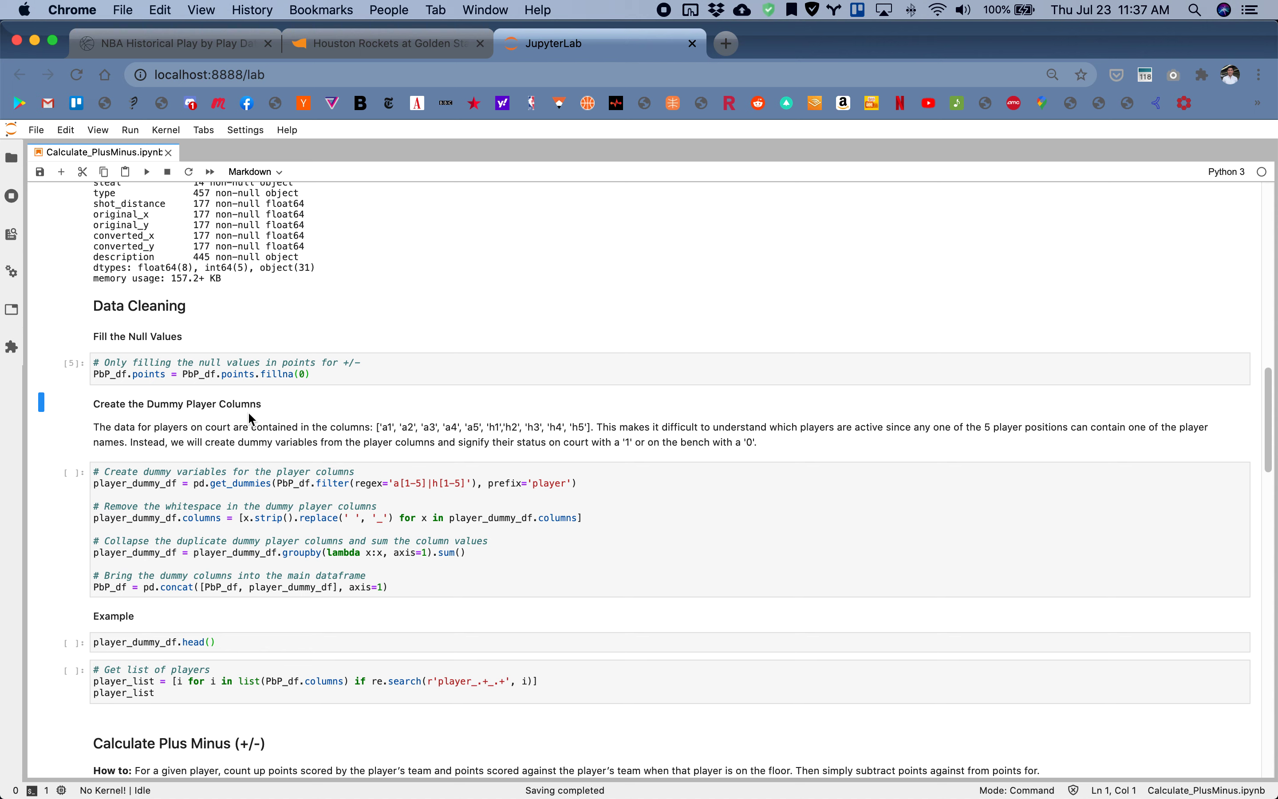
pyautogui.moveTo(259, 511)
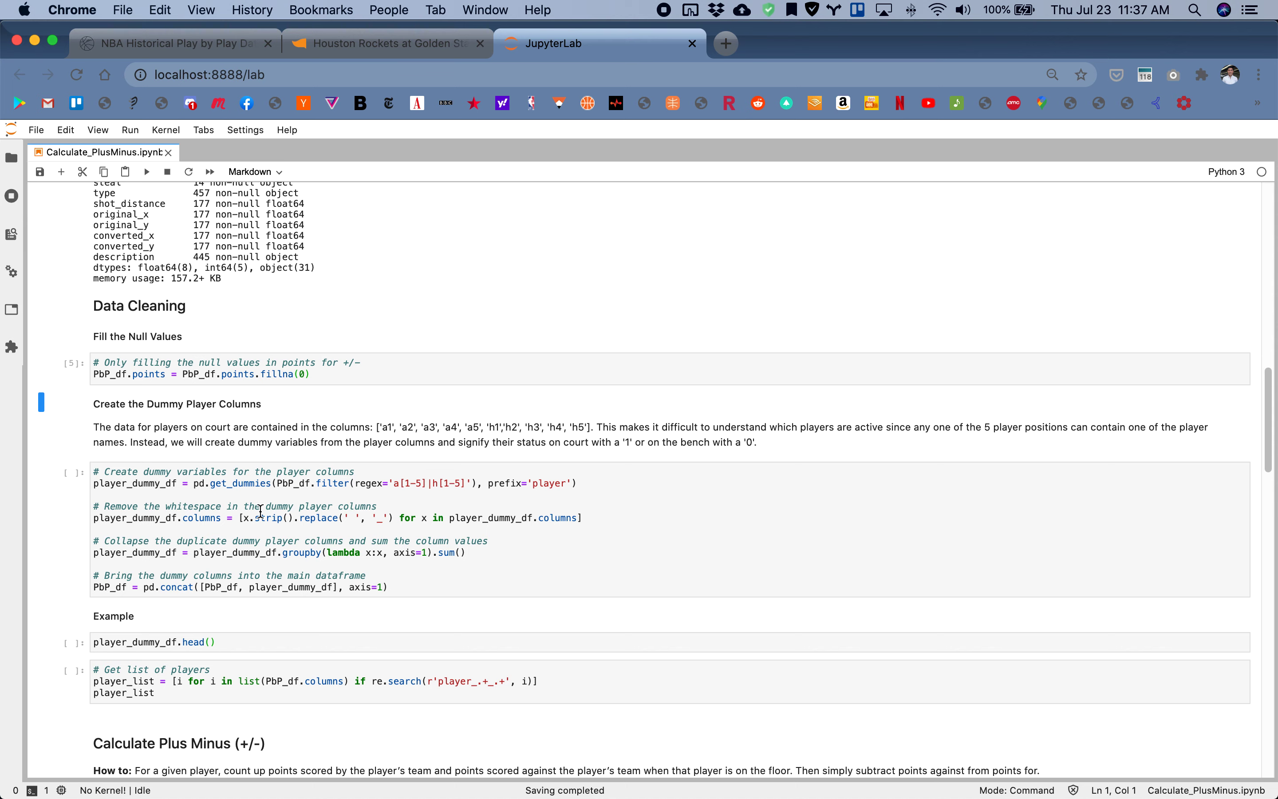
pyautogui.scroll(-3)
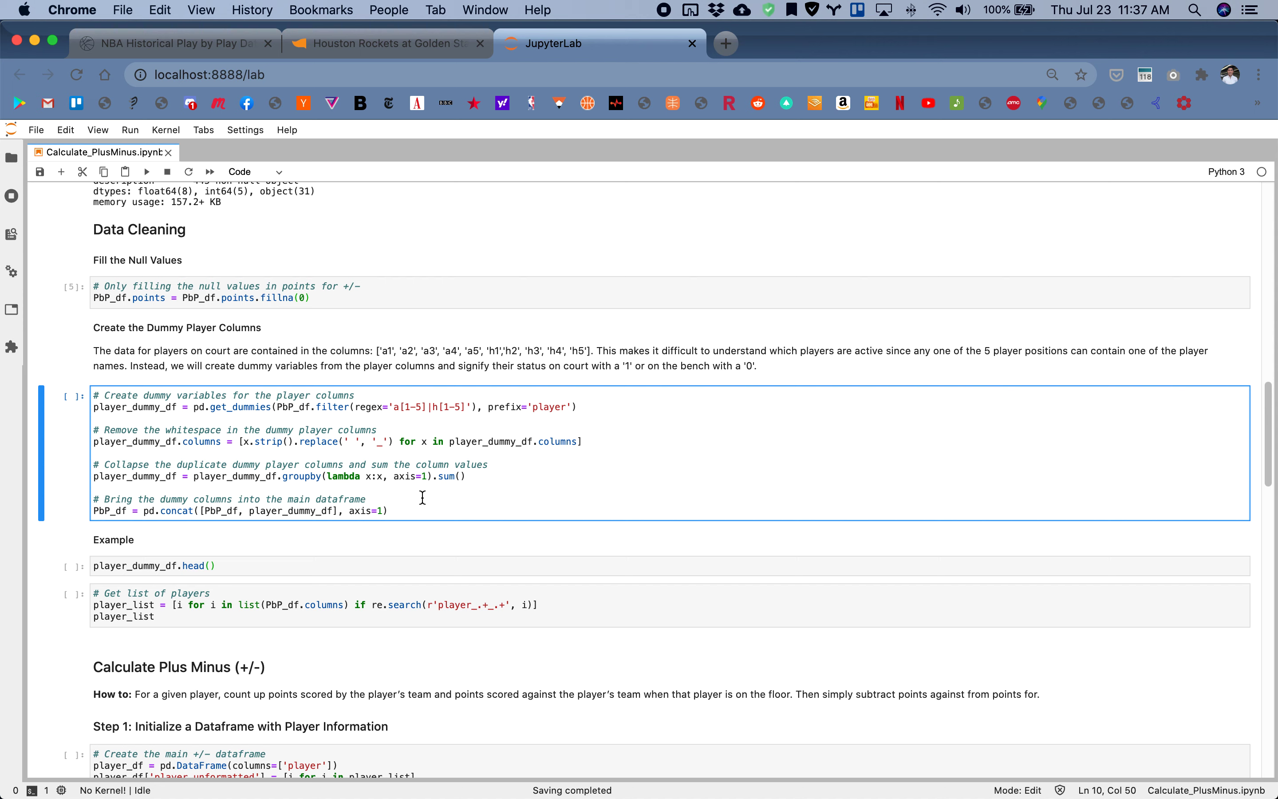
pyautogui.moveTo(244, 406)
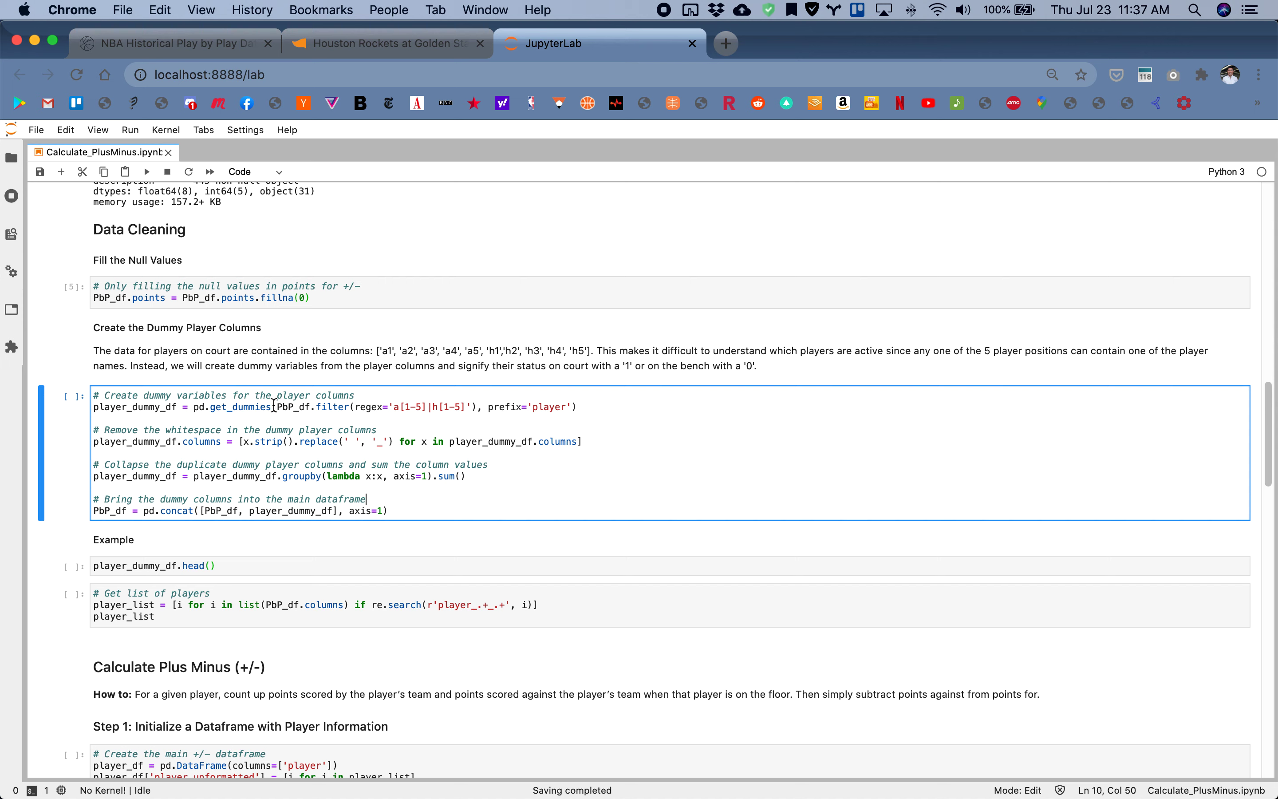
pyautogui.moveTo(261, 438)
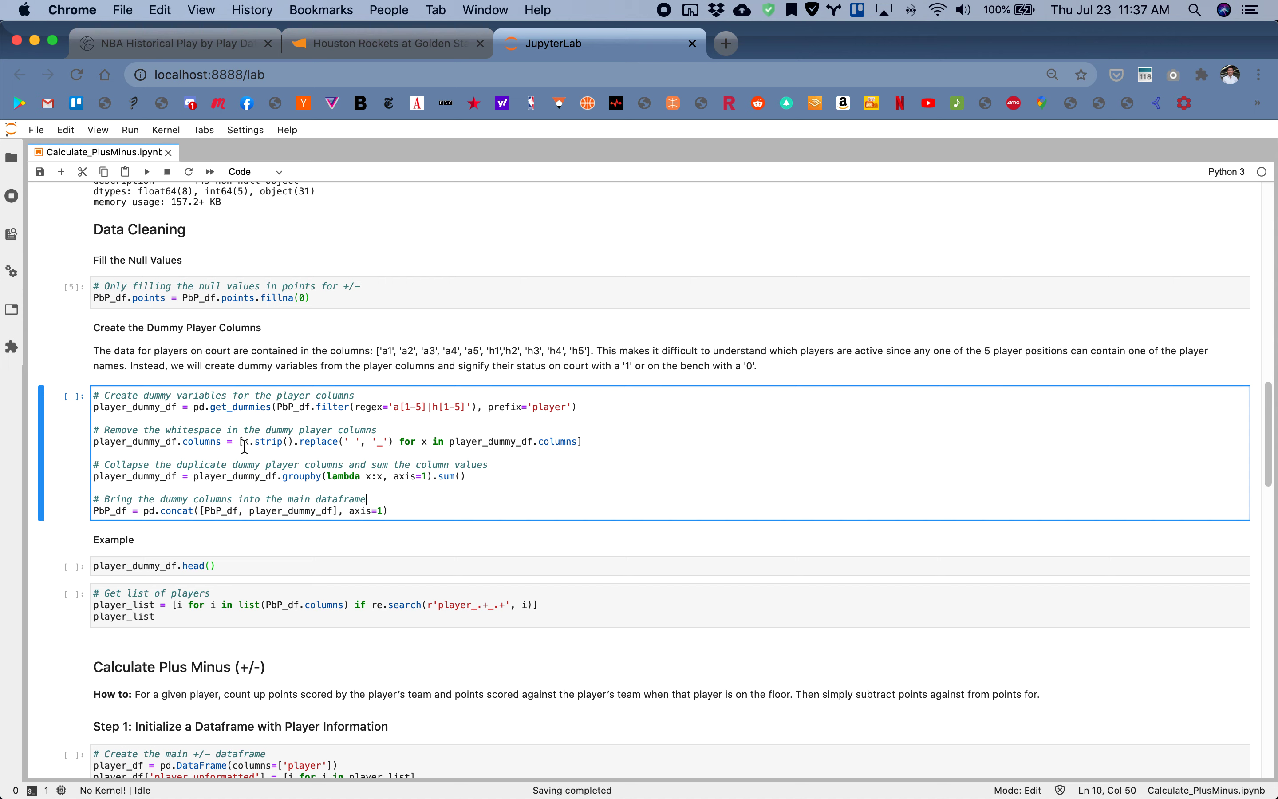
# Run the dummy-variable cell so player_dummy_df.head() shows the 0/1 on-court player columns
pyautogui.press('shift+enter')
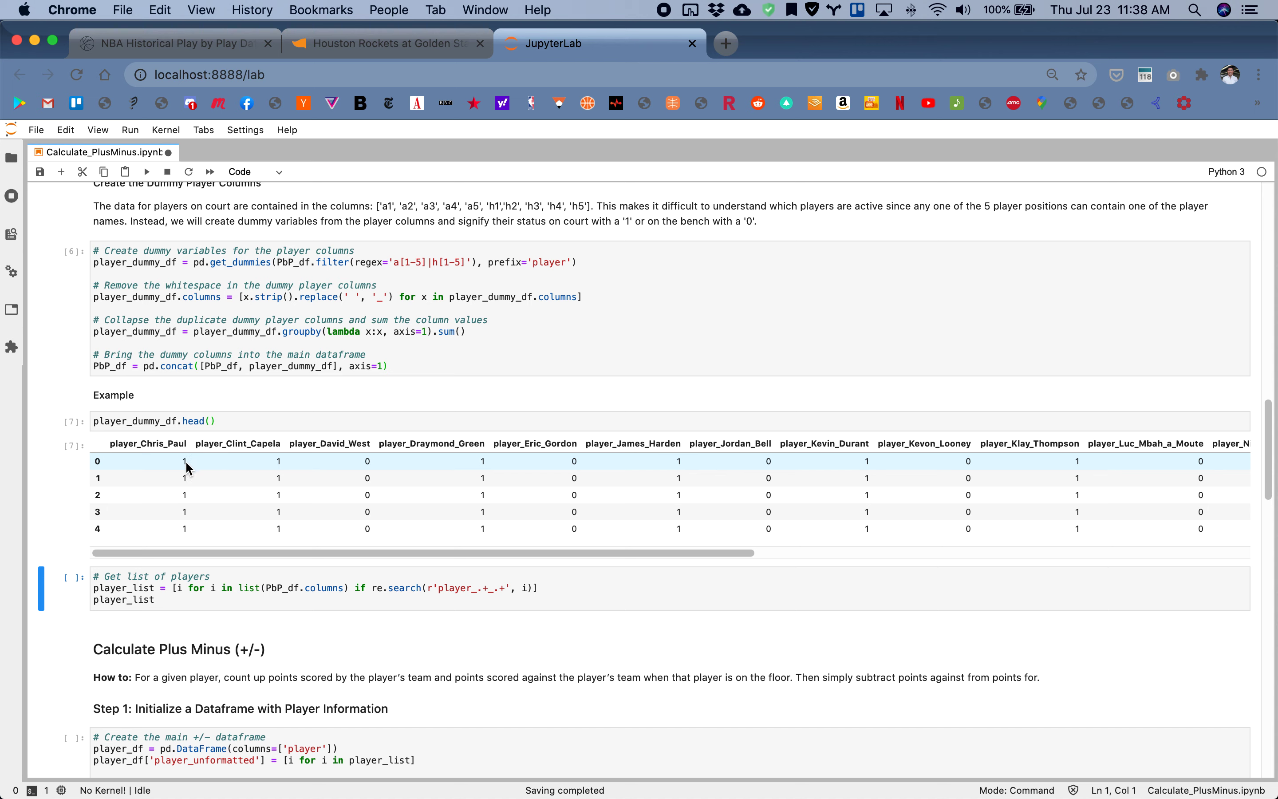
pyautogui.moveTo(186, 463)
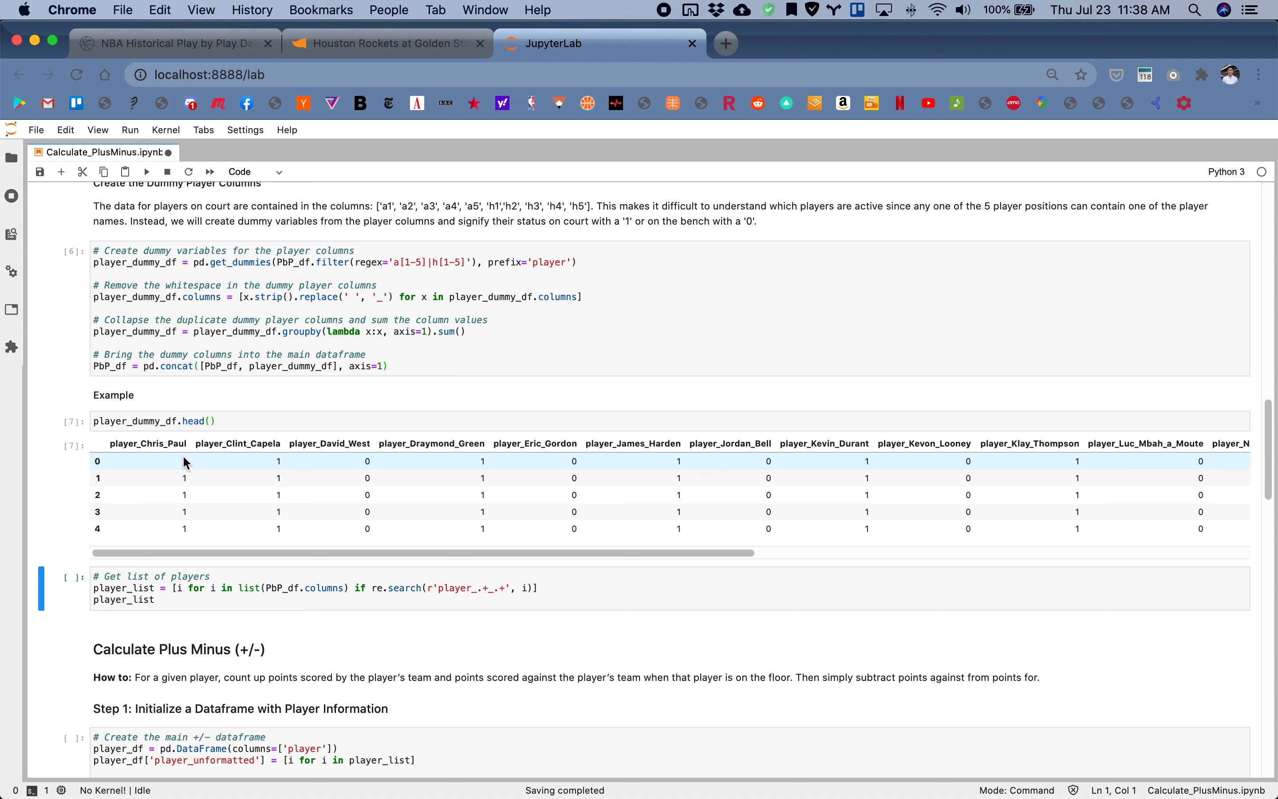
pyautogui.moveTo(374, 466)
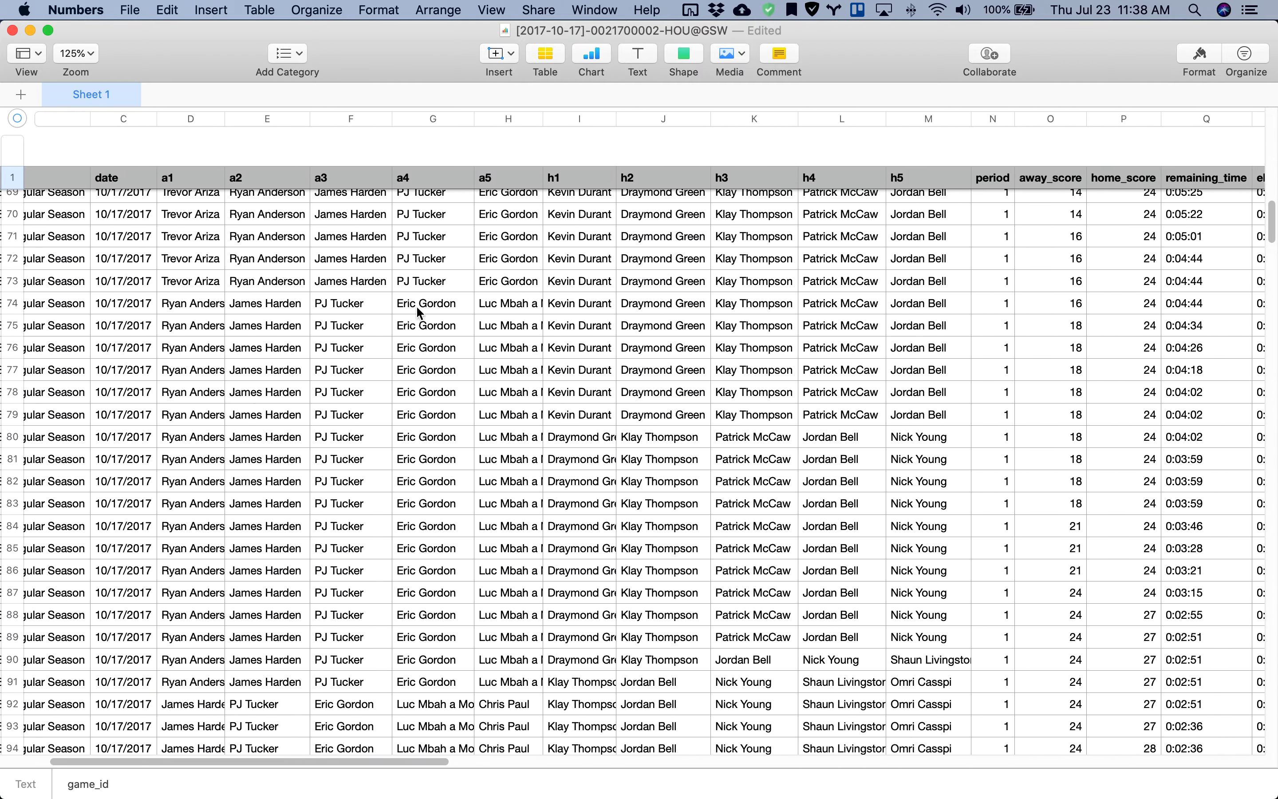
pyautogui.moveTo(716, 436)
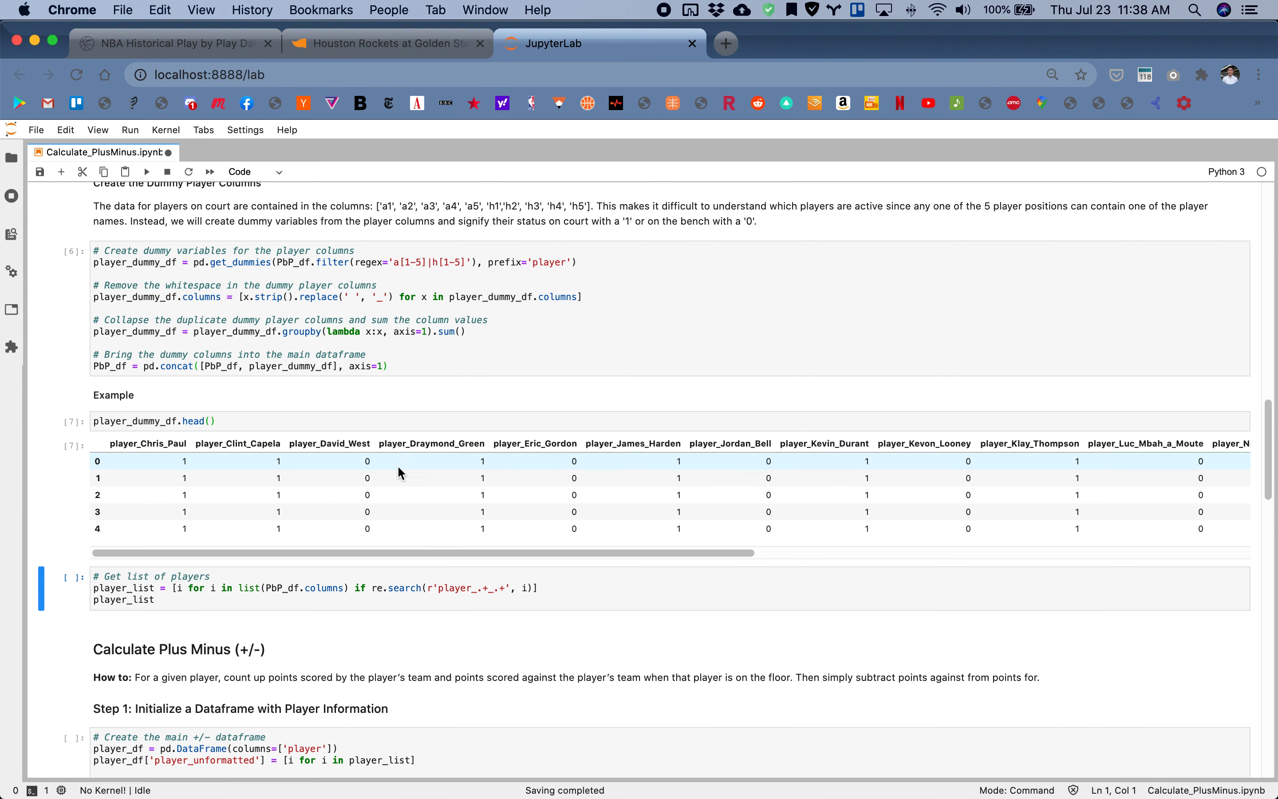
# Scroll to the player_list output listing player_Chris_Paul through player_Zaza_Pachulia
pyautogui.scroll(-3)
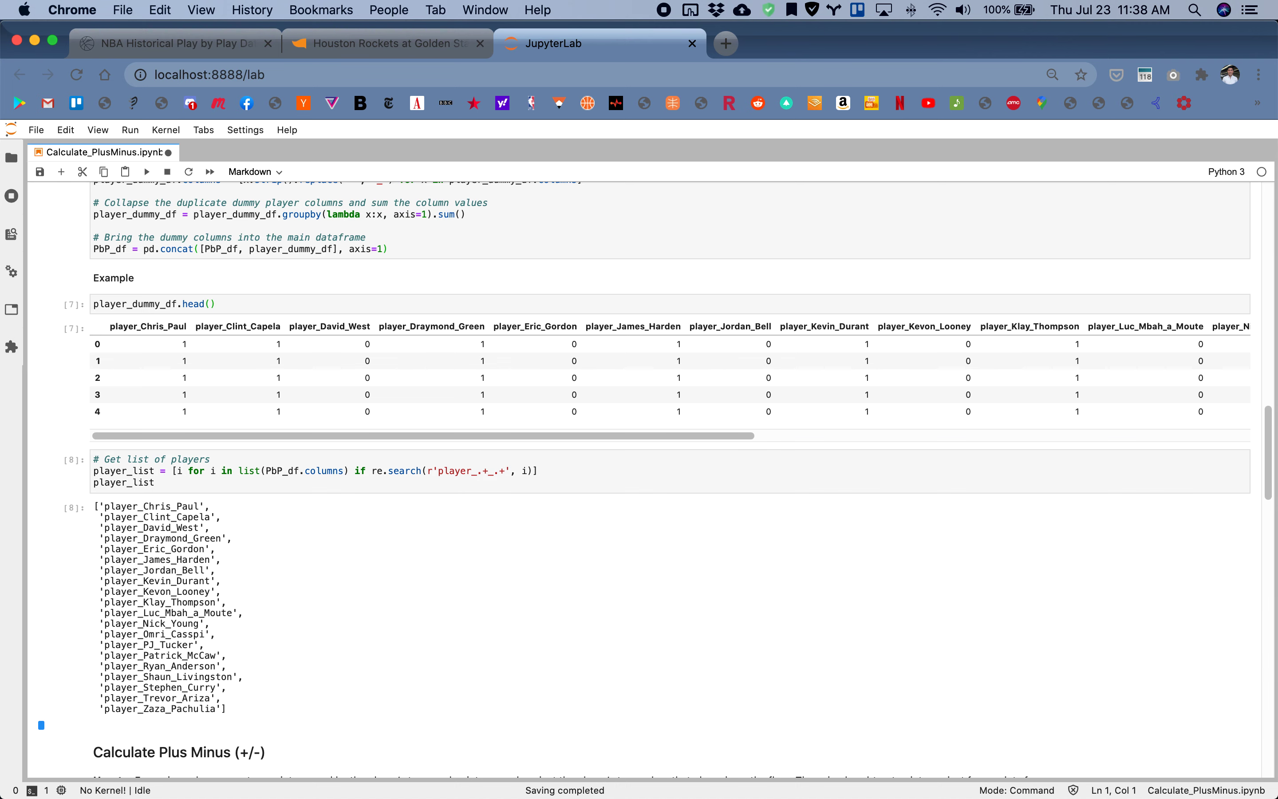
pyautogui.moveTo(215, 645)
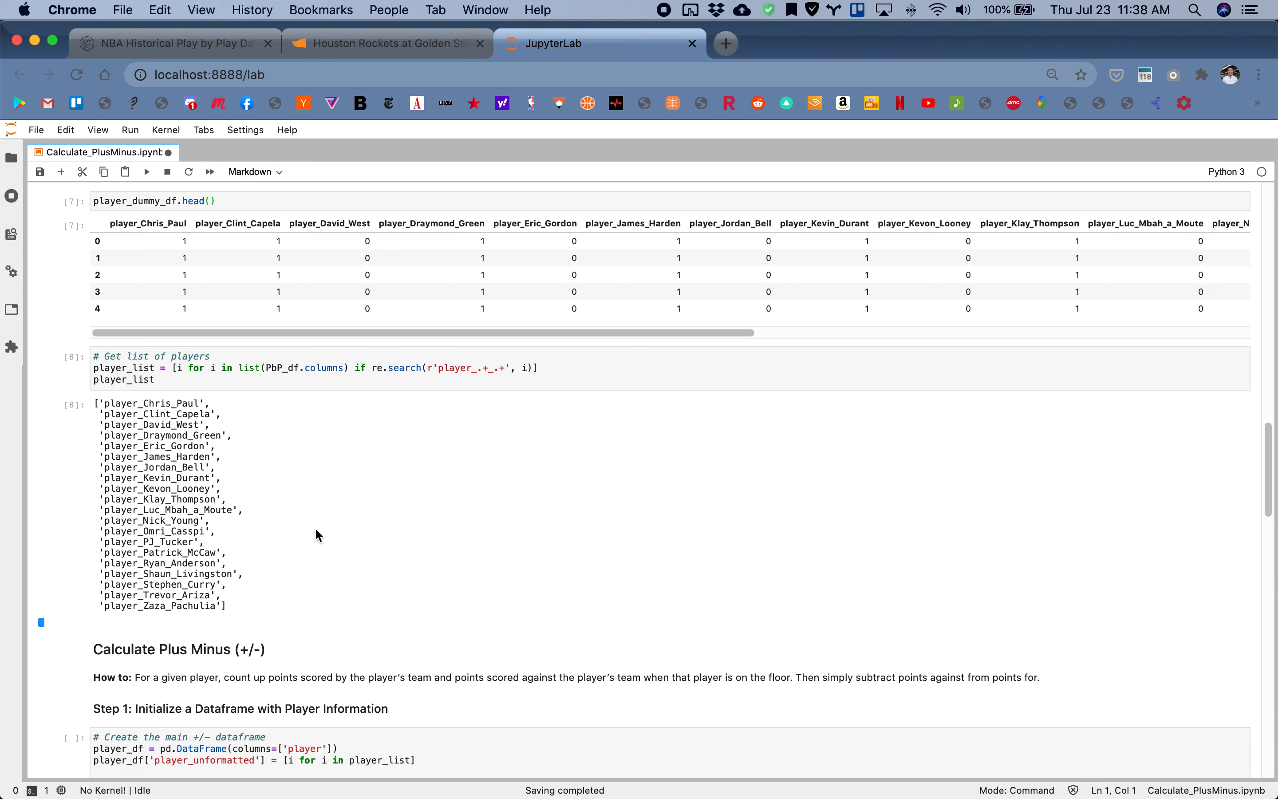
pyautogui.scroll(-3)
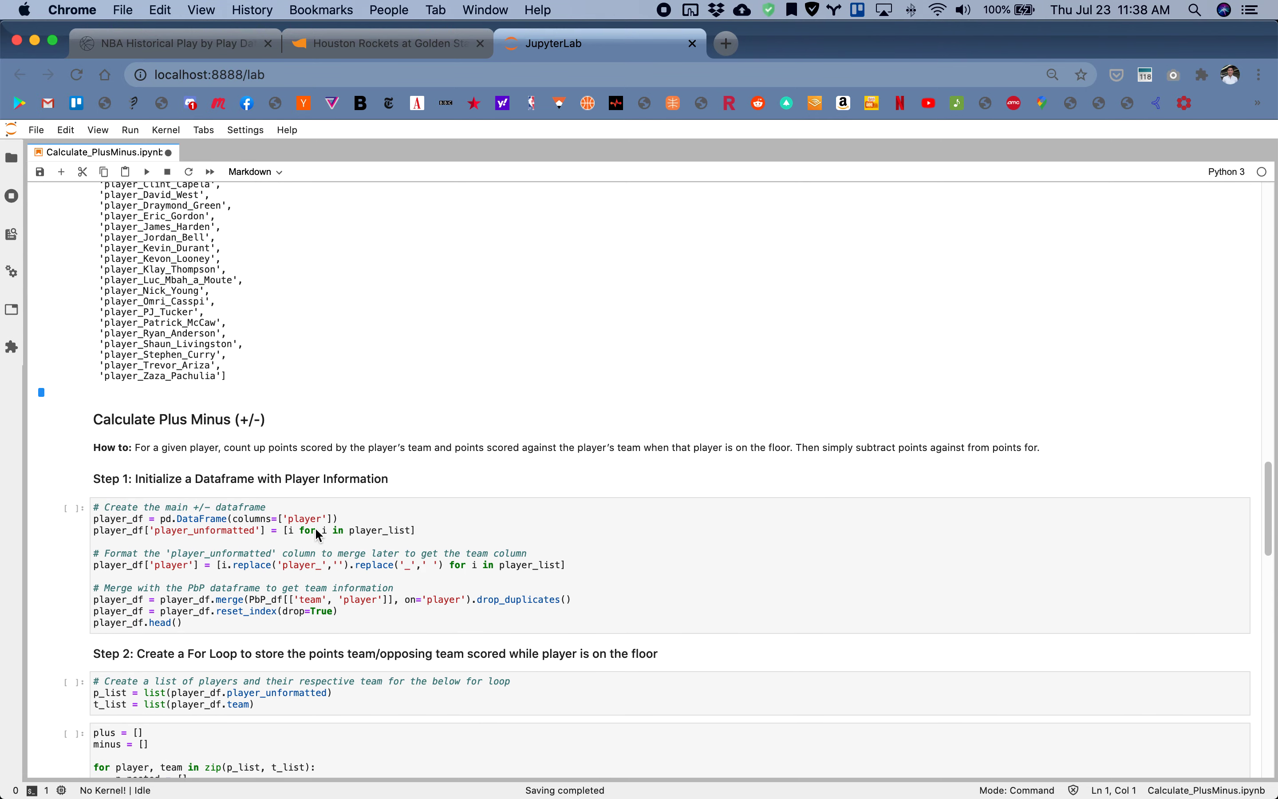
pyautogui.scroll(-3)
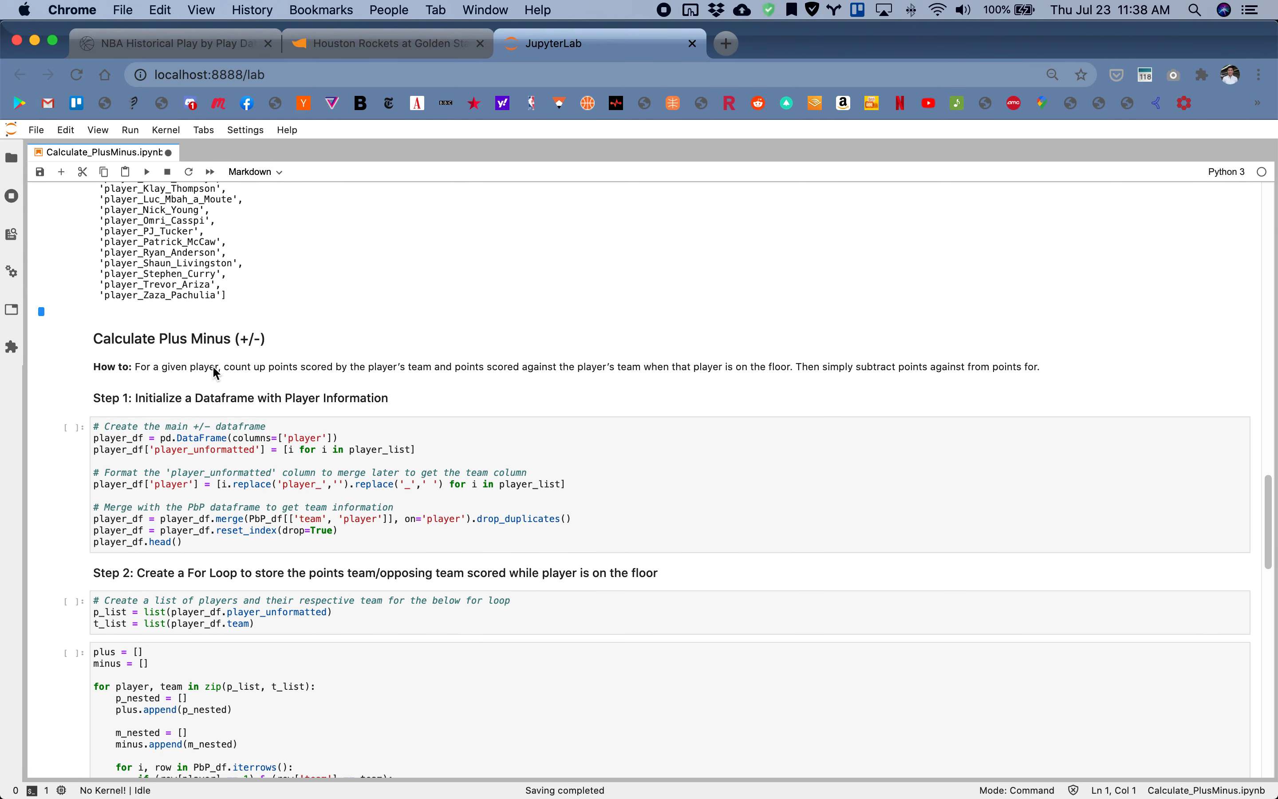
pyautogui.scroll(-3)
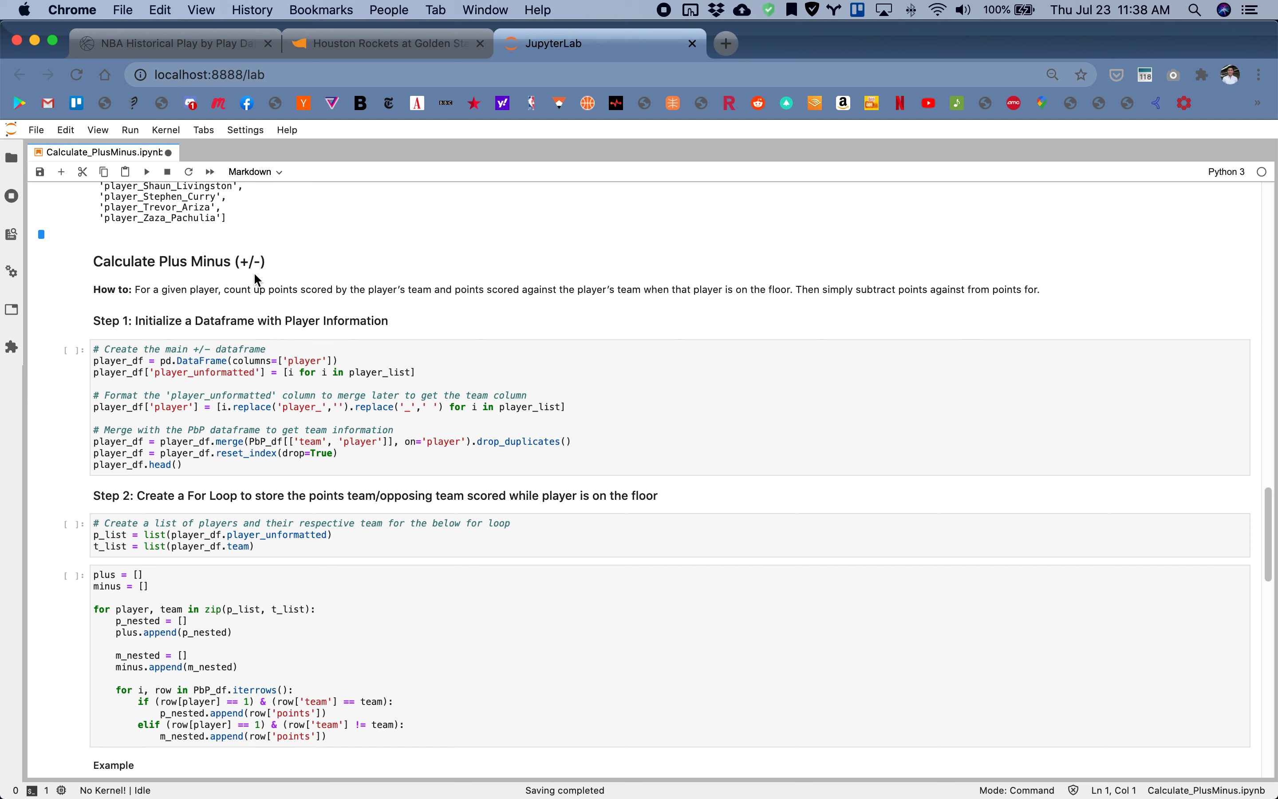
pyautogui.moveTo(192, 309)
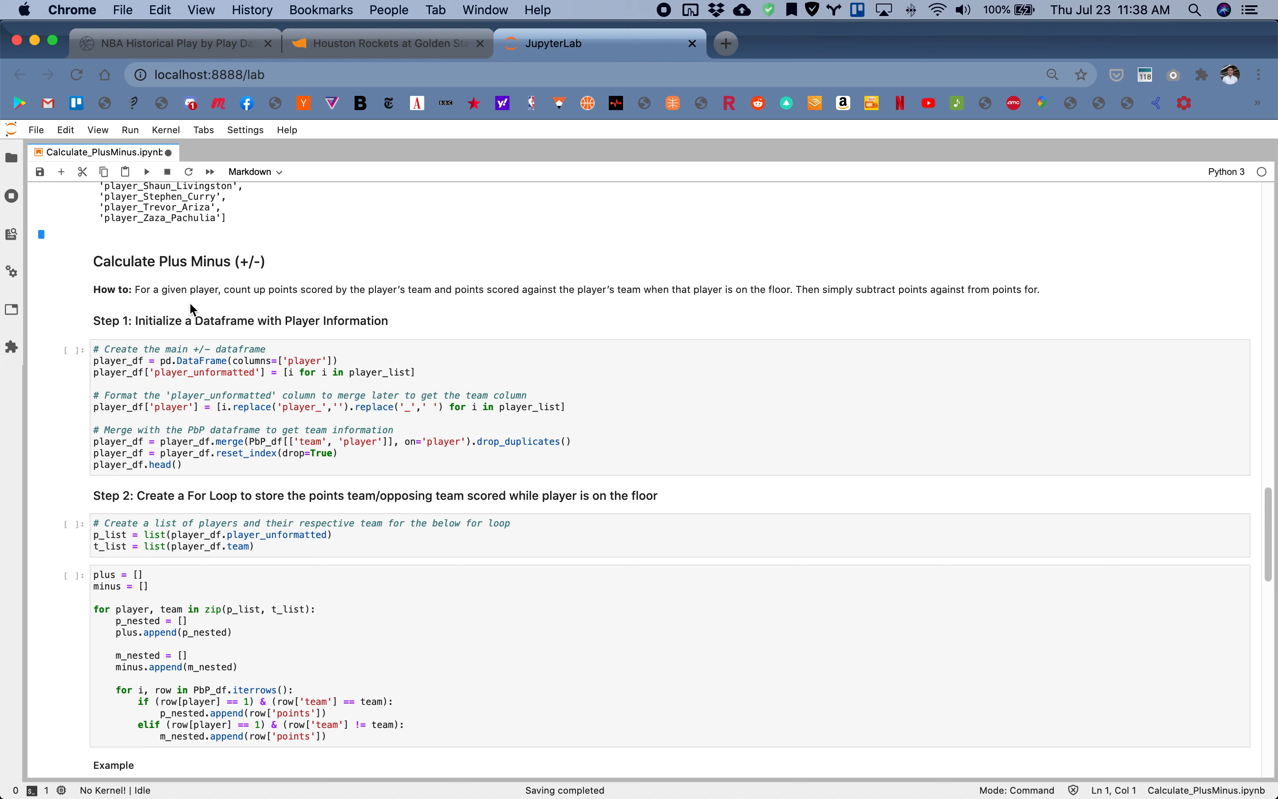
pyautogui.moveTo(201, 308)
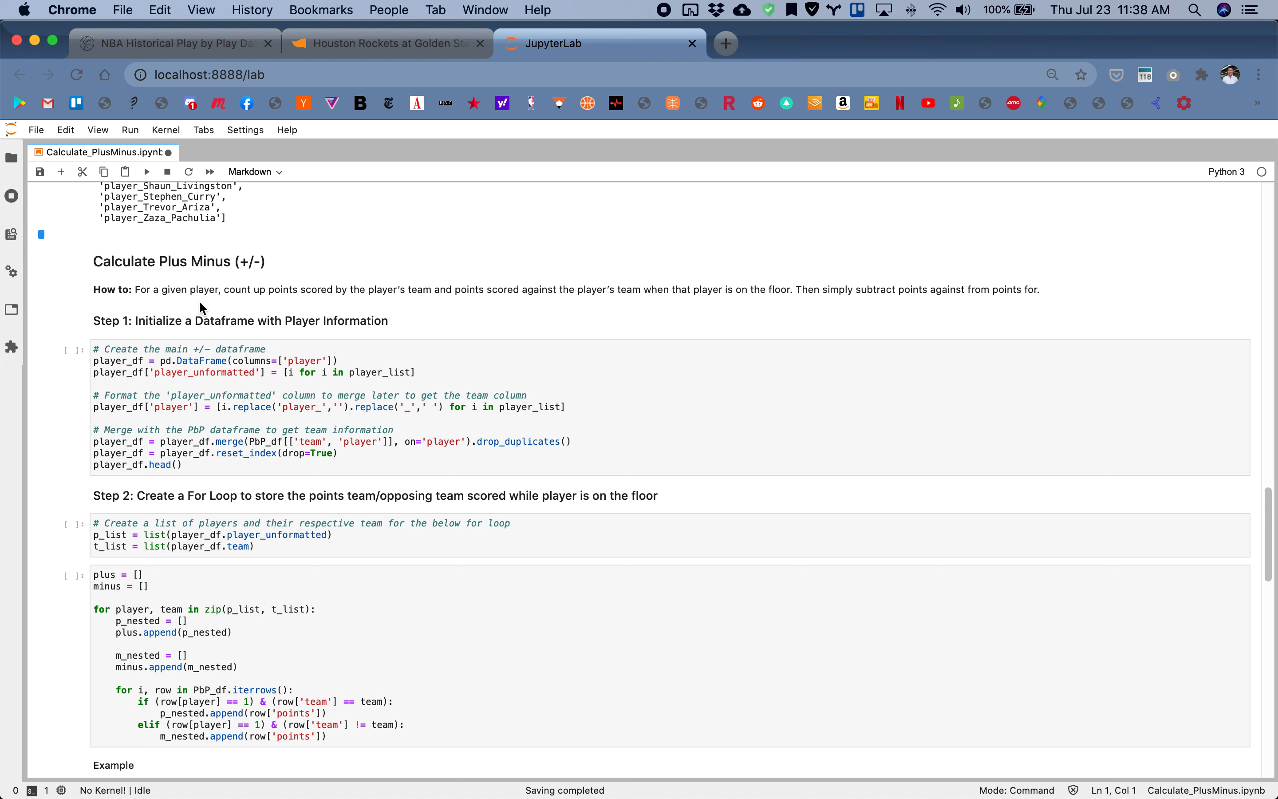
pyautogui.moveTo(379, 304)
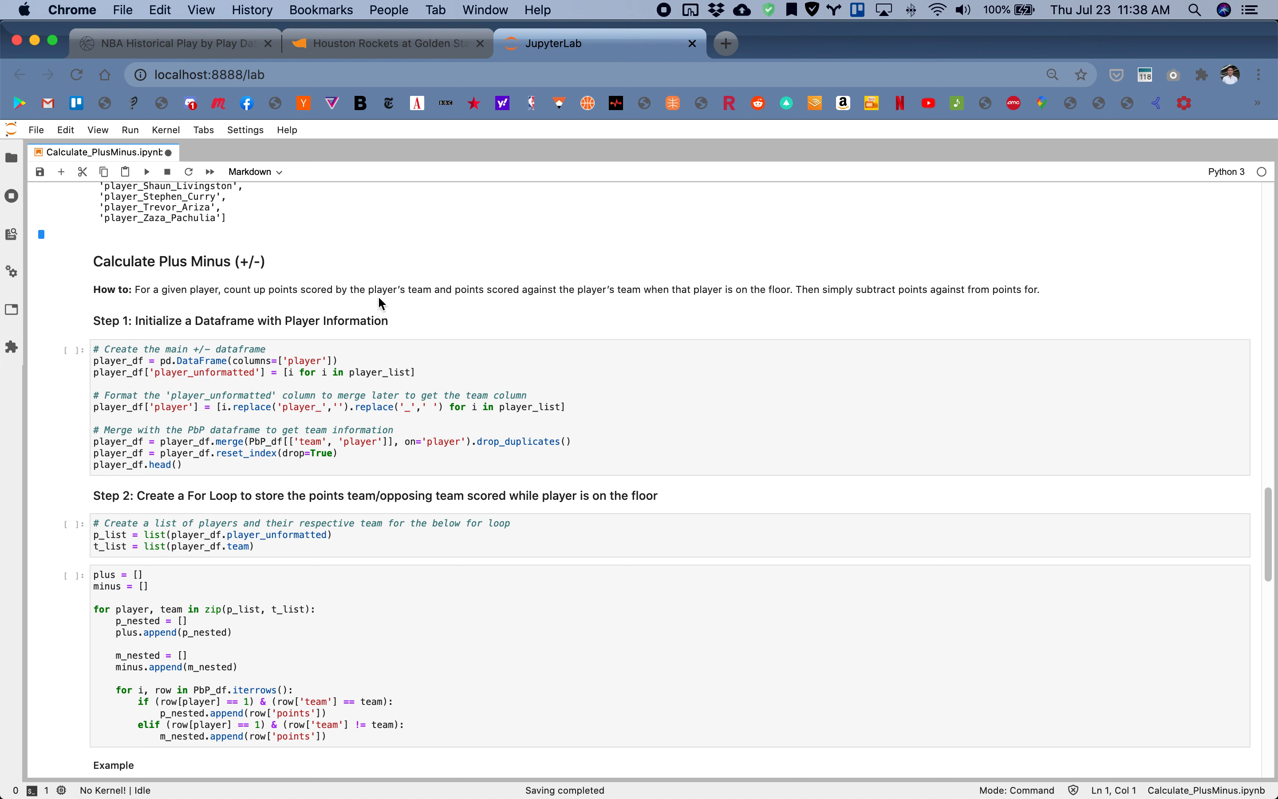
pyautogui.moveTo(504, 302)
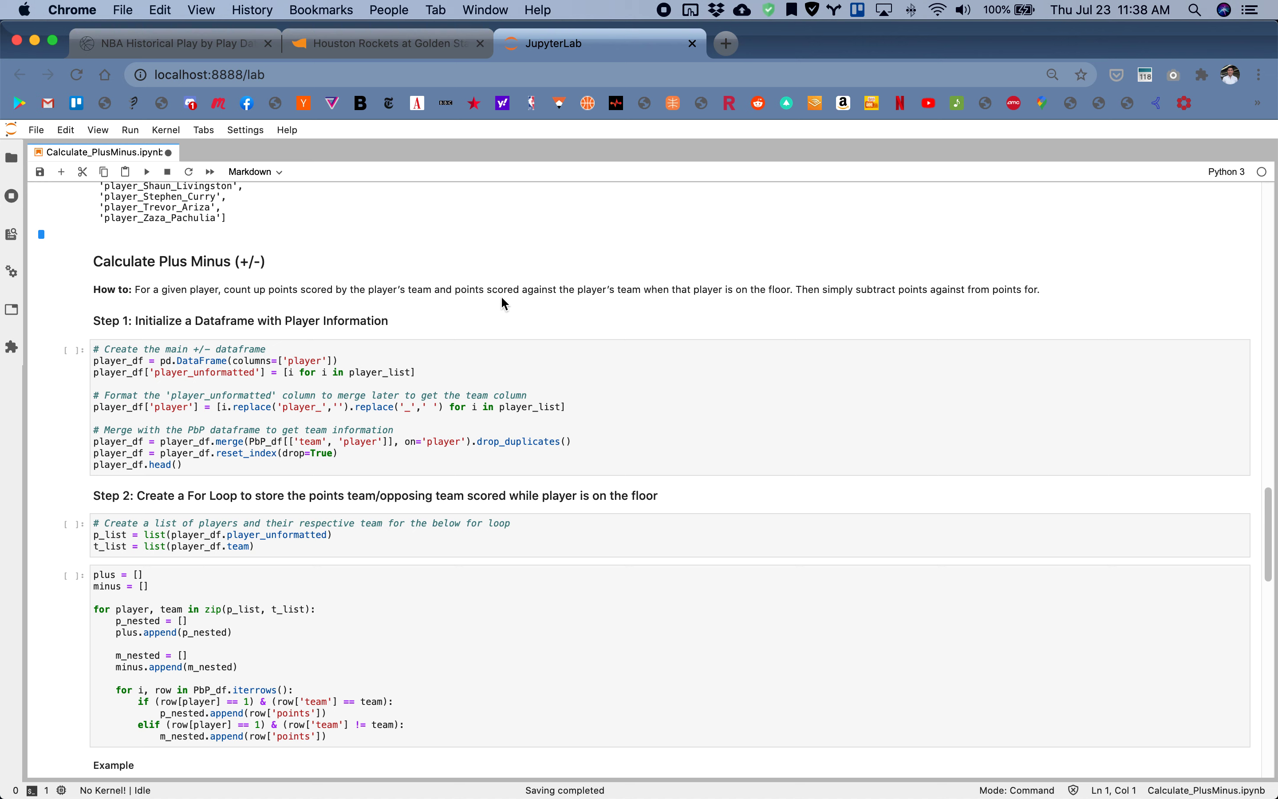
pyautogui.moveTo(735, 304)
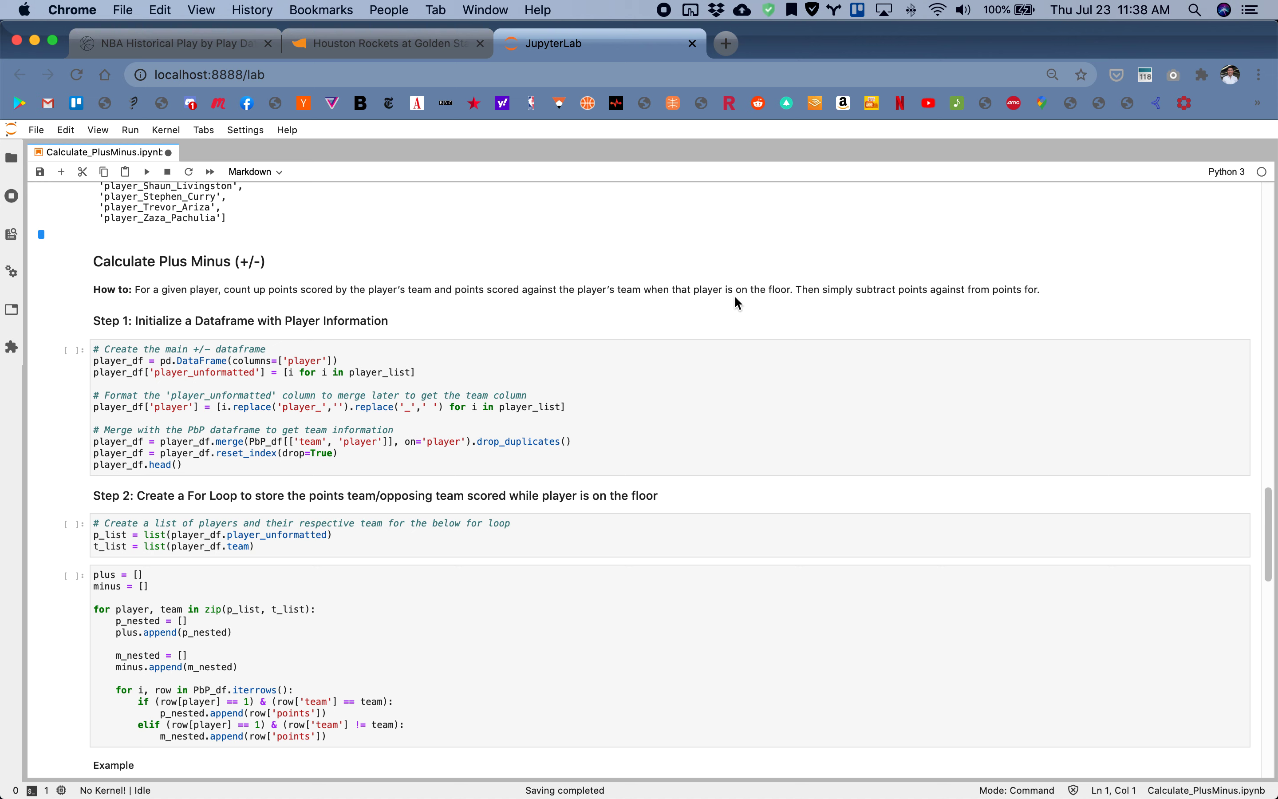
pyautogui.moveTo(854, 303)
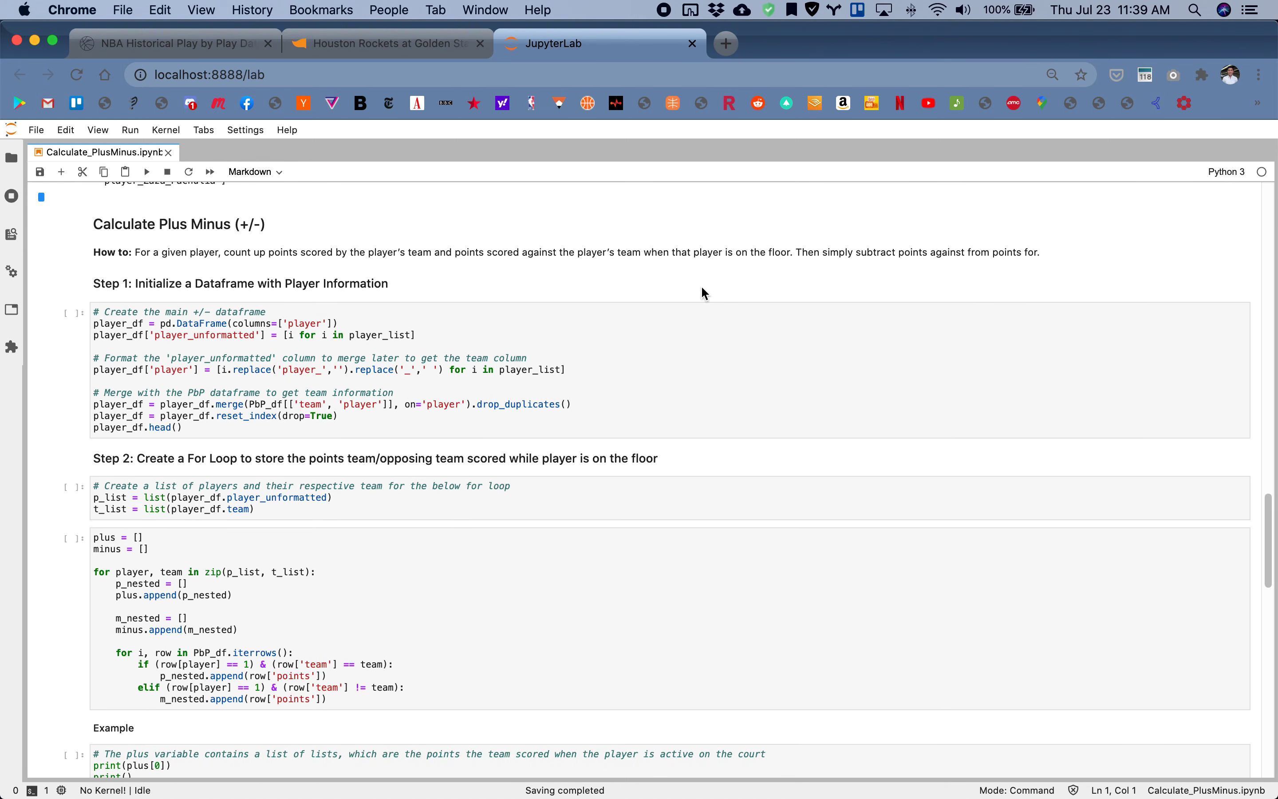
pyautogui.moveTo(638, 394)
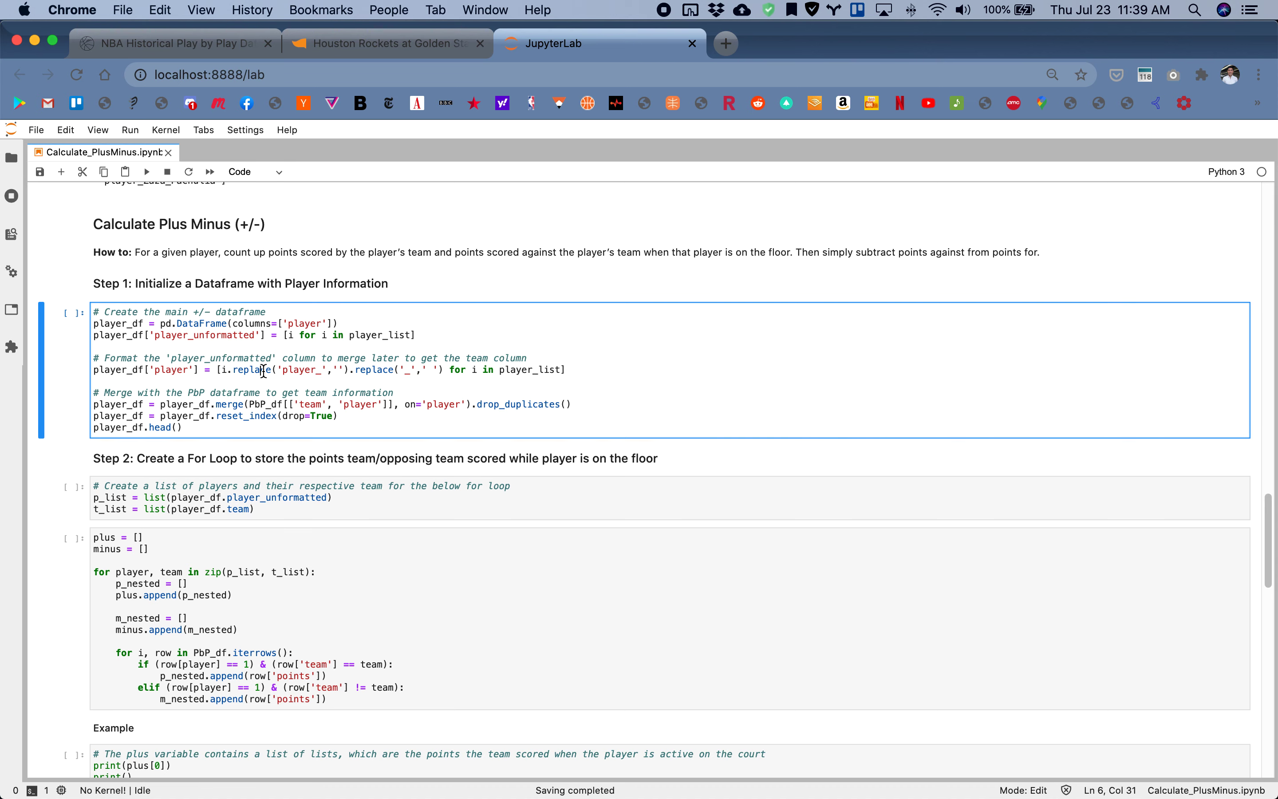
# Run Step 1 and view the player dataframe head with names, unformatted names and HOU/GSW teams
pyautogui.click(146, 172)
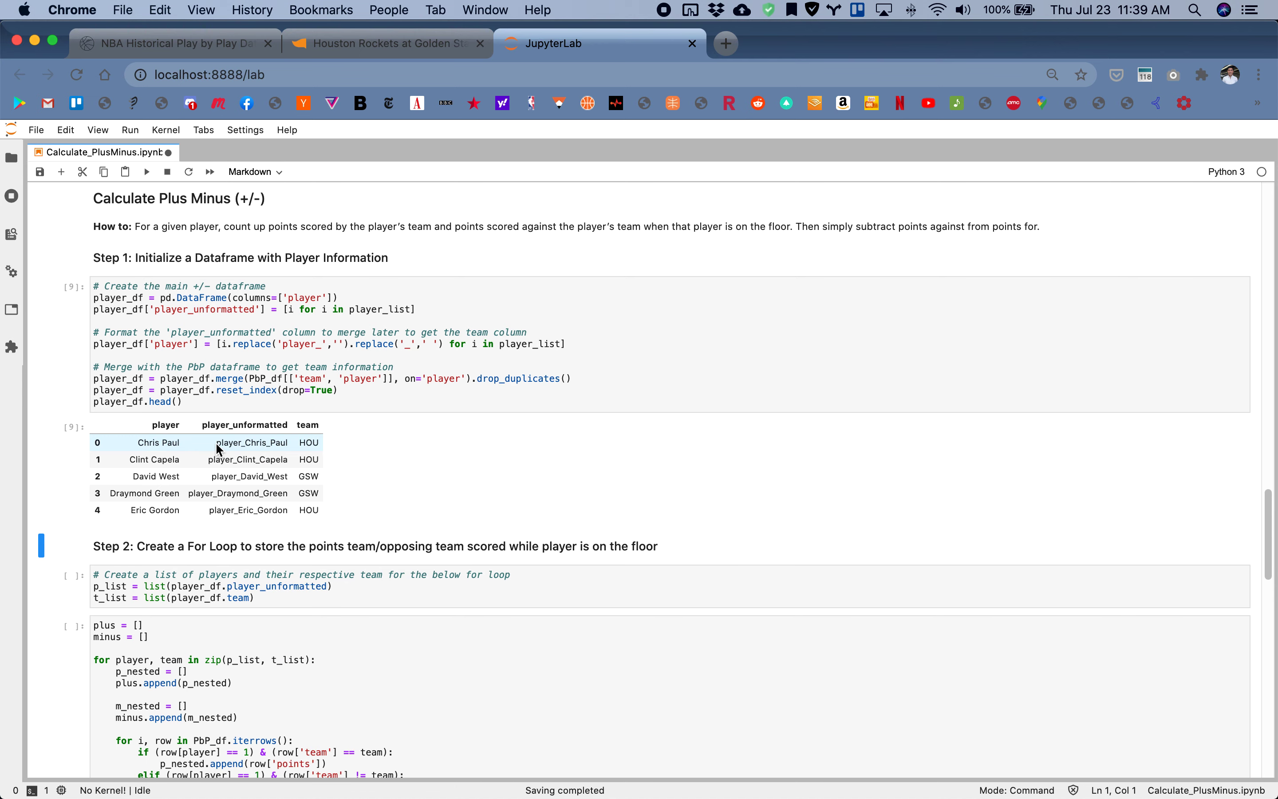
pyautogui.moveTo(304, 440)
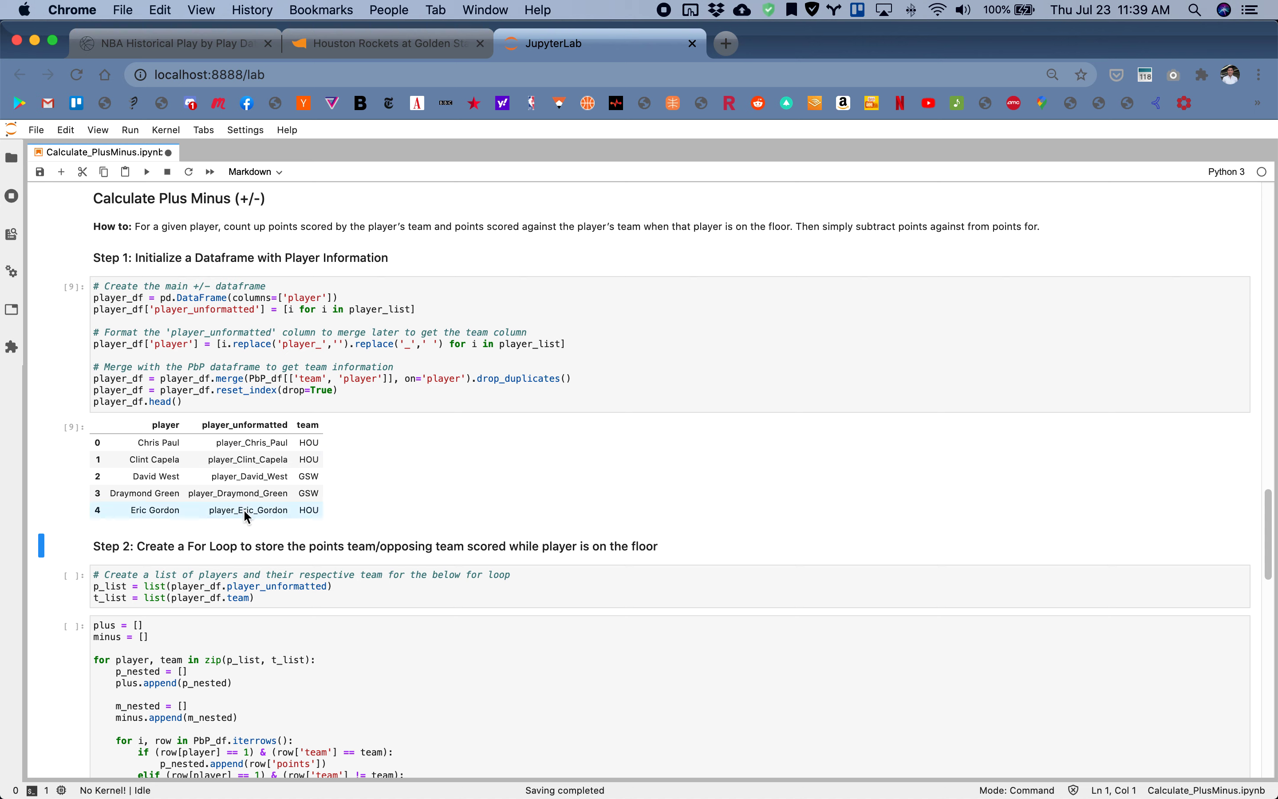
pyautogui.moveTo(247, 459)
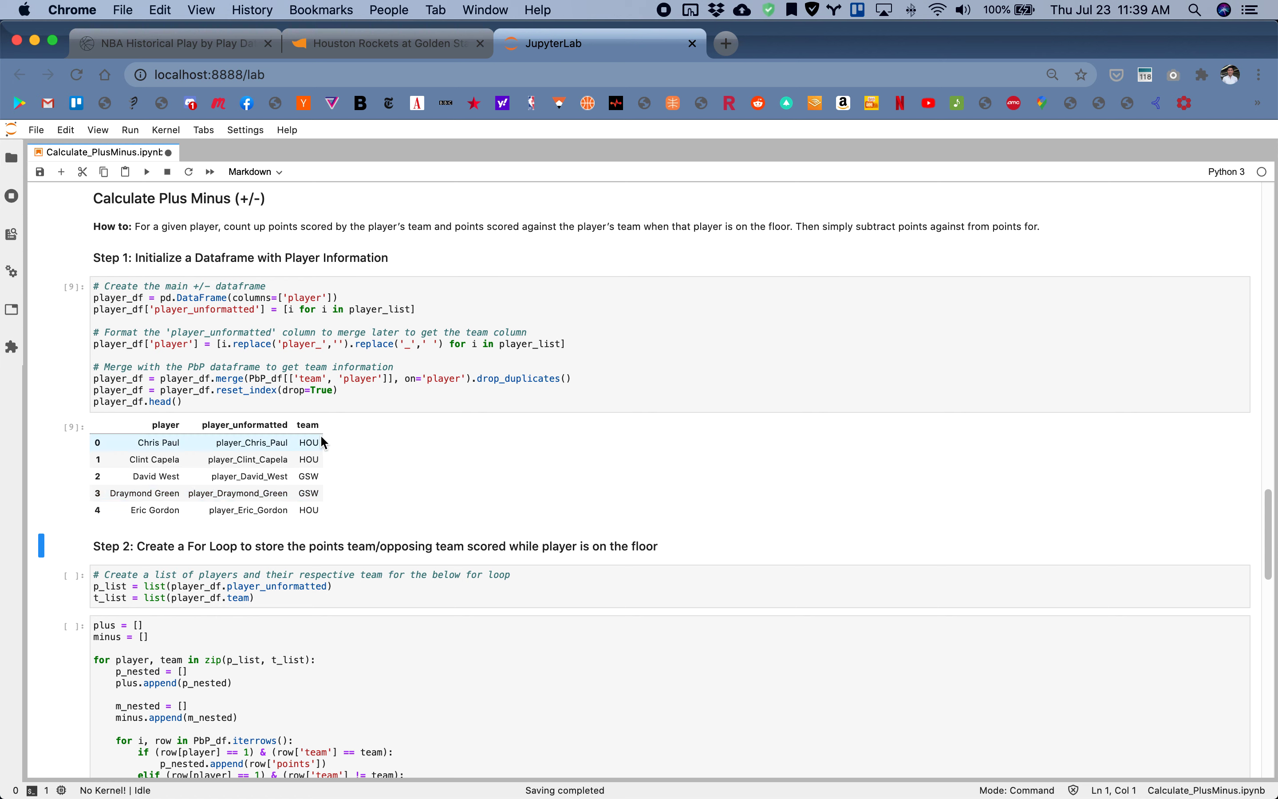
pyautogui.moveTo(316, 446)
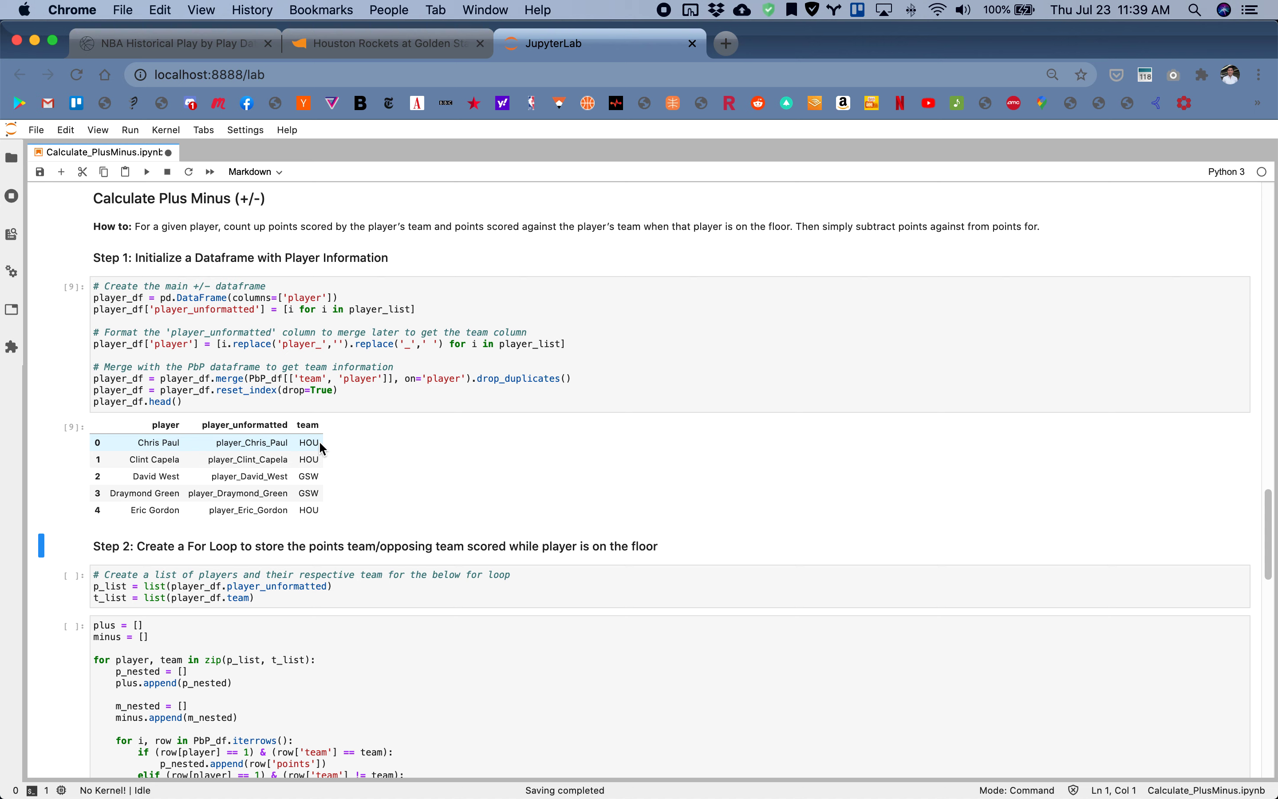
pyautogui.moveTo(176, 451)
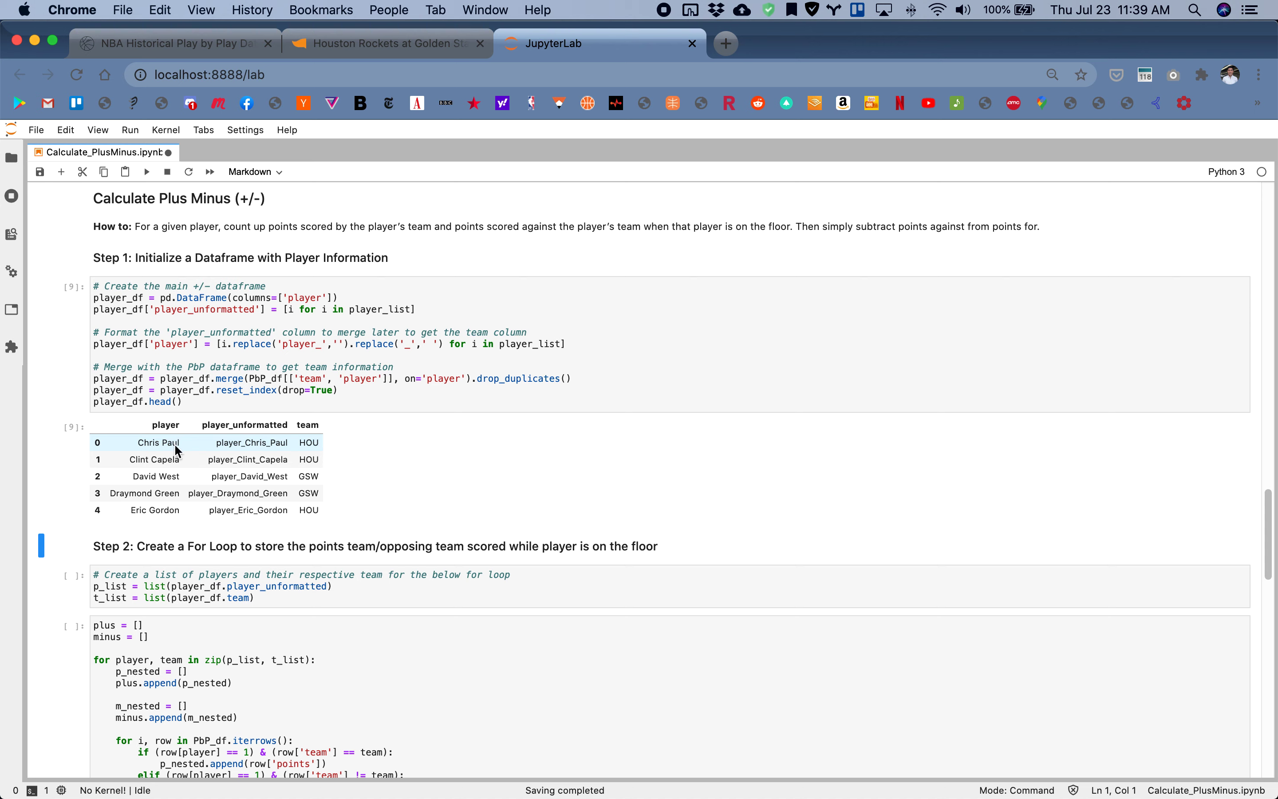
pyautogui.moveTo(217, 452)
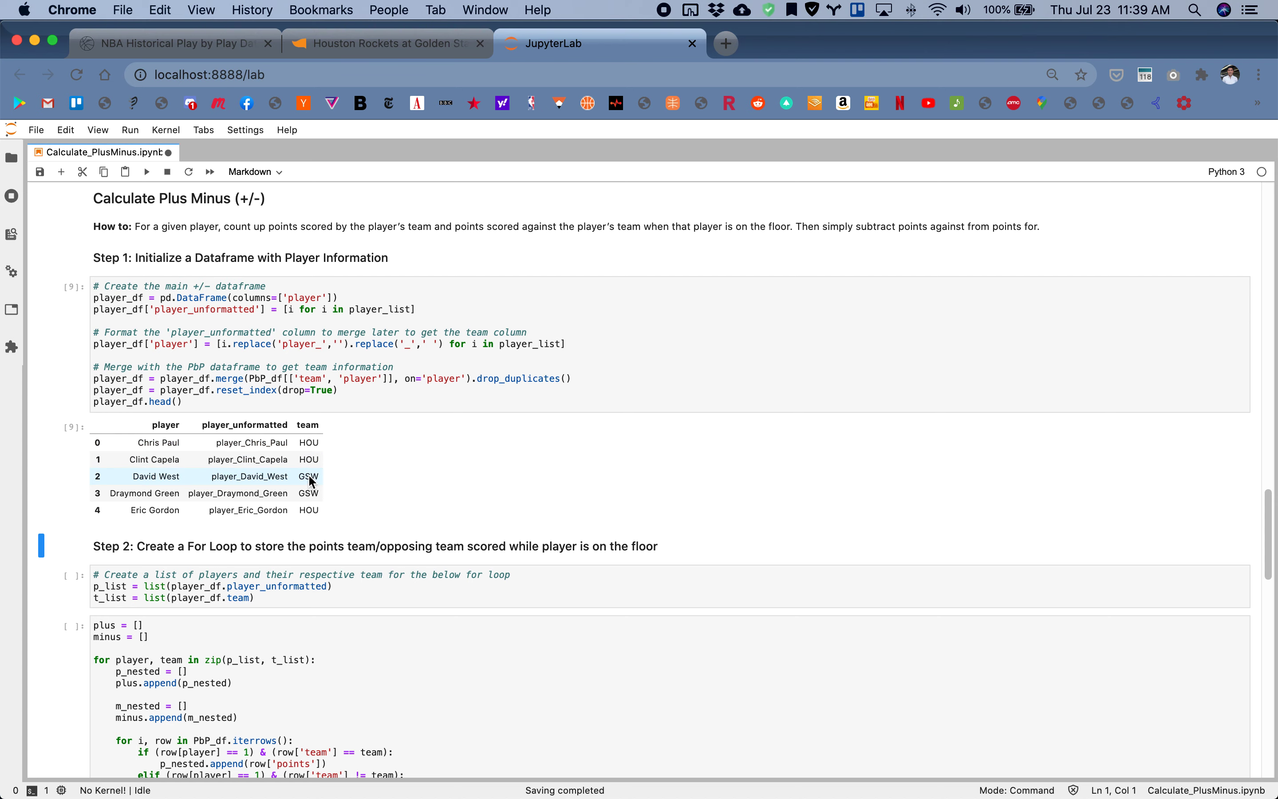
pyautogui.scroll(-3)
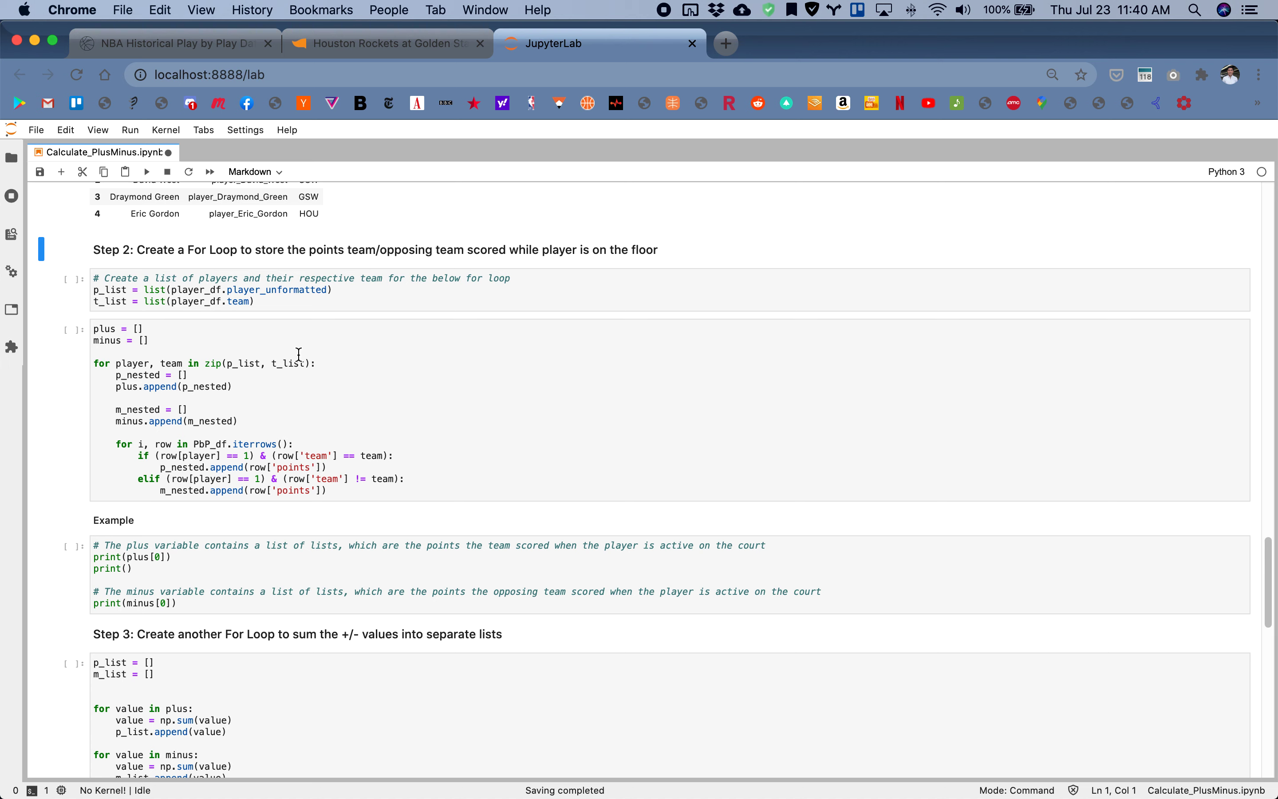
pyautogui.moveTo(296, 345)
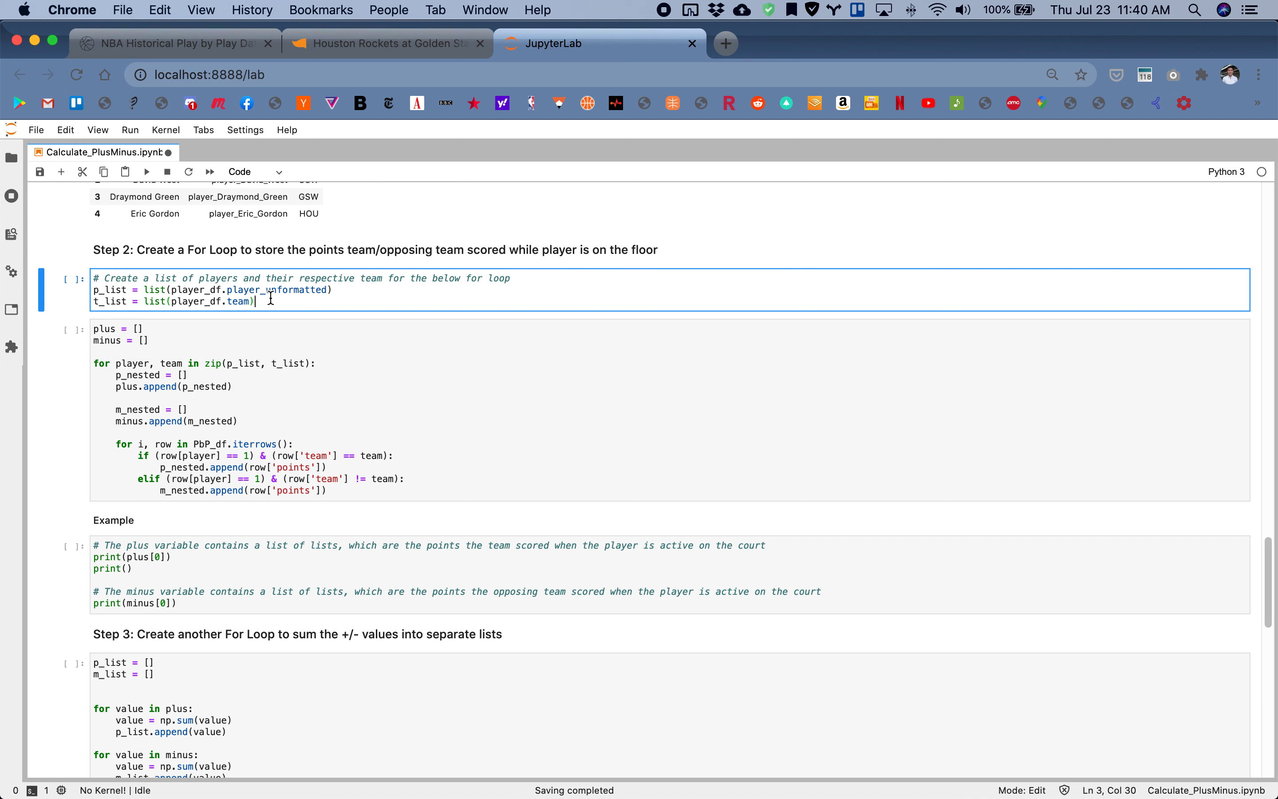
# Run the Step 2 player/team list cell and the plus/minus points-tallying loop cell
pyautogui.press('shift+Enter')
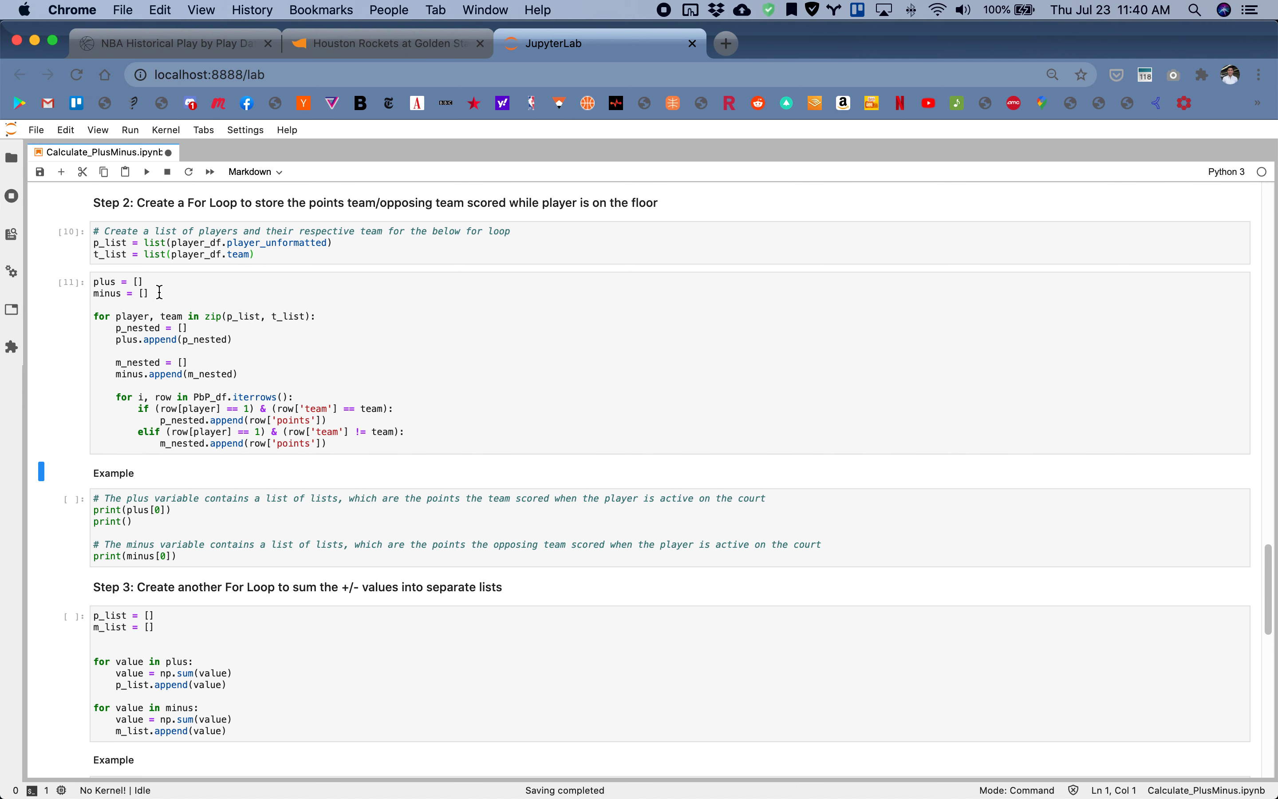
pyautogui.moveTo(72, 281)
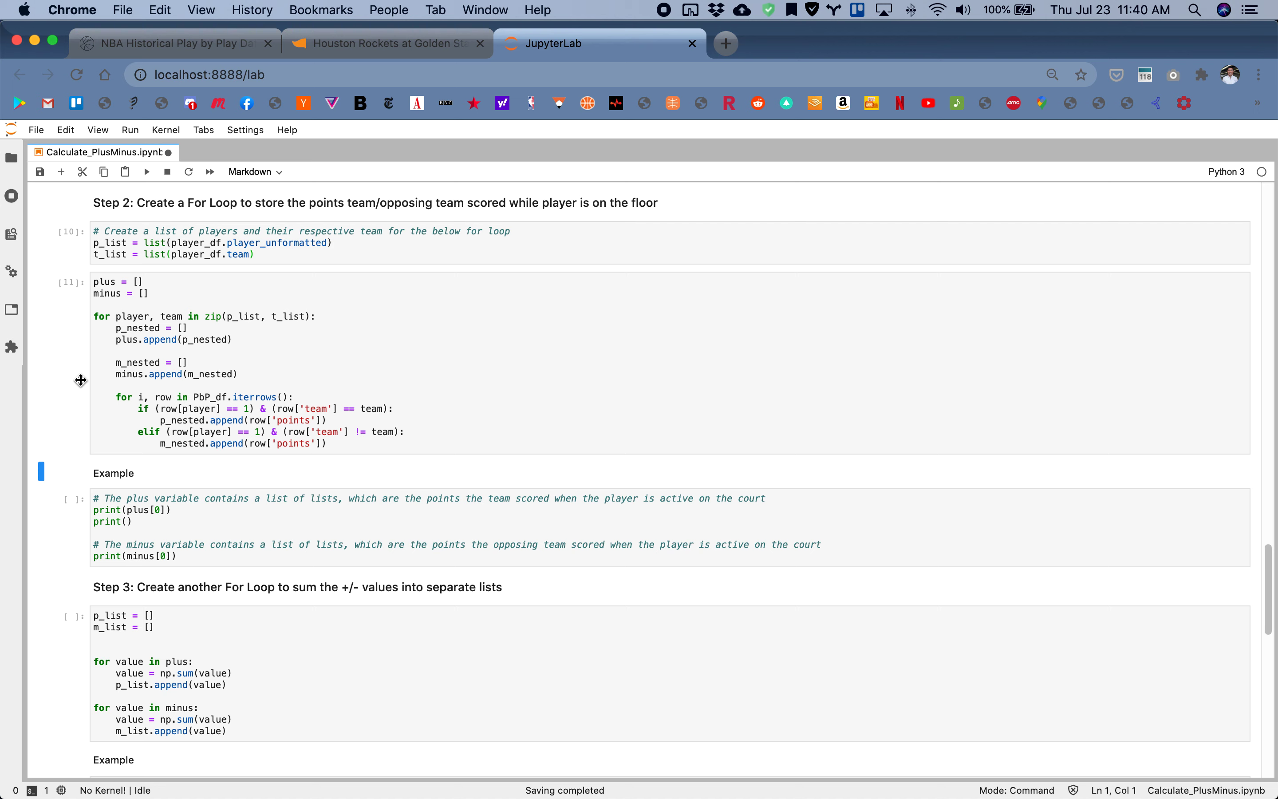
pyautogui.moveTo(229, 402)
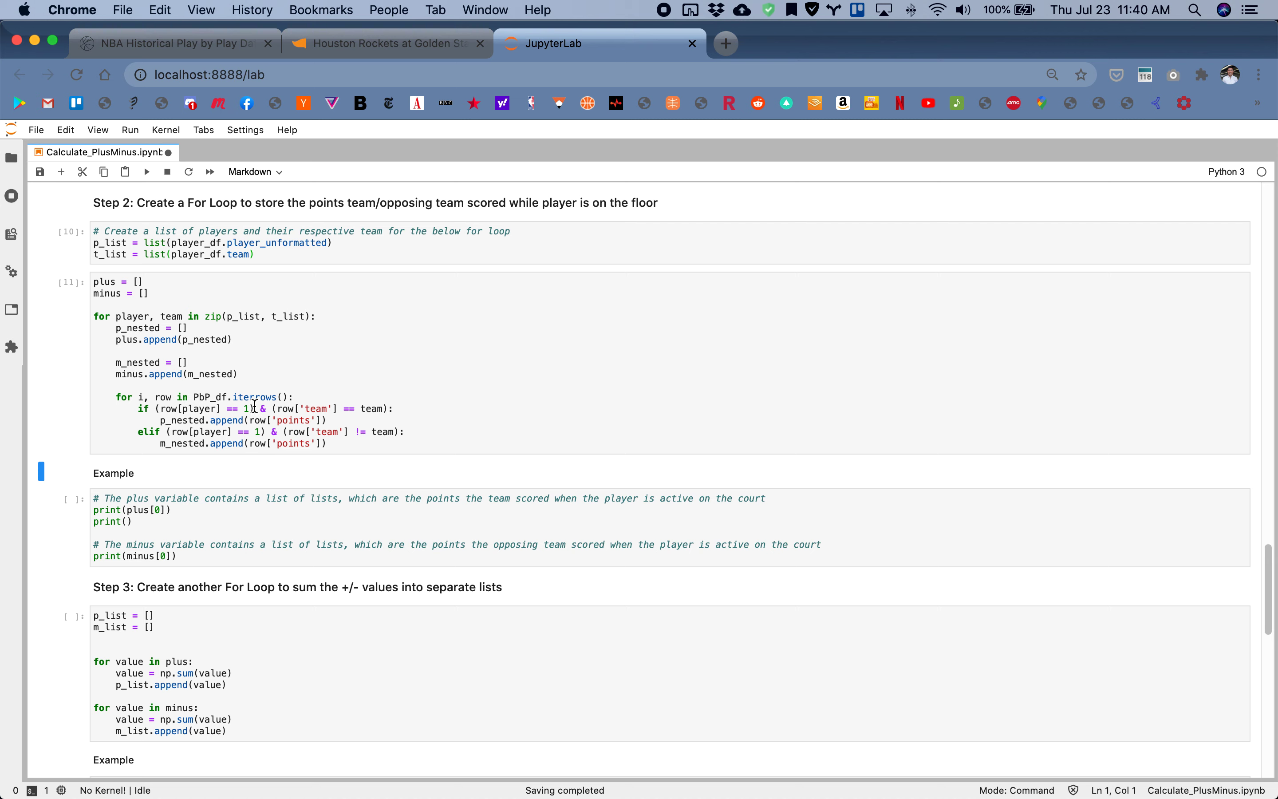
pyautogui.moveTo(248, 407)
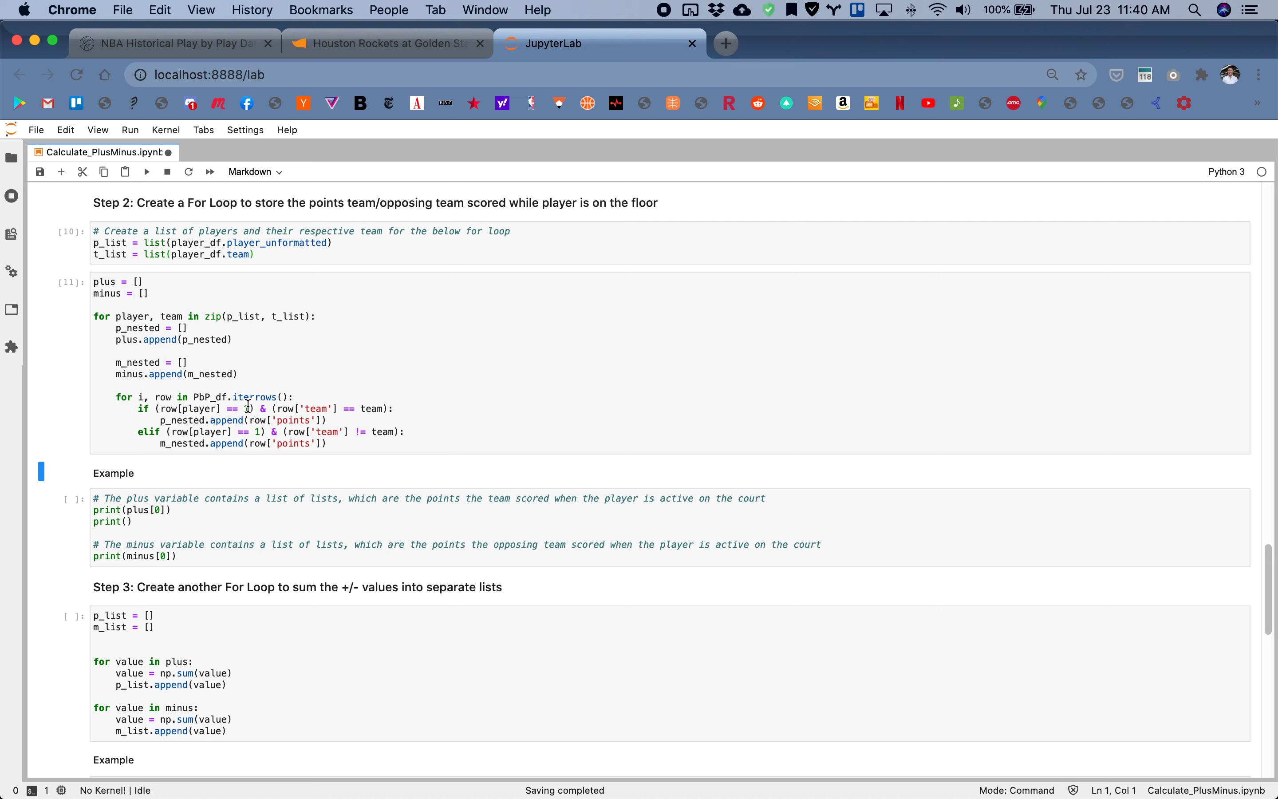
pyautogui.moveTo(320, 407)
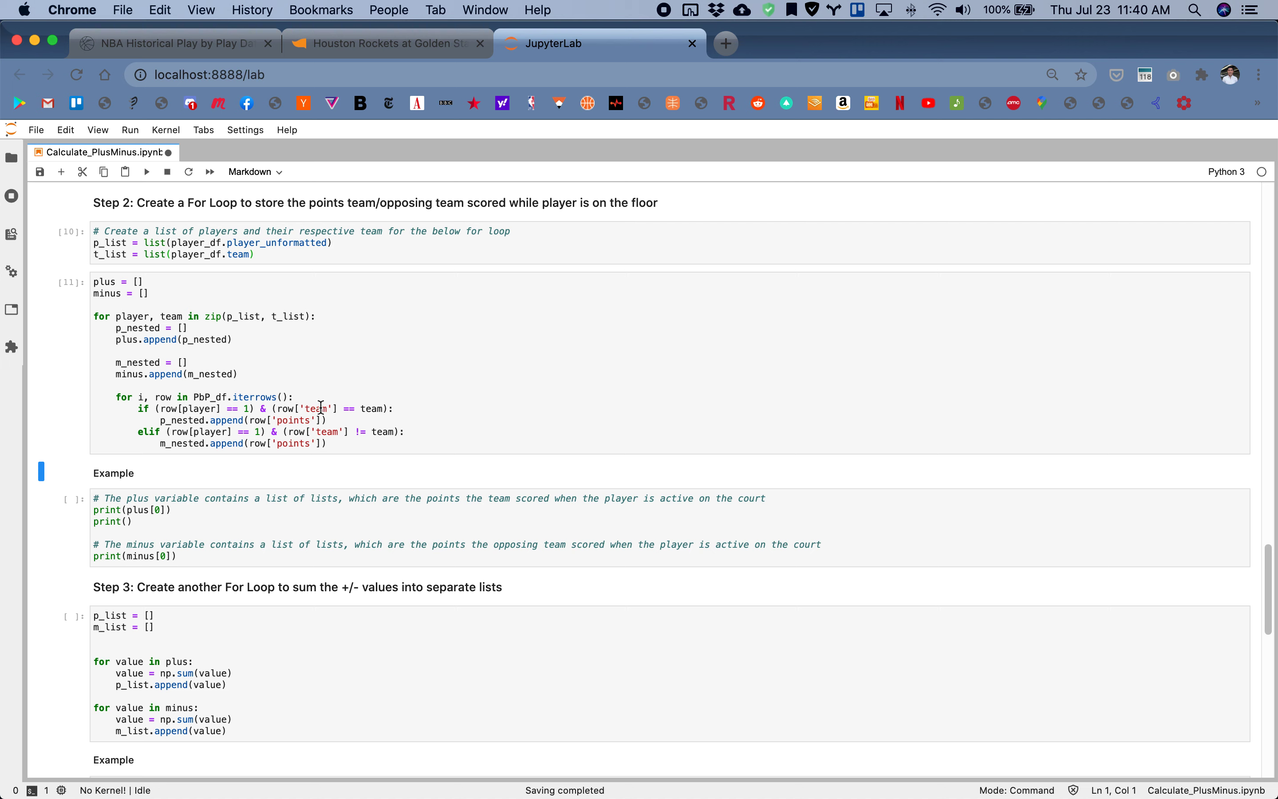
pyautogui.moveTo(371, 411)
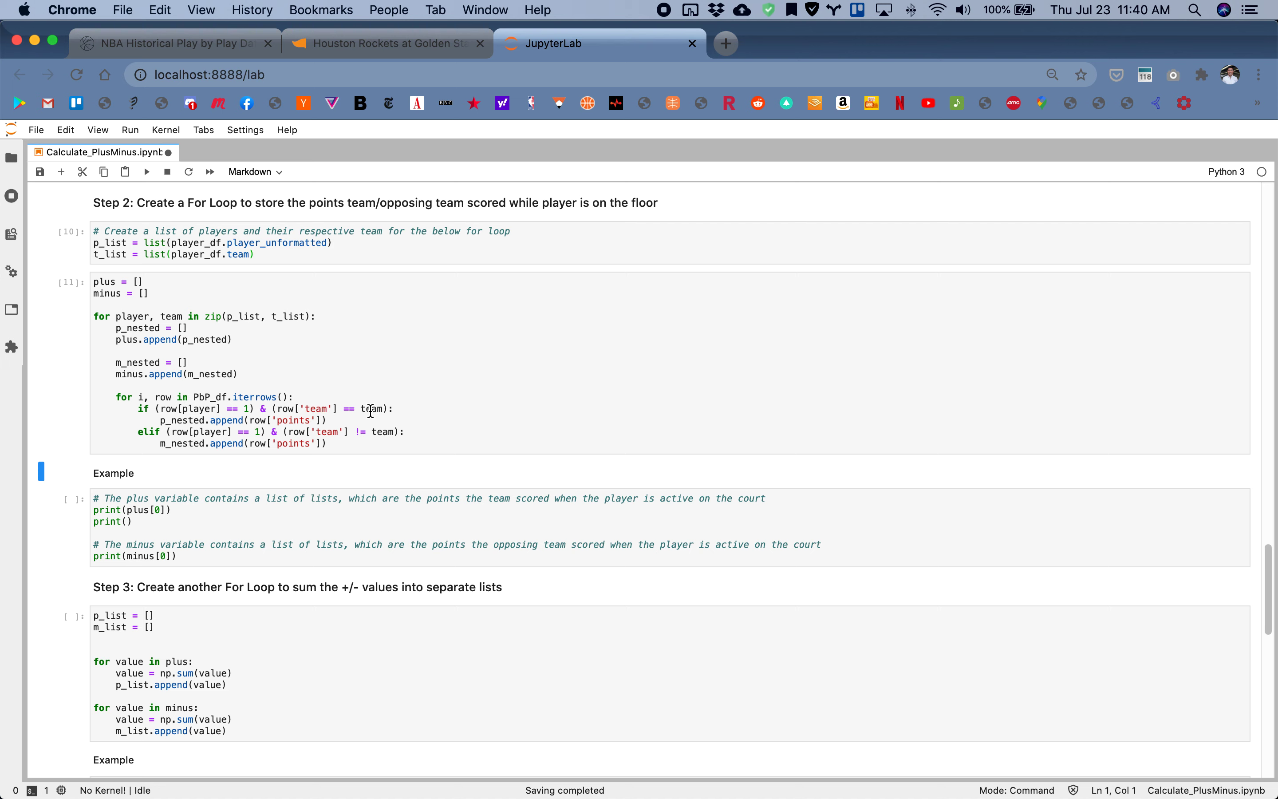
pyautogui.moveTo(167, 424)
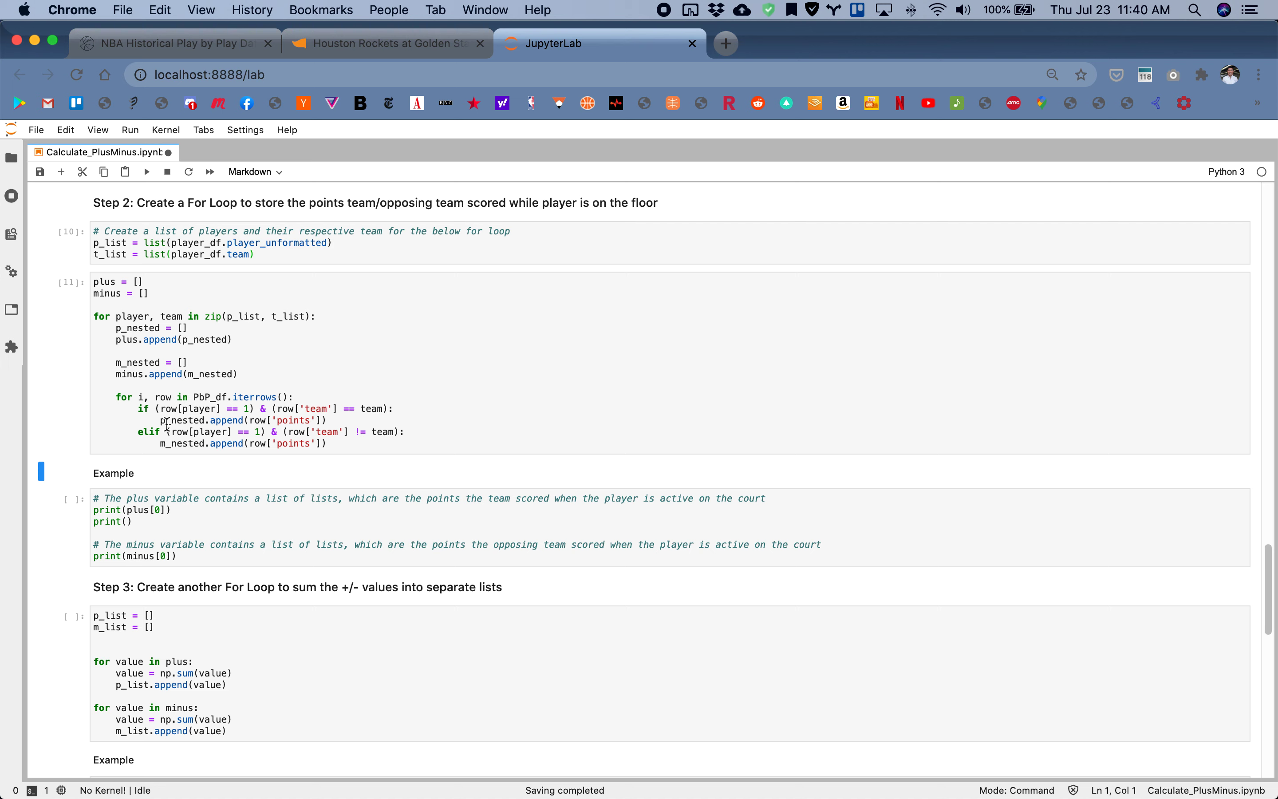
pyautogui.moveTo(228, 425)
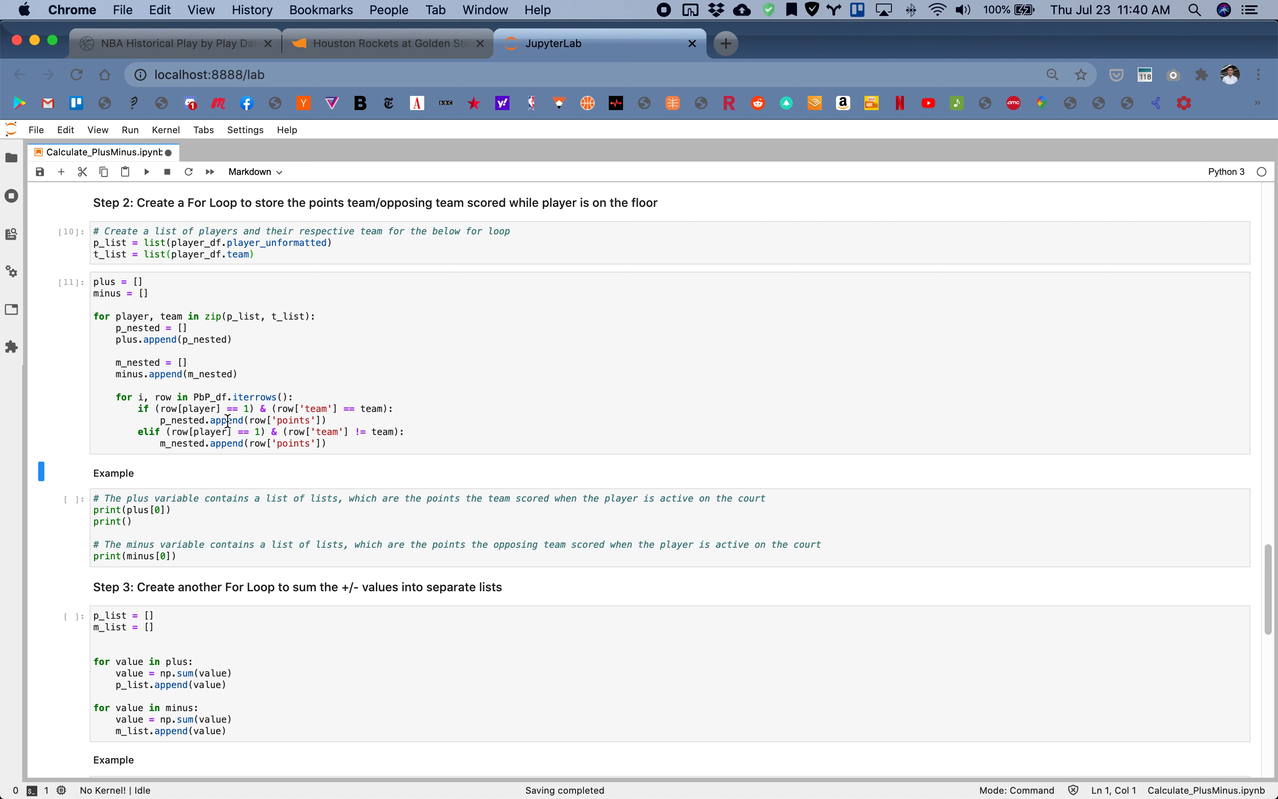
pyautogui.moveTo(147, 320)
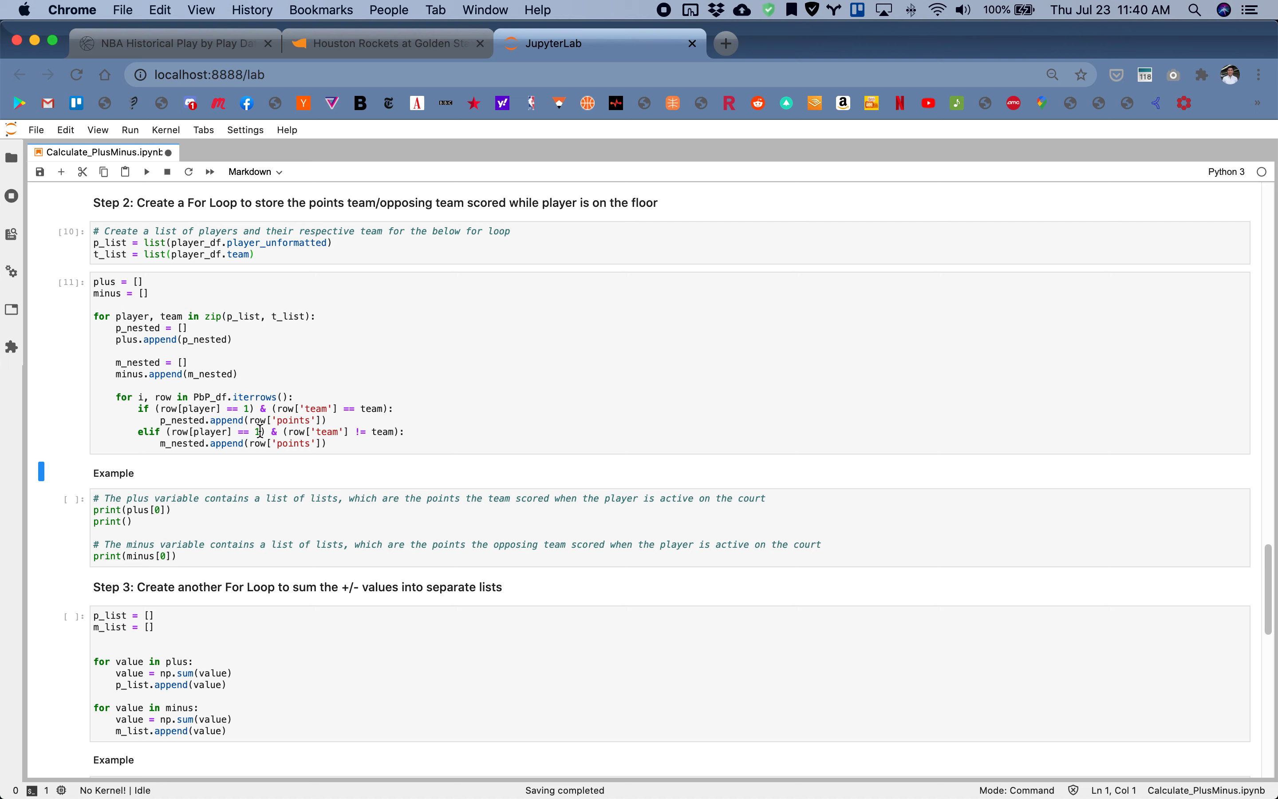
pyautogui.moveTo(325, 430)
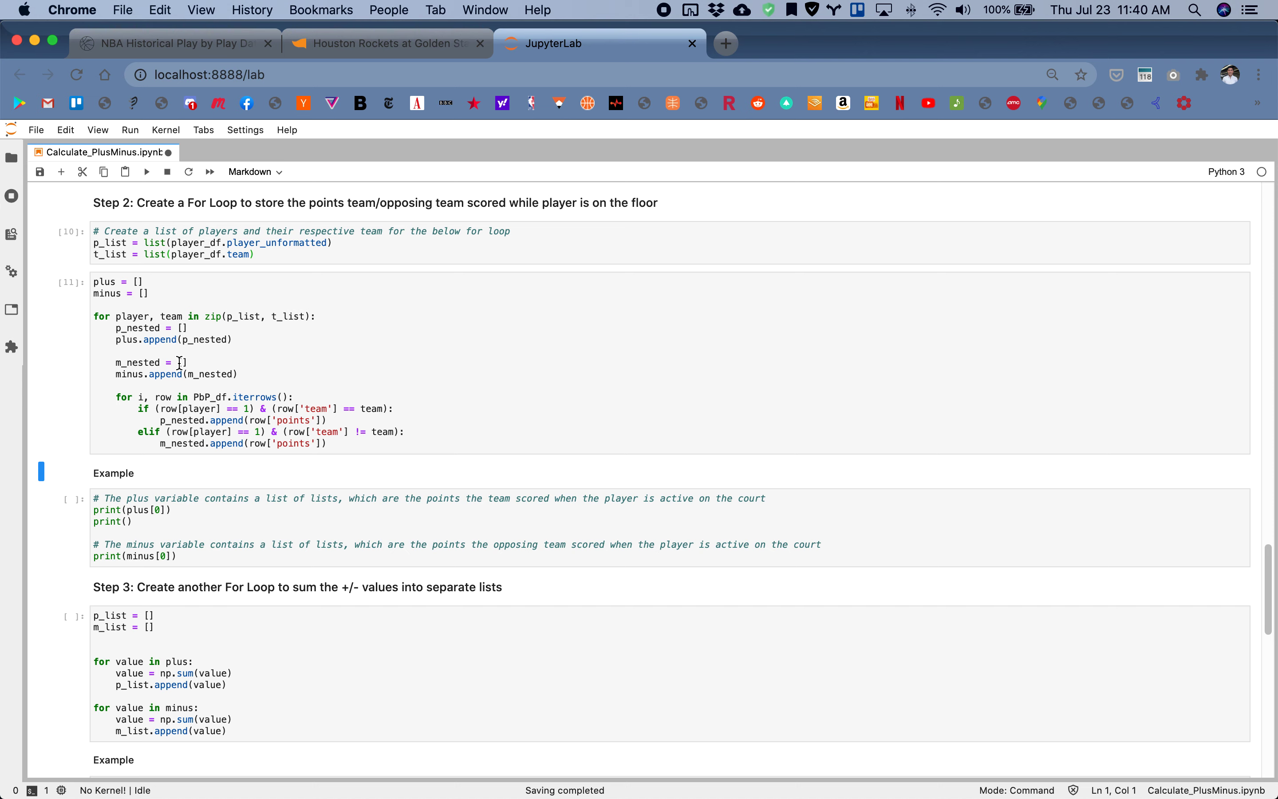
pyautogui.scroll(-3)
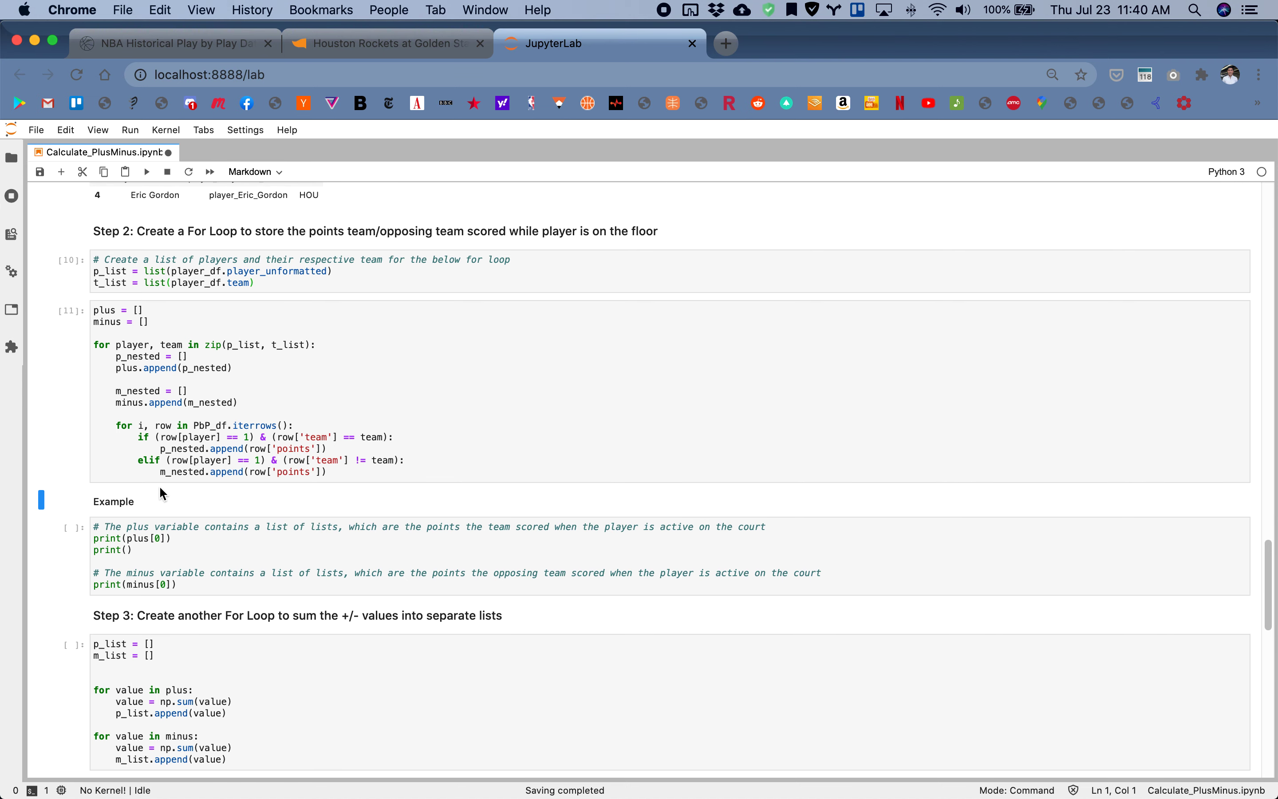
pyautogui.click(245, 557)
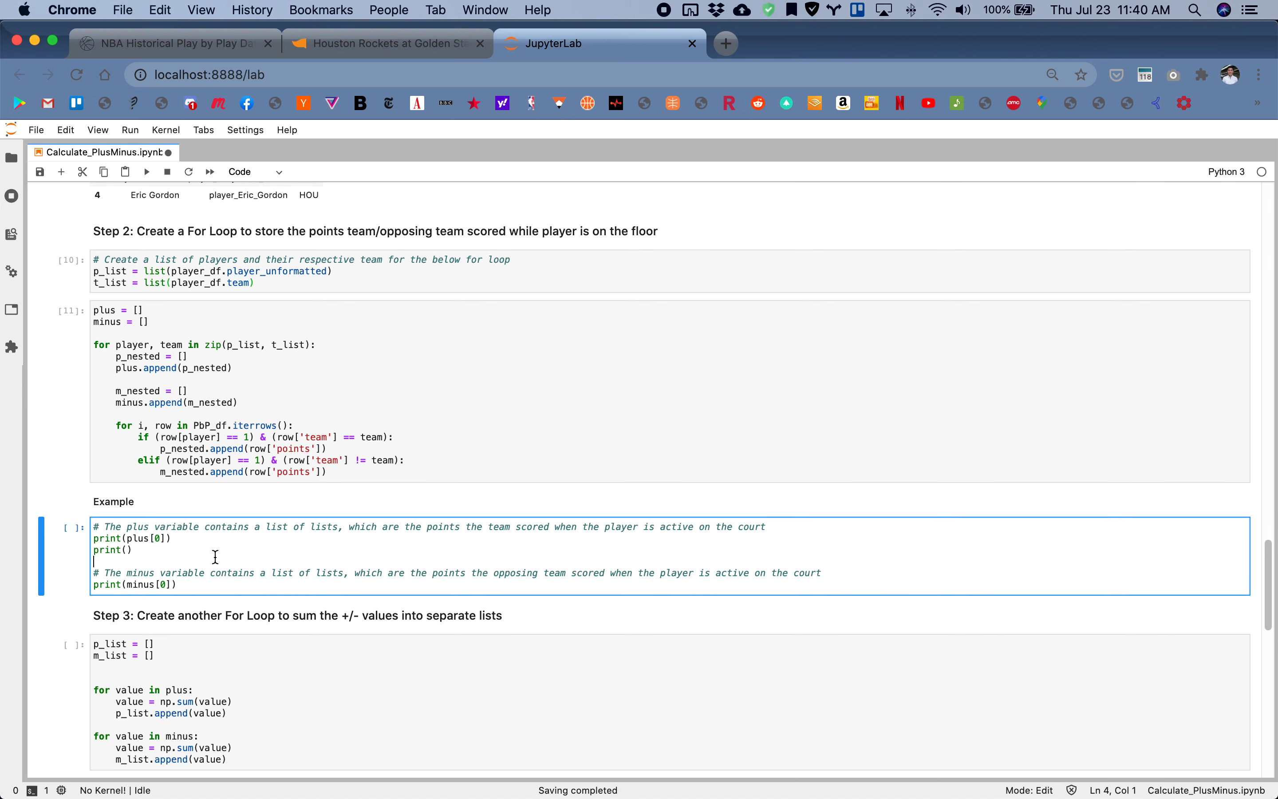
pyautogui.press('shift+enter')
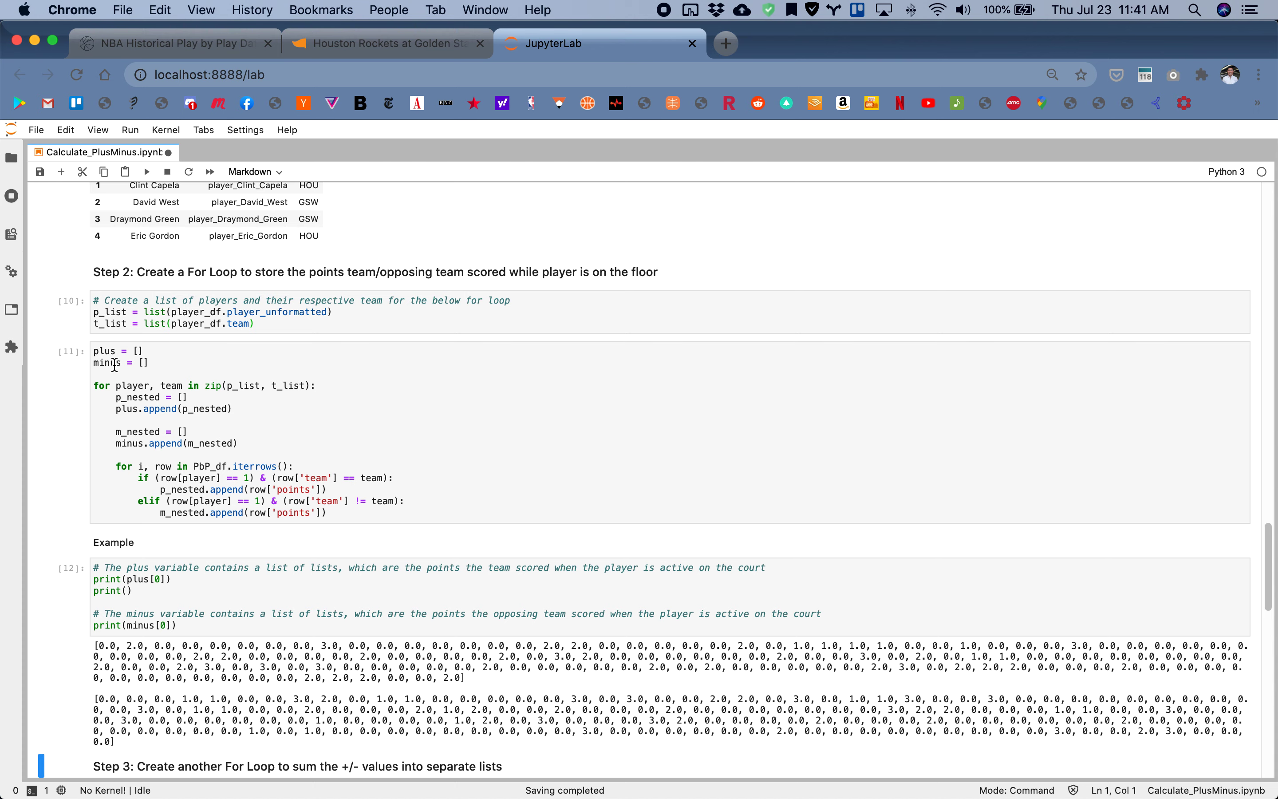
pyautogui.scroll(-3)
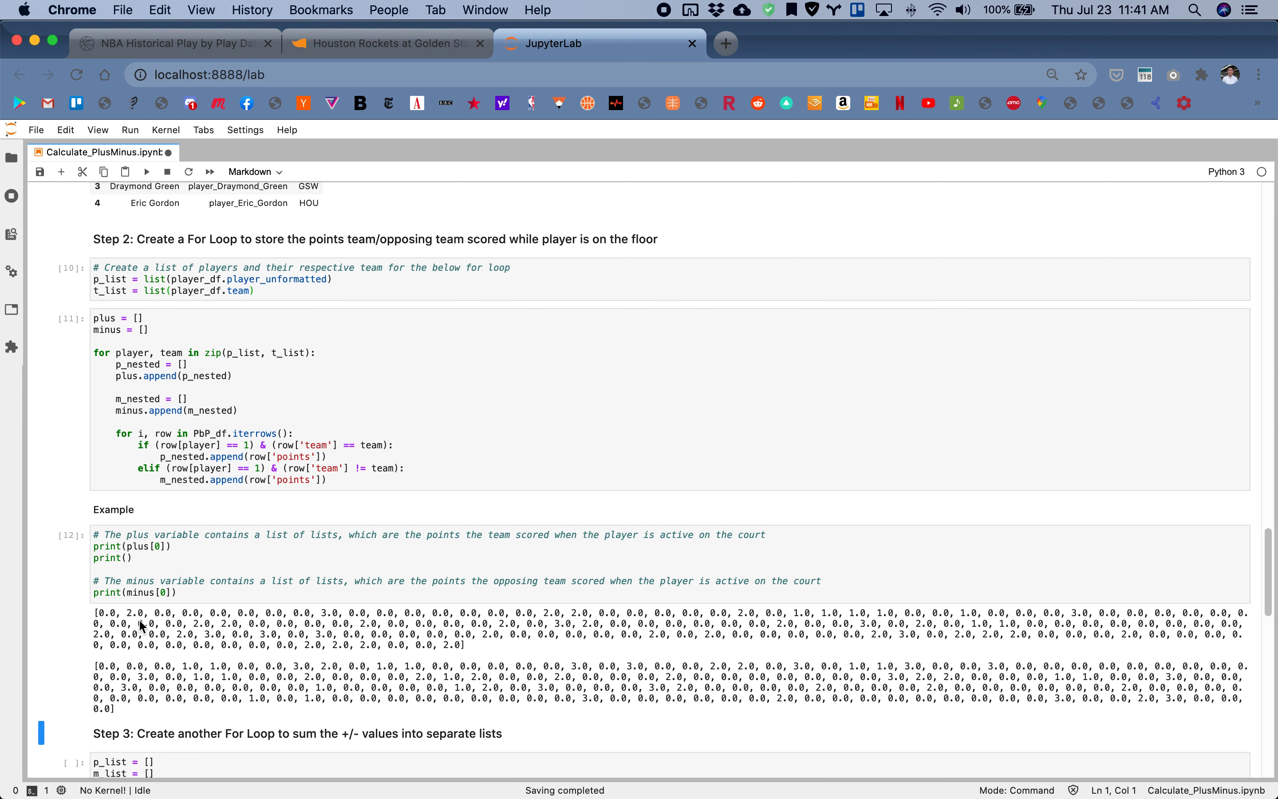
pyautogui.moveTo(114, 619)
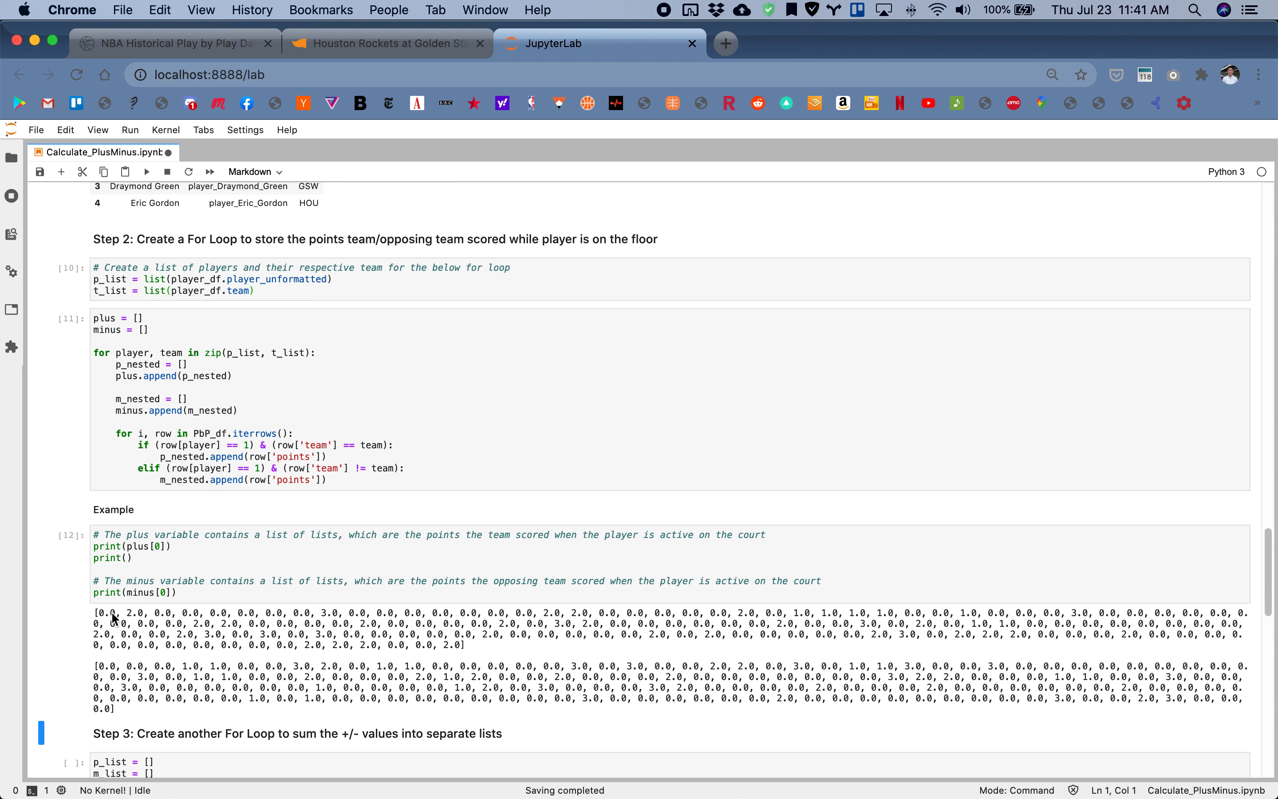
pyautogui.moveTo(95, 619)
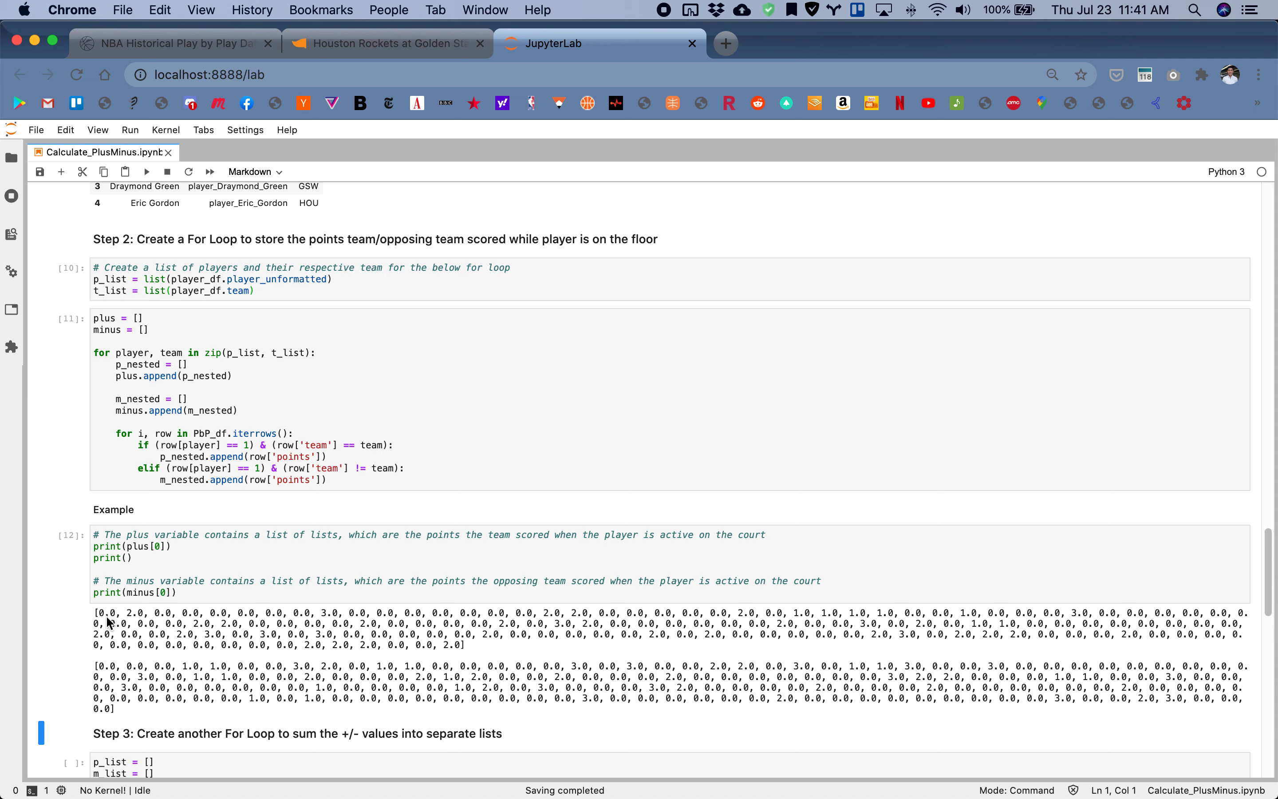
pyautogui.moveTo(544, 619)
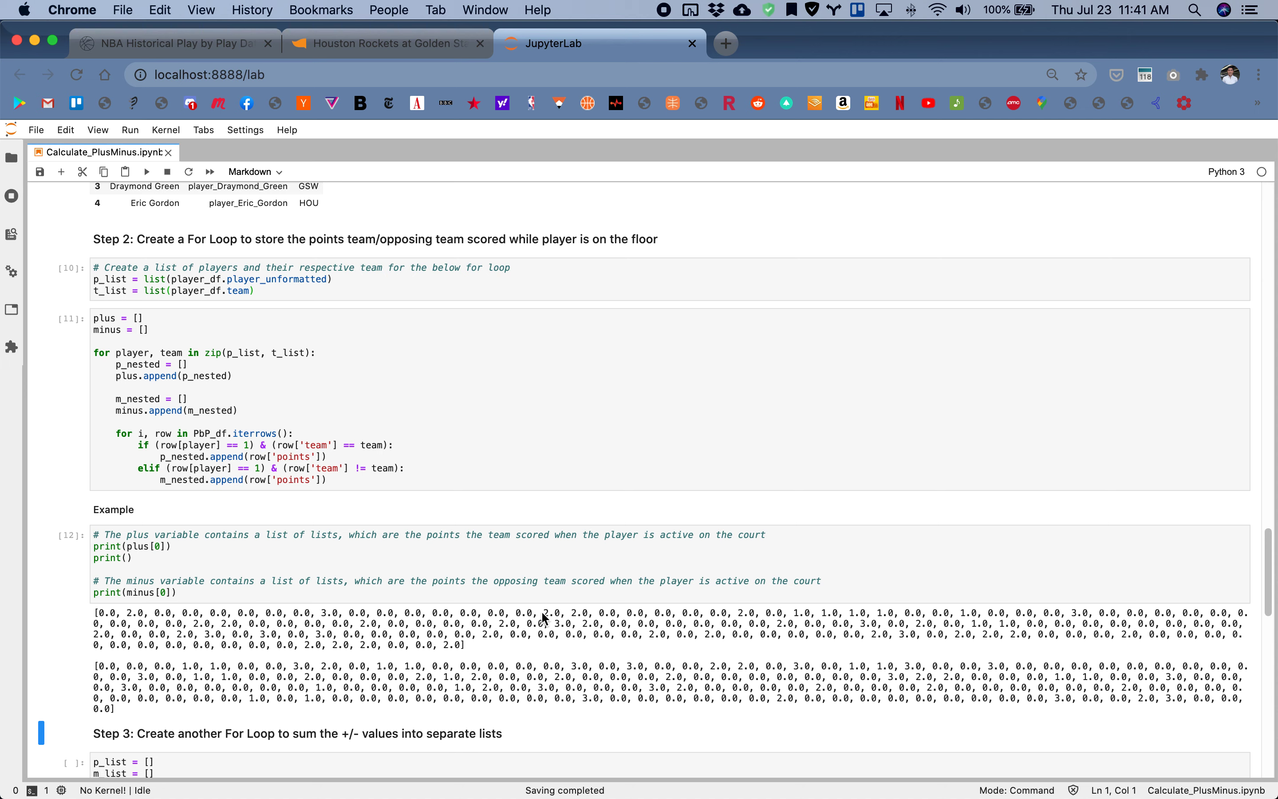
pyautogui.moveTo(607, 658)
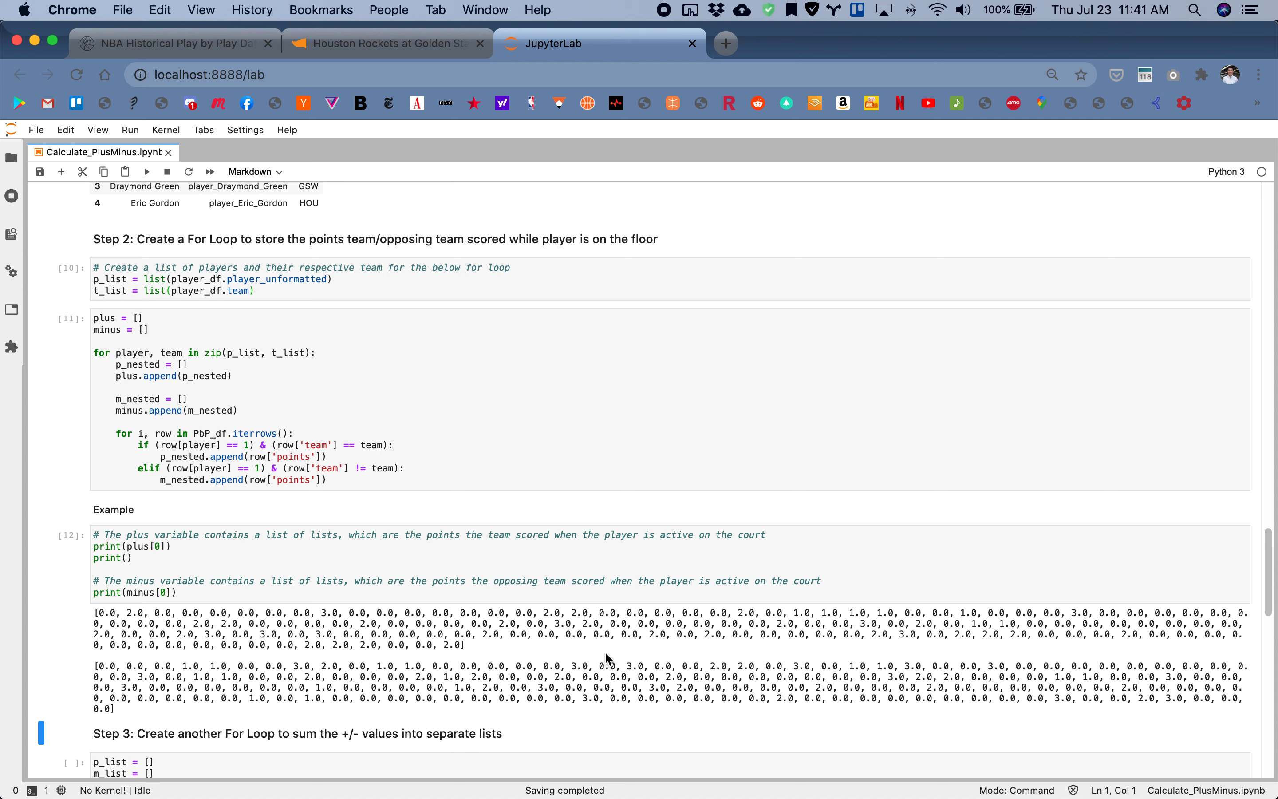
pyautogui.moveTo(143, 663)
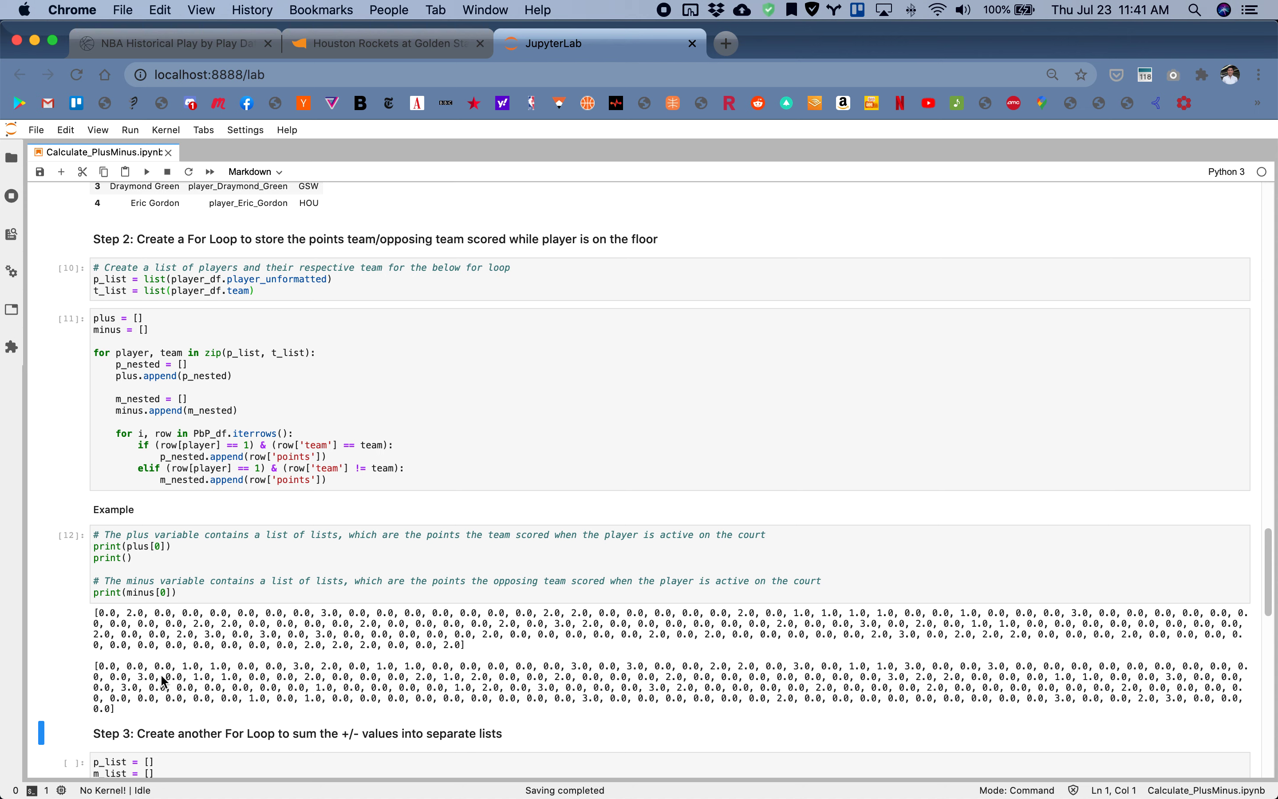
pyautogui.scroll(-3)
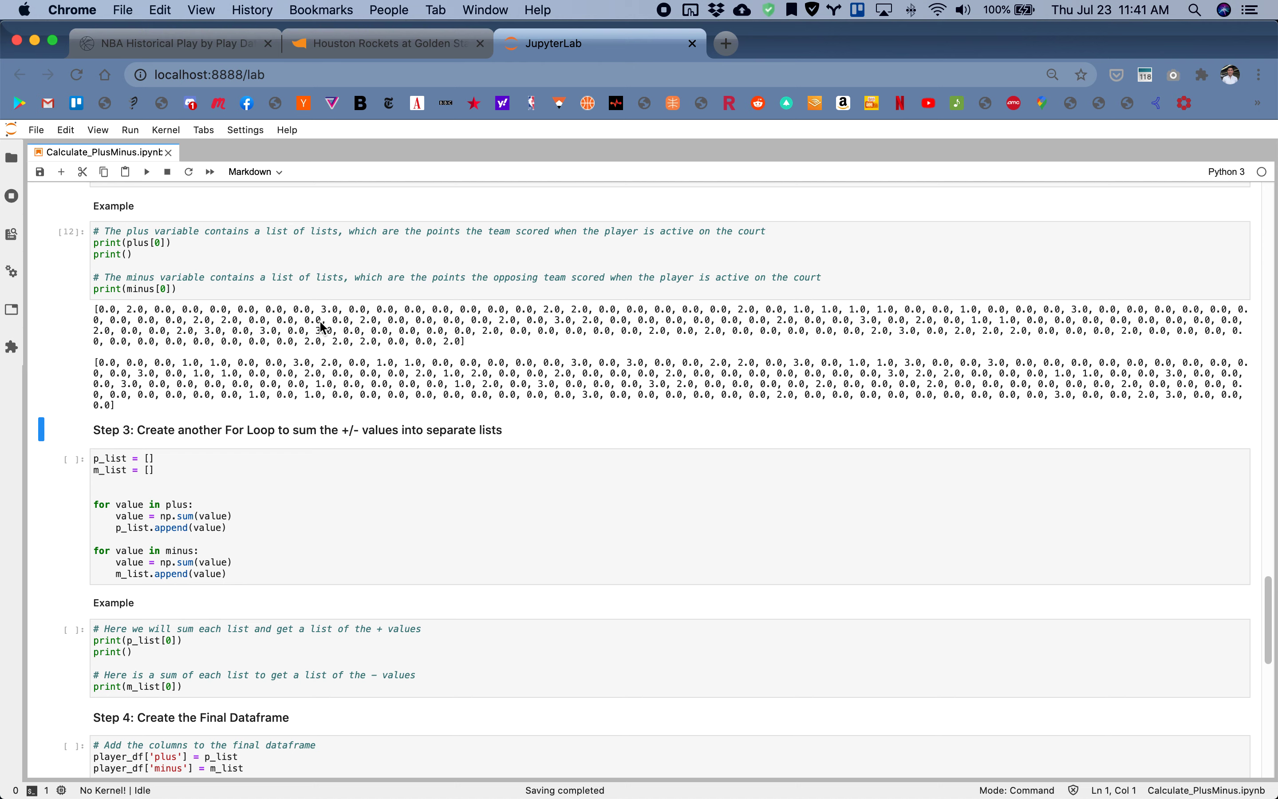
# Run the Step 3 summing loop and example print, giving the first player's plus 81.0 and minus 94.0
pyautogui.scroll(-3)
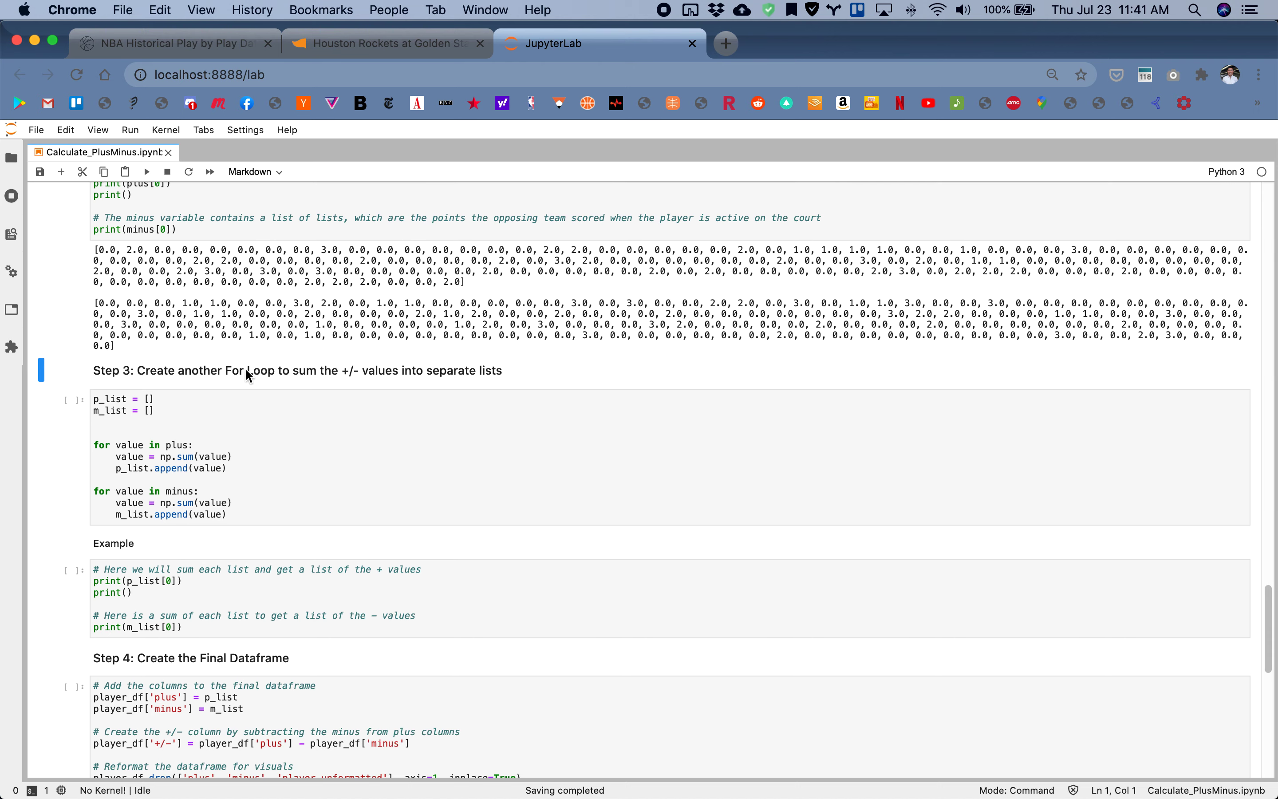
pyautogui.scroll(-3)
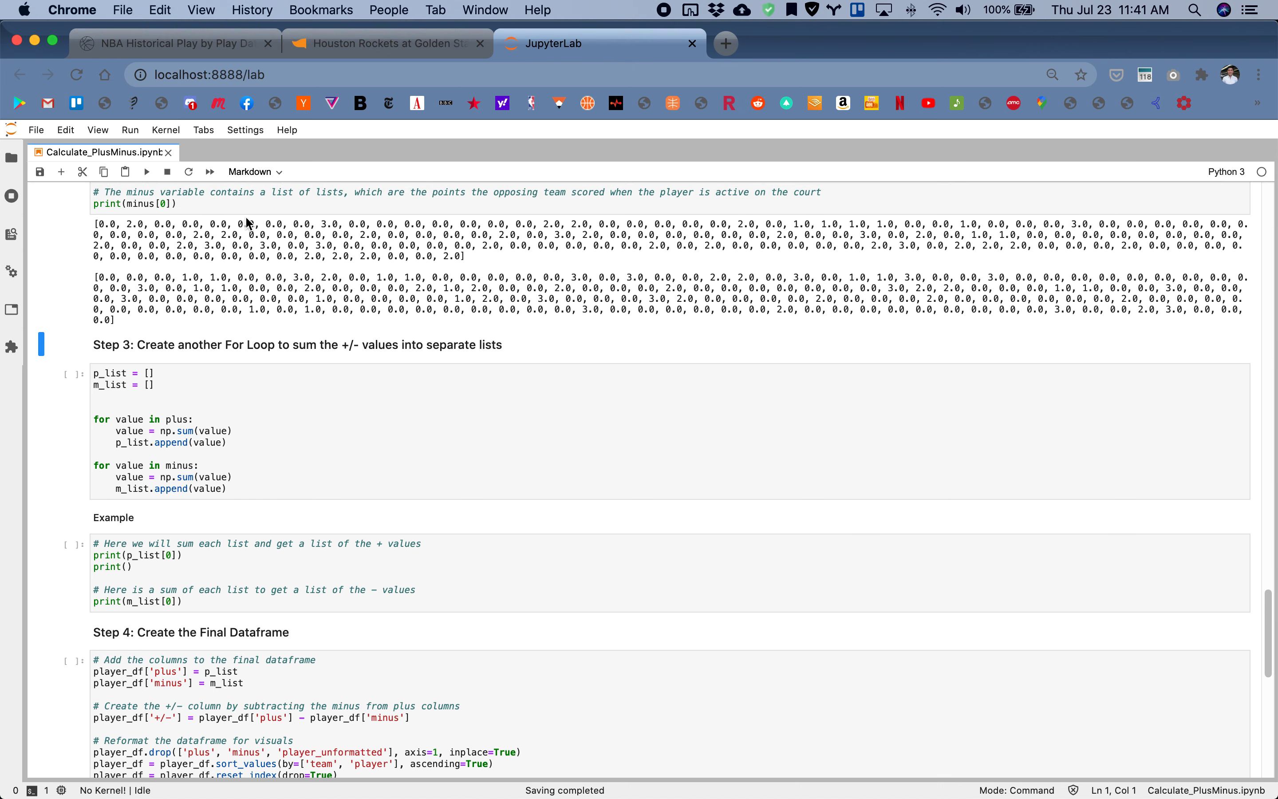
pyautogui.moveTo(195, 288)
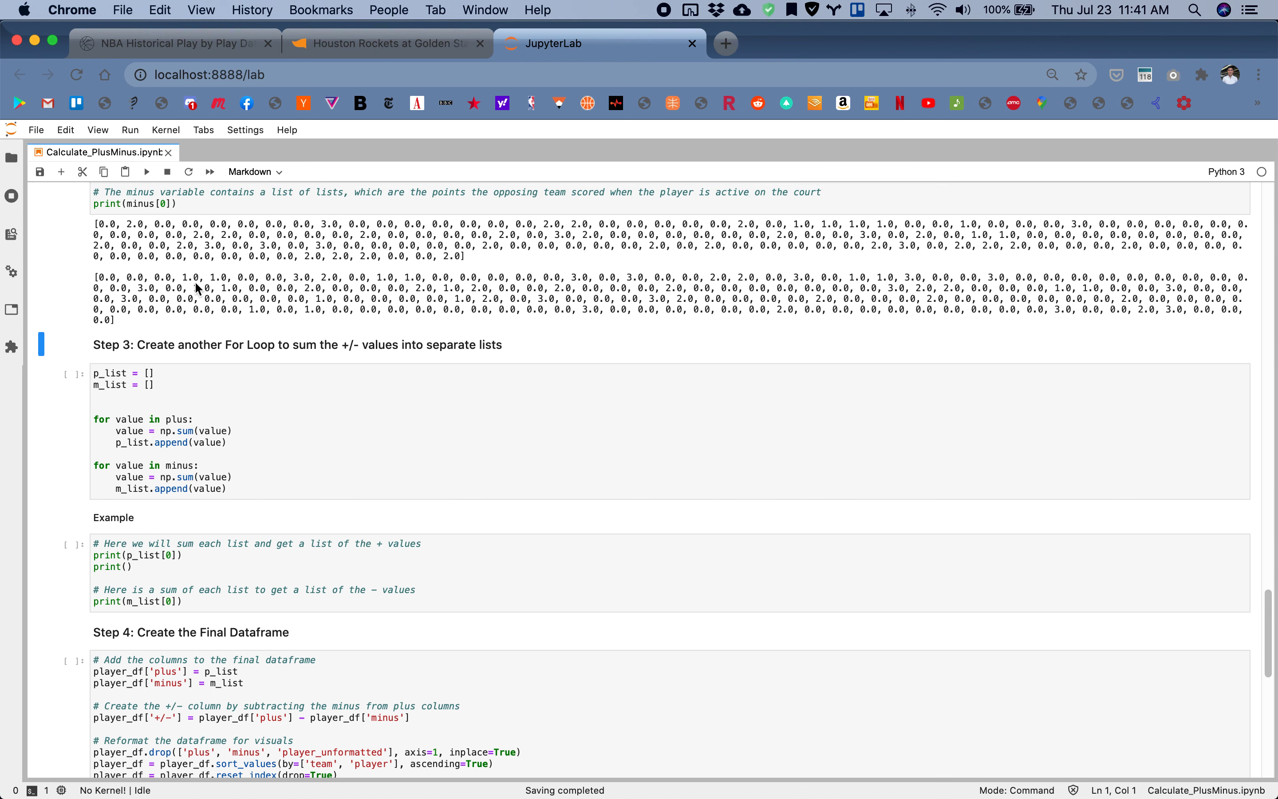
pyautogui.click(210, 441)
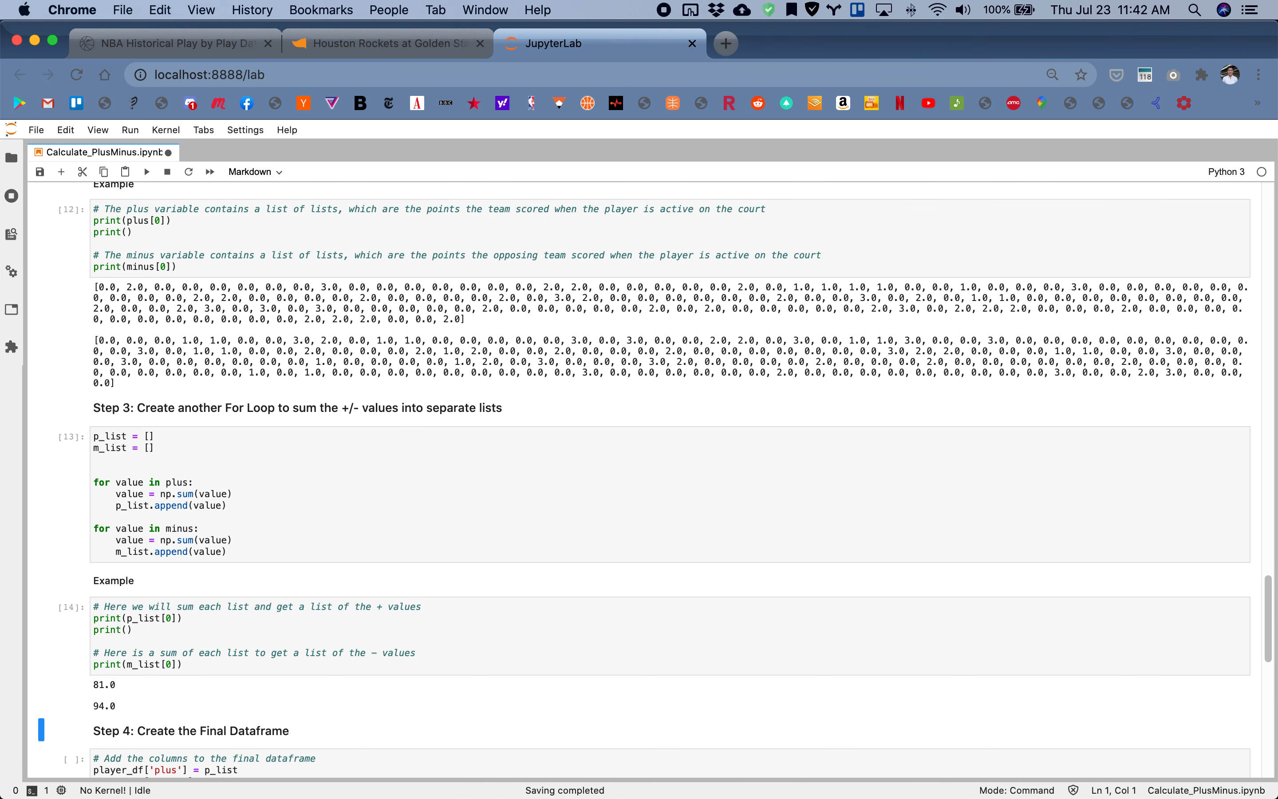
pyautogui.moveTo(119, 666)
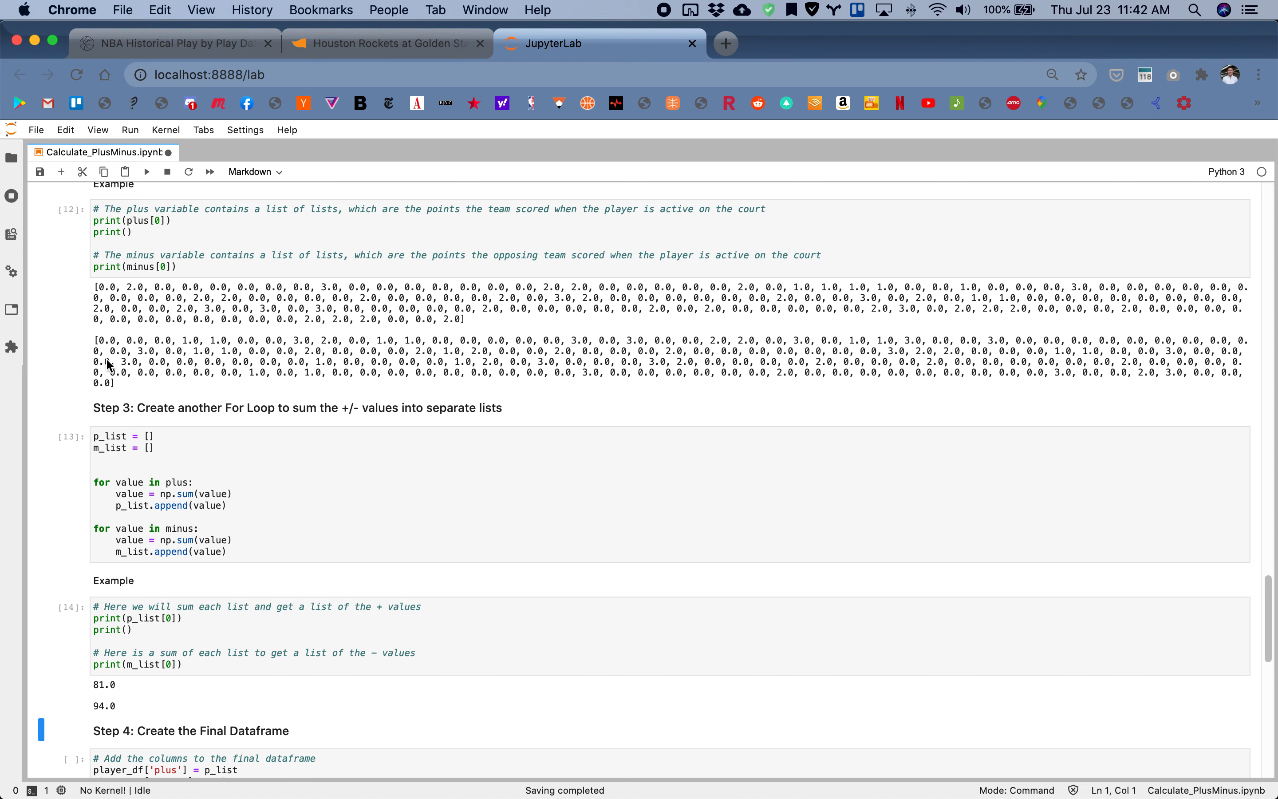
pyautogui.scroll(-3)
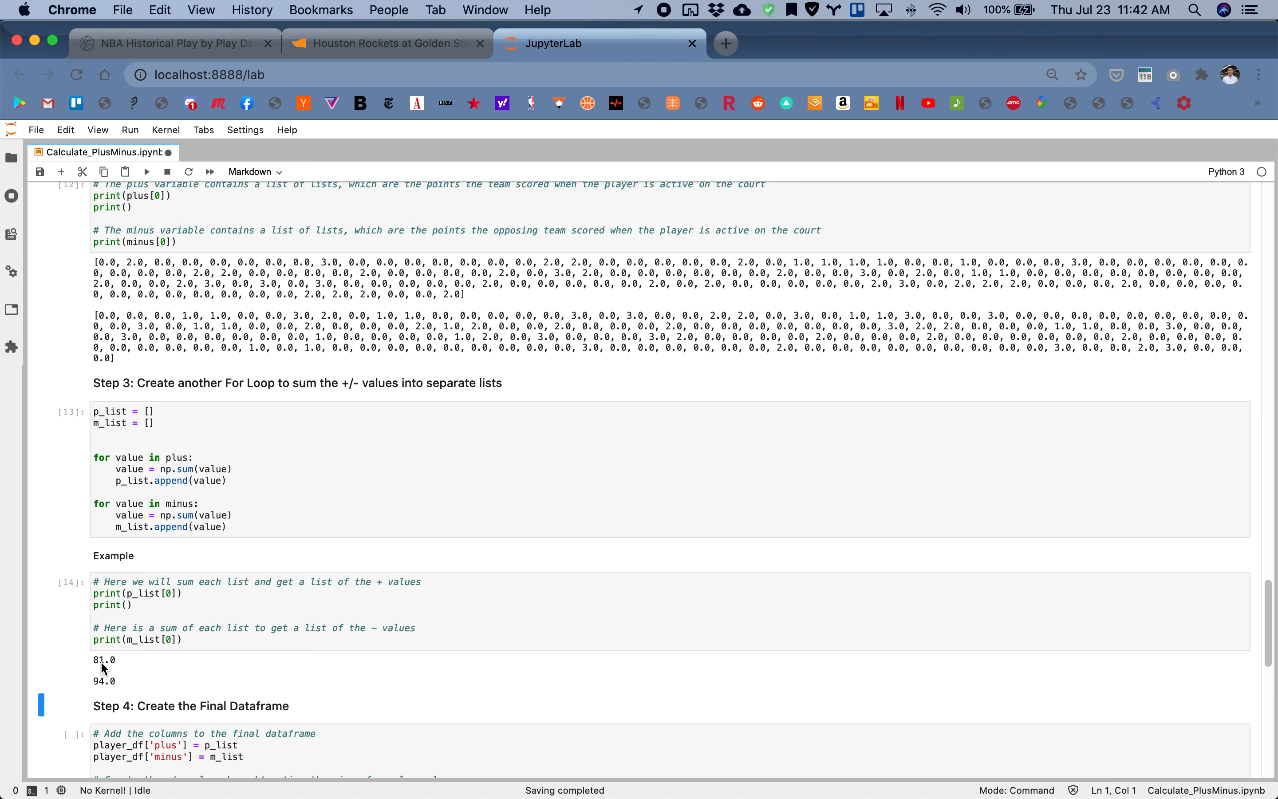
pyautogui.moveTo(110, 681)
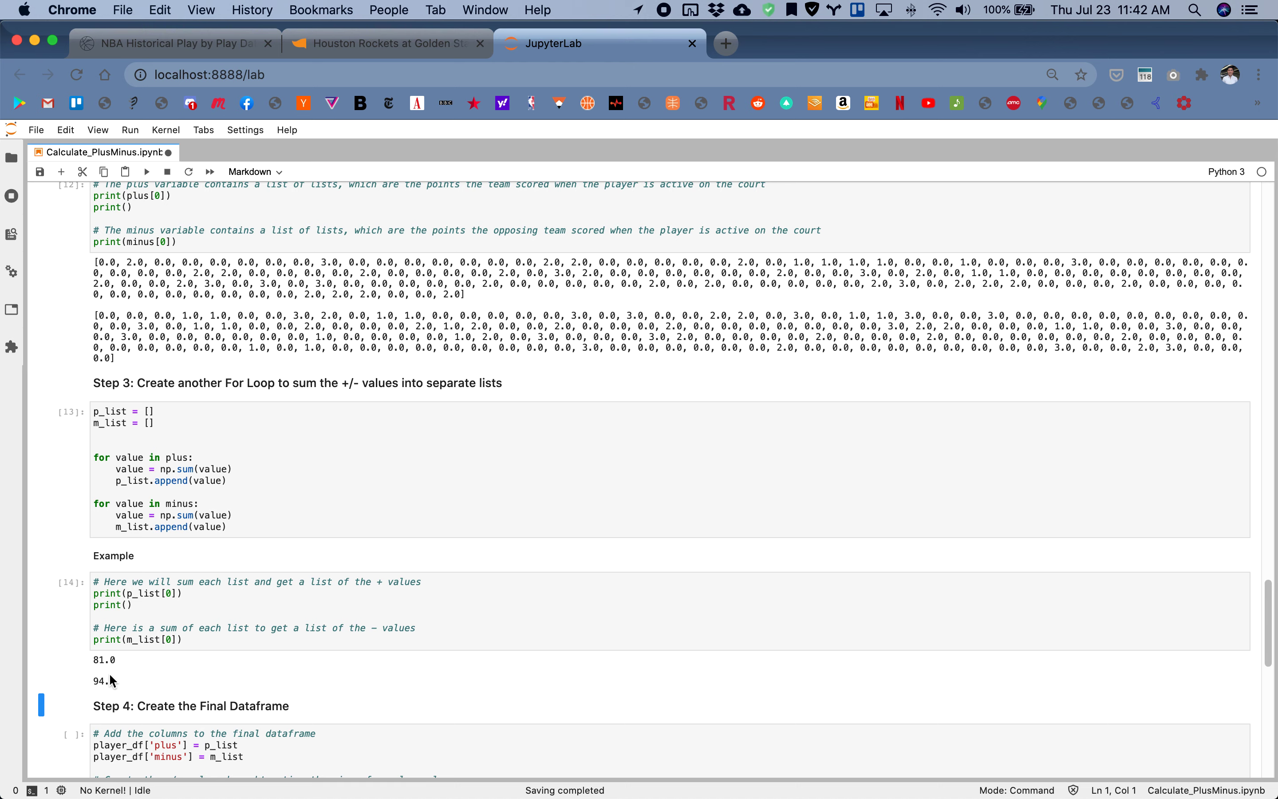
pyautogui.moveTo(136, 670)
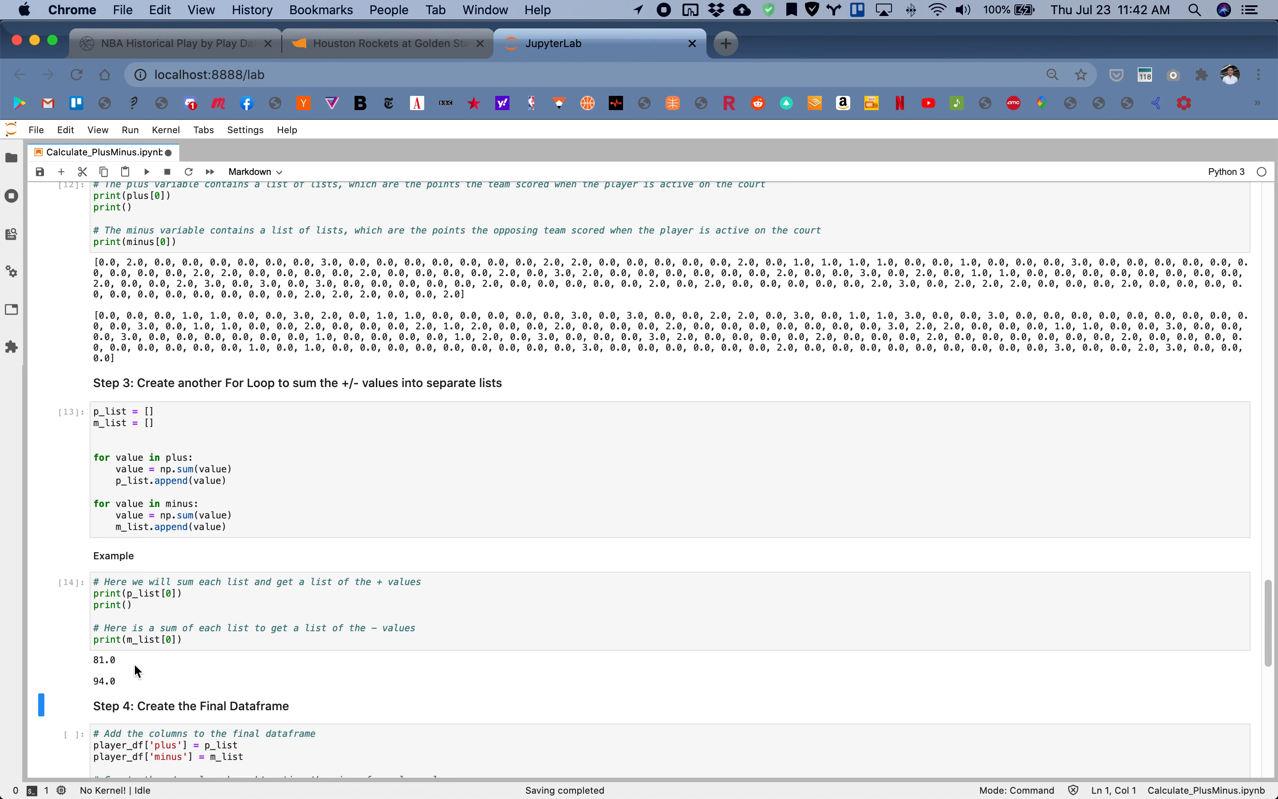
pyautogui.scroll(-3)
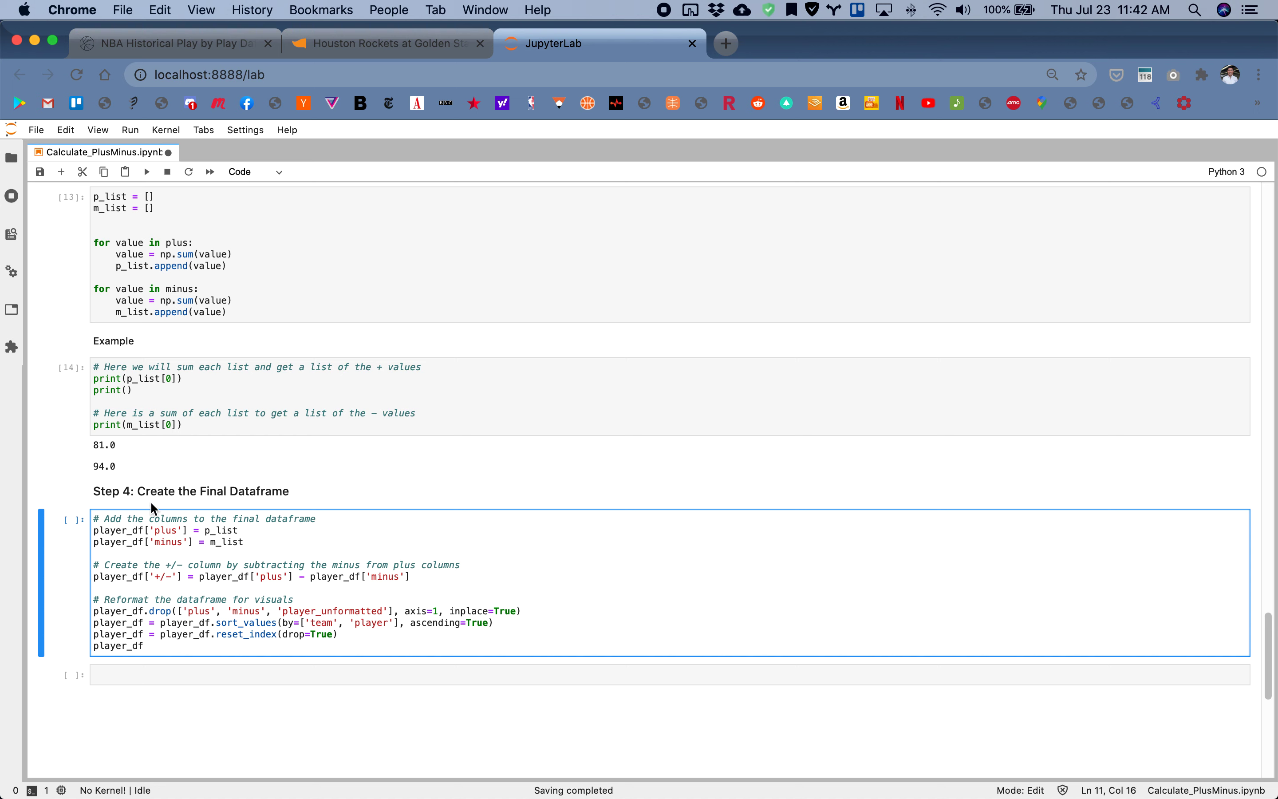
pyautogui.moveTo(172, 398)
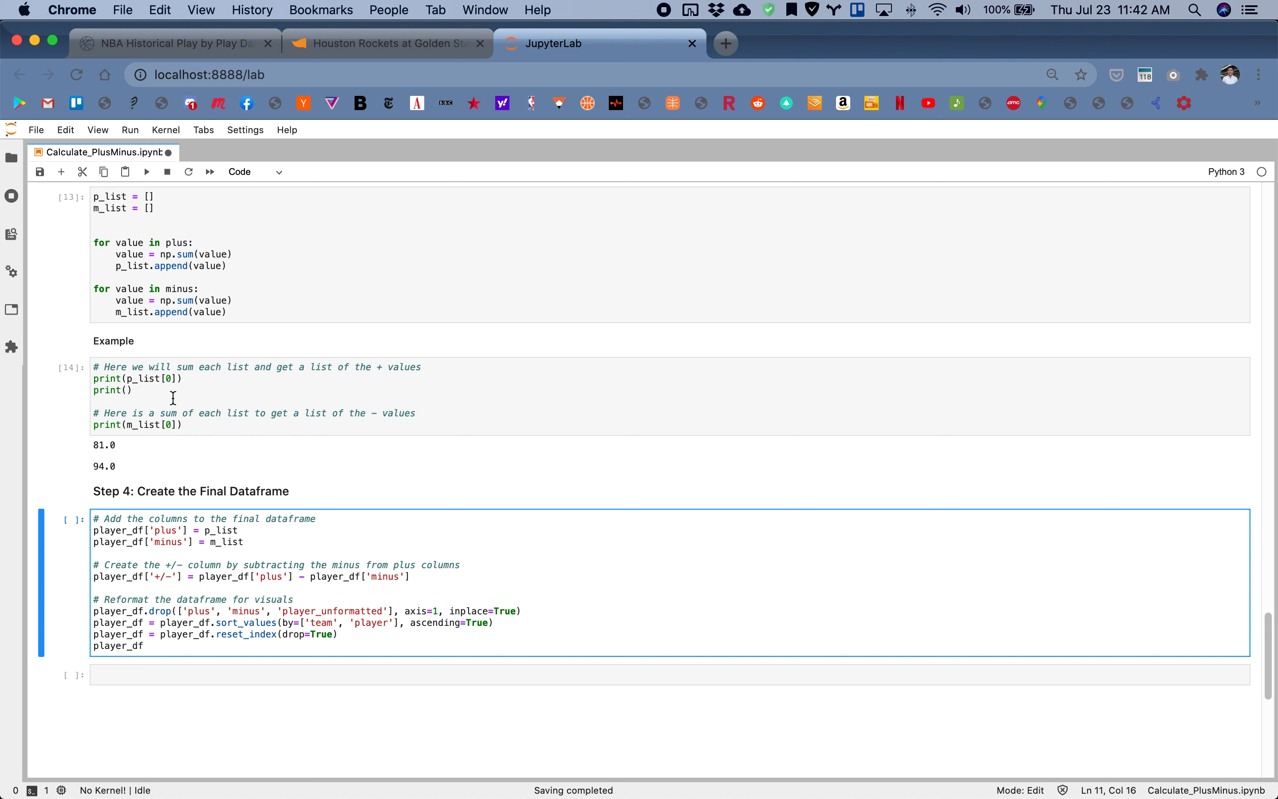
pyautogui.moveTo(145, 437)
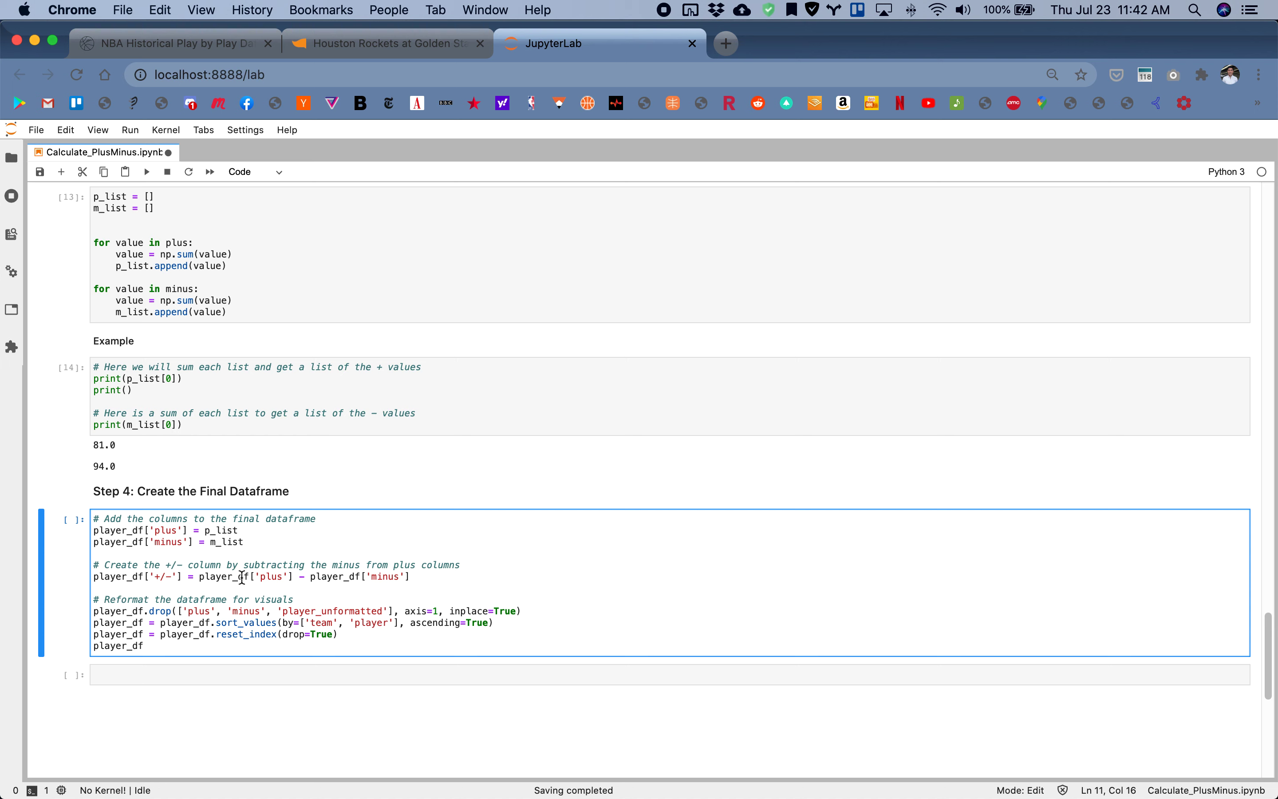
pyautogui.moveTo(318, 634)
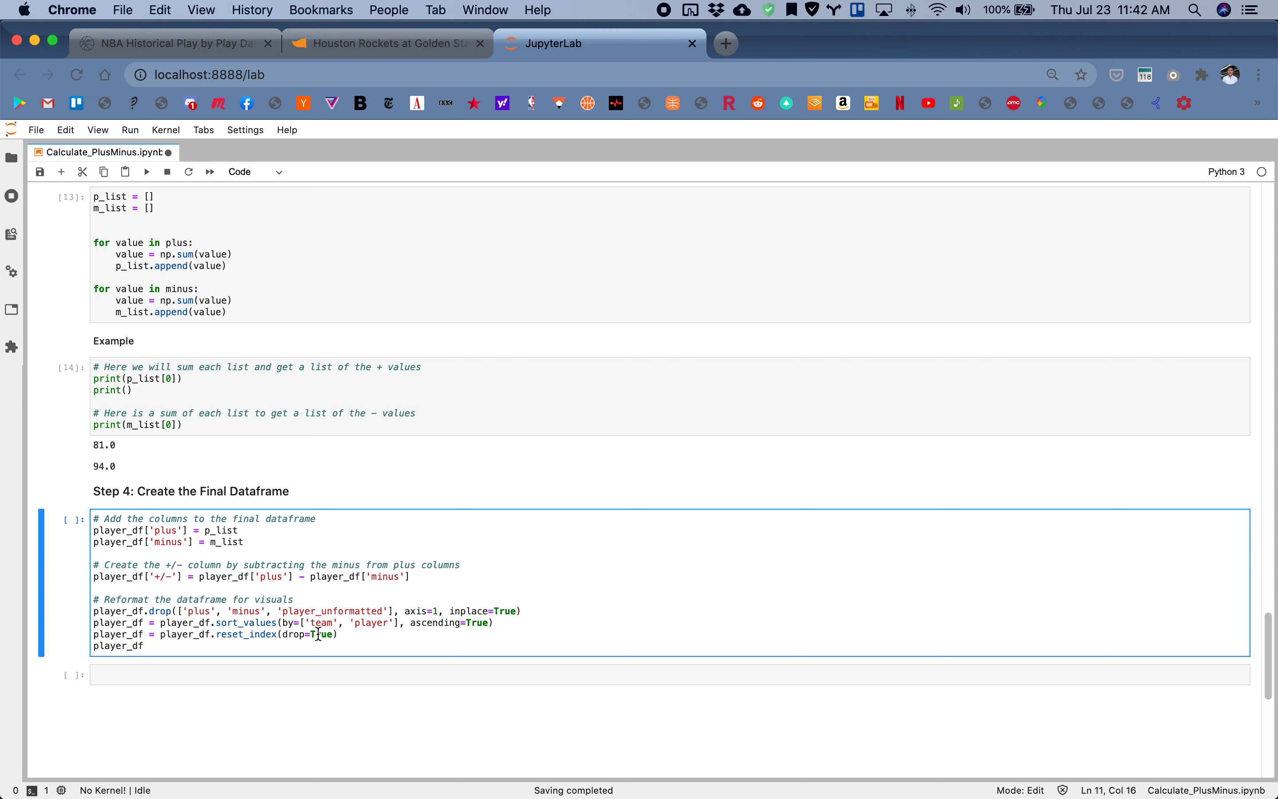
# Run Step 4 to display player_df with players, teams and +/- sorted by team and player
pyautogui.press('shift+enter')
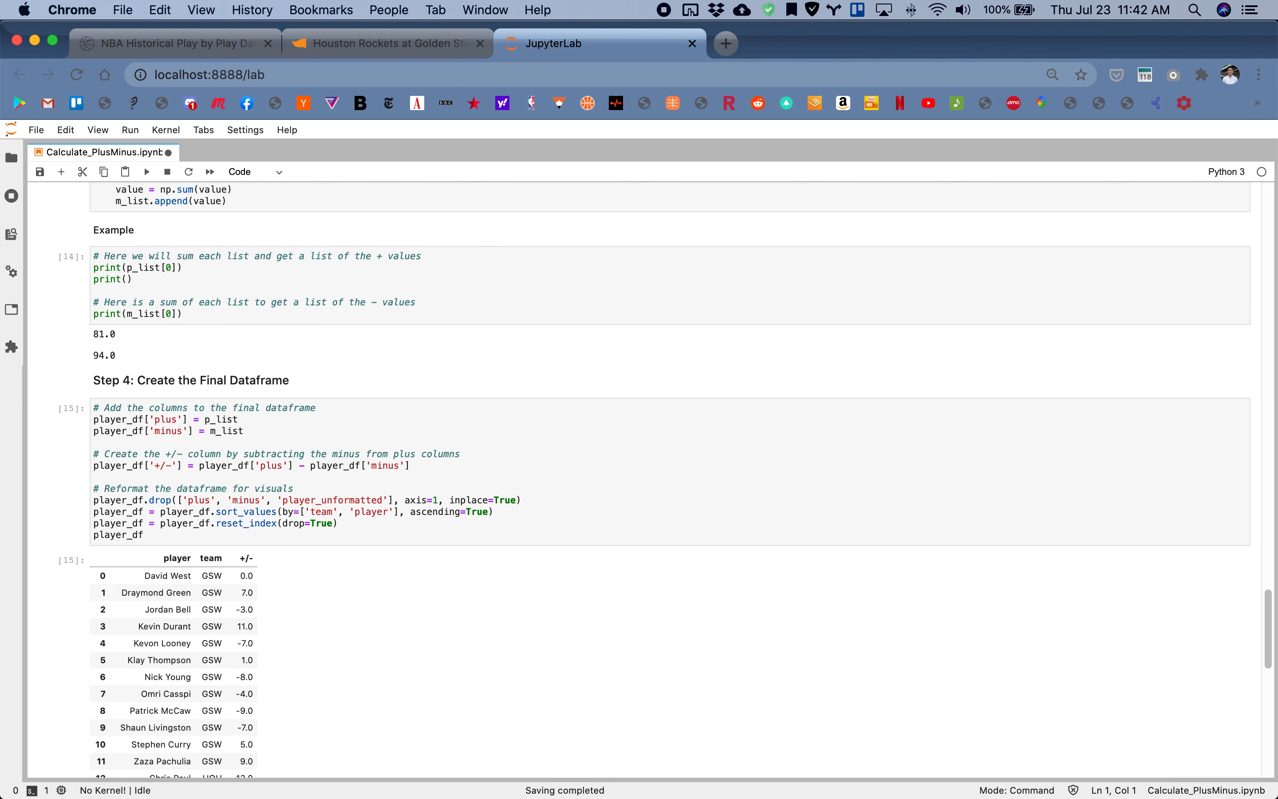
pyautogui.scroll(-3)
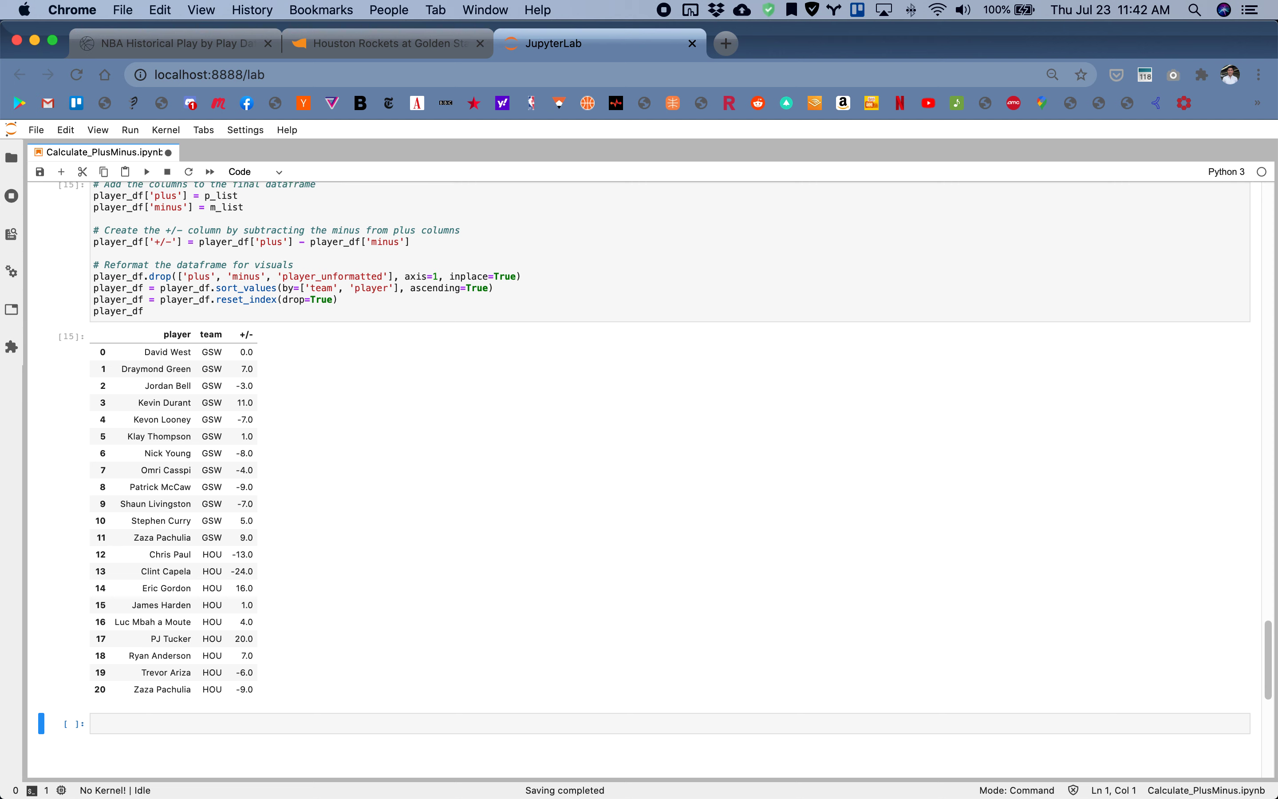
pyautogui.moveTo(354, 439)
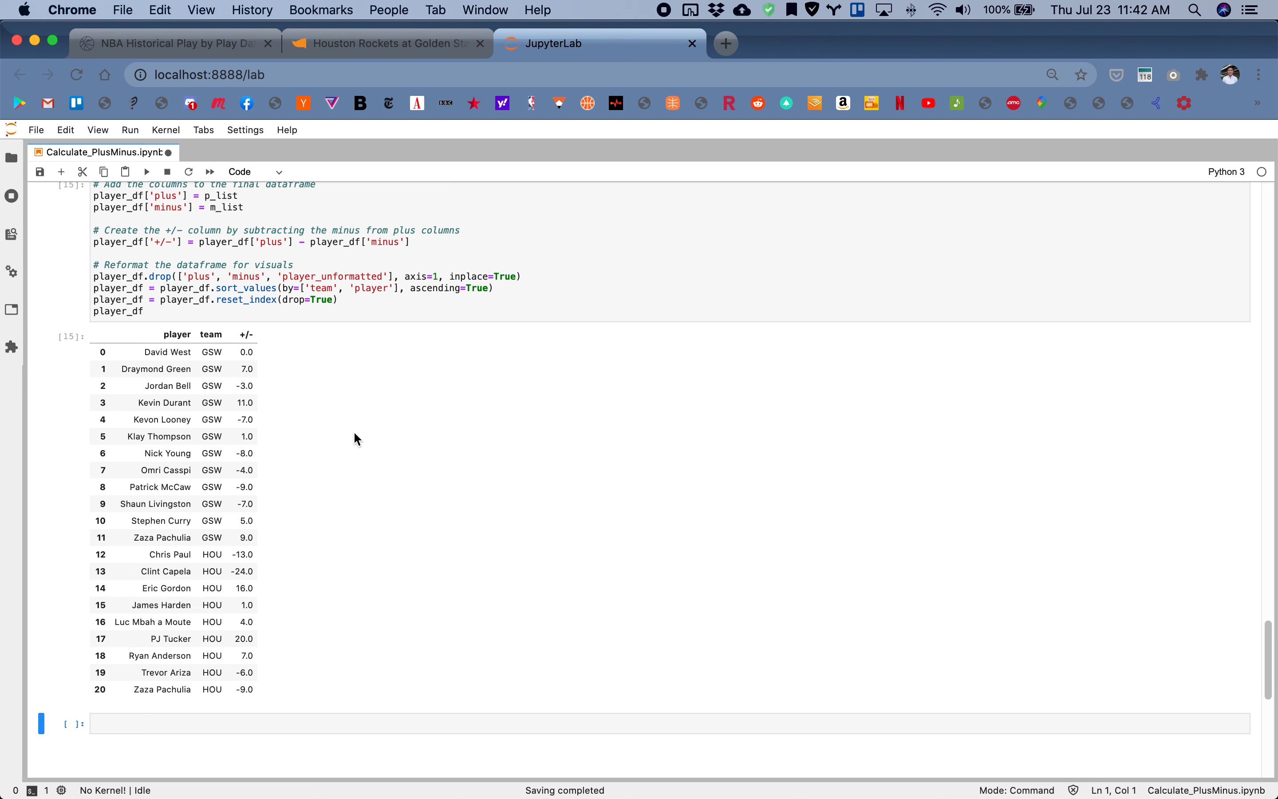
pyautogui.moveTo(179, 368)
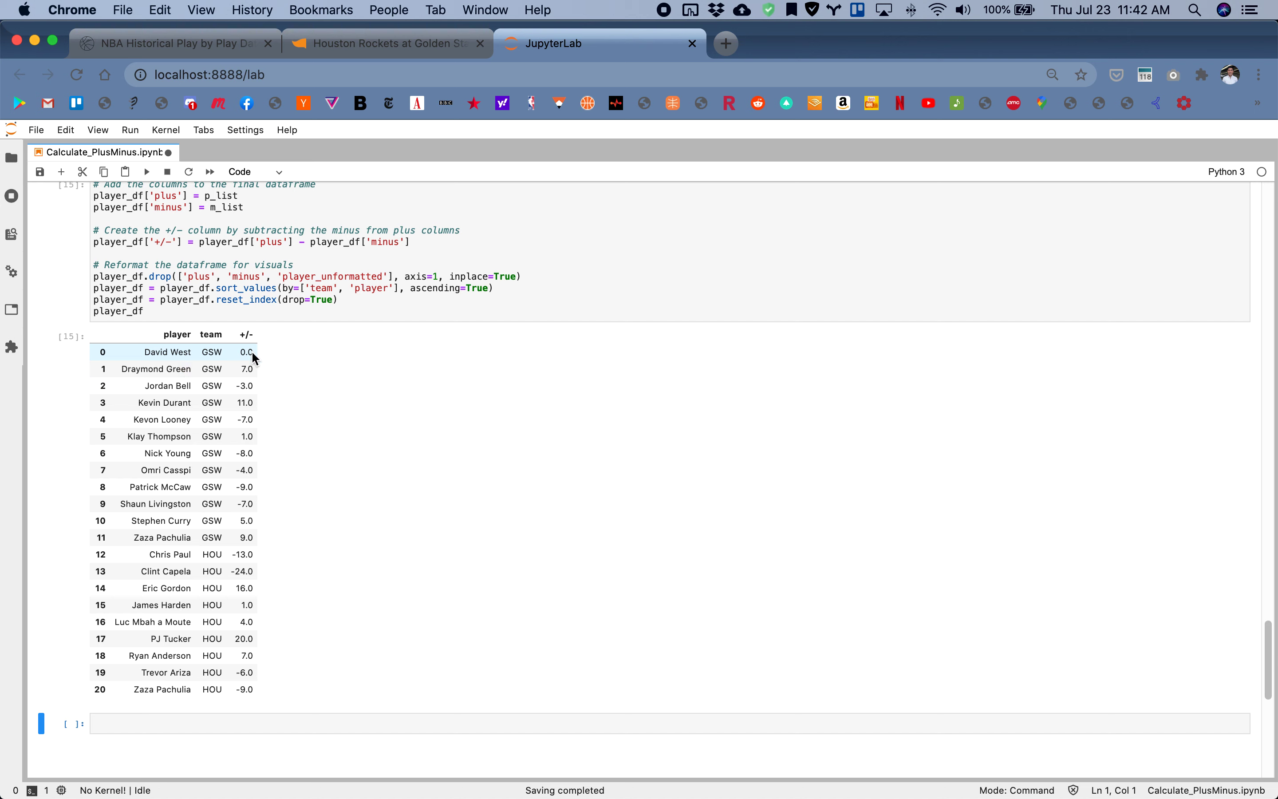
pyautogui.moveTo(213, 483)
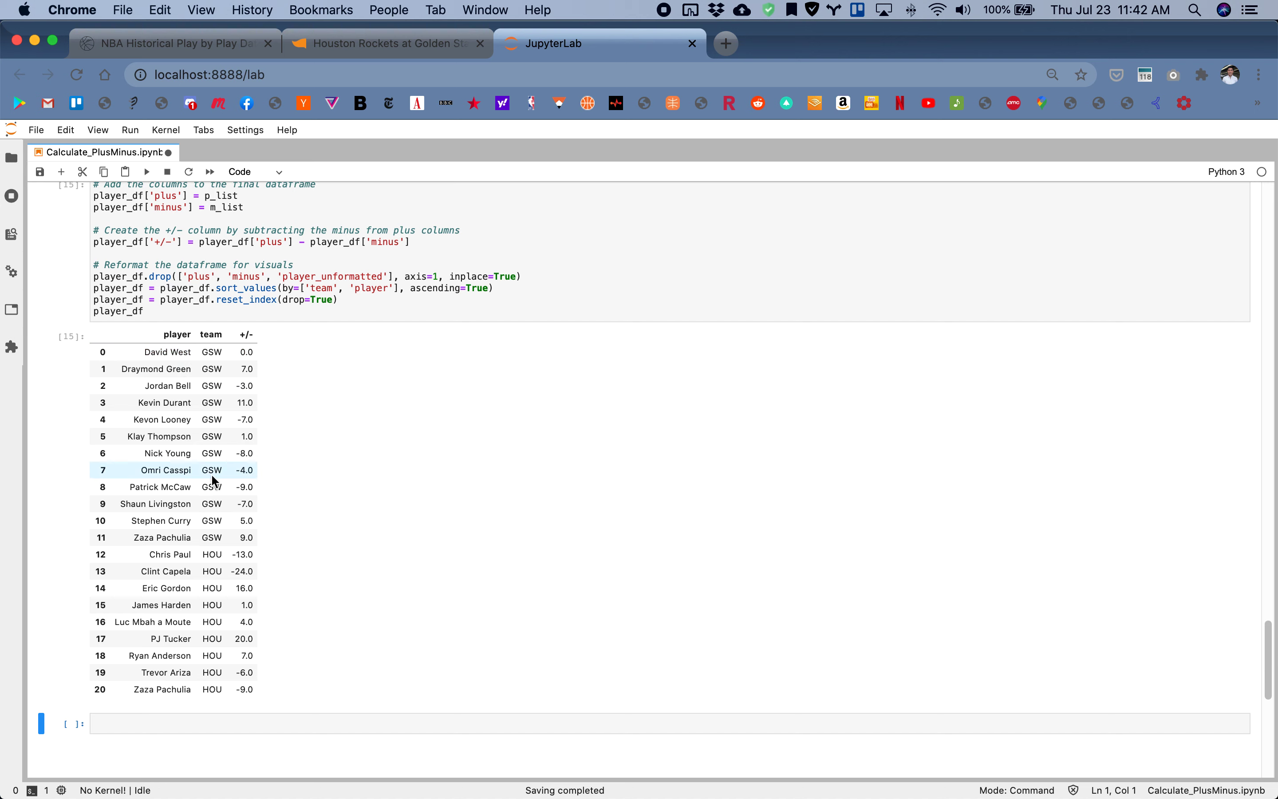
pyautogui.scroll(-3)
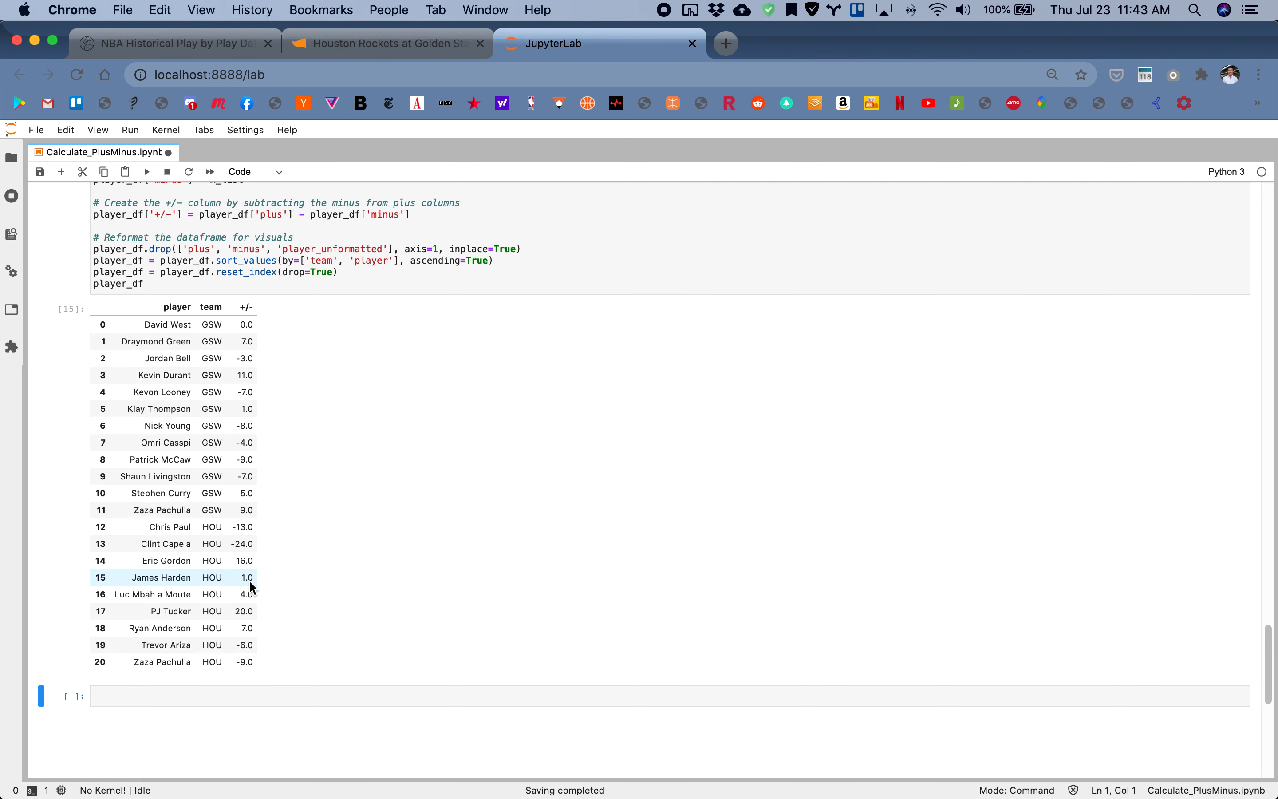
pyautogui.scroll(-3)
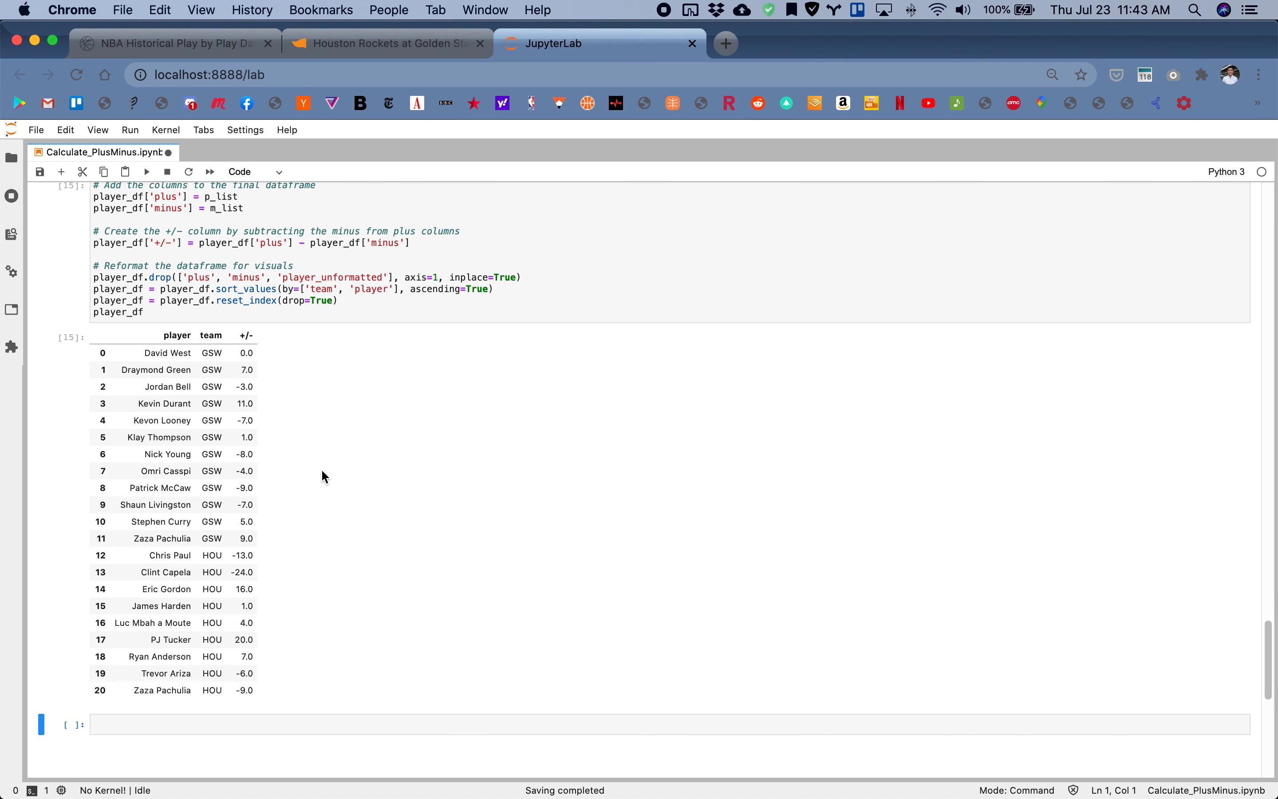
pyautogui.moveTo(270, 166)
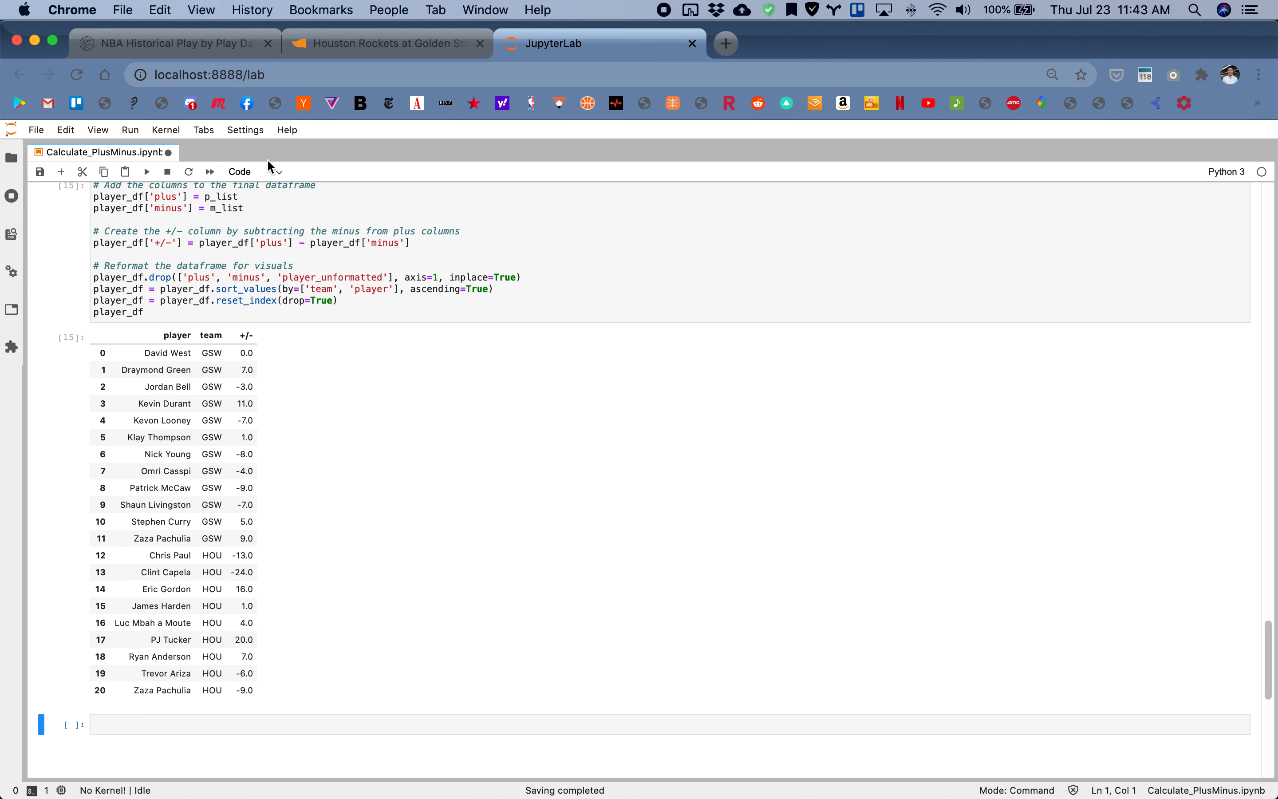
pyautogui.moveTo(283, 265)
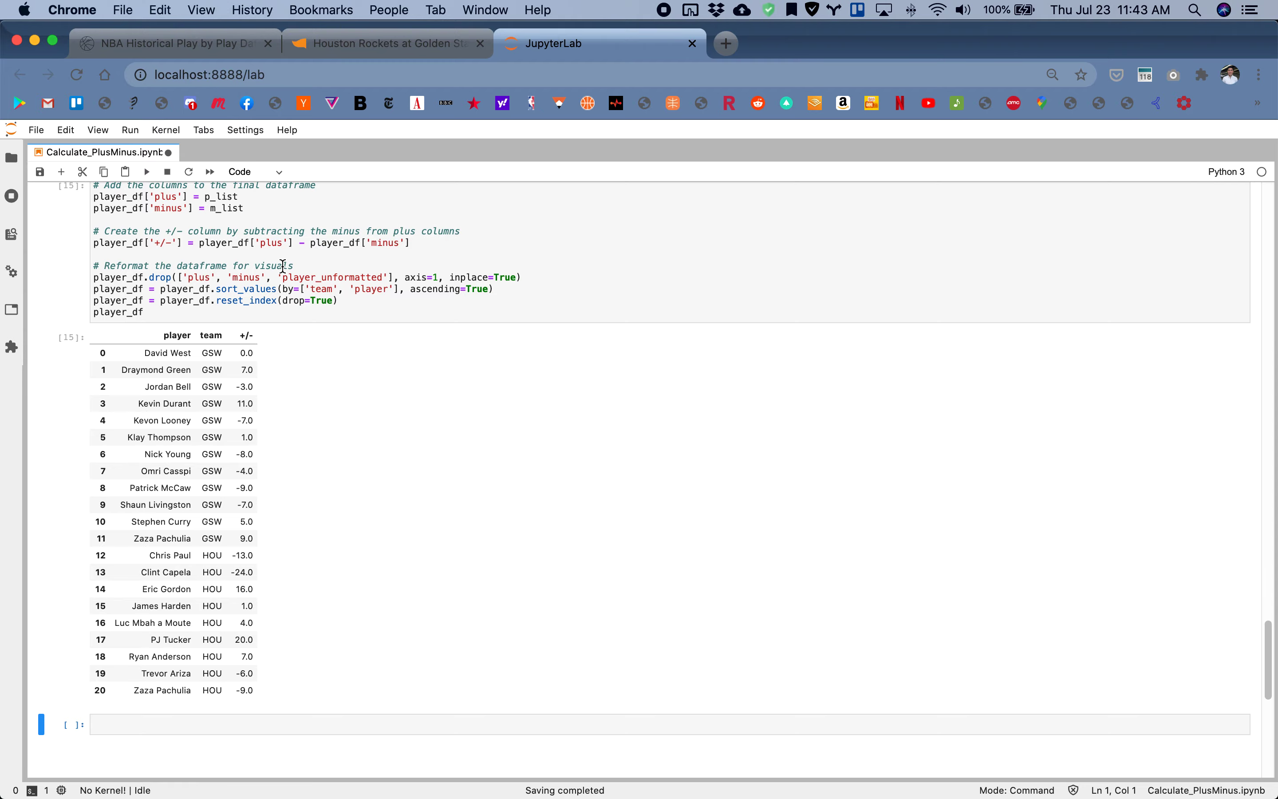